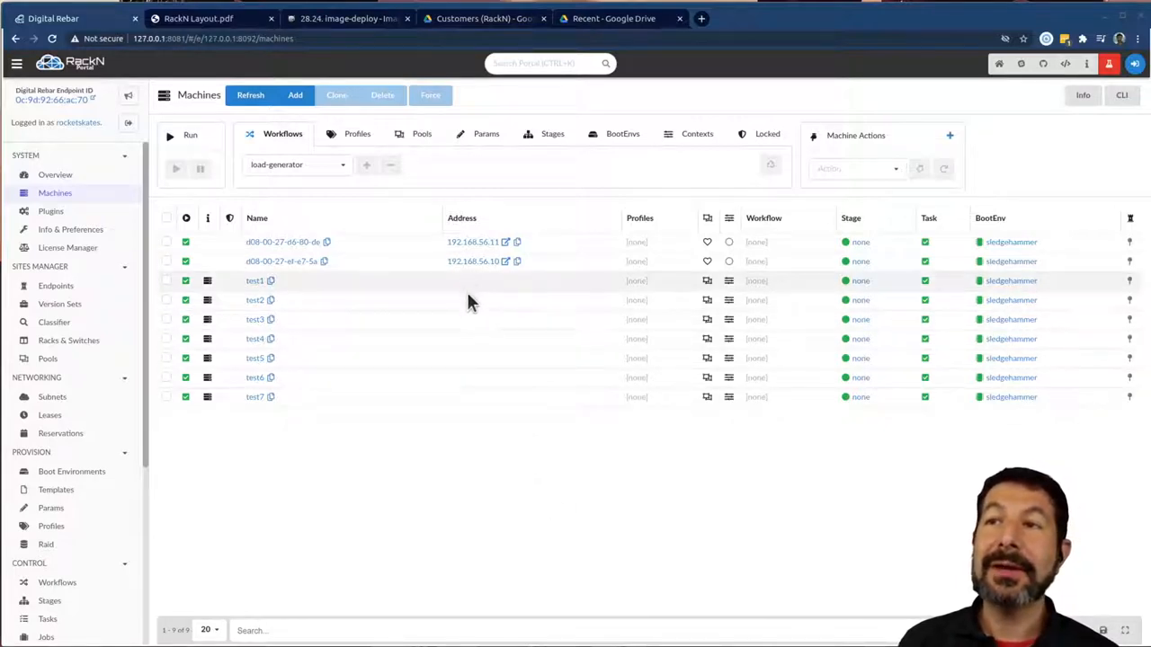
pyautogui.moveTo(167, 286)
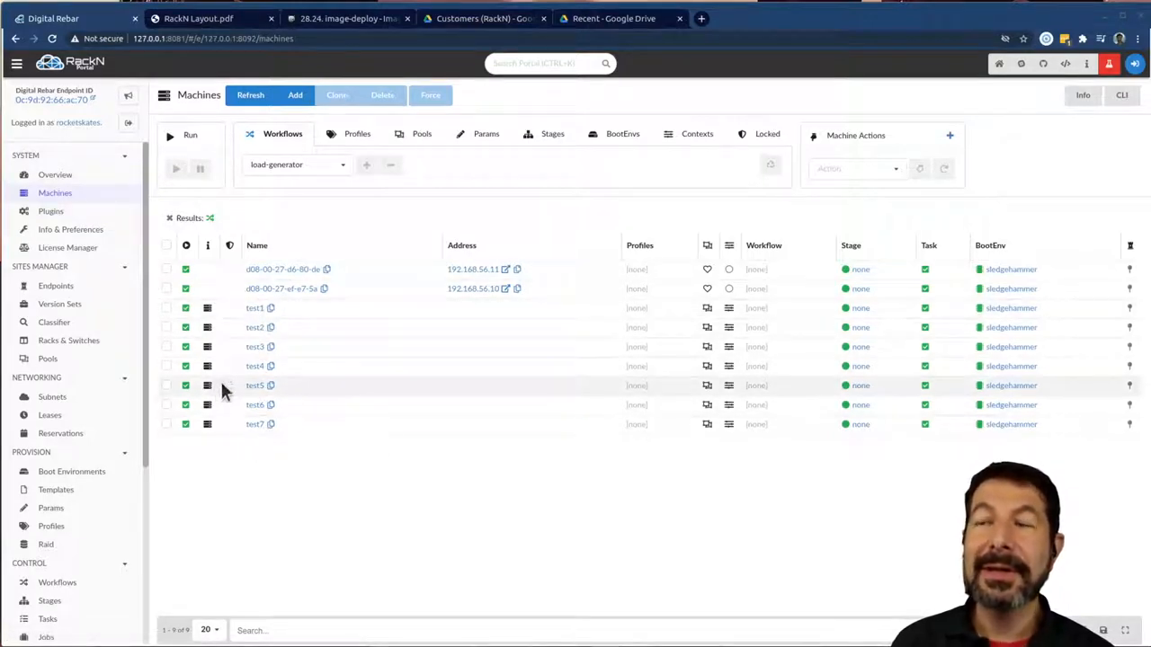
# Step: Allocate three machines from the default pool in the Overview pool activity panel
pyautogui.click(55, 175)
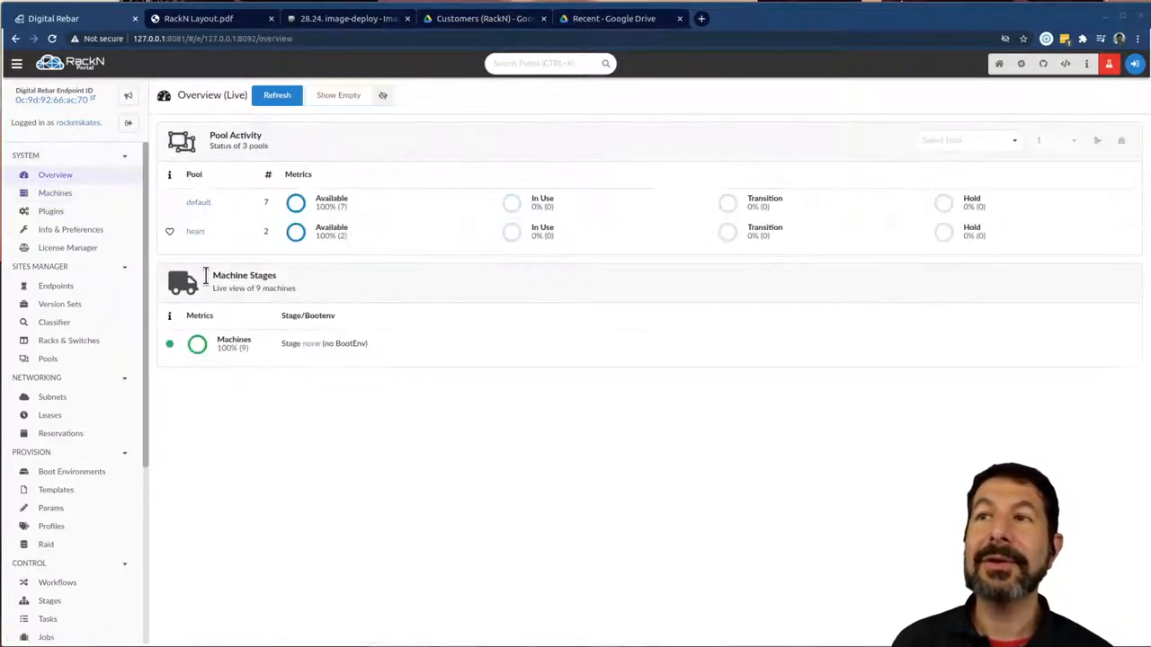
pyautogui.moveTo(675, 212)
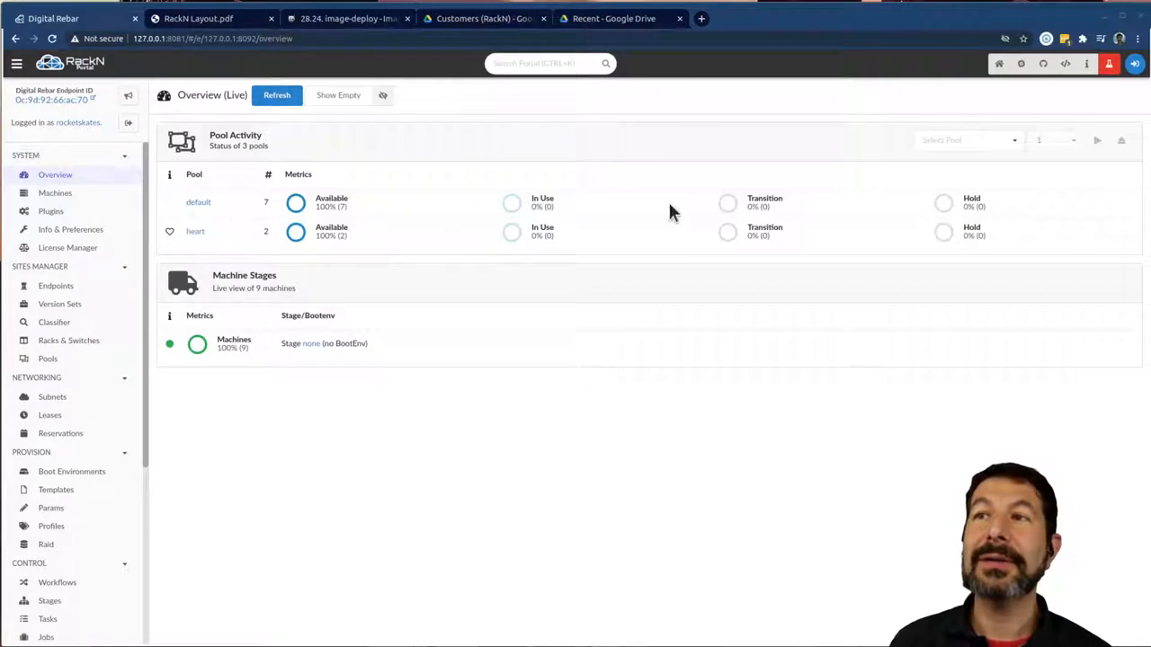
pyautogui.moveTo(207, 212)
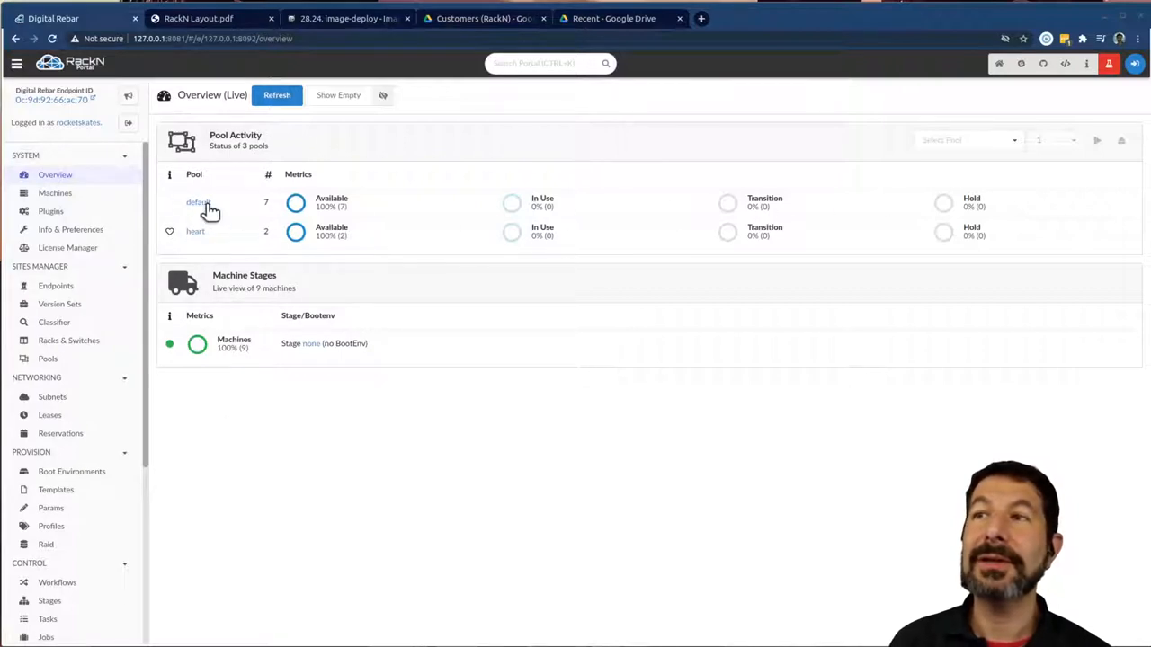
pyautogui.click(966, 141)
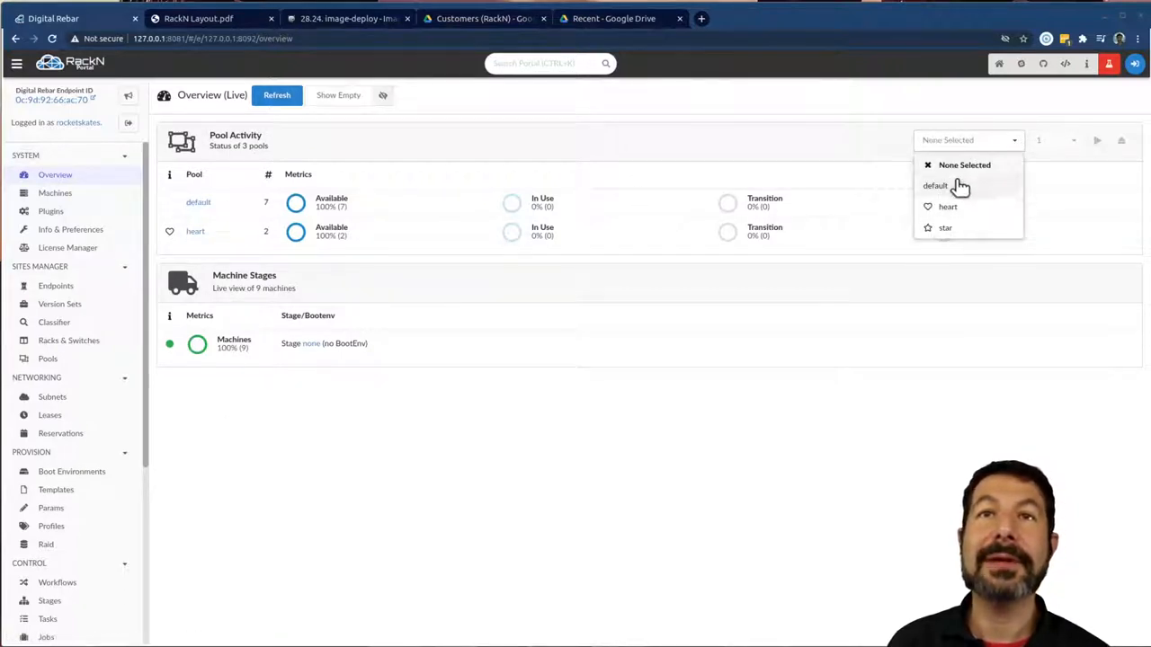
pyautogui.click(936, 185)
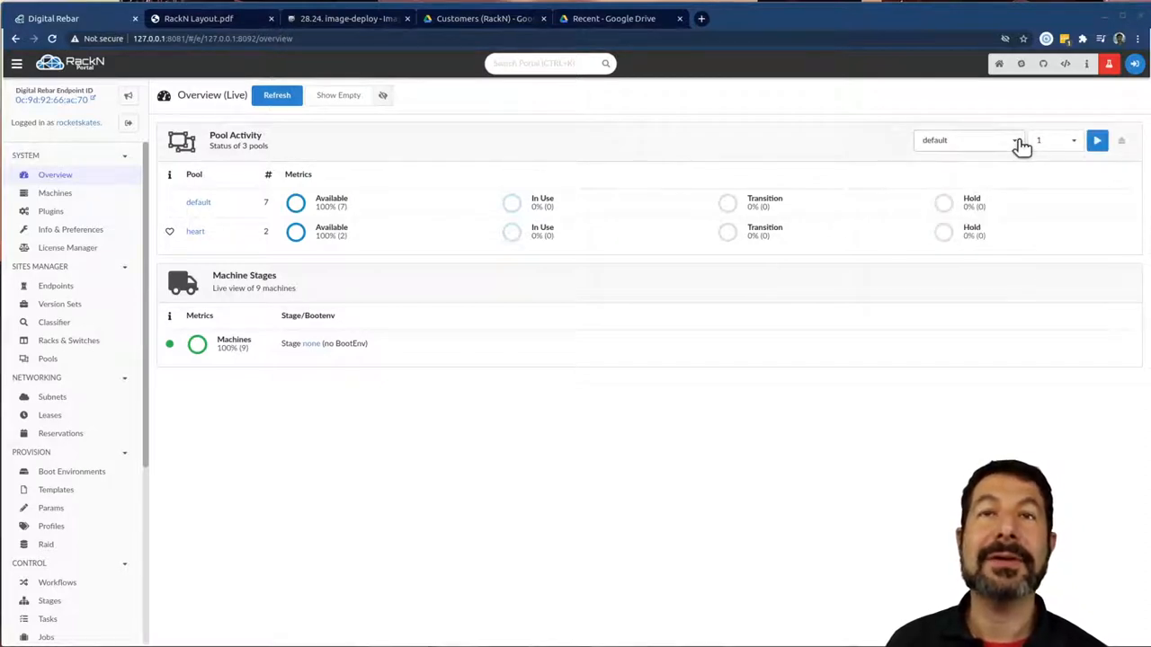
pyautogui.click(1098, 140)
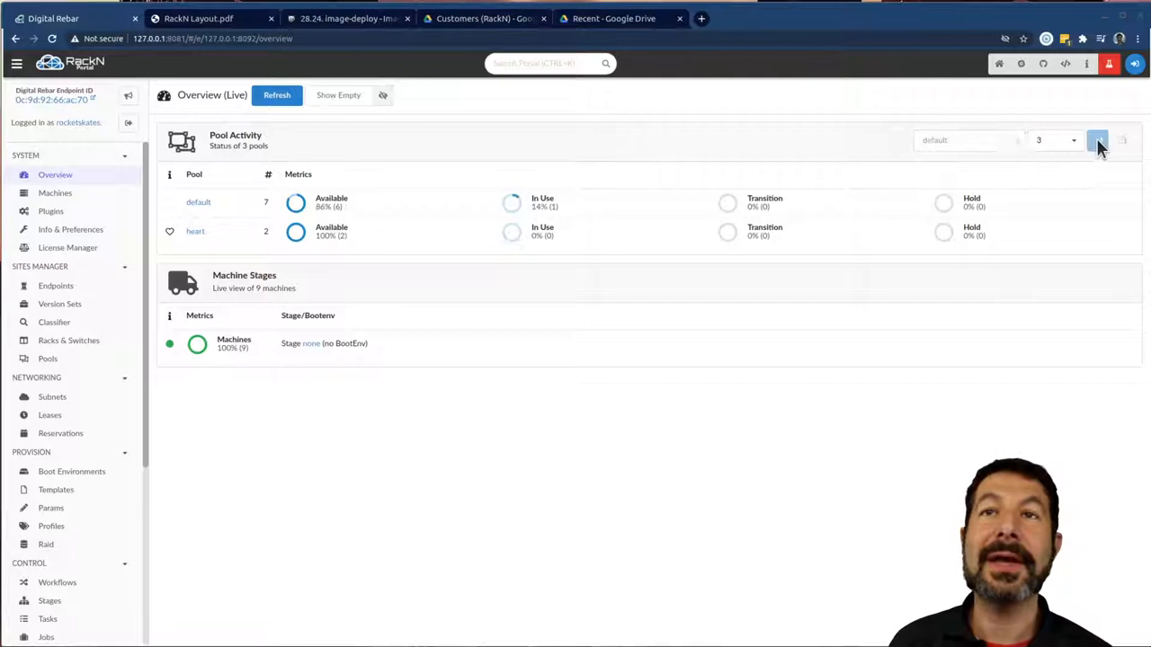
pyautogui.click(1097, 140)
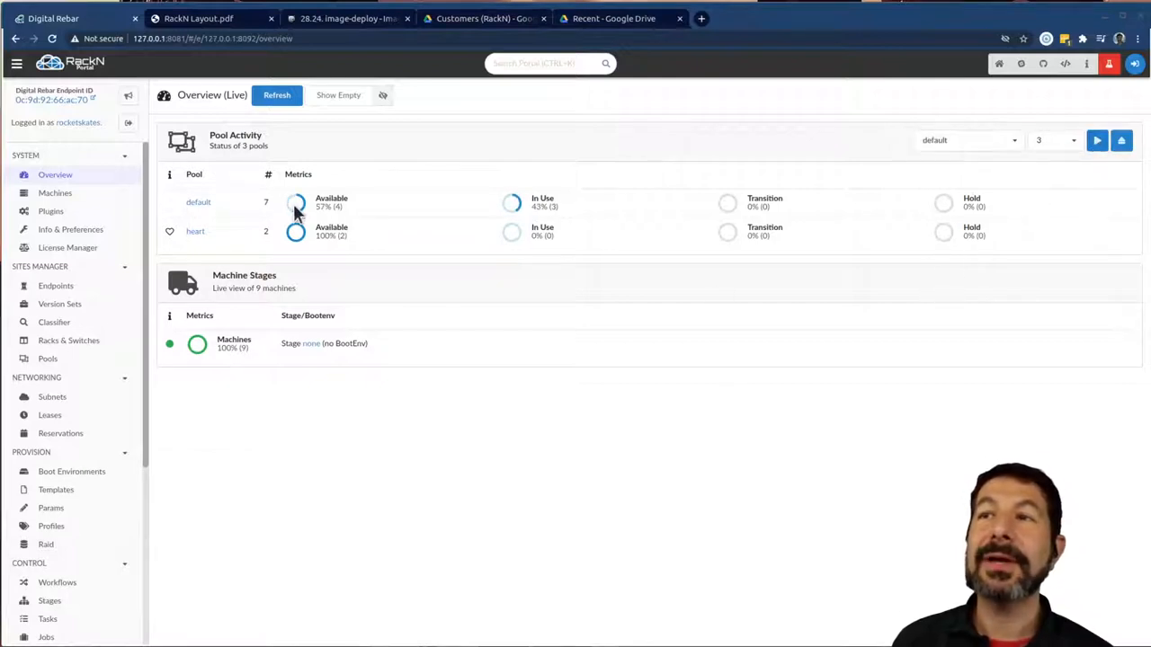
pyautogui.moveTo(440, 219)
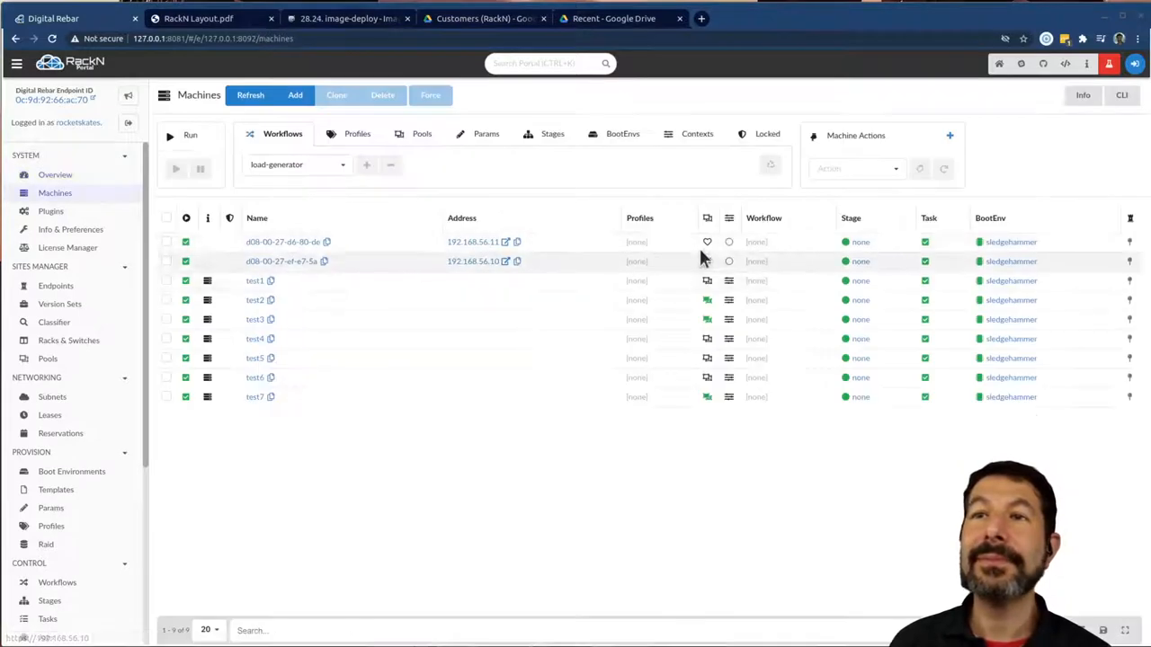
pyautogui.moveTo(737, 410)
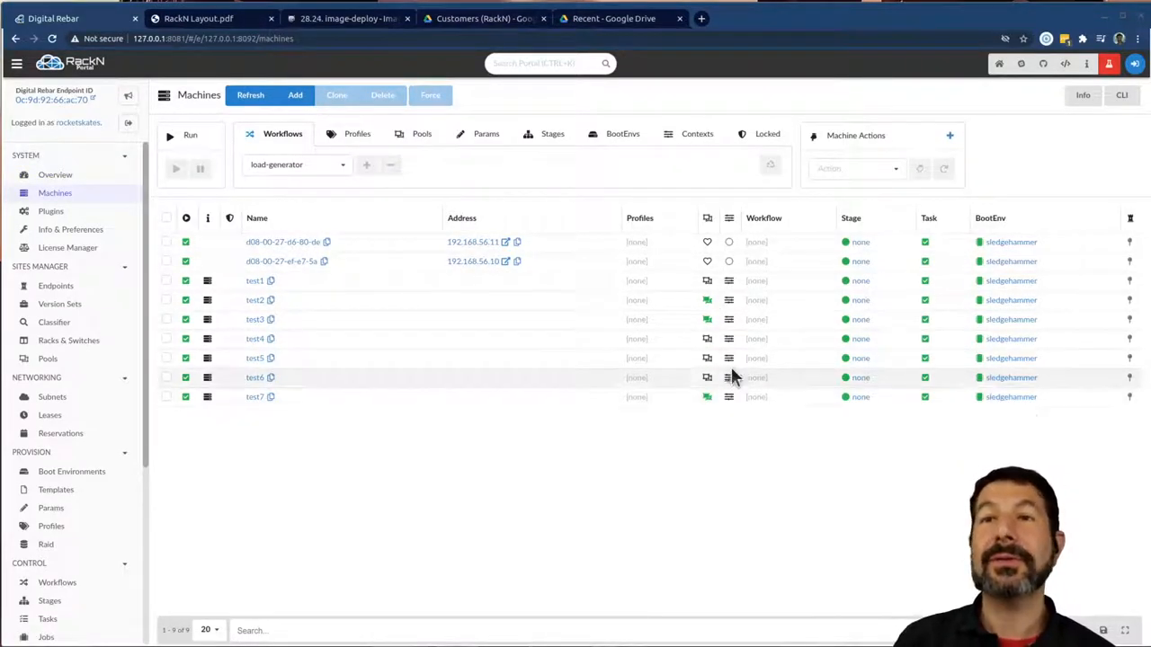
pyautogui.moveTo(706, 314)
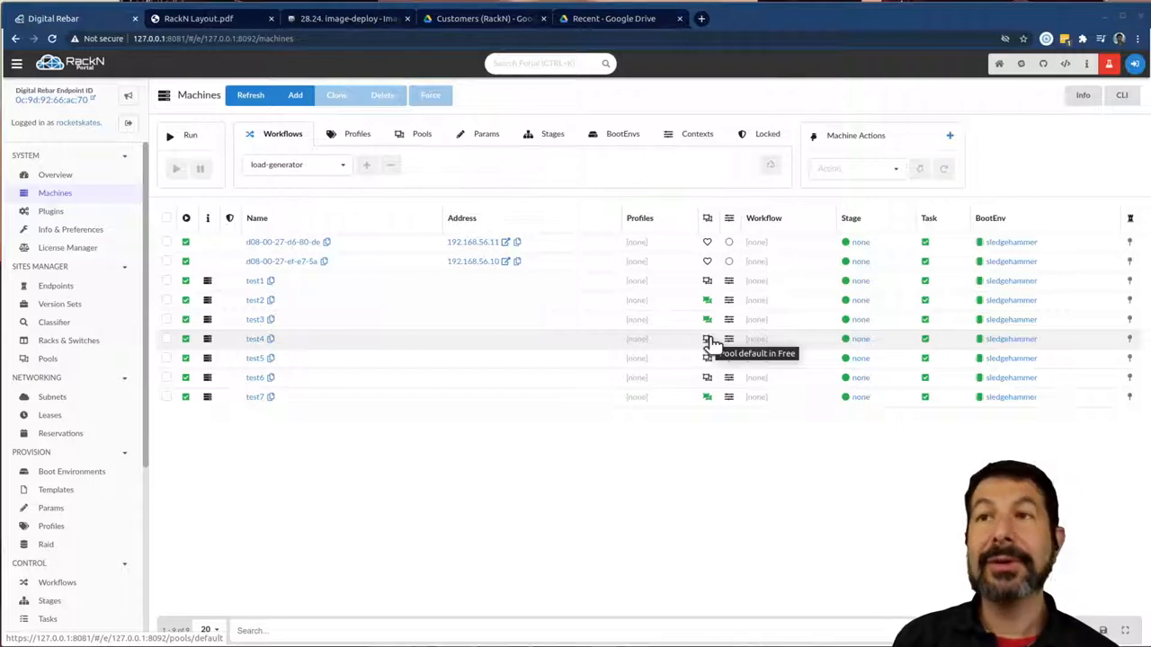
pyautogui.moveTo(710, 353)
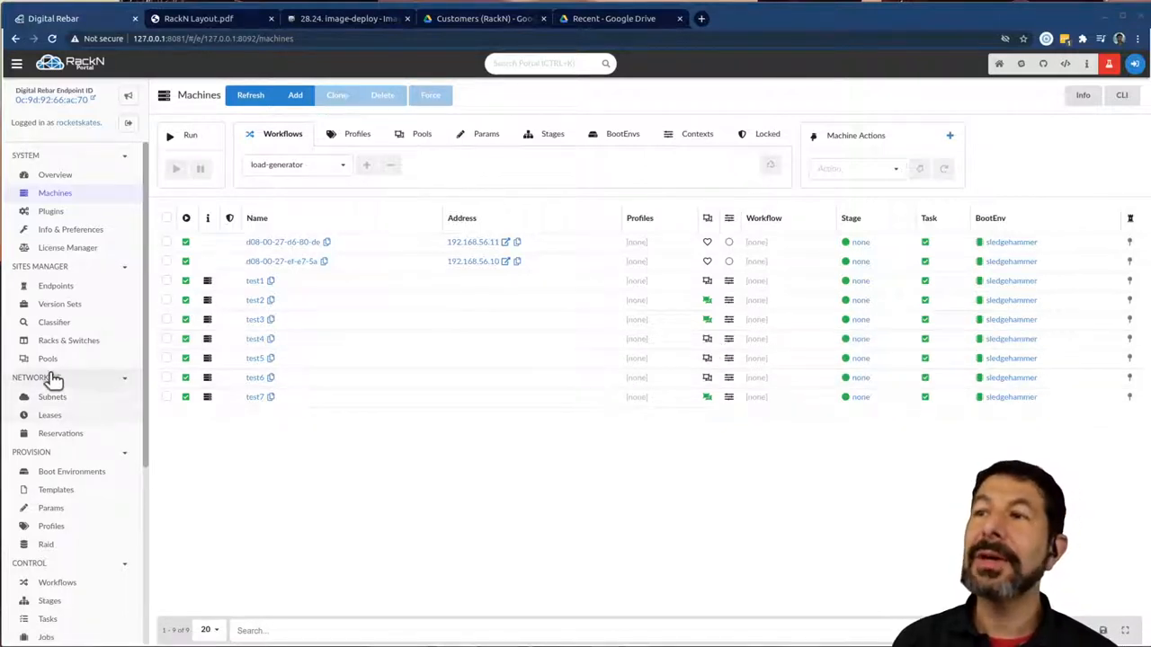
# Step: Start a new pool with the ID 'default'
pyautogui.click(47, 357)
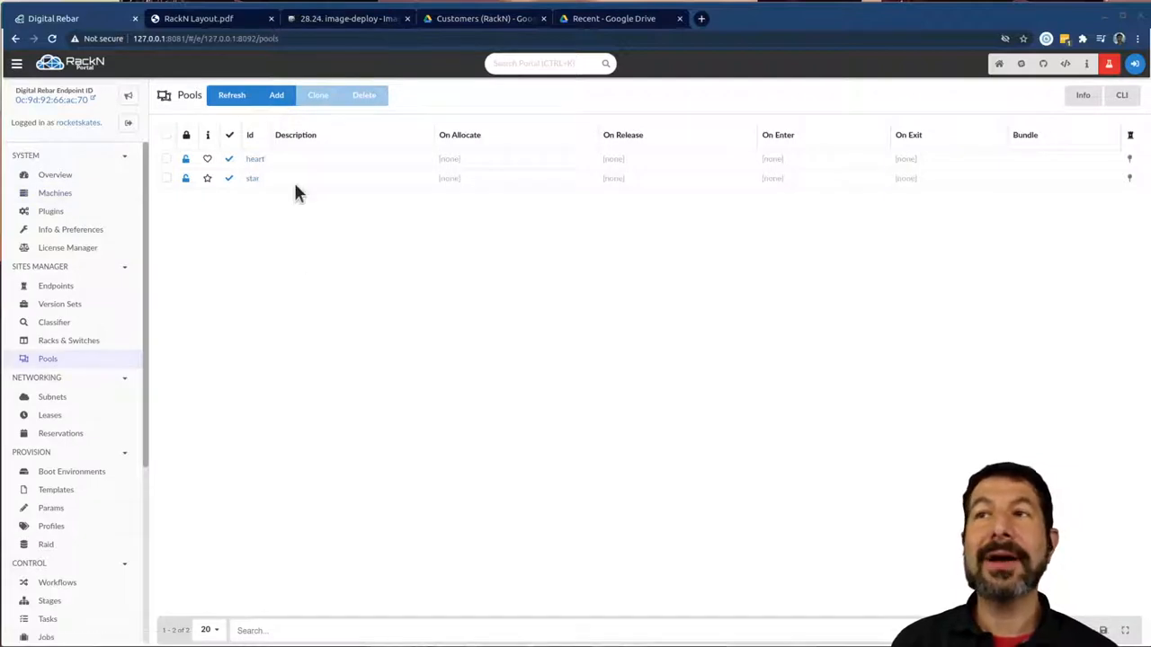
pyautogui.click(276, 94)
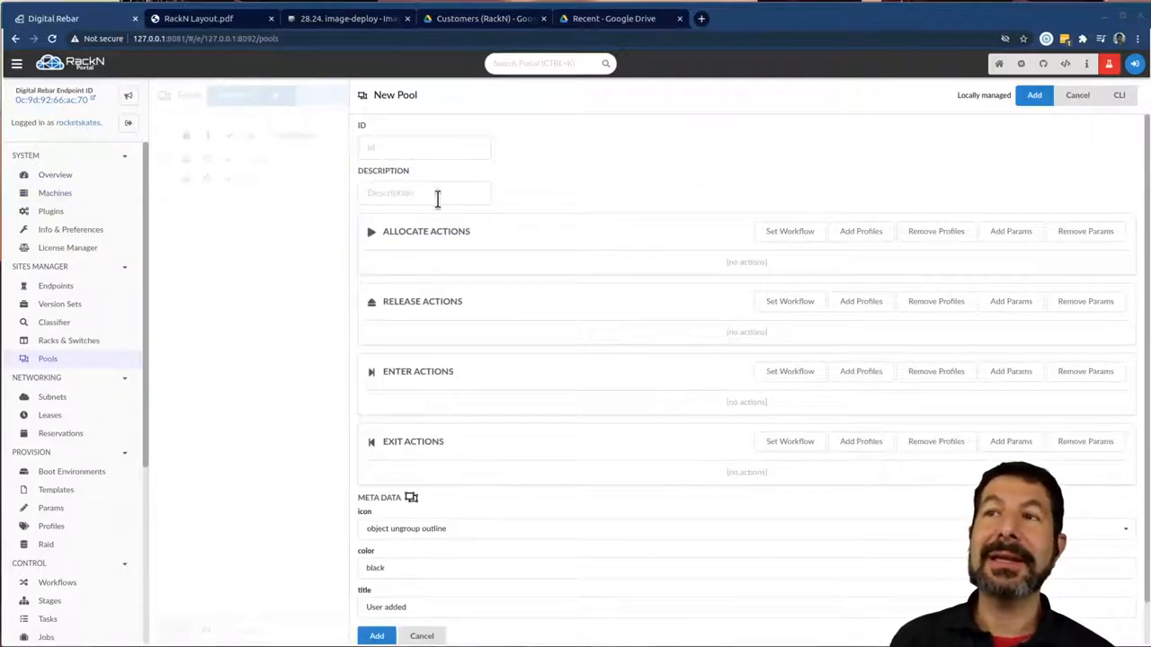
pyautogui.write('de')
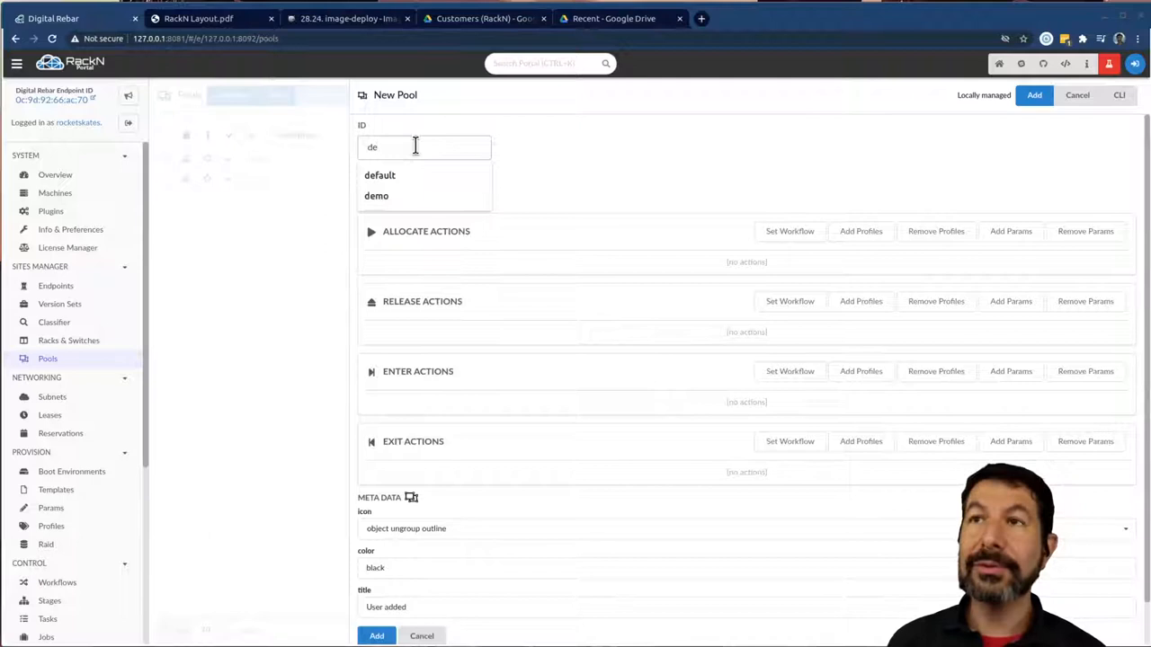
pyautogui.click(380, 174)
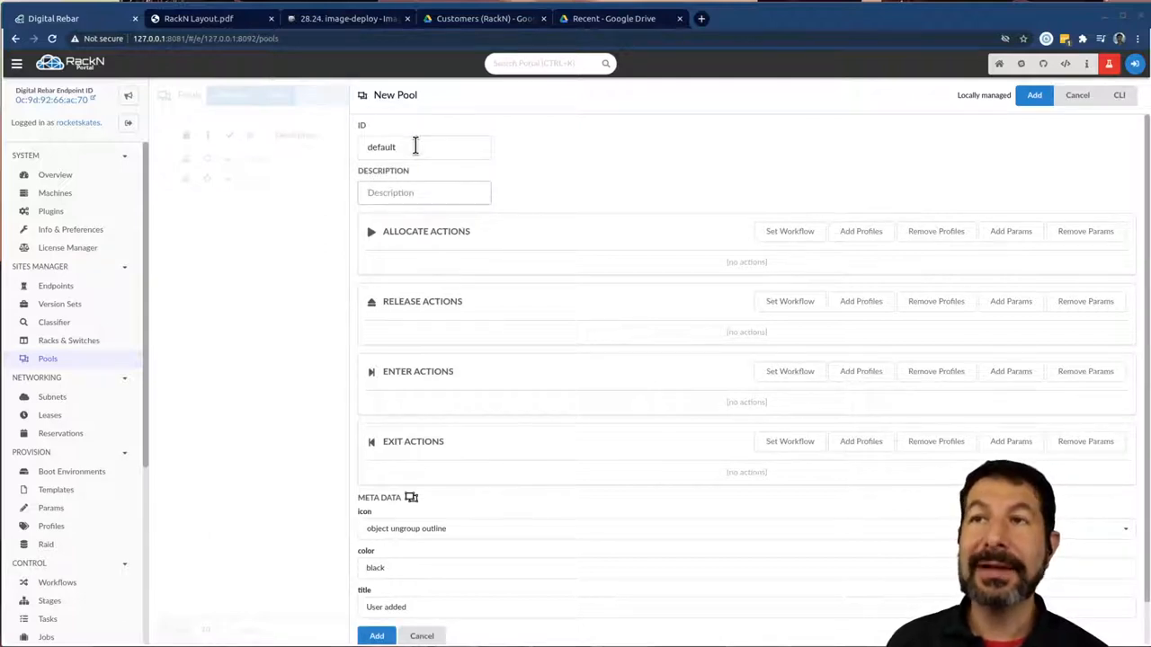
# Step: Set load-generator as both the allocate and release workflow
pyautogui.click(788, 231)
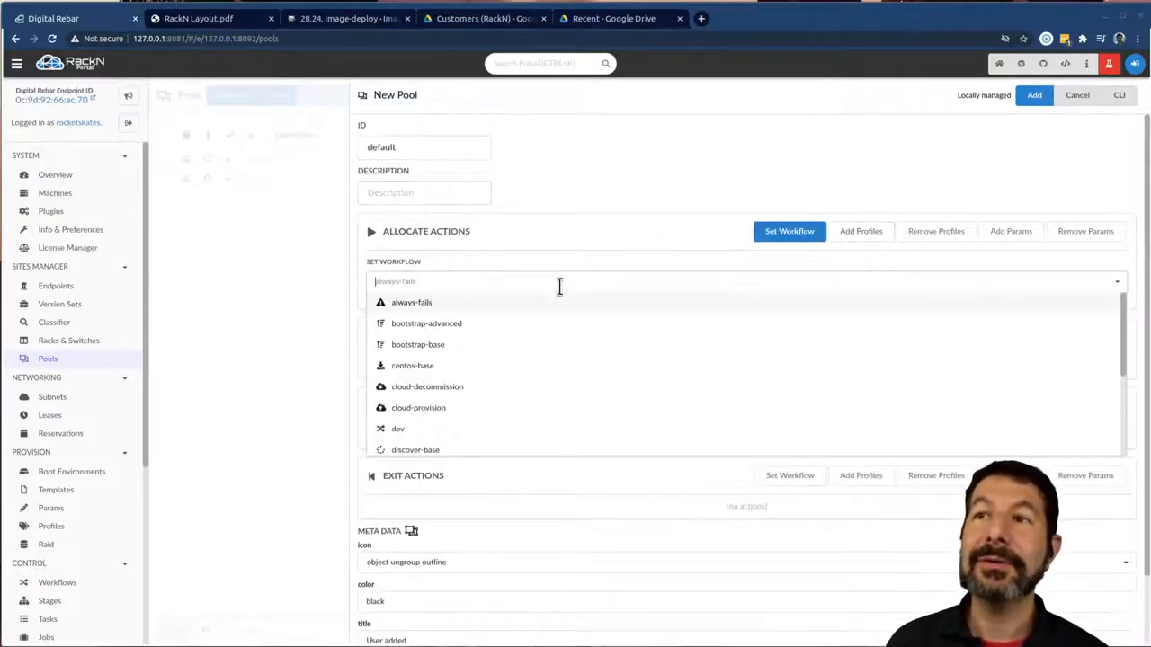
pyautogui.write('lo')
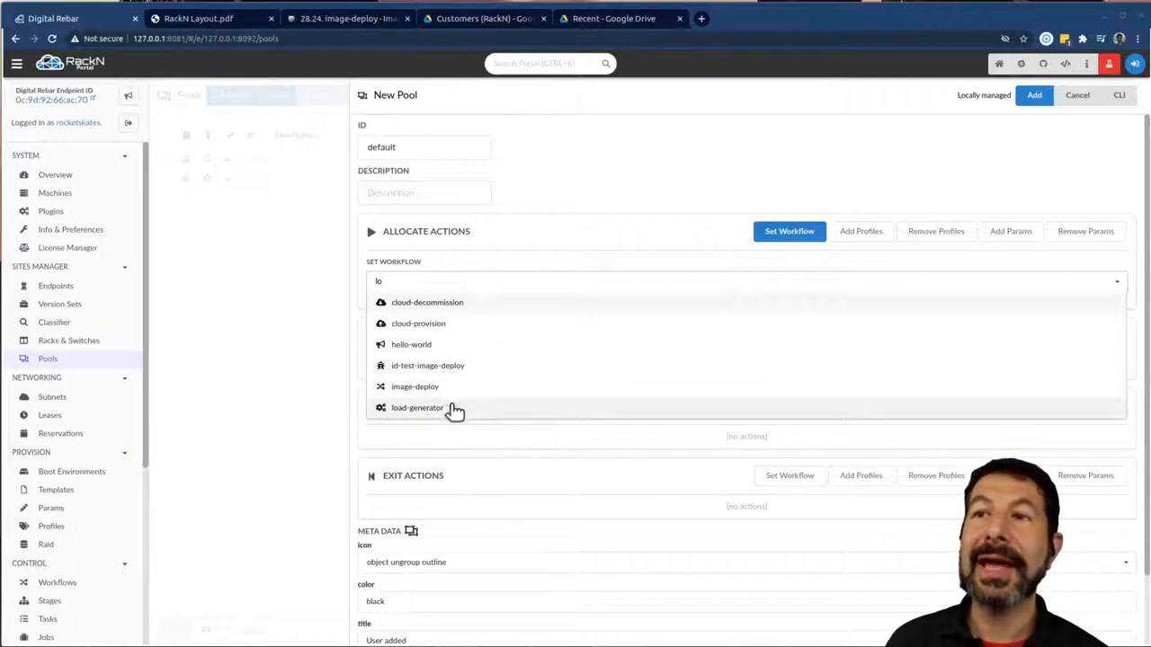
pyautogui.click(418, 408)
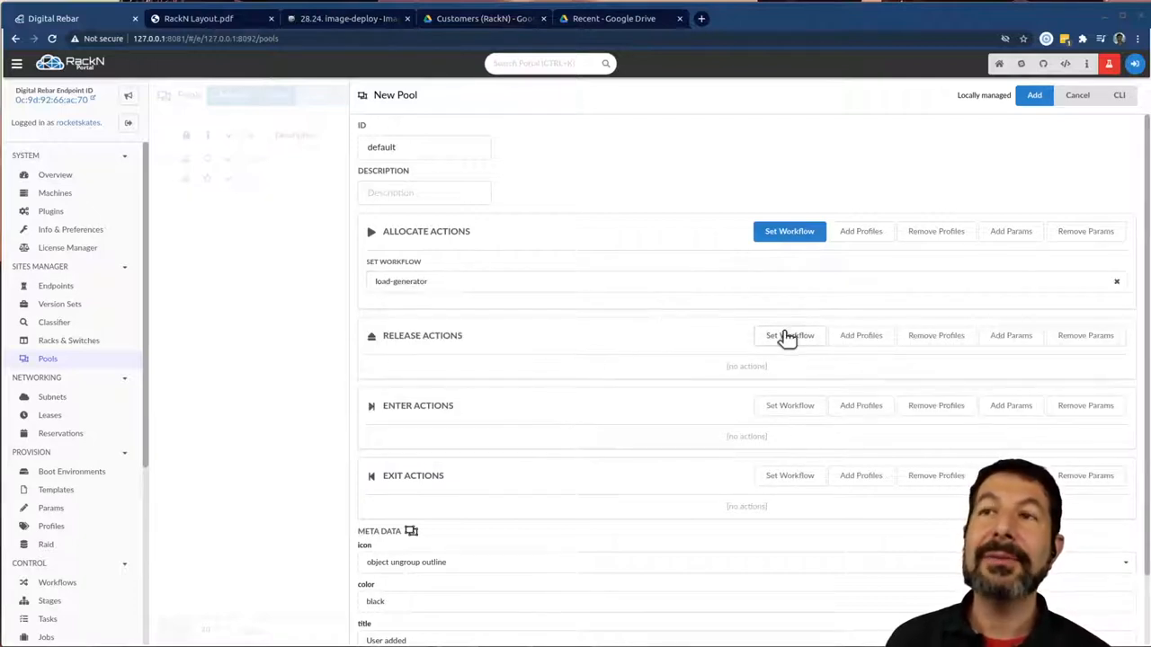
pyautogui.click(788, 335)
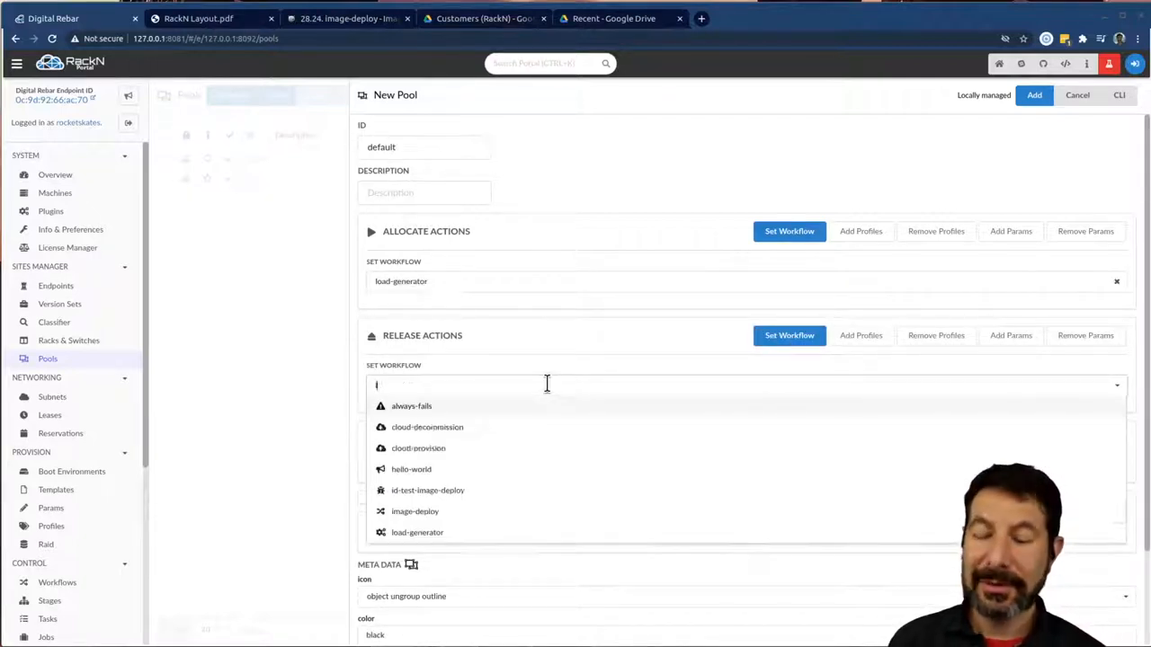
pyautogui.click(417, 533)
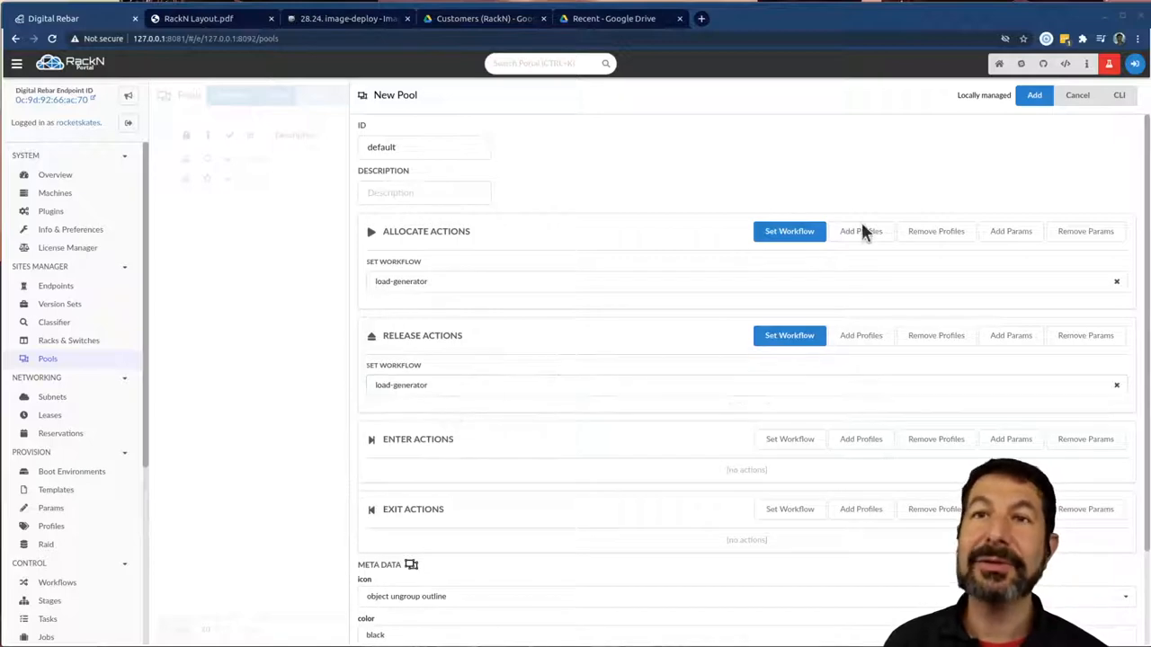
# Step: Add a profiles action to allocate, searching for p1
pyautogui.click(860, 231)
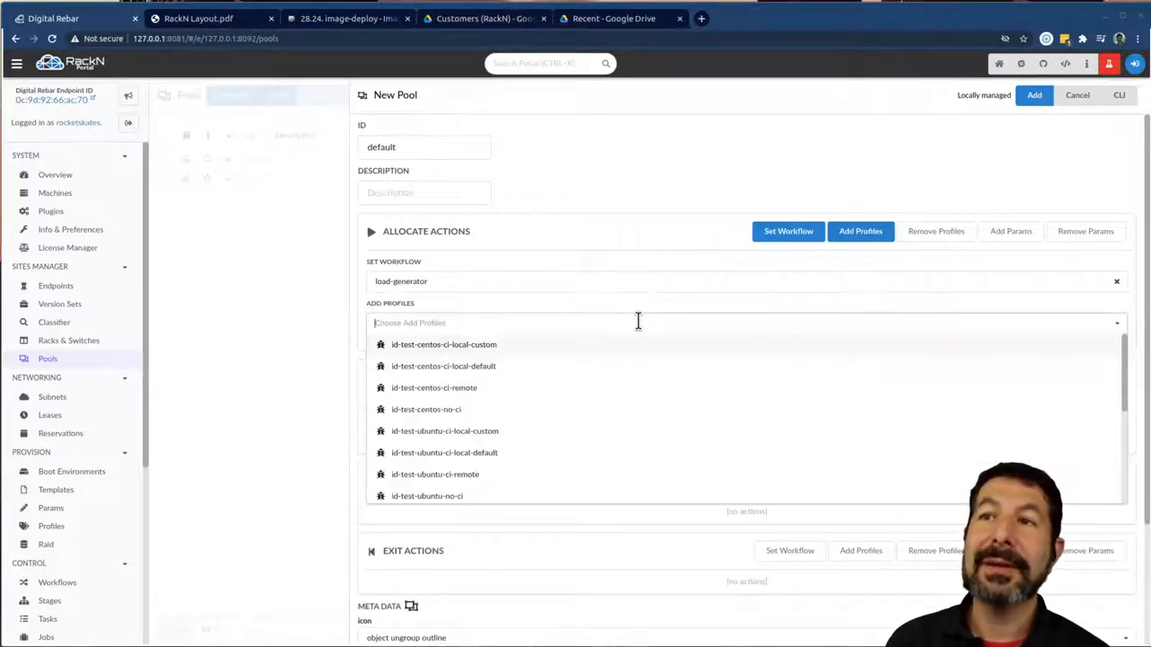
pyautogui.write('pl')
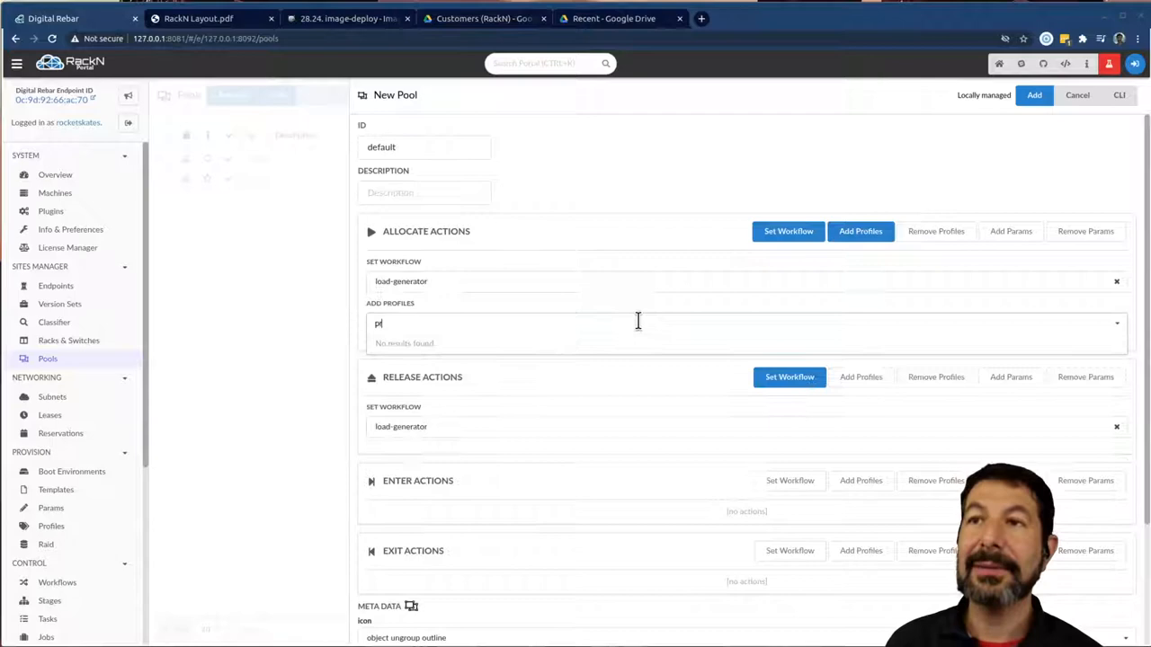
pyautogui.write('1')
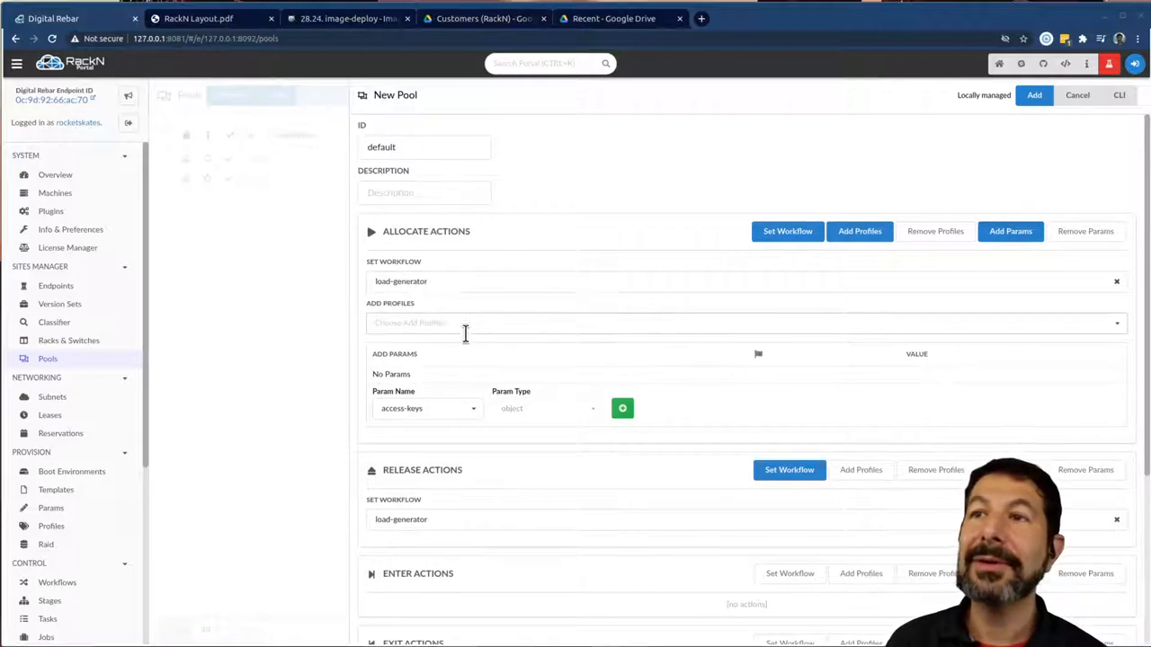
# Step: Add profile p1 and parameter dev/wait-time set to 2 to the allocate actions
pyautogui.click(468, 323)
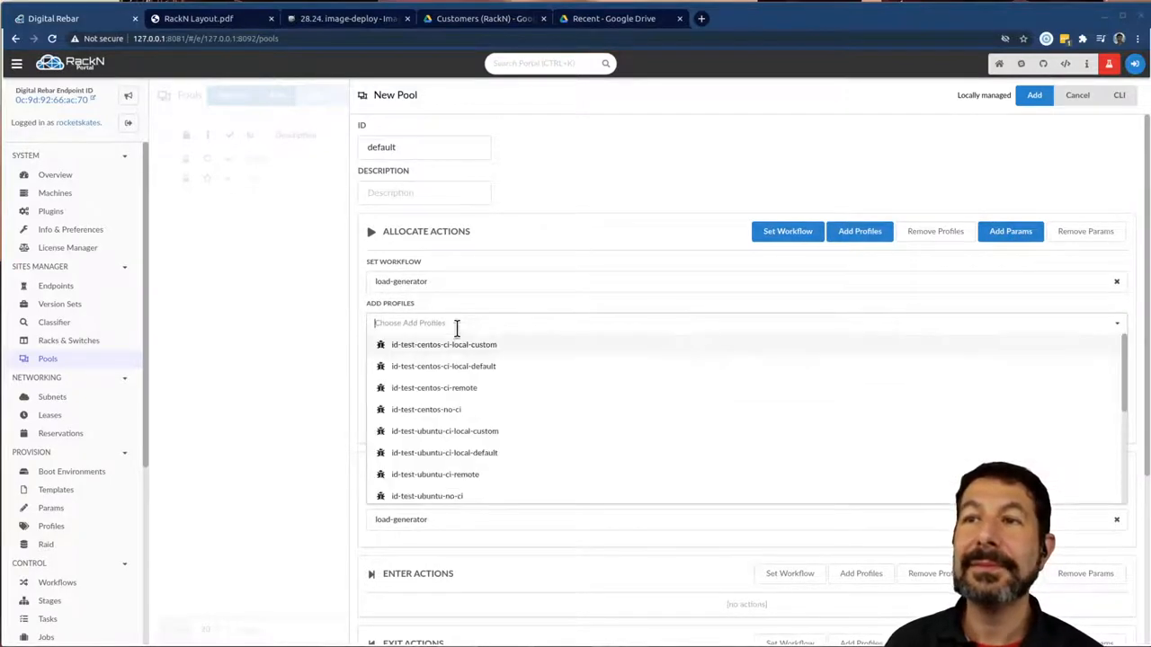
pyautogui.write('p1')
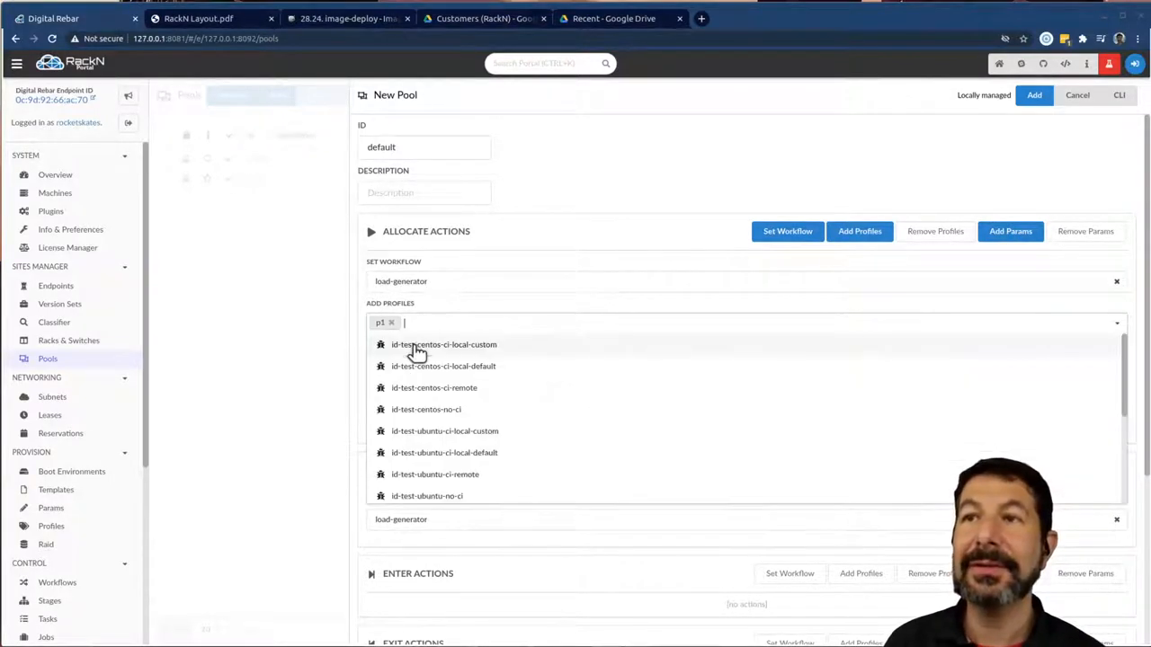
pyautogui.click(1010, 231)
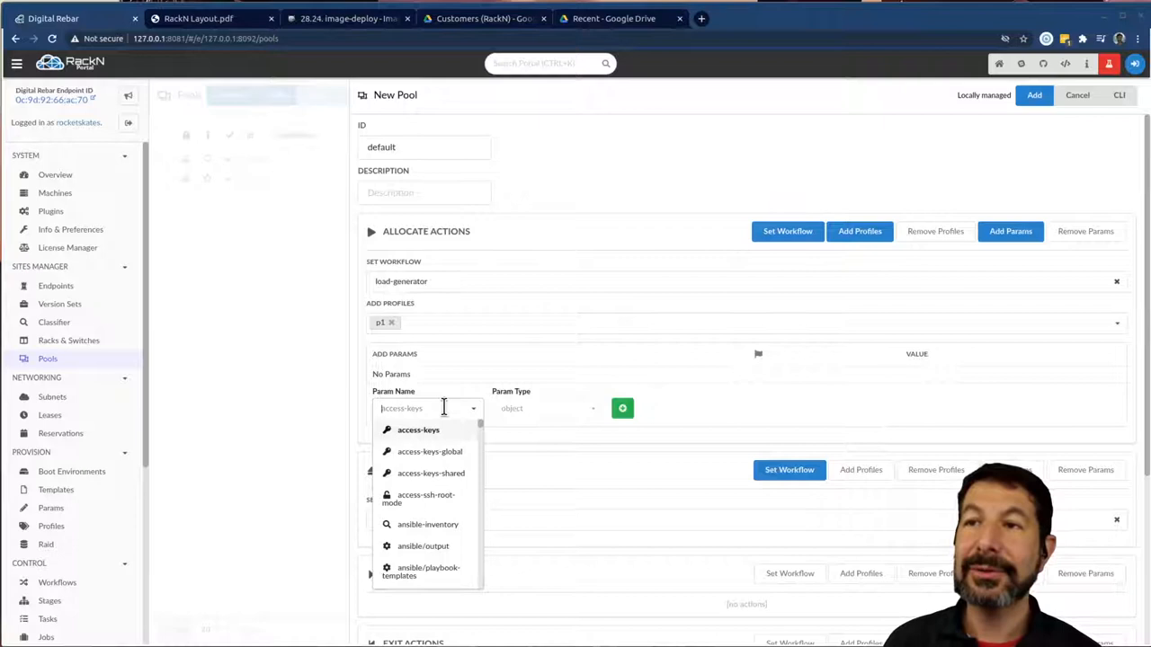
pyautogui.write('wait')
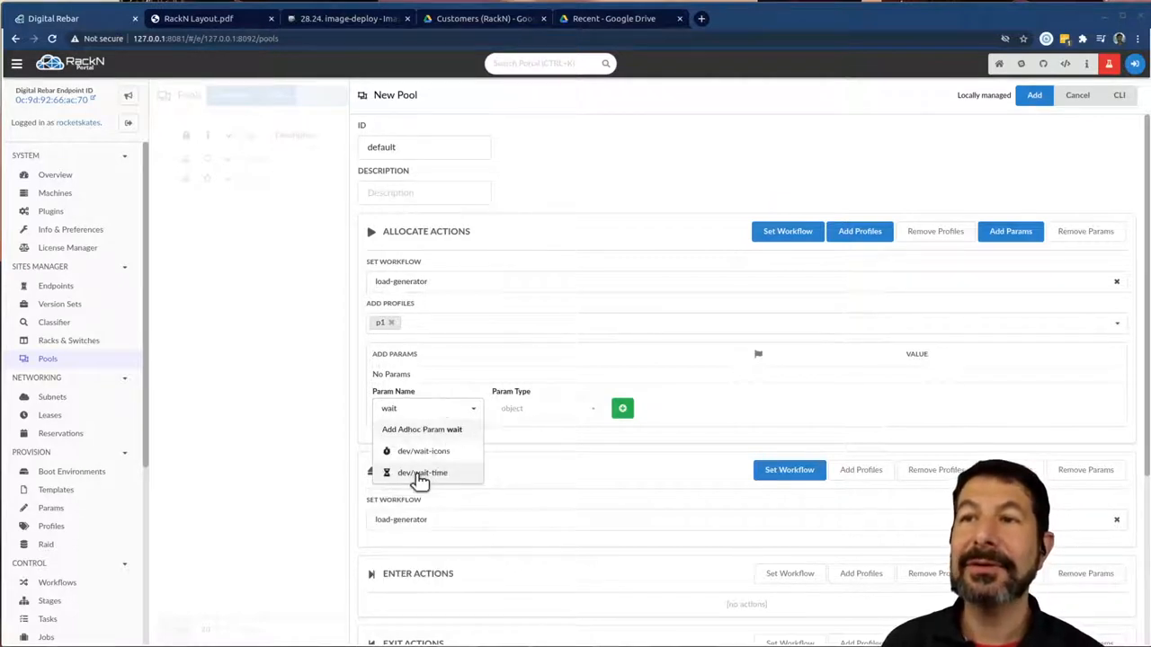
pyautogui.click(422, 472)
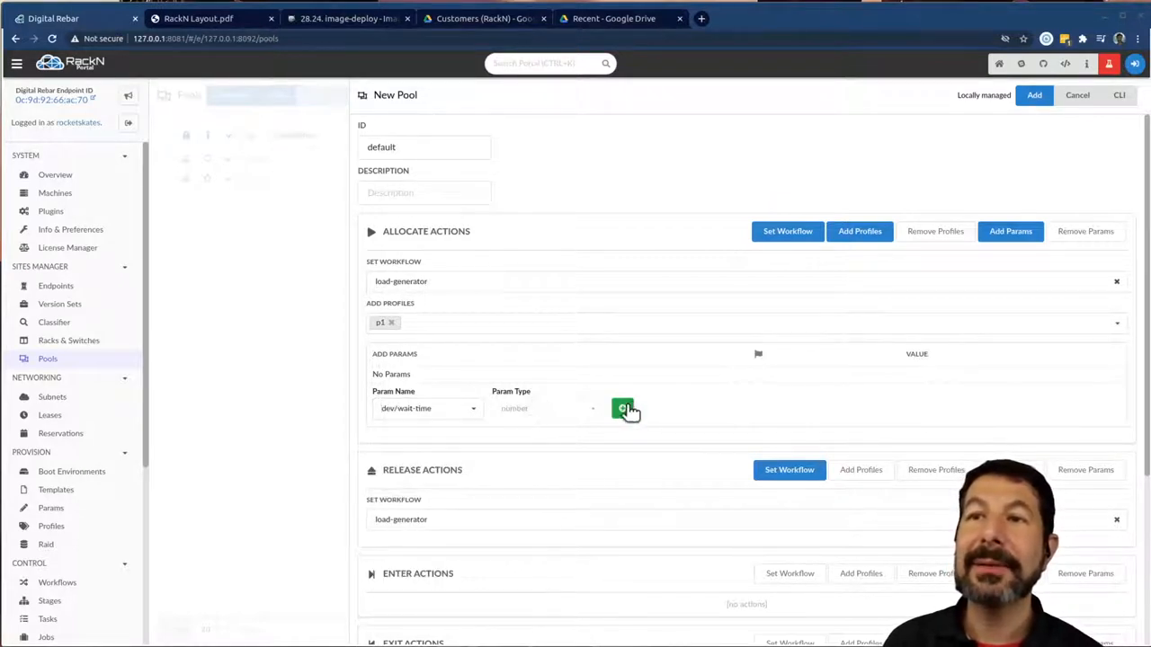
pyautogui.click(622, 409)
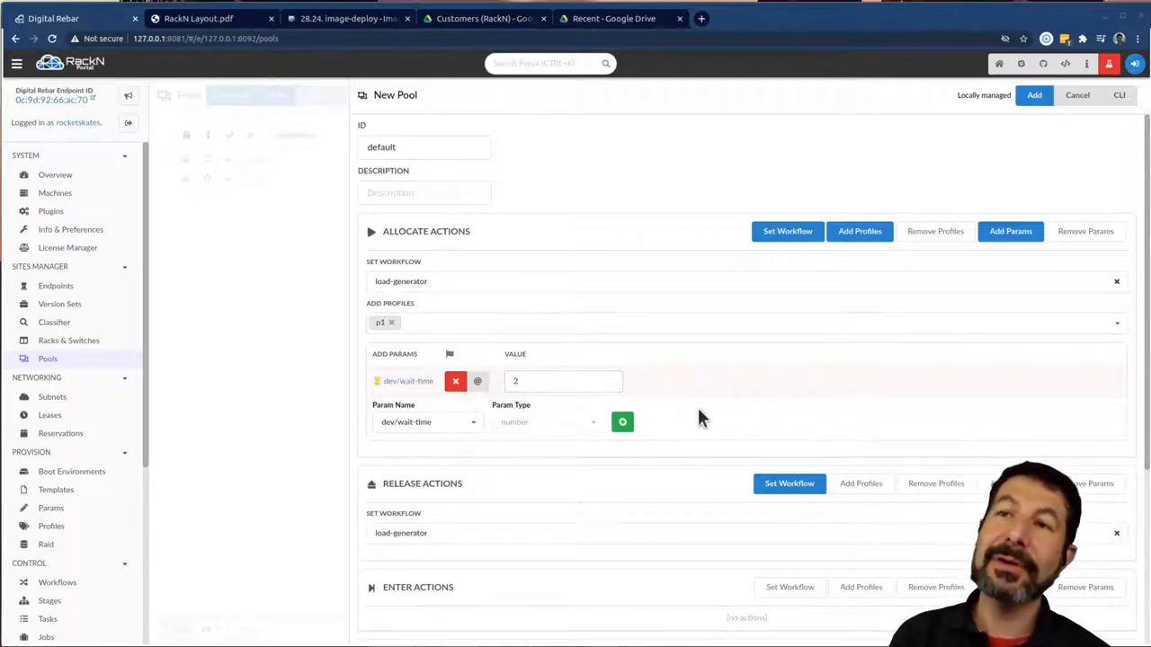
pyautogui.moveTo(715, 467)
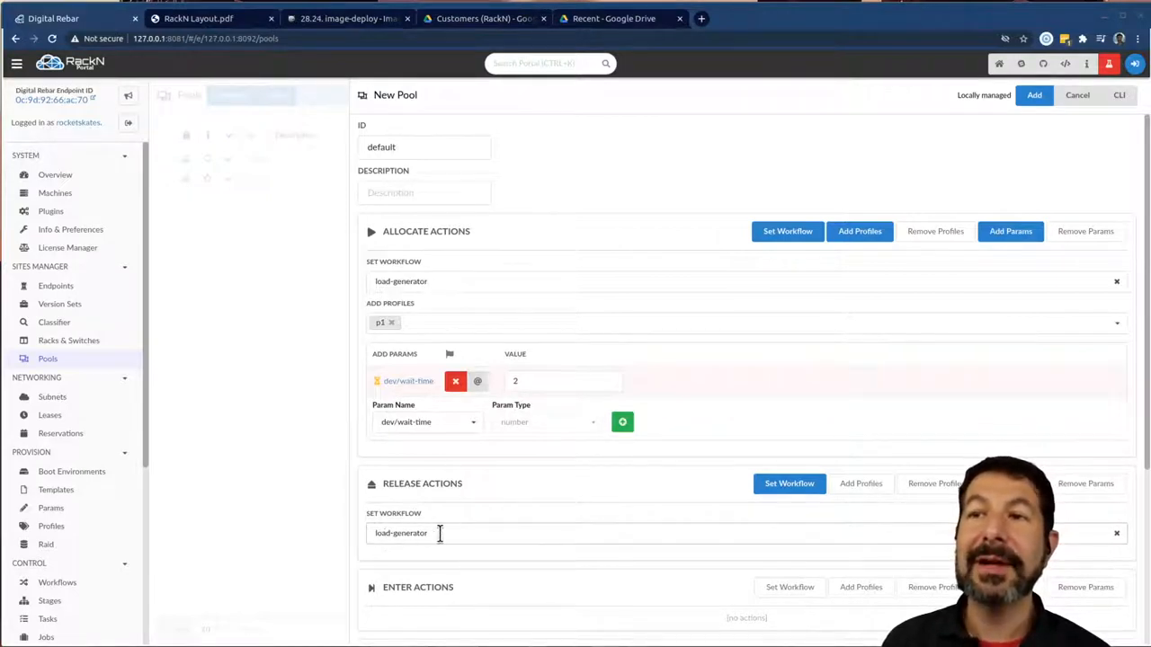
# Step: Make release actions remove profile p1, then save the default pool
pyautogui.click(860, 483)
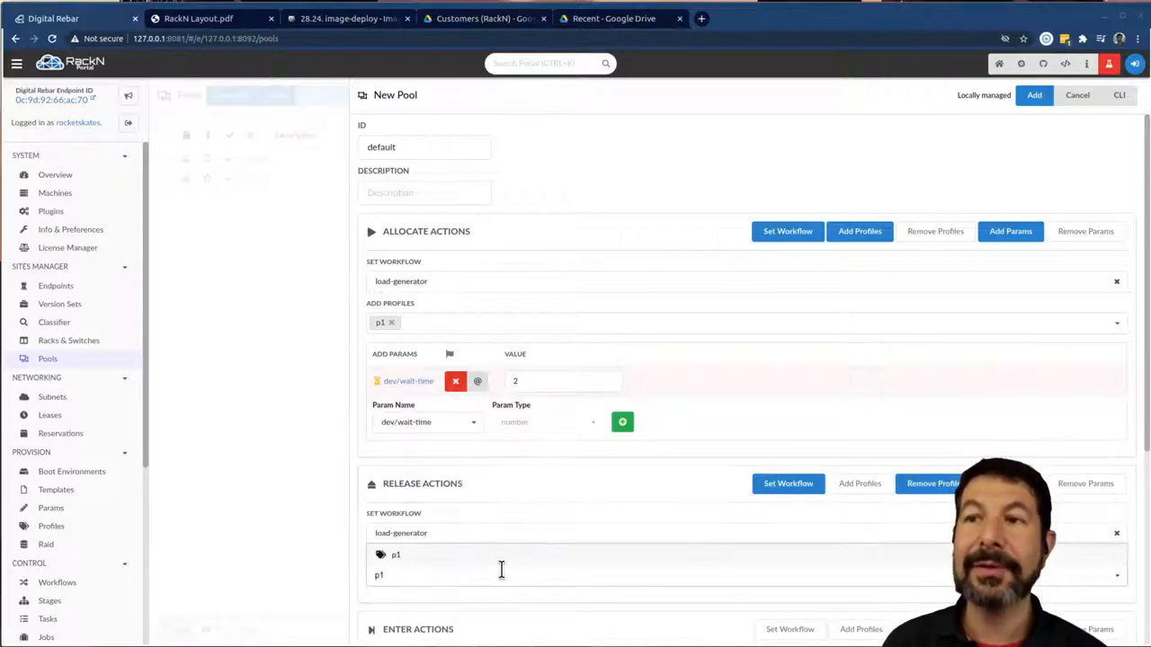
pyautogui.click(935, 483)
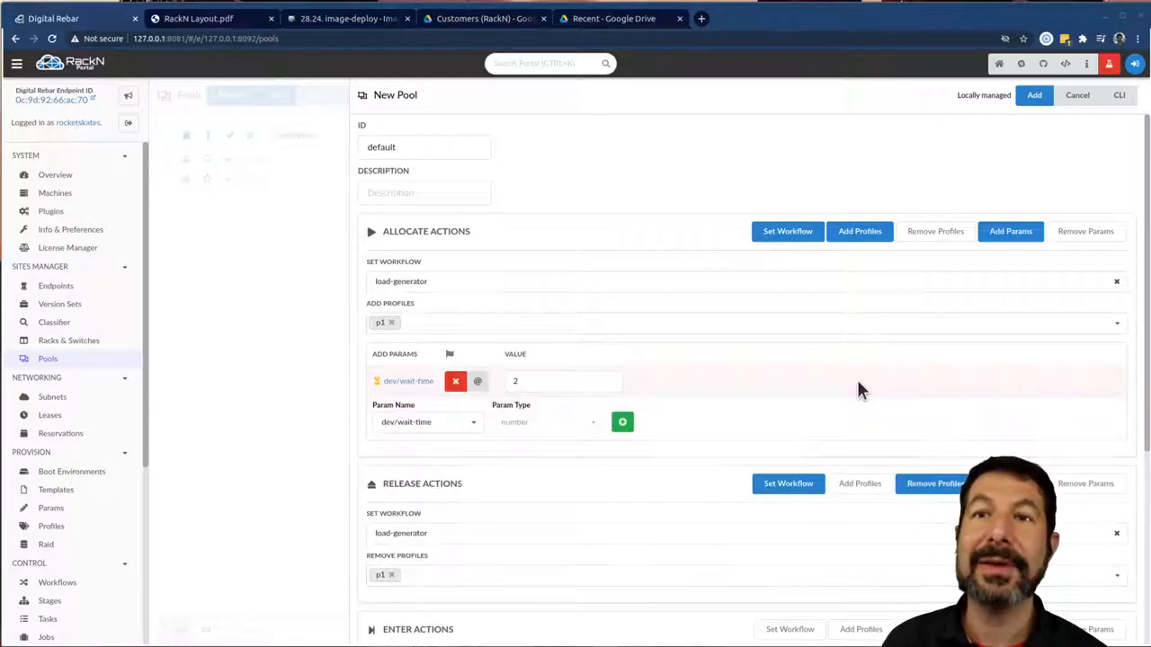
pyautogui.click(1085, 483)
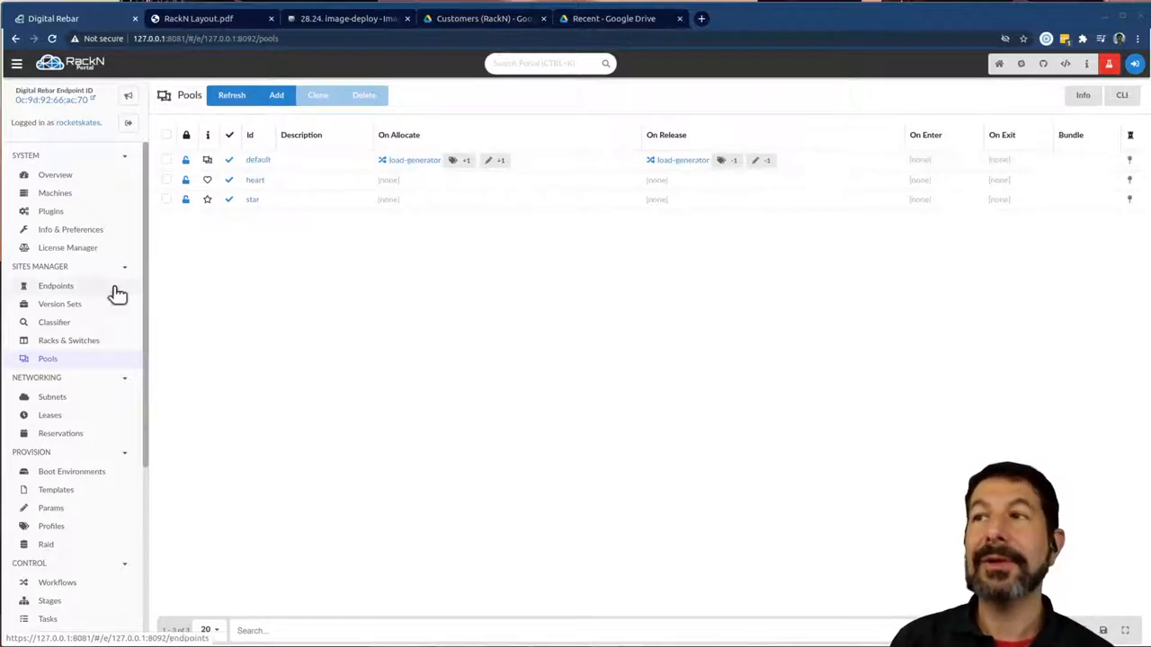
# Step: Allocate three machines from the default pool on Overview, then view the Machines list
pyautogui.click(55, 175)
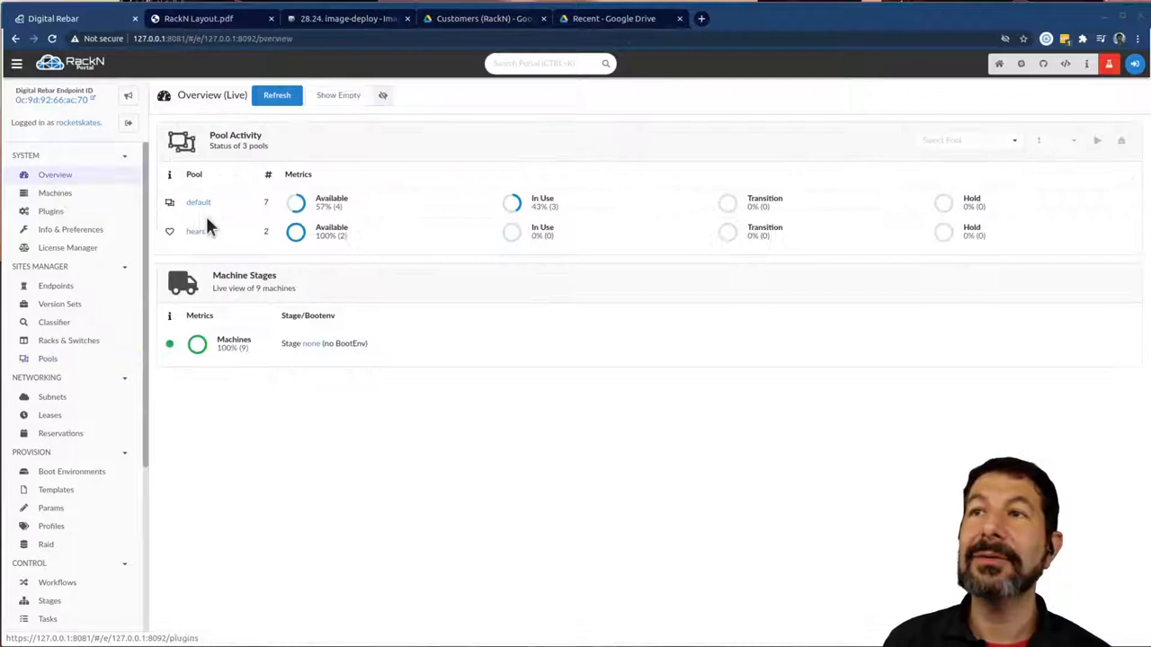
pyautogui.click(967, 139)
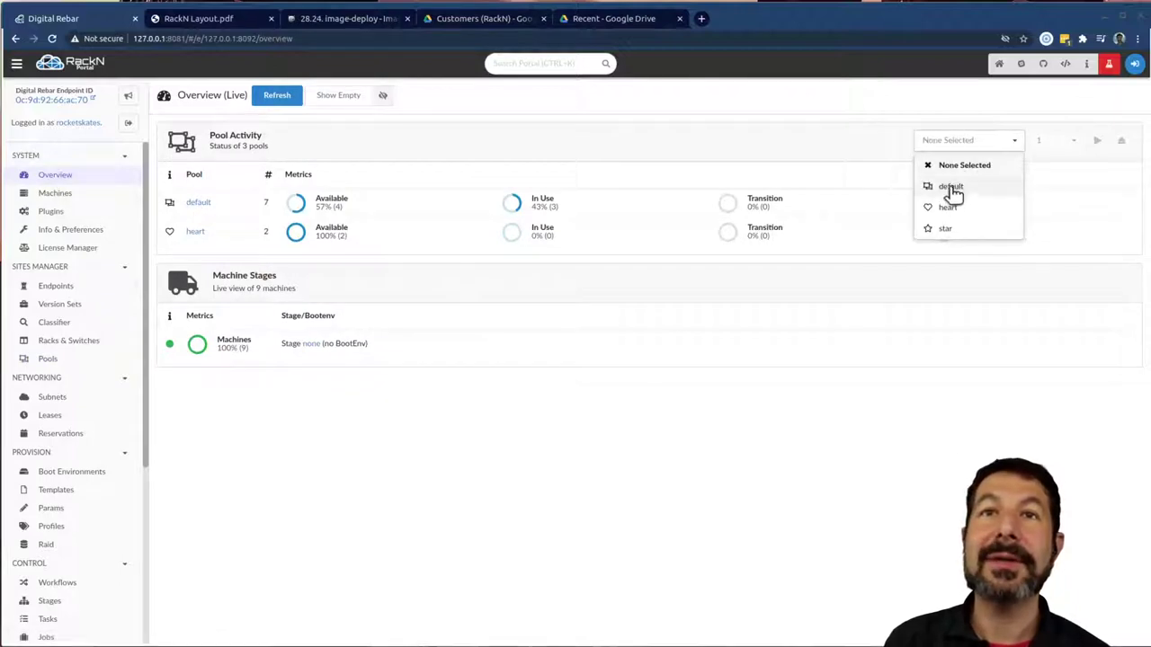
pyautogui.click(950, 186)
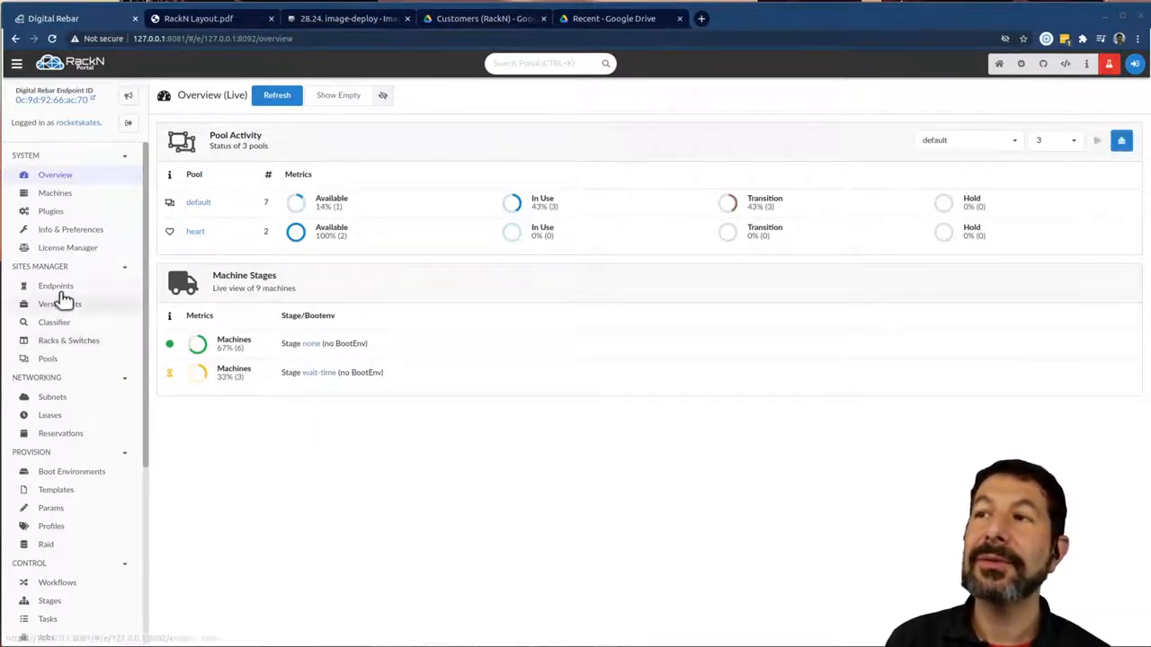
pyautogui.click(55, 193)
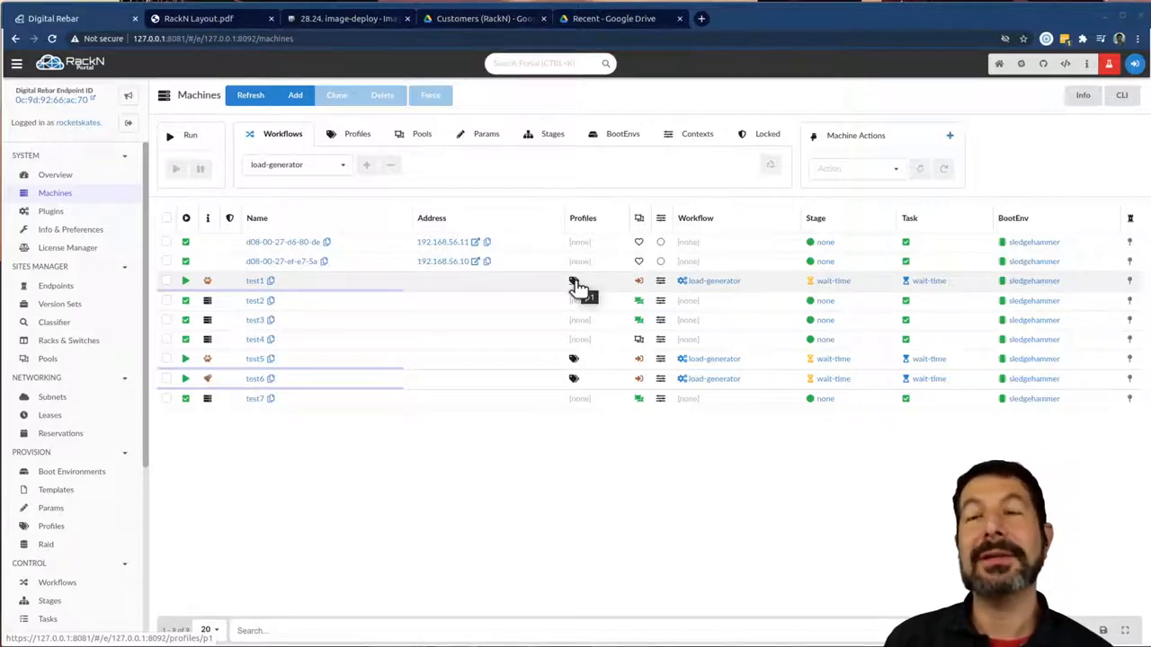
pyautogui.moveTo(263, 288)
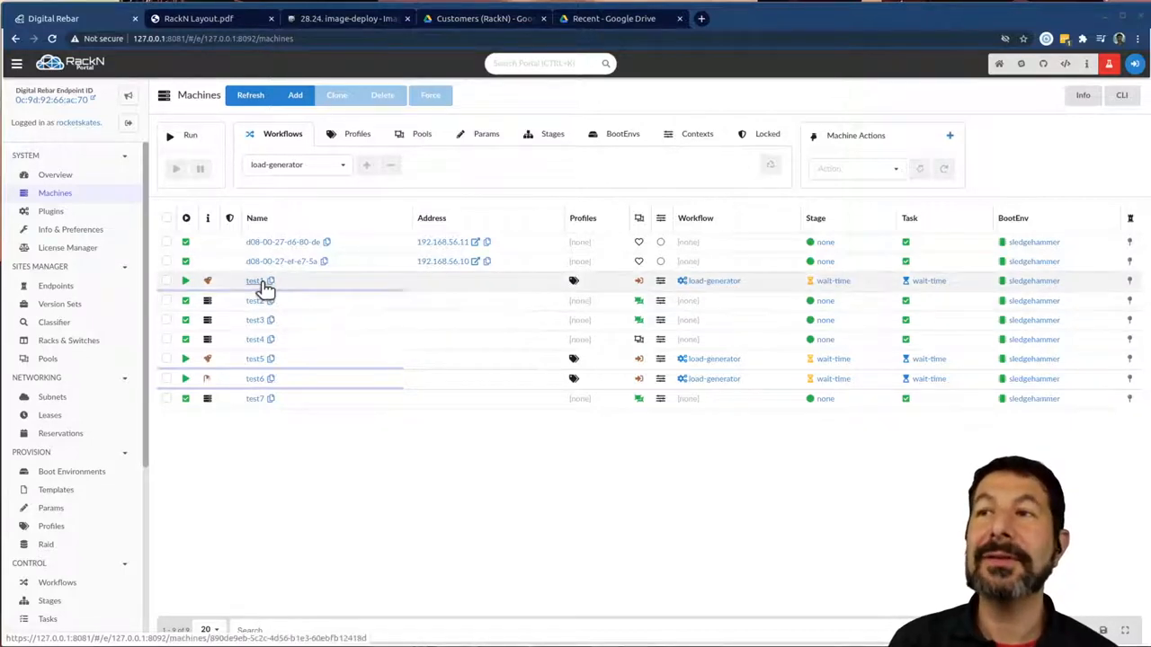
# Step: Open test1's details to check profile p1 and dev/wait-time 2
pyautogui.click(254, 281)
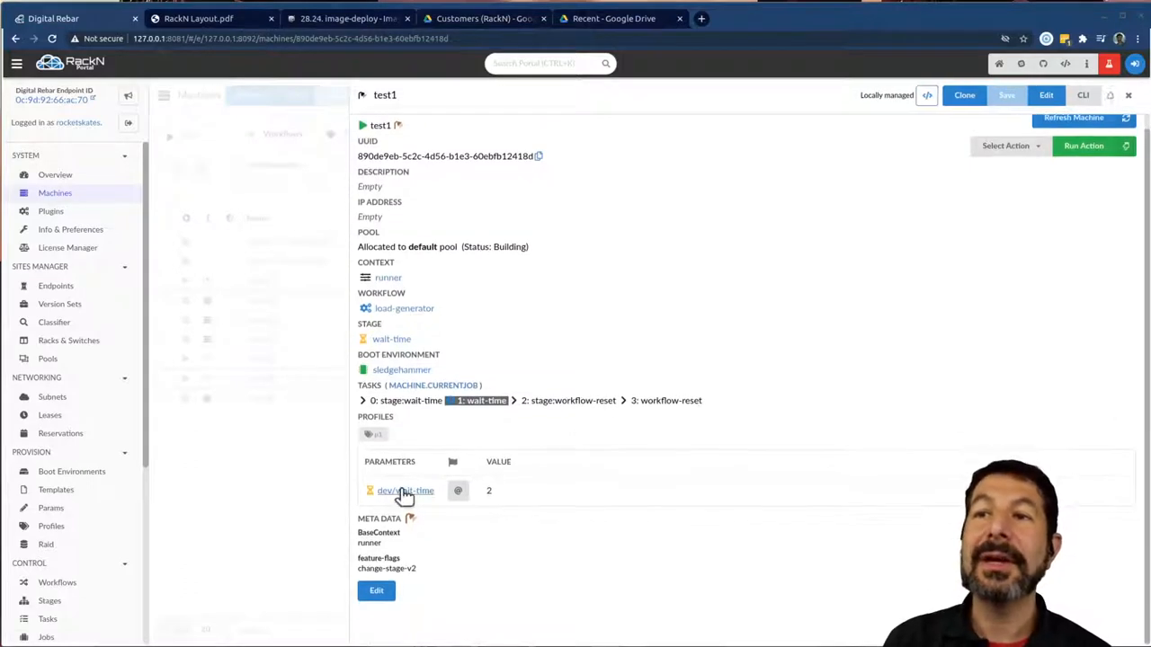
pyautogui.moveTo(555, 501)
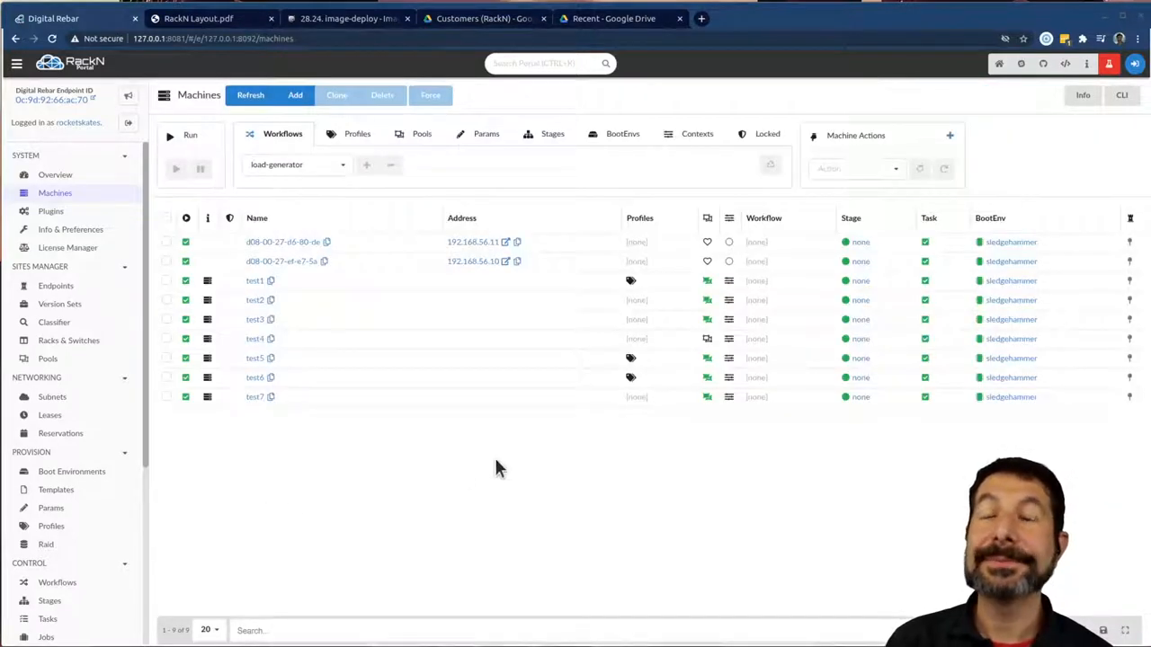
pyautogui.moveTo(707, 339)
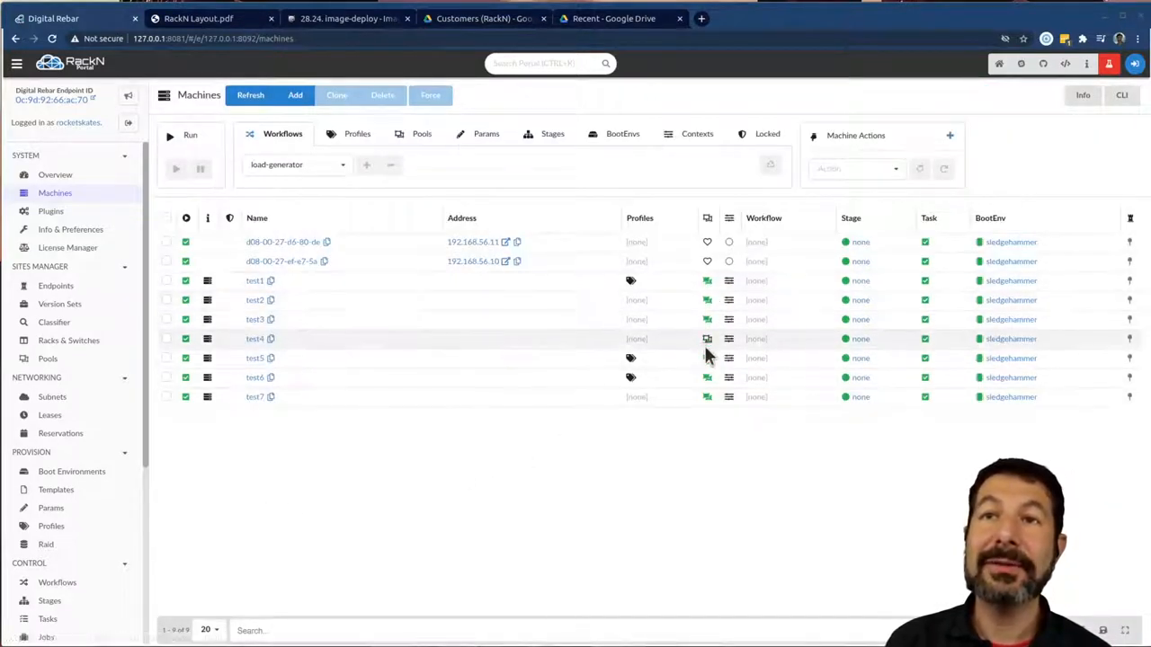
pyautogui.moveTo(51, 210)
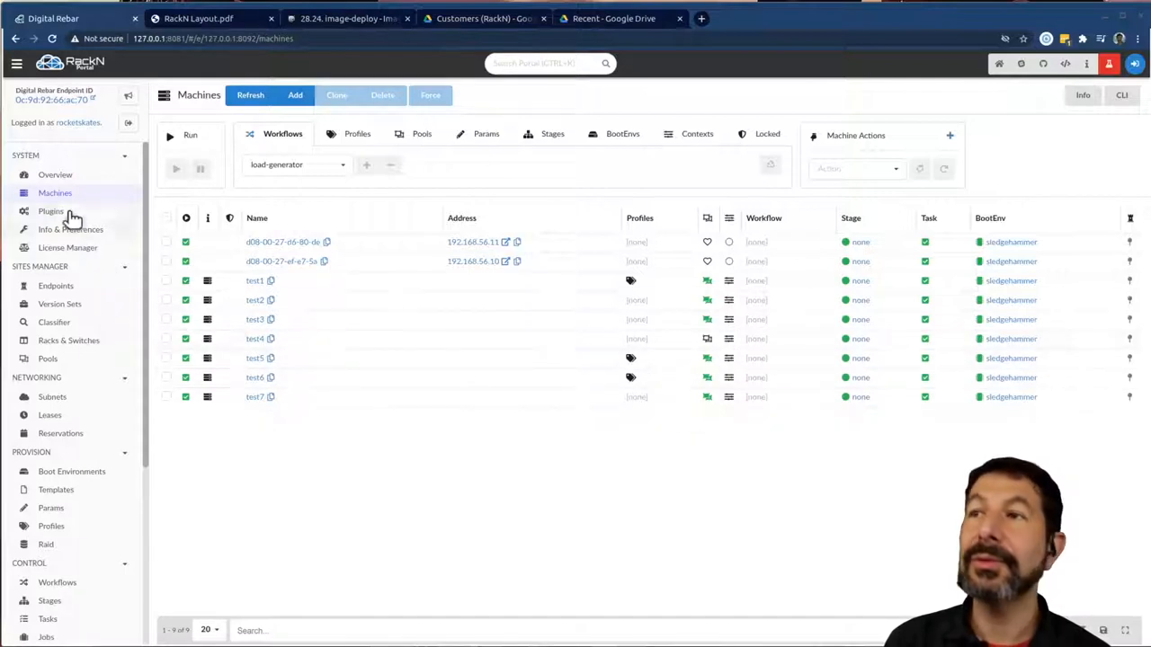
# Step: Release all in-use machines of the default pool from Overview
pyautogui.click(55, 174)
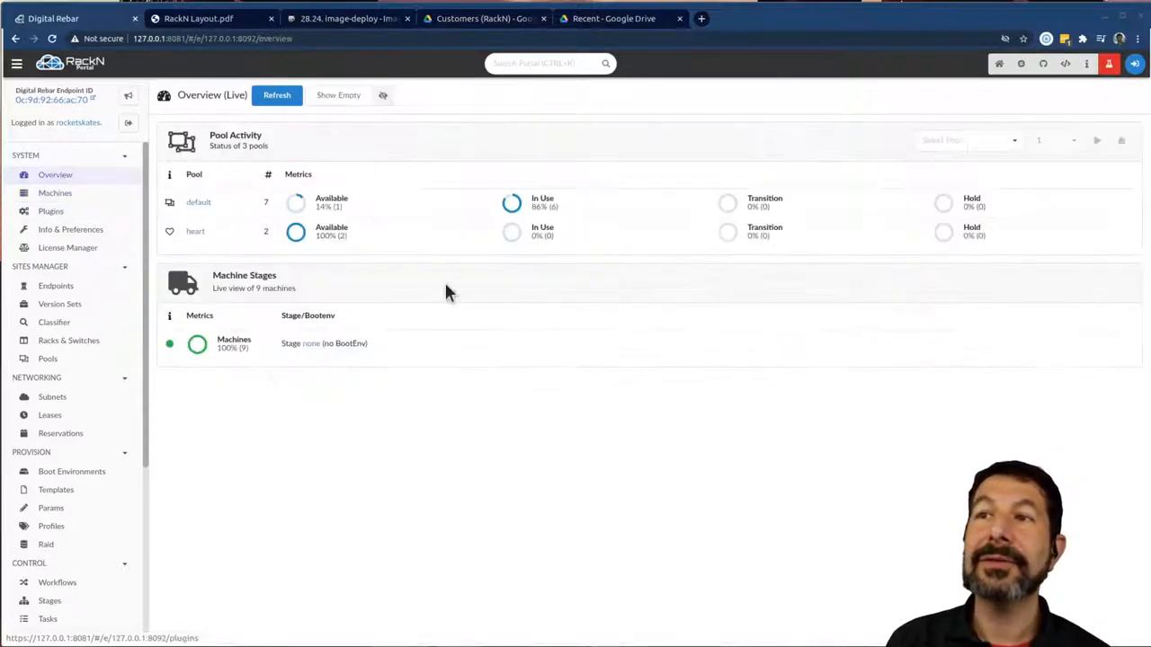
pyautogui.moveTo(198, 212)
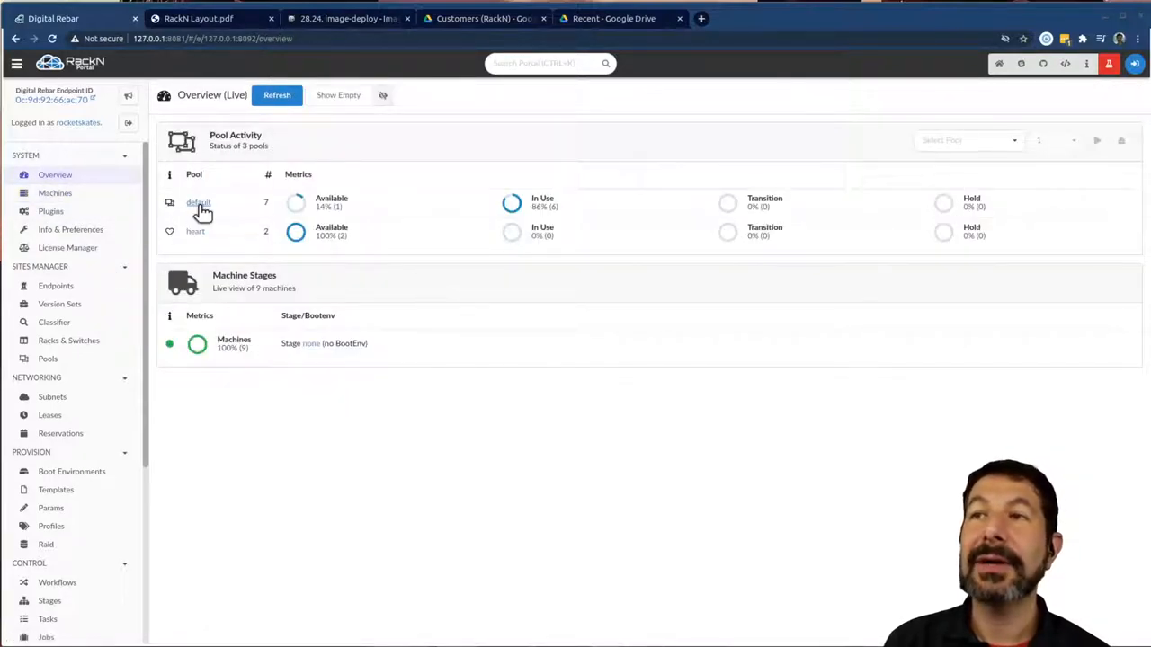
pyautogui.click(967, 139)
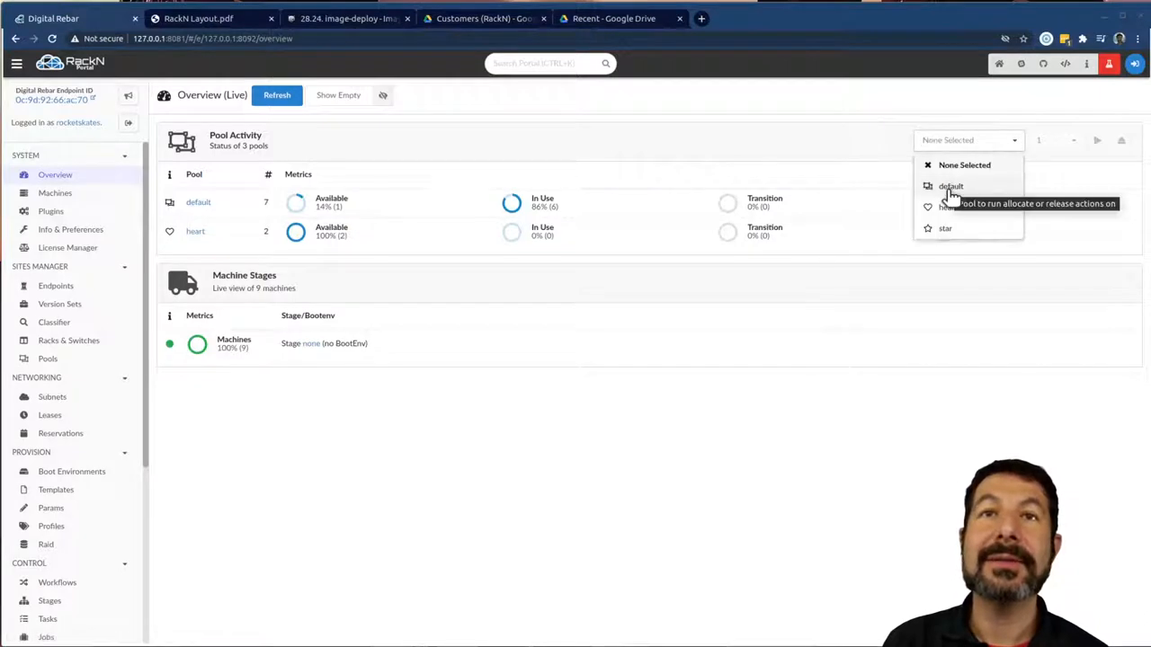
pyautogui.click(950, 186)
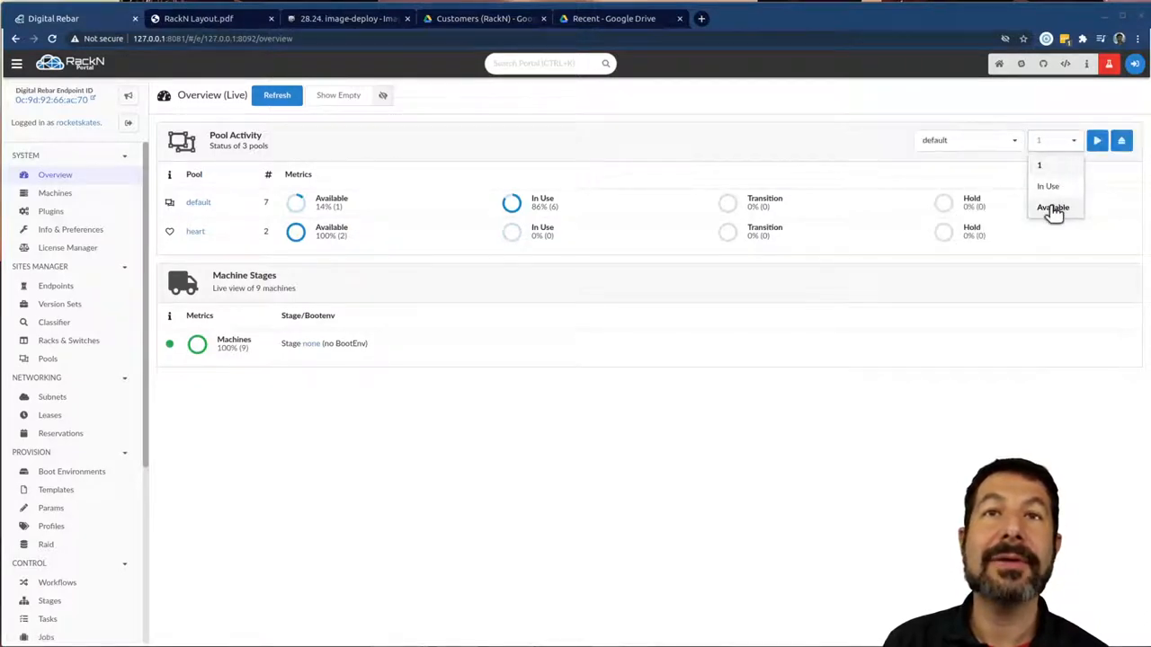
pyautogui.click(1052, 208)
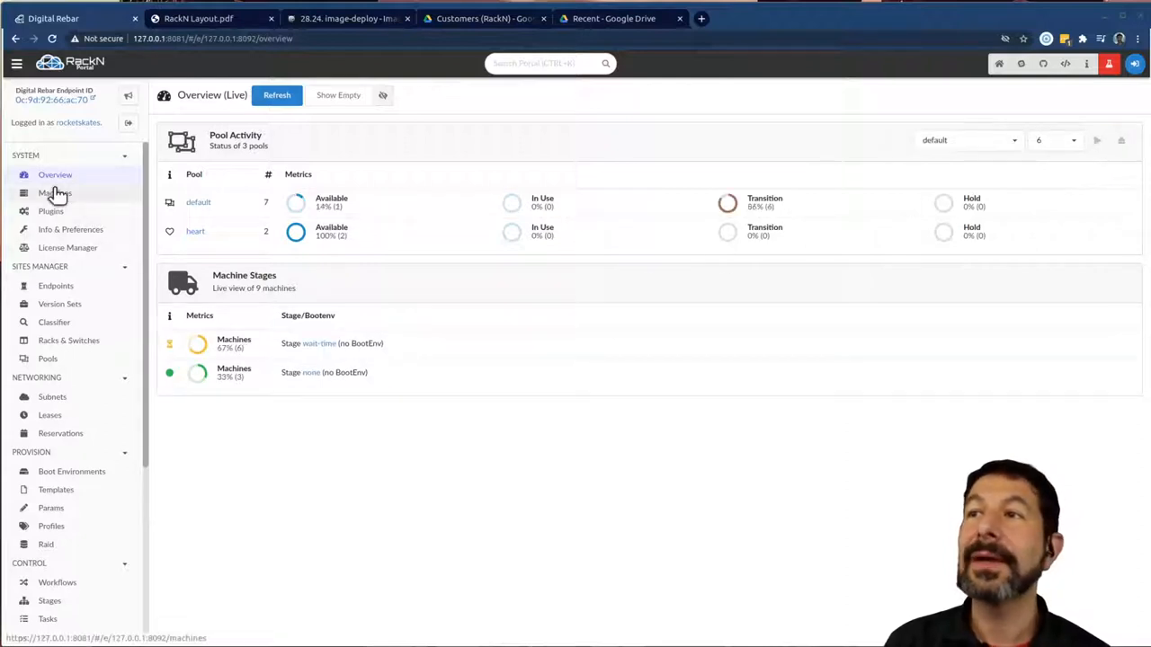
# Step: Allocate test5 from the default pool, then release it from the Pools tab
pyautogui.click(55, 192)
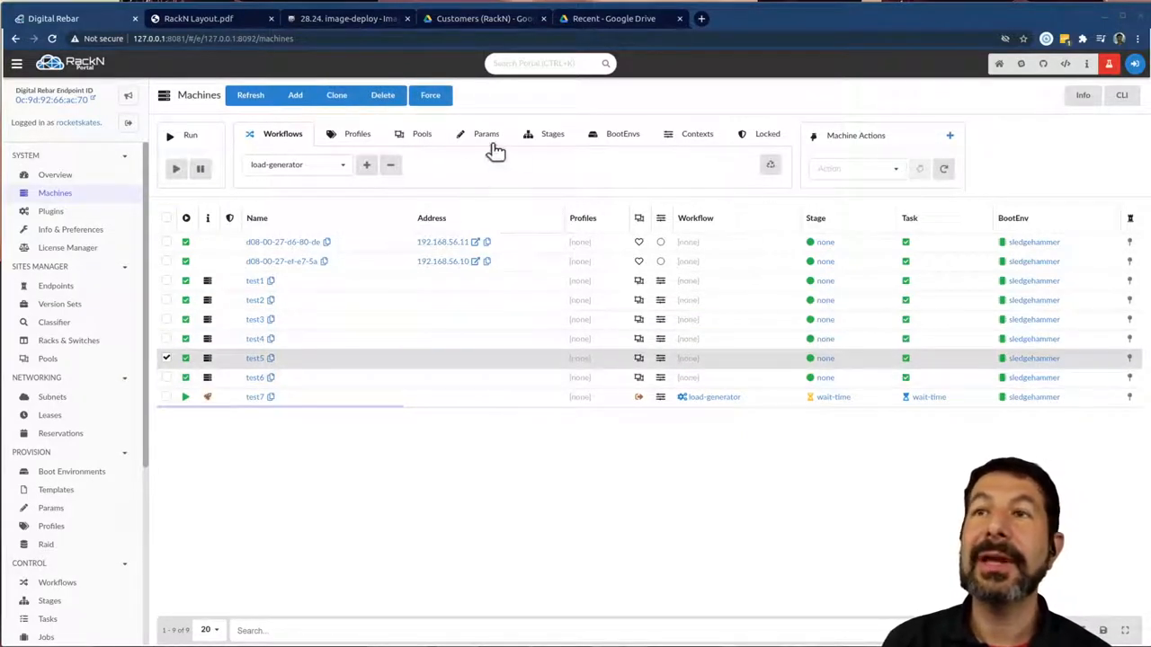
pyautogui.click(421, 134)
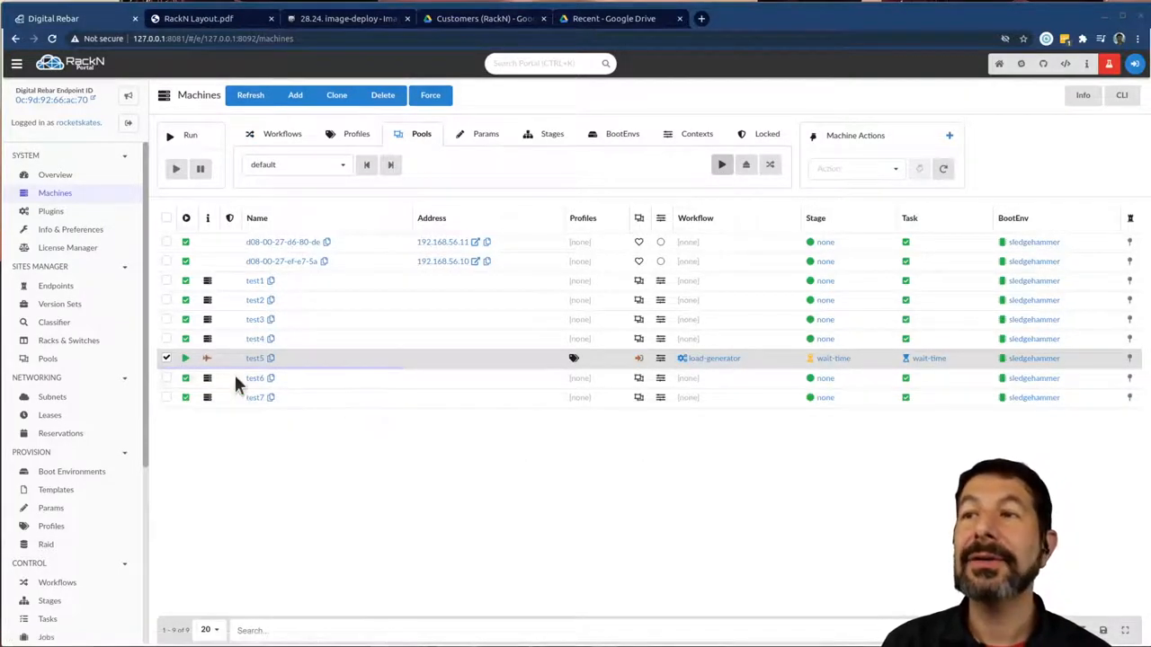
pyautogui.moveTo(604, 368)
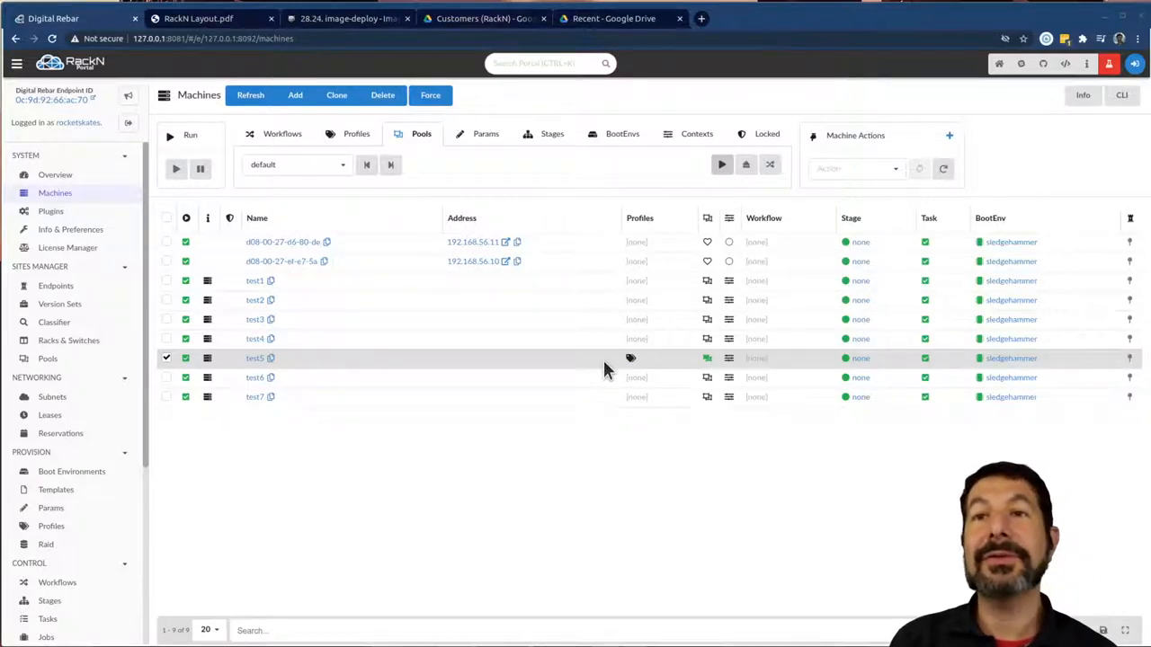
pyautogui.moveTo(745, 165)
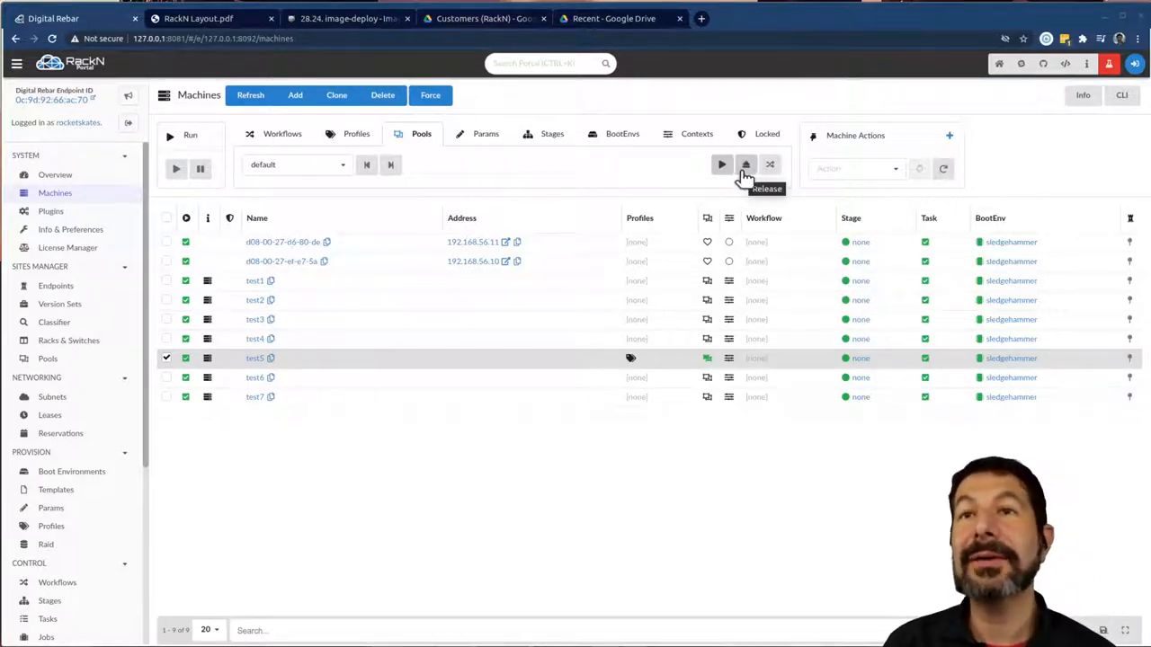
pyautogui.click(746, 166)
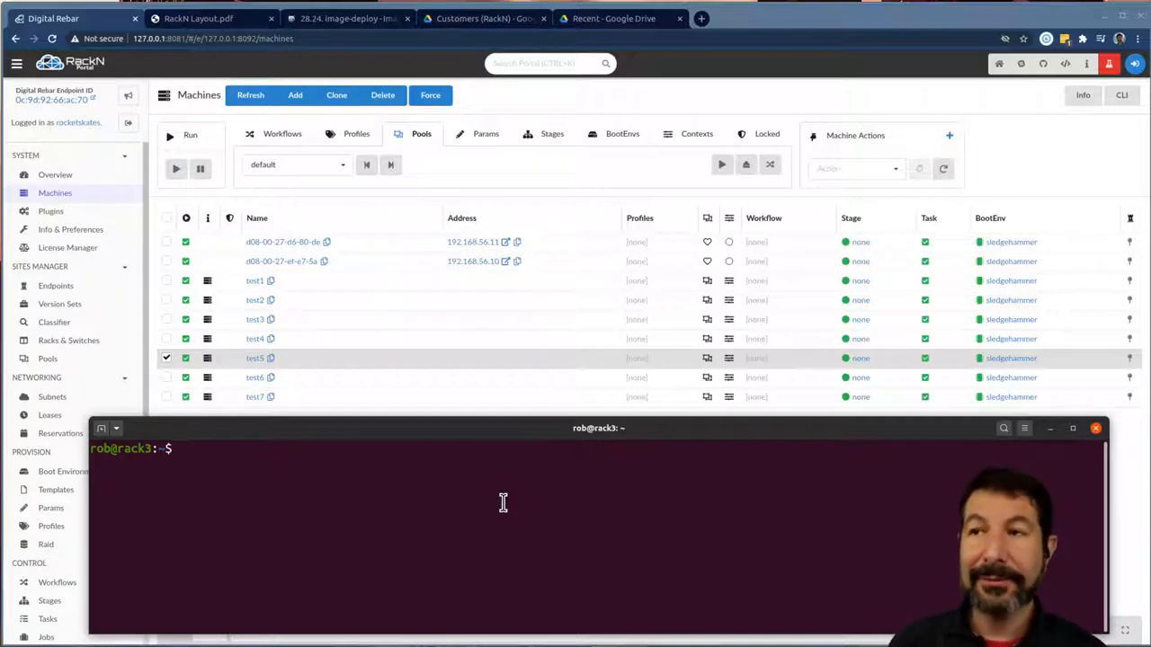
# Step: Run 'drpcli pools status' without a pool name
pyautogui.write('drpcli')
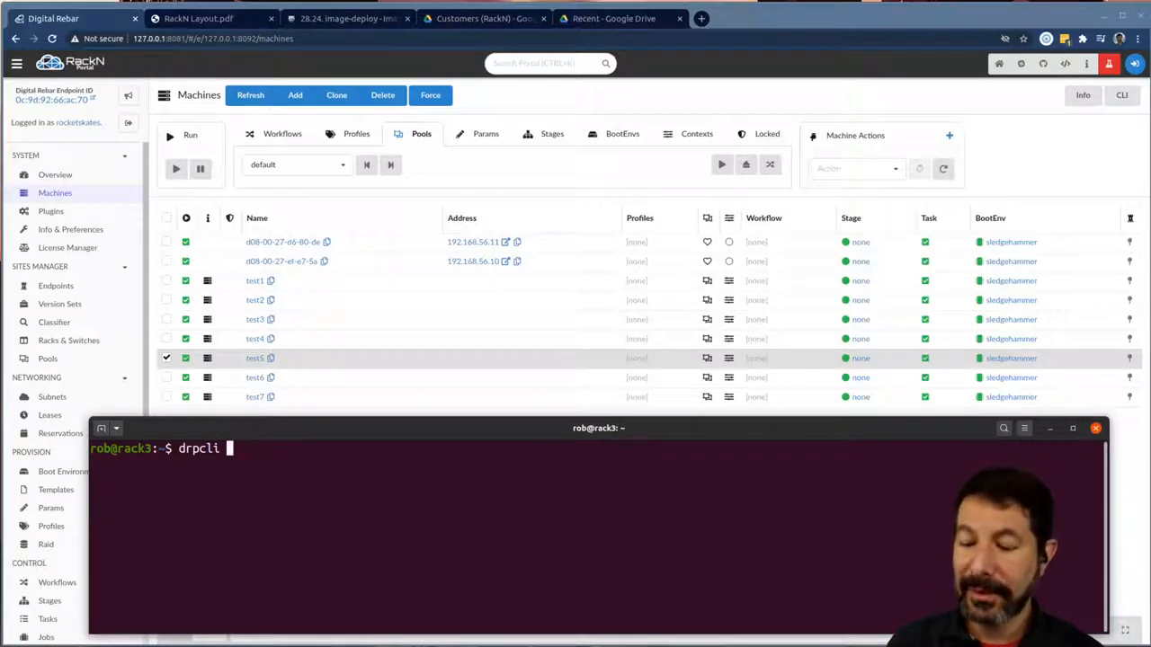
pyautogui.write('pools')
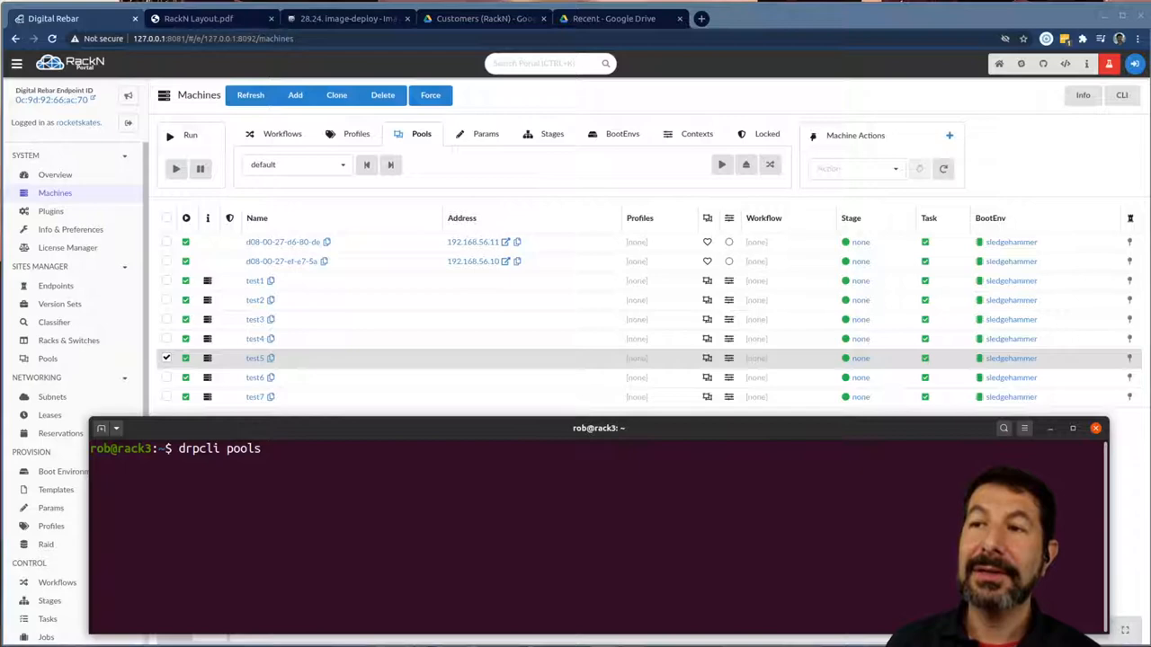
pyautogui.write('status')
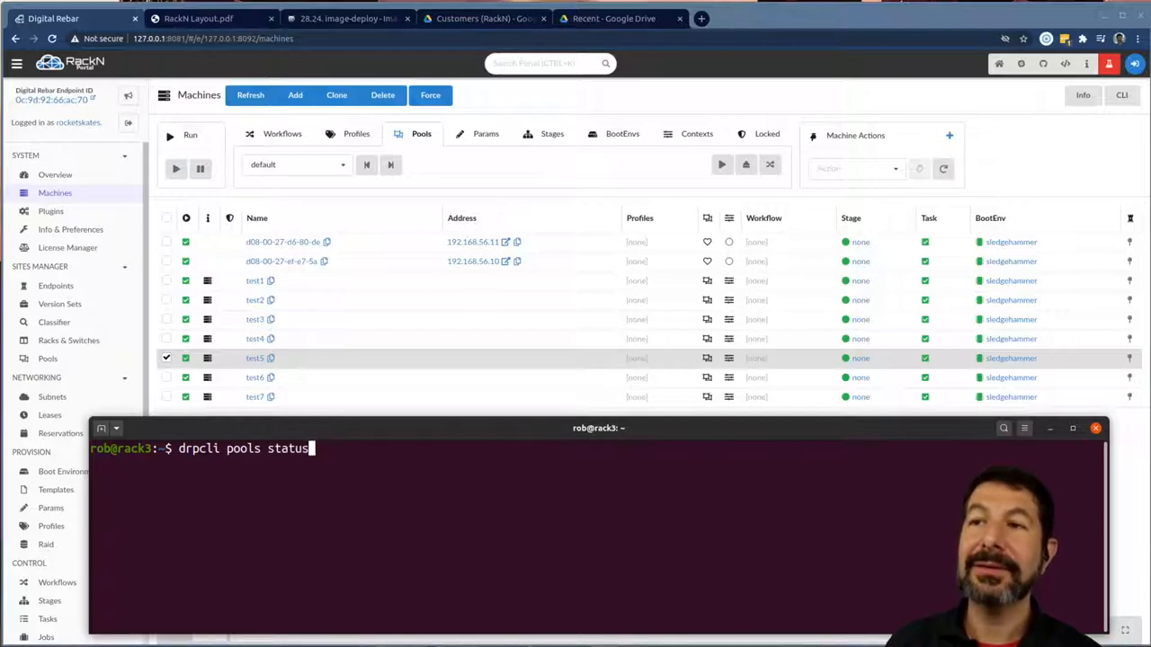
pyautogui.press('Return')
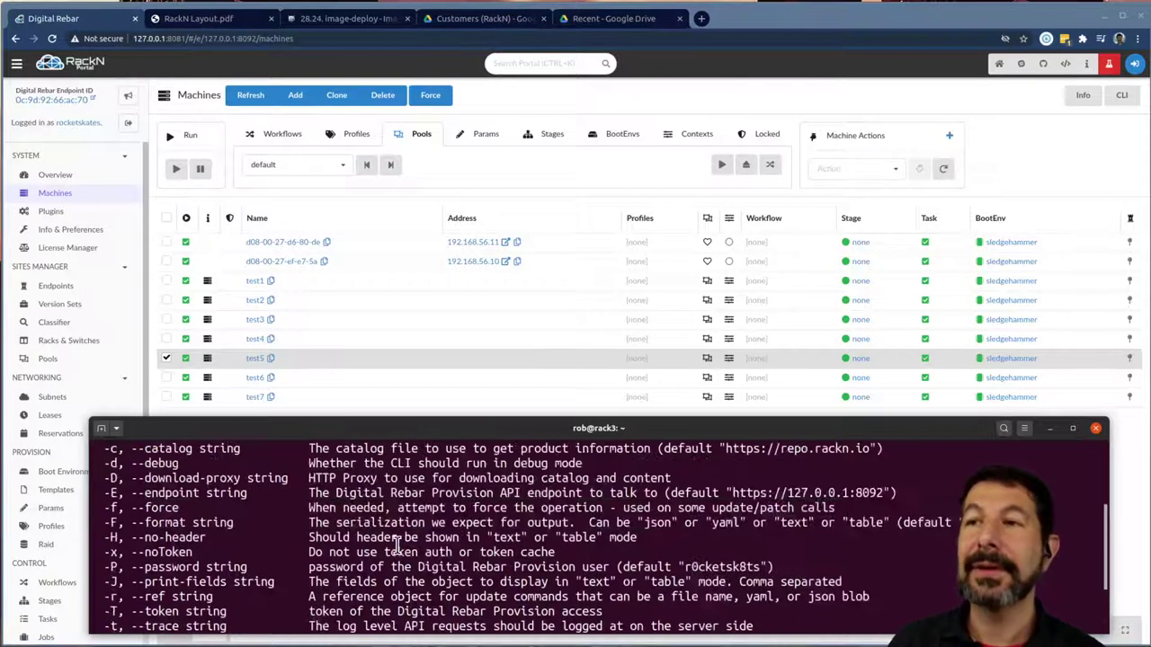
# Step: Run 'drpcli pools status default' and scroll through the JSON output
pyautogui.press('Return')
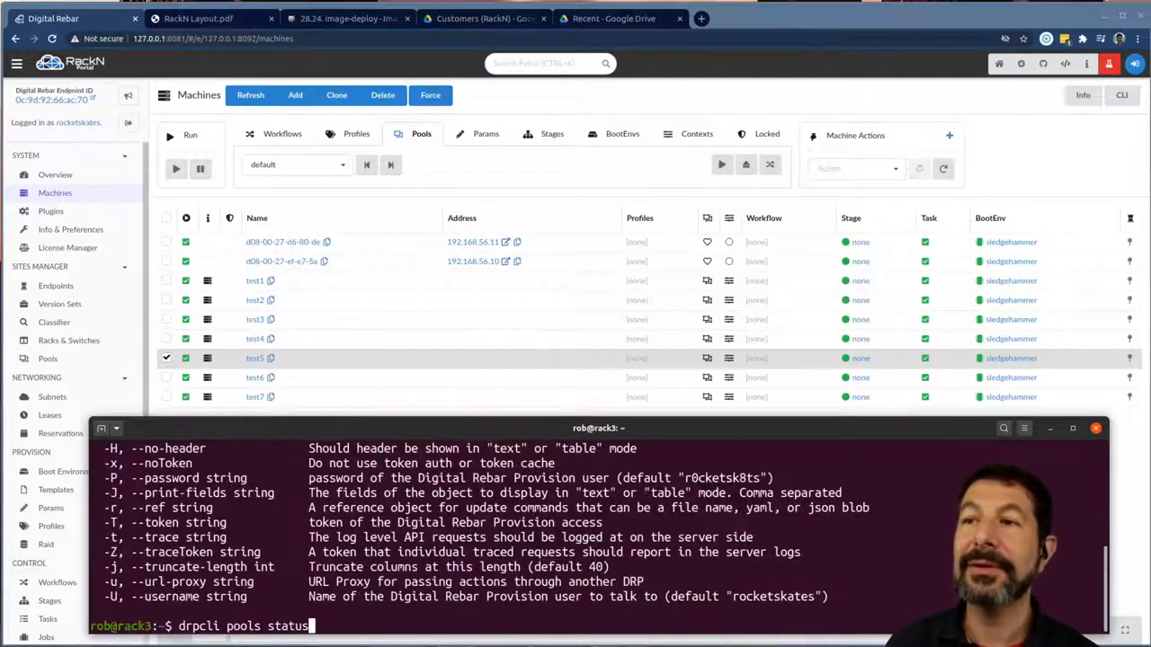
pyautogui.write('default')
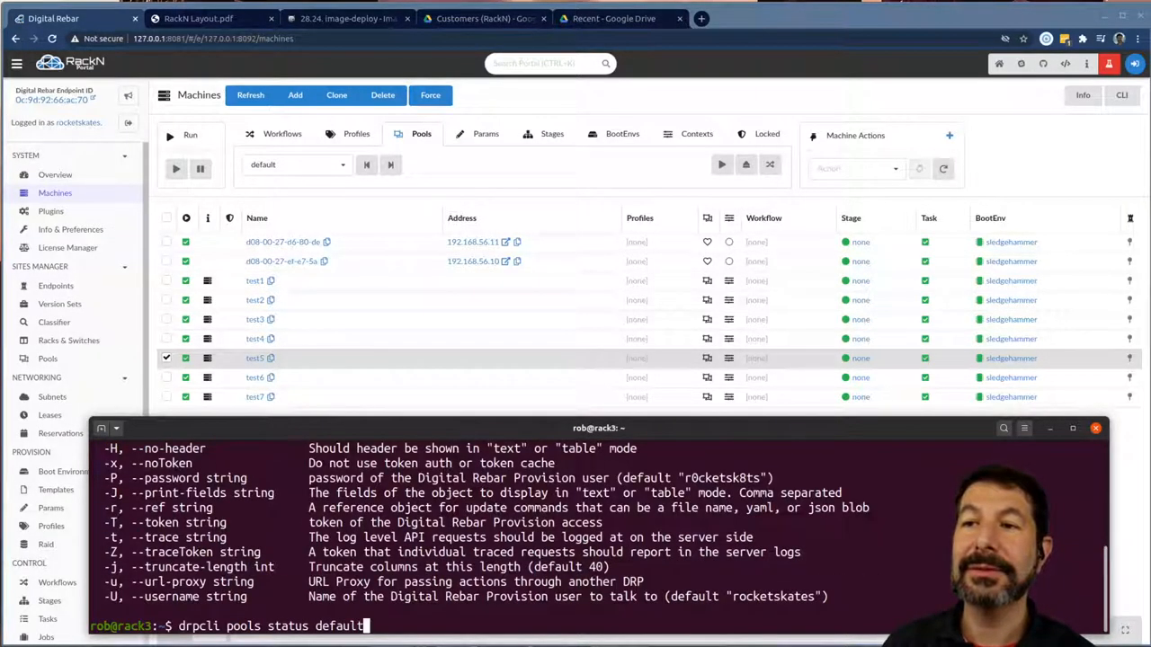
pyautogui.press('Return')
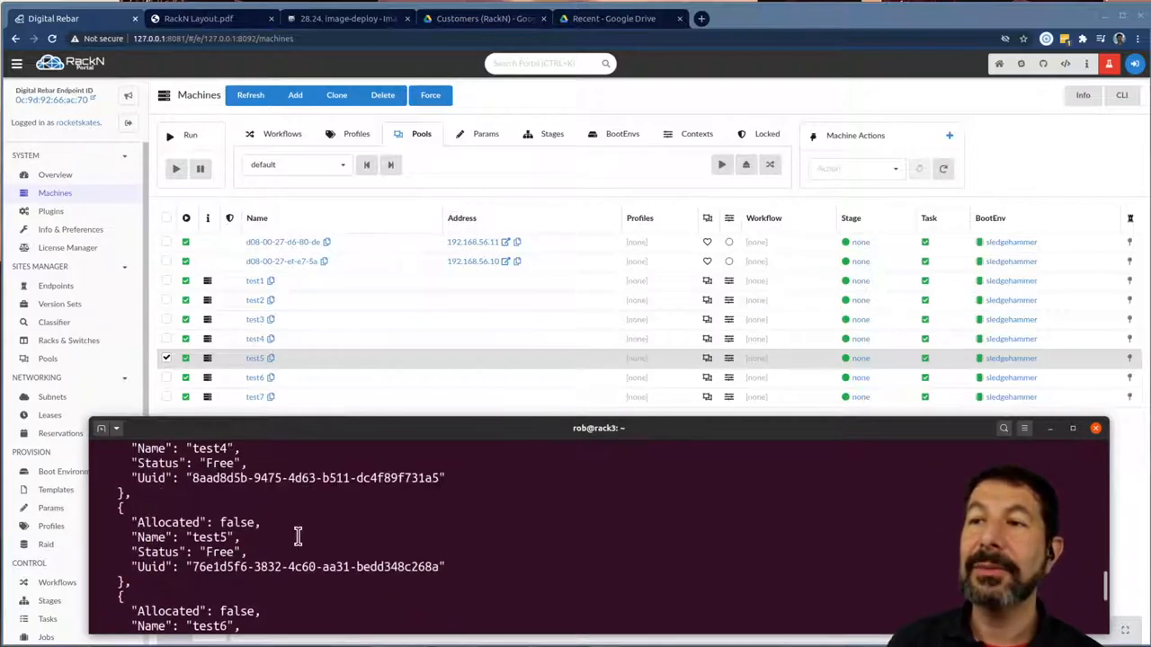
pyautogui.scroll(-3)
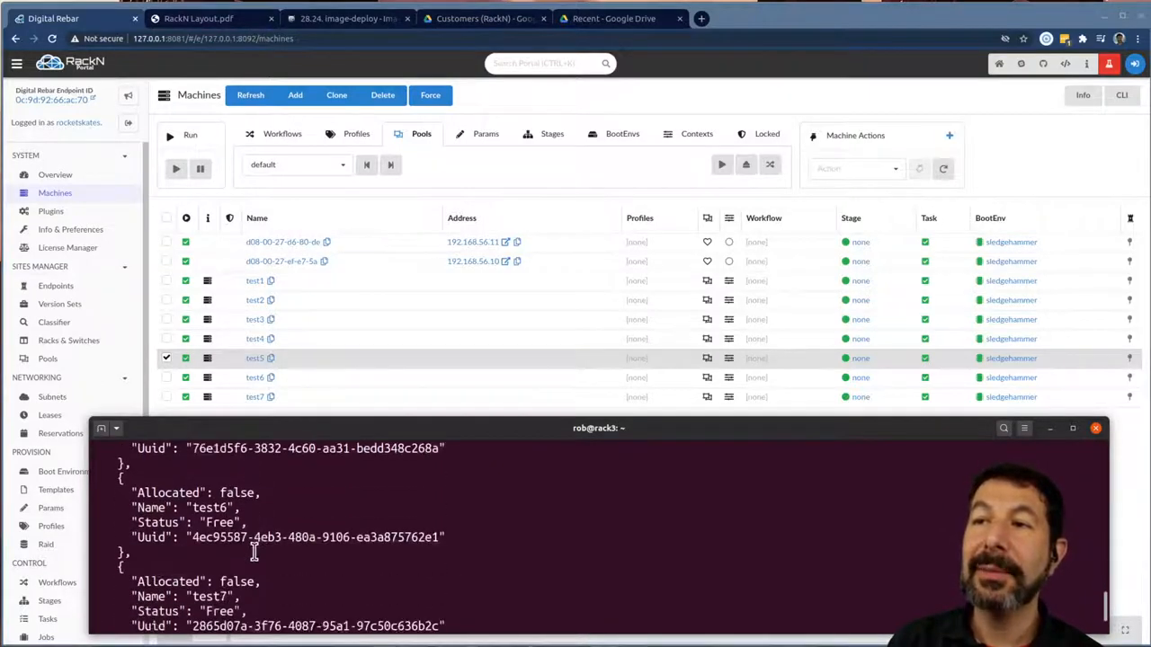
pyautogui.scroll(3)
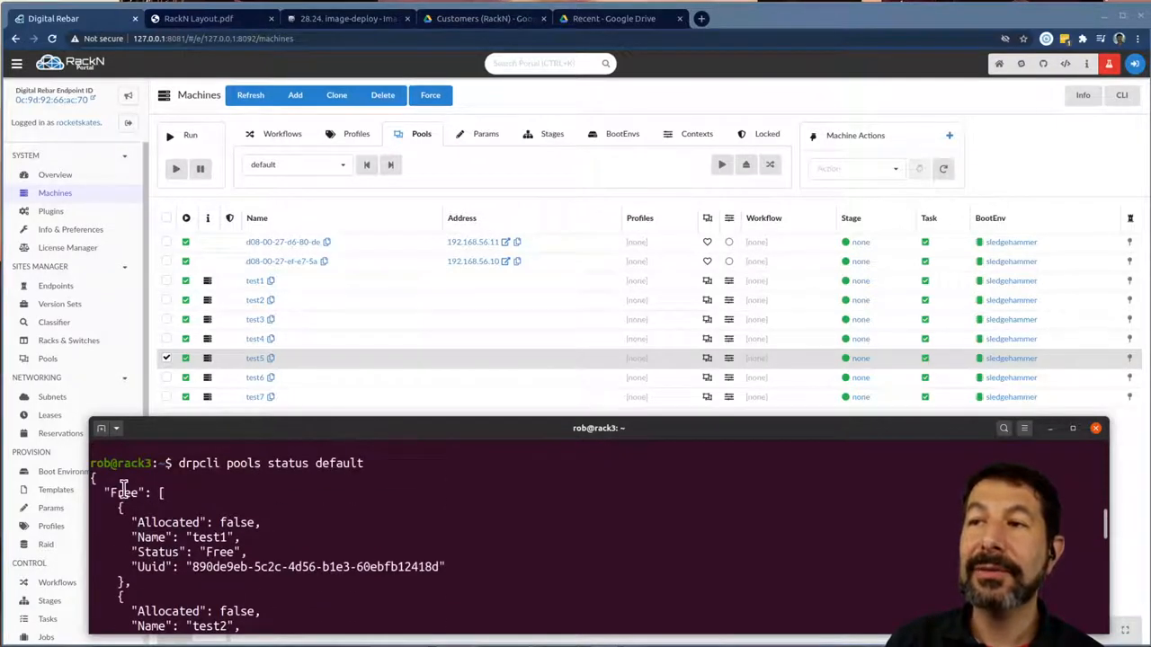
pyautogui.scroll(-3)
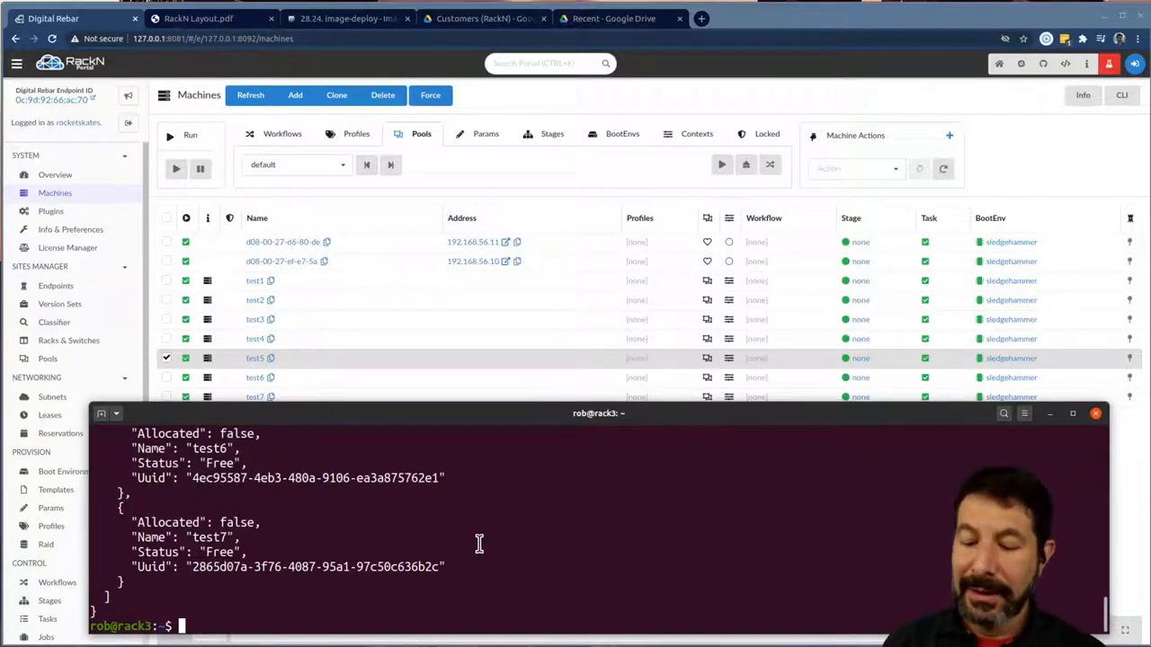
# Step: List the active pools with 'drpcli pools active'
pyautogui.write('drpcli pools status ac')
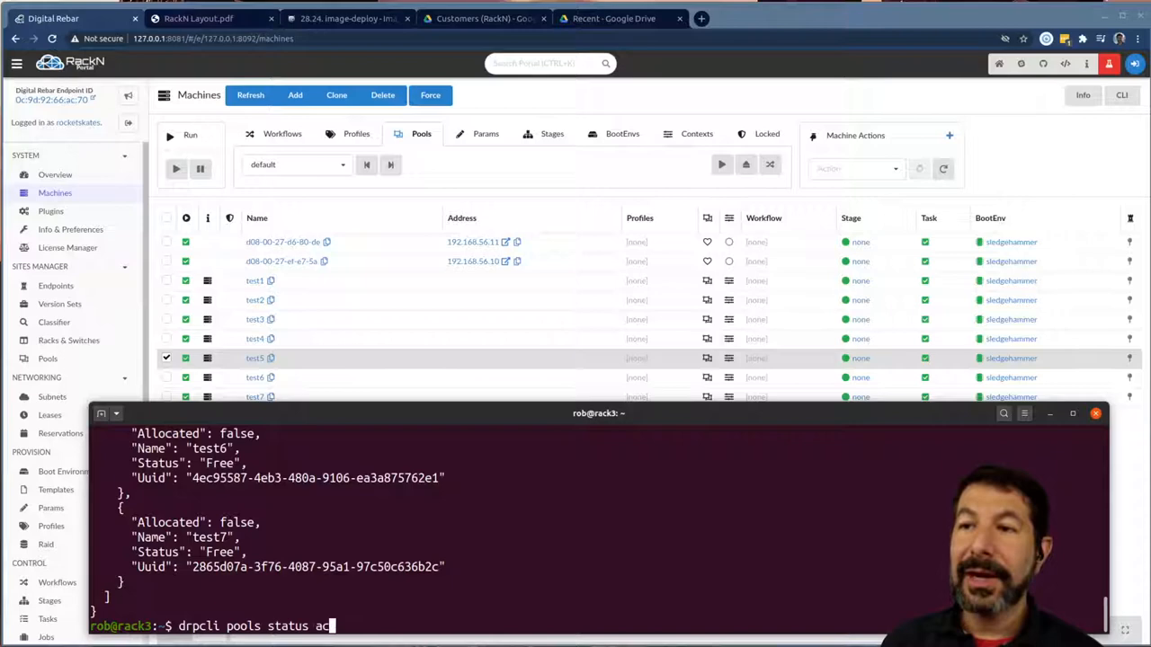
pyautogui.press('Return')
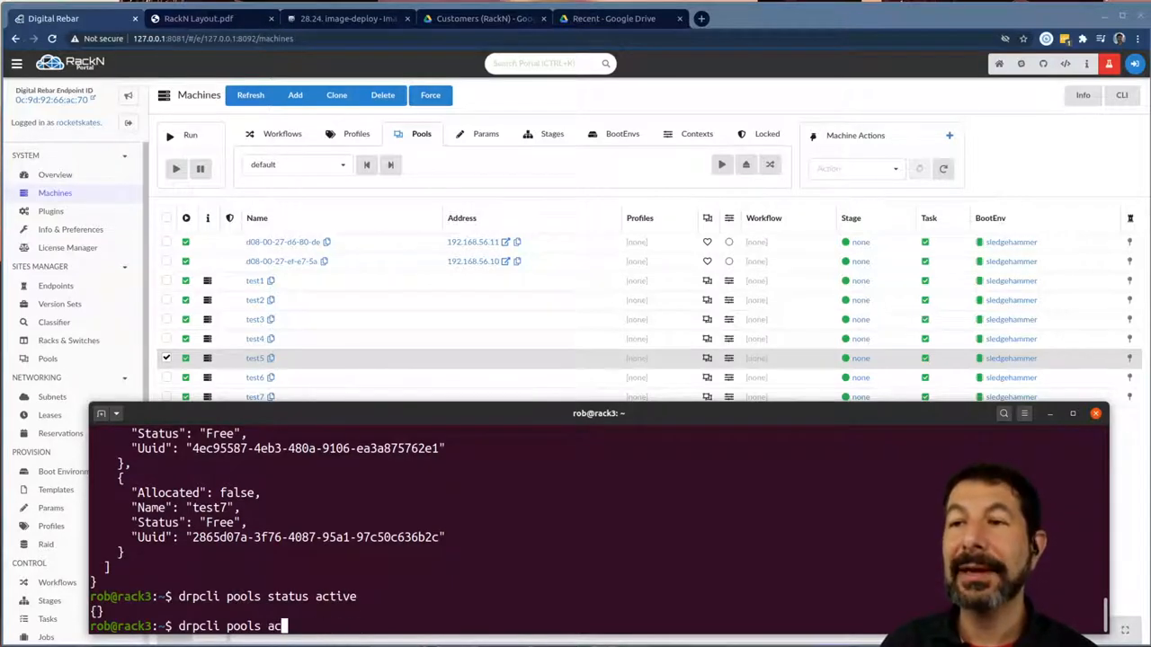
pyautogui.press('Return')
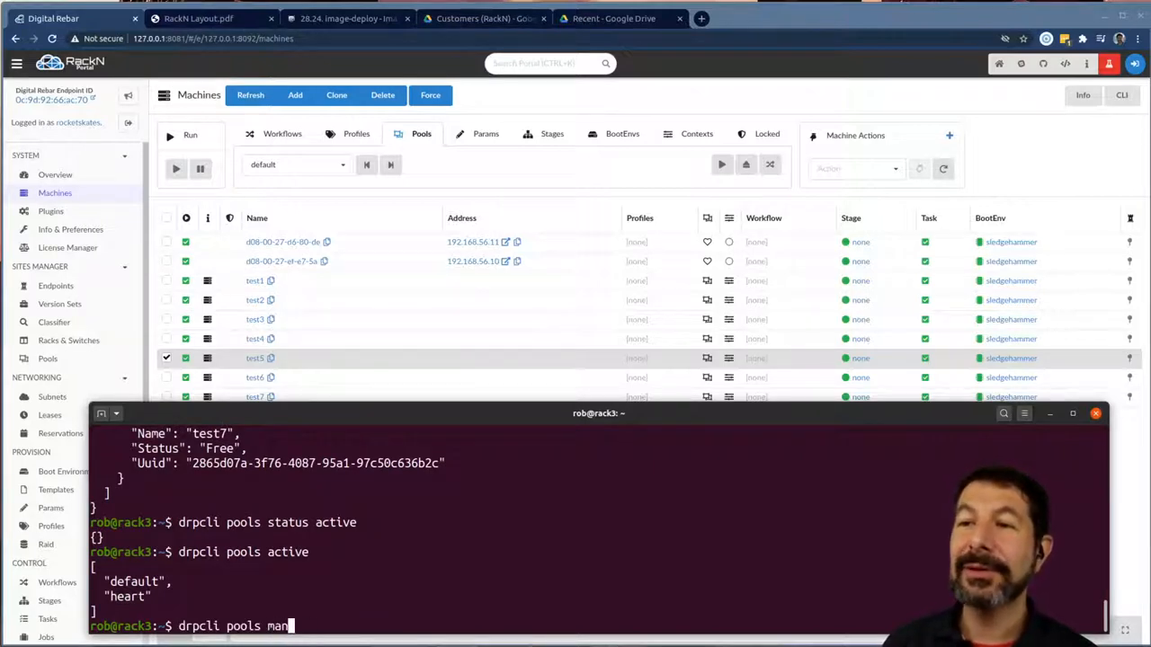
# Step: Allocate one machine with 'drpcli pools manage allocate default'
pyautogui.write('age allocate')
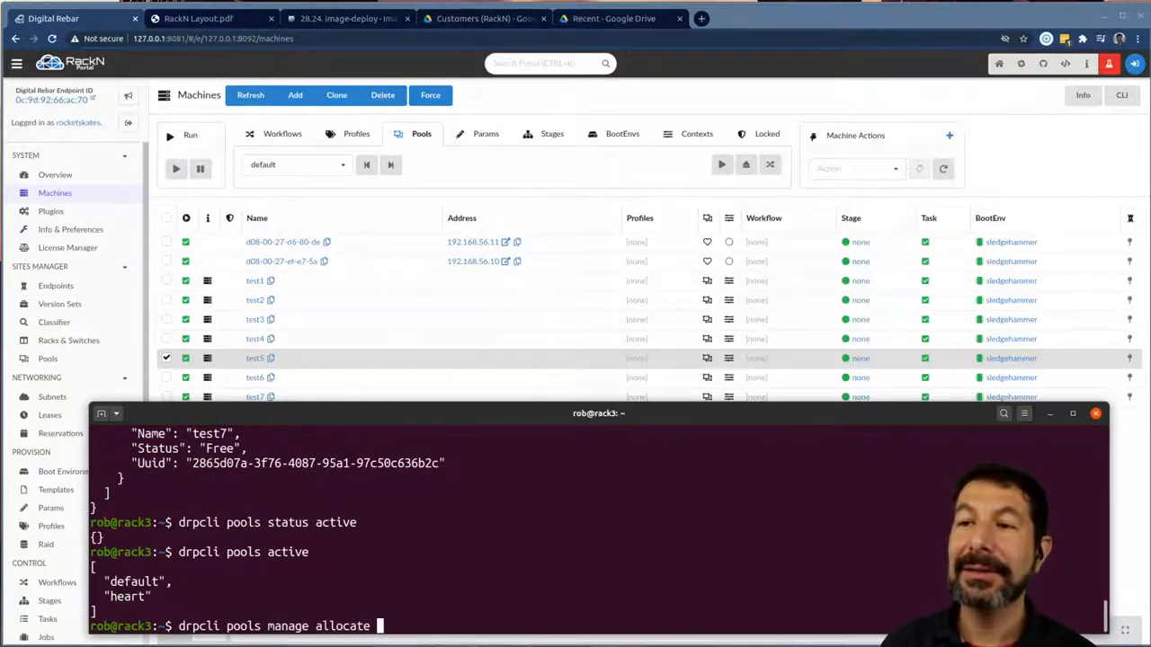
pyautogui.write('degau')
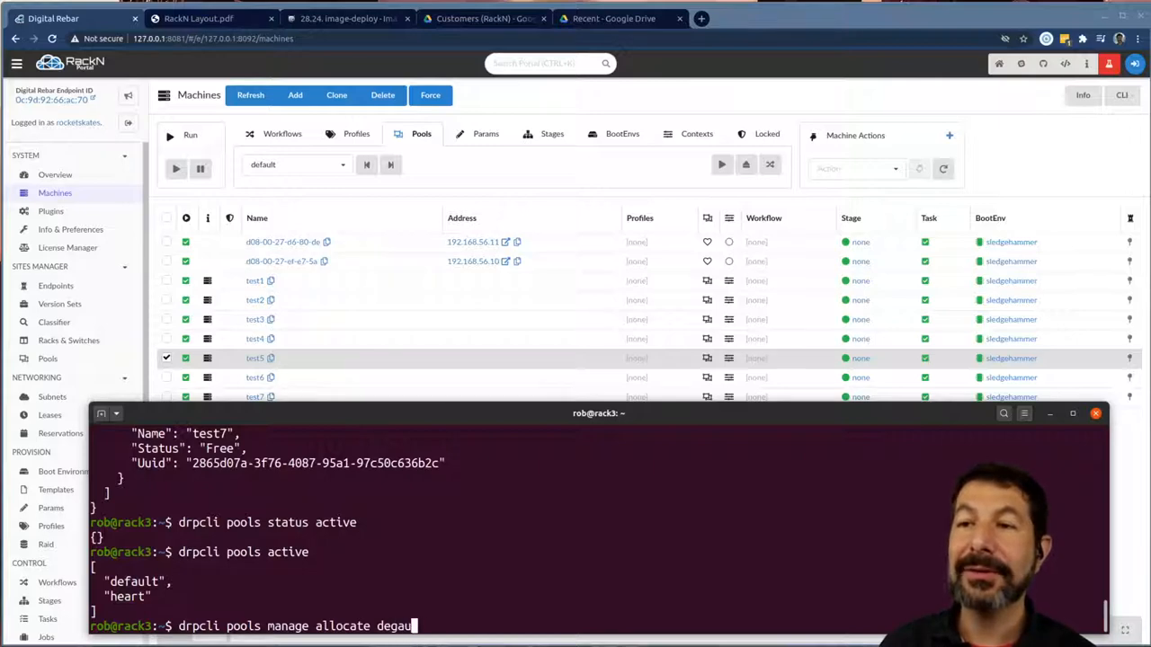
pyautogui.press('Return')
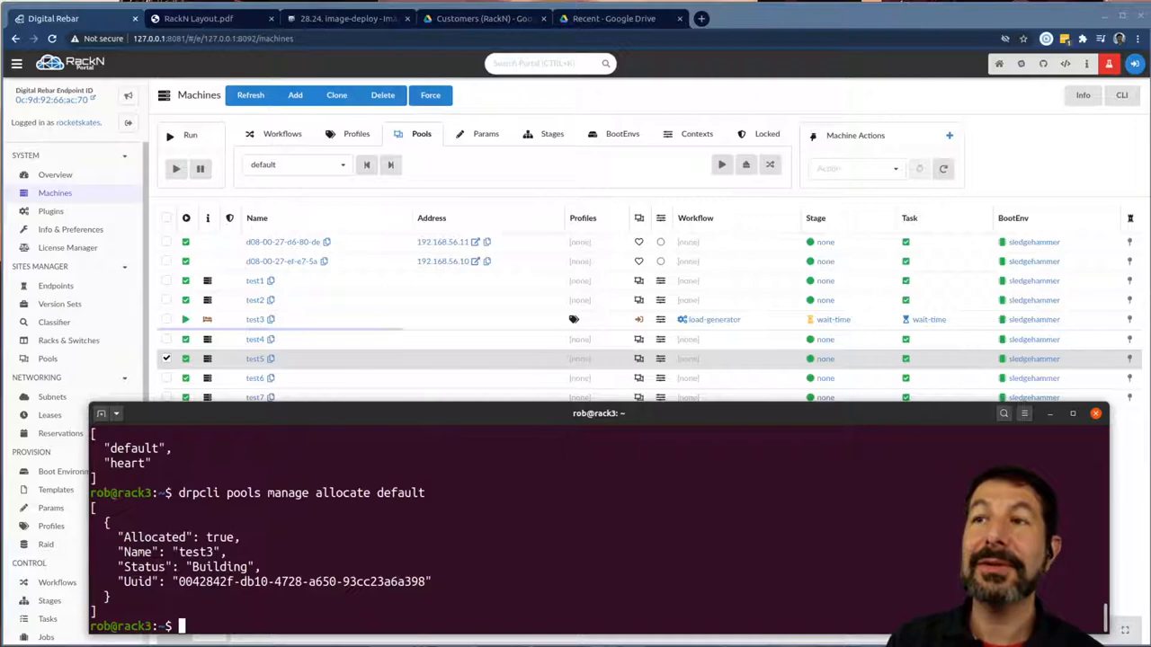
# Step: Allocate two more default-pool machines using '--count 2'
pyautogui.write('drpcli pools manage allocate default')
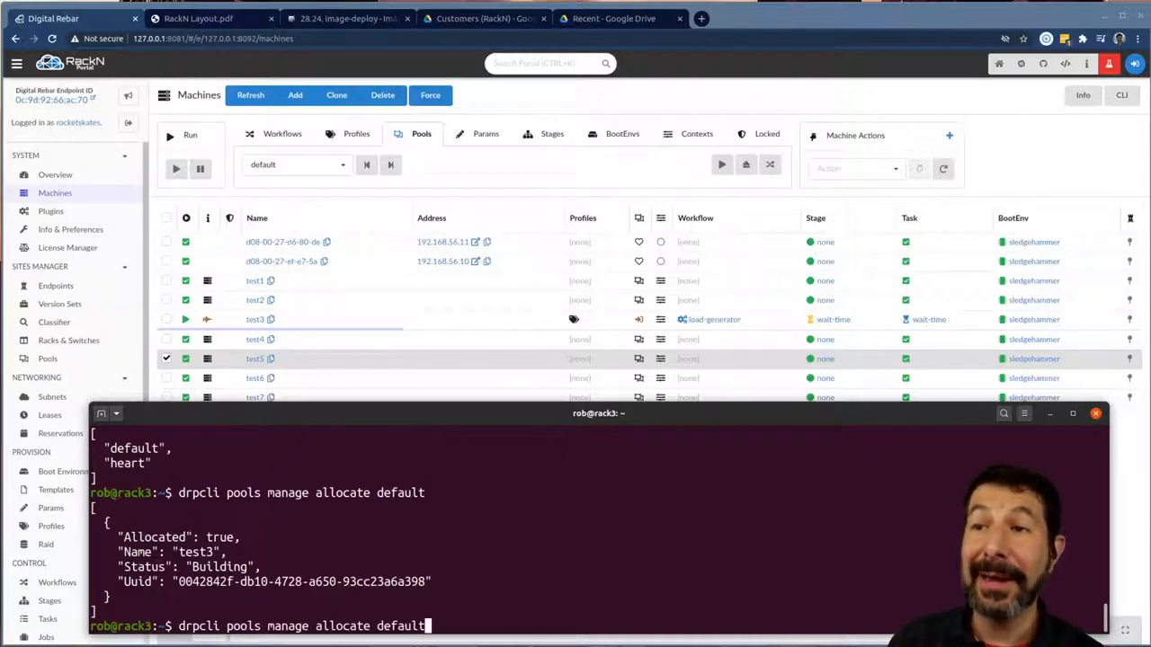
pyautogui.write('--count 2')
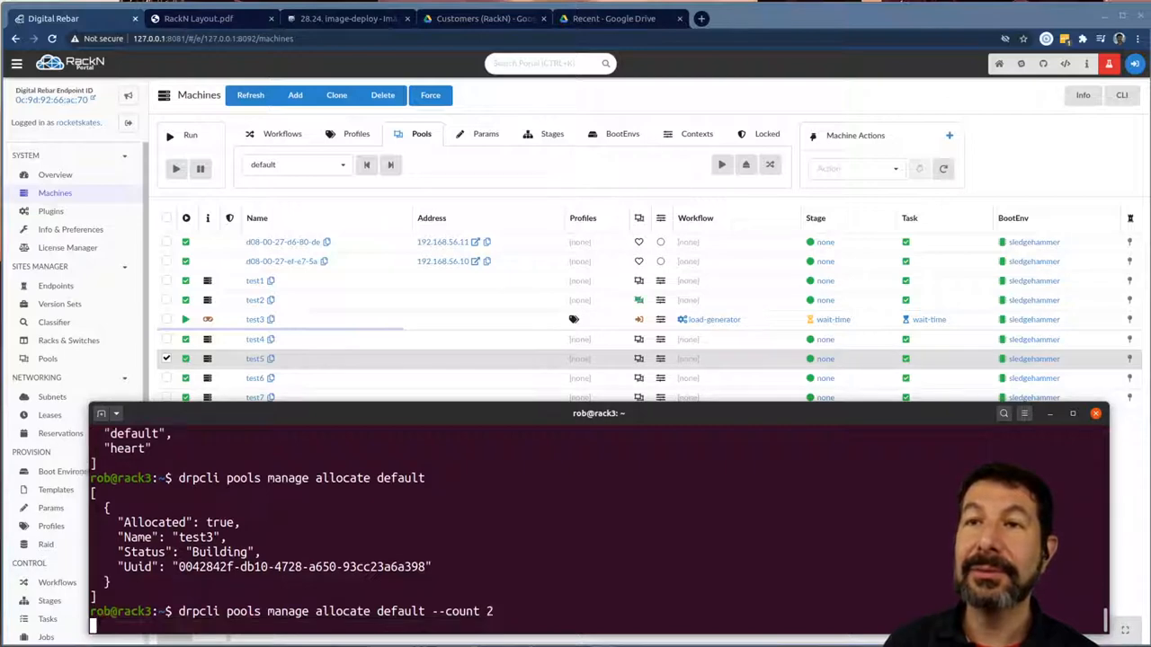
pyautogui.press('Return')
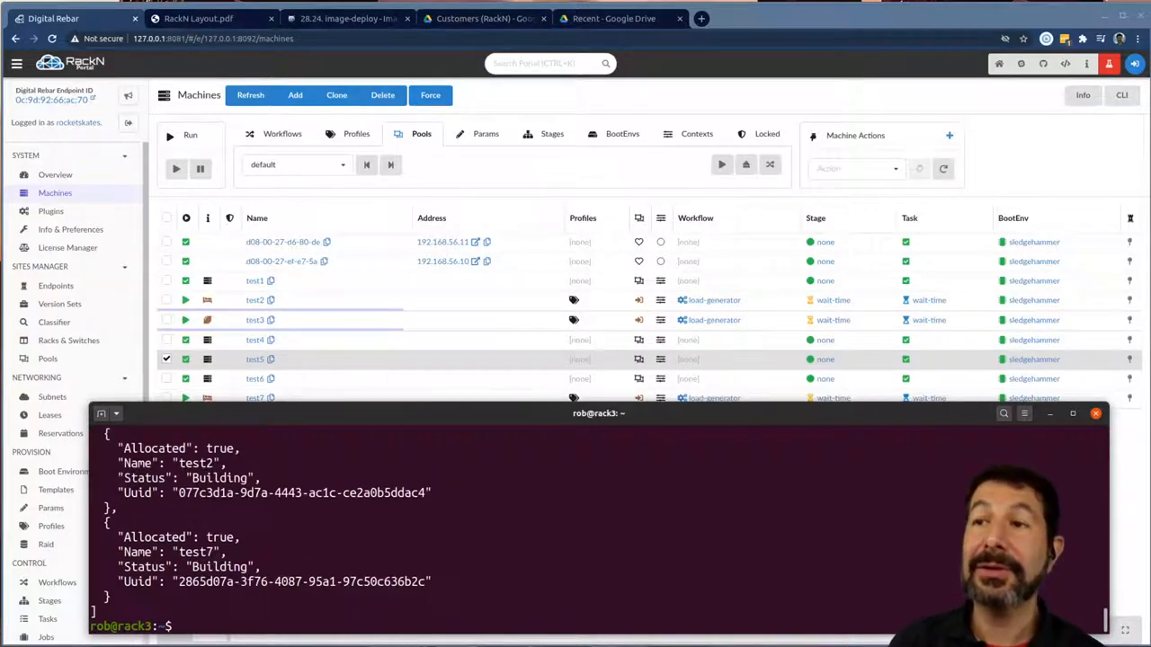
pyautogui.write('drpcli pools manage allocate default --count 2')
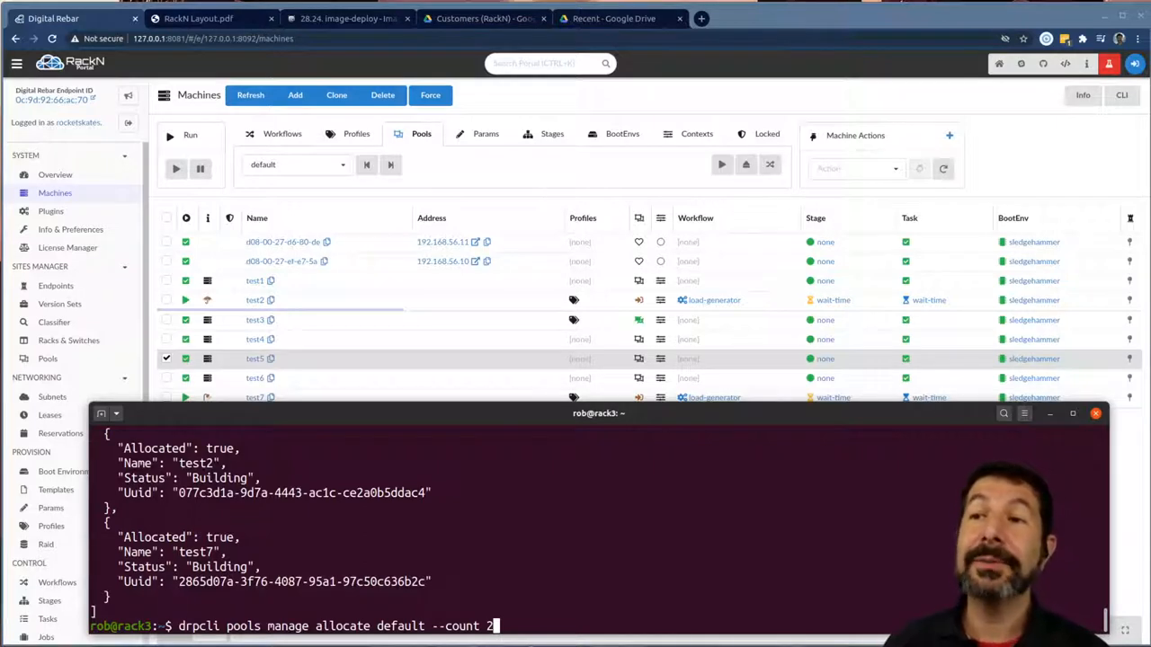
# Step: Change the recalled command to 'drpcli pools manage release default --all' and run it
pyautogui.press('BackSpace')
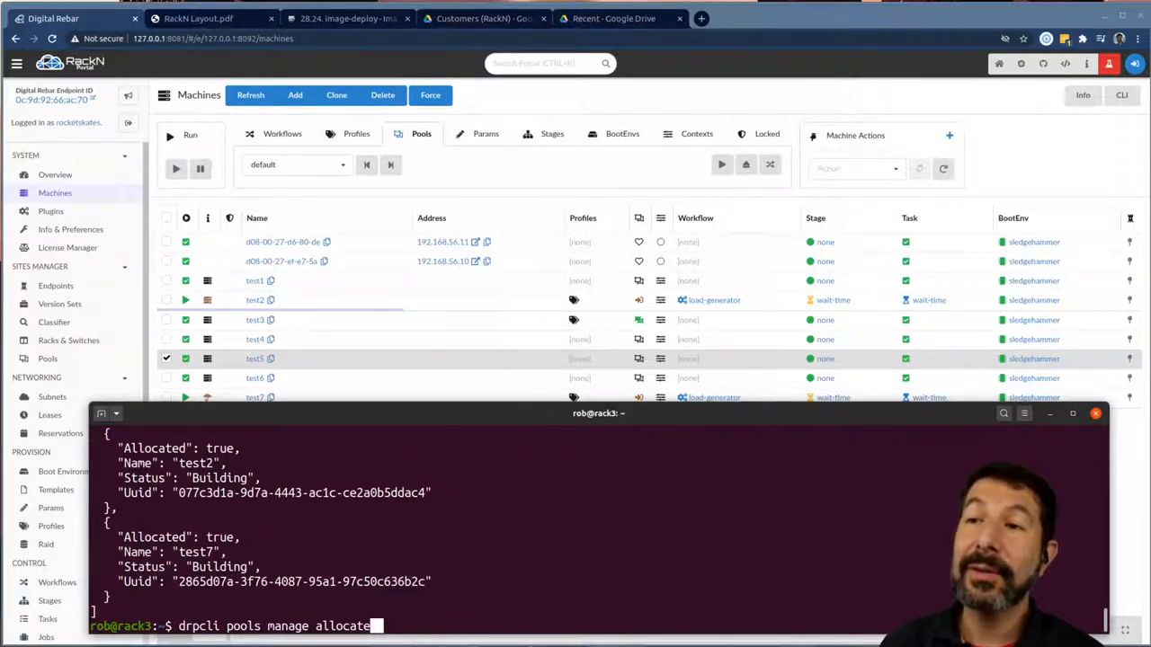
pyautogui.press('BackSpace')
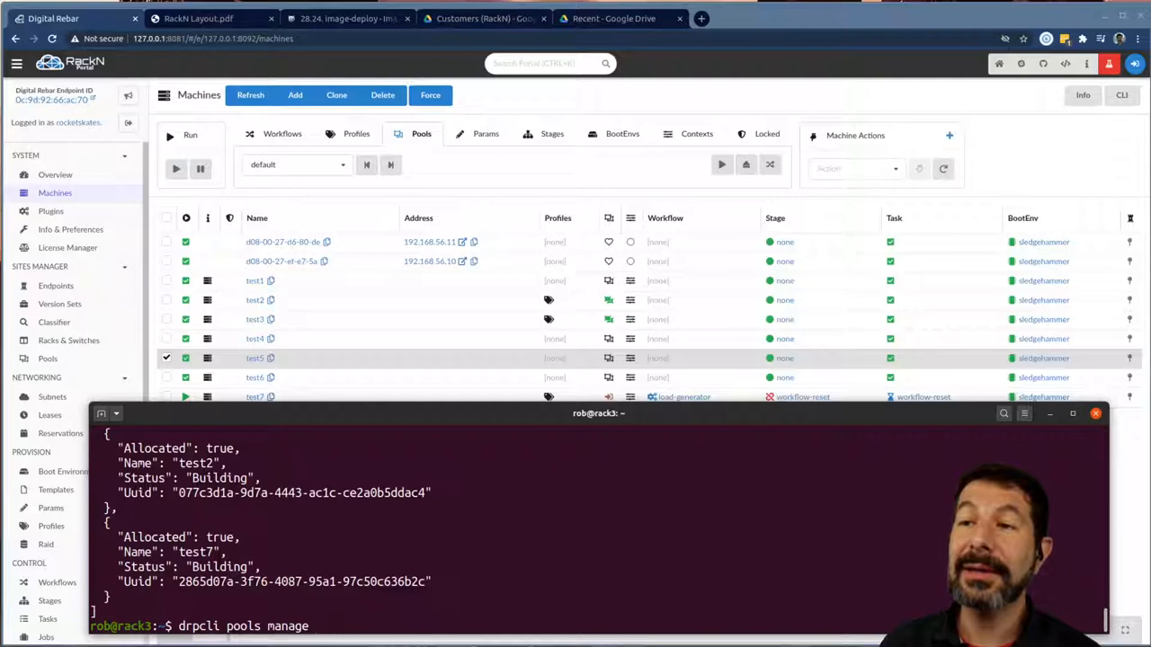
pyautogui.write('r')
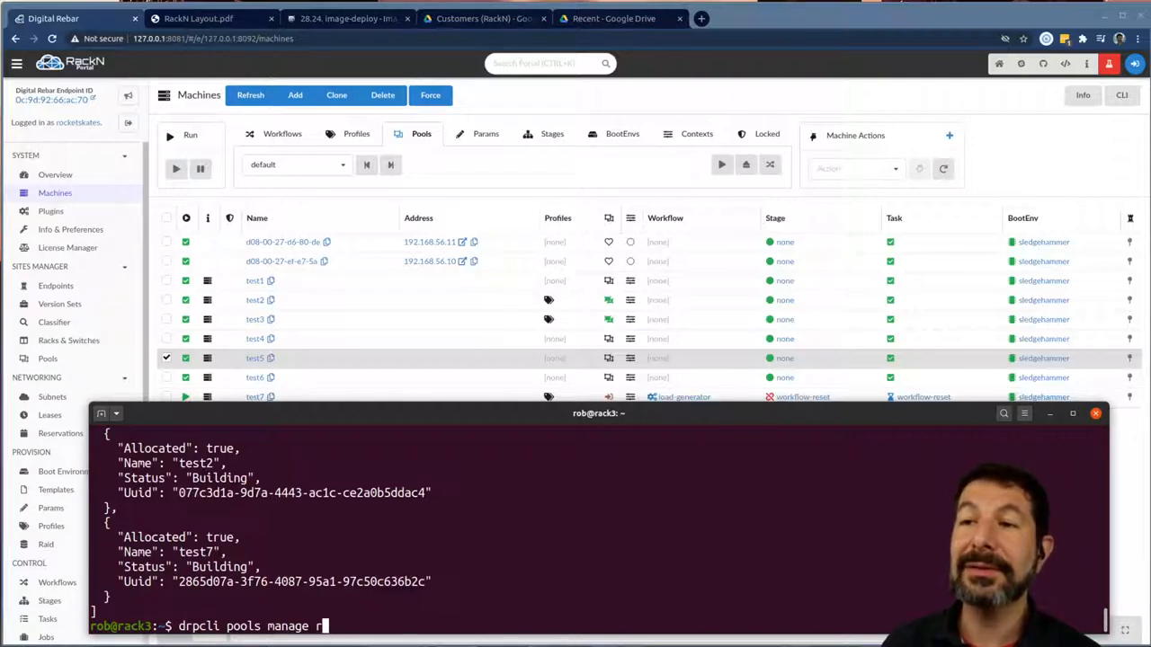
pyautogui.write('elease')
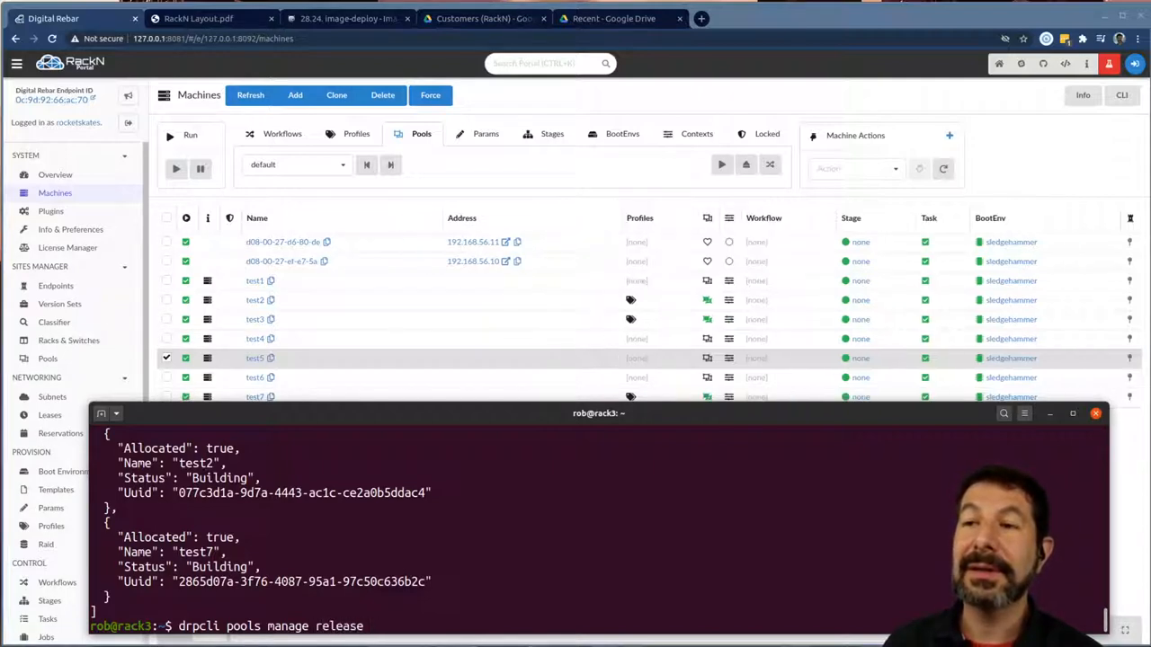
pyautogui.write('default --all')
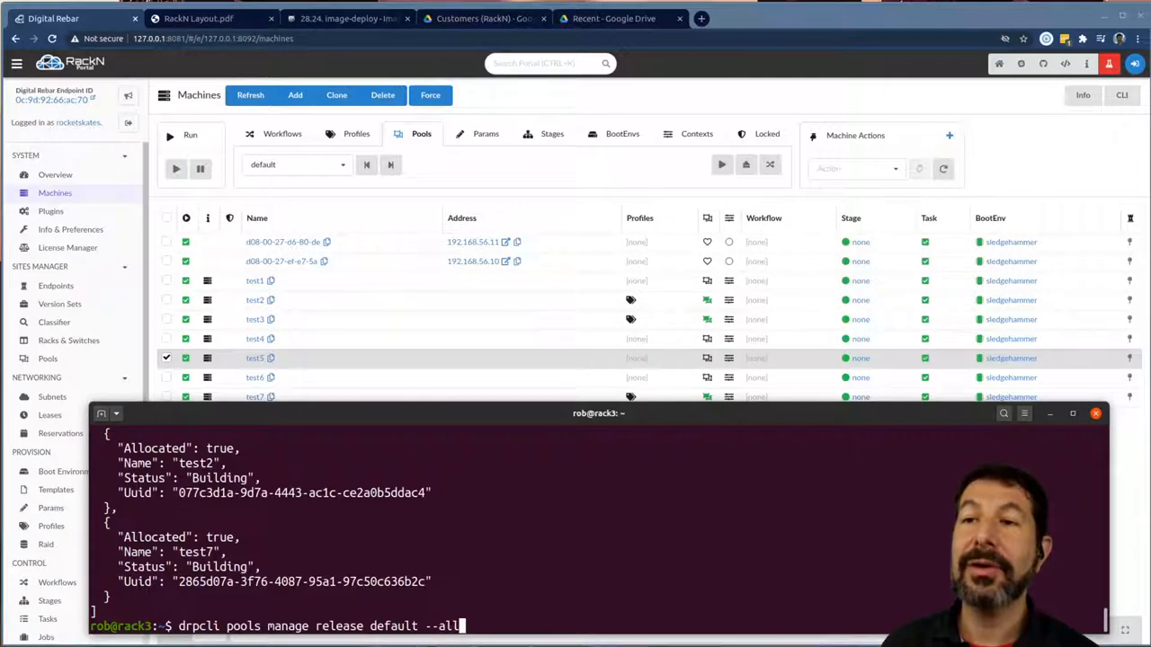
pyautogui.press('Return')
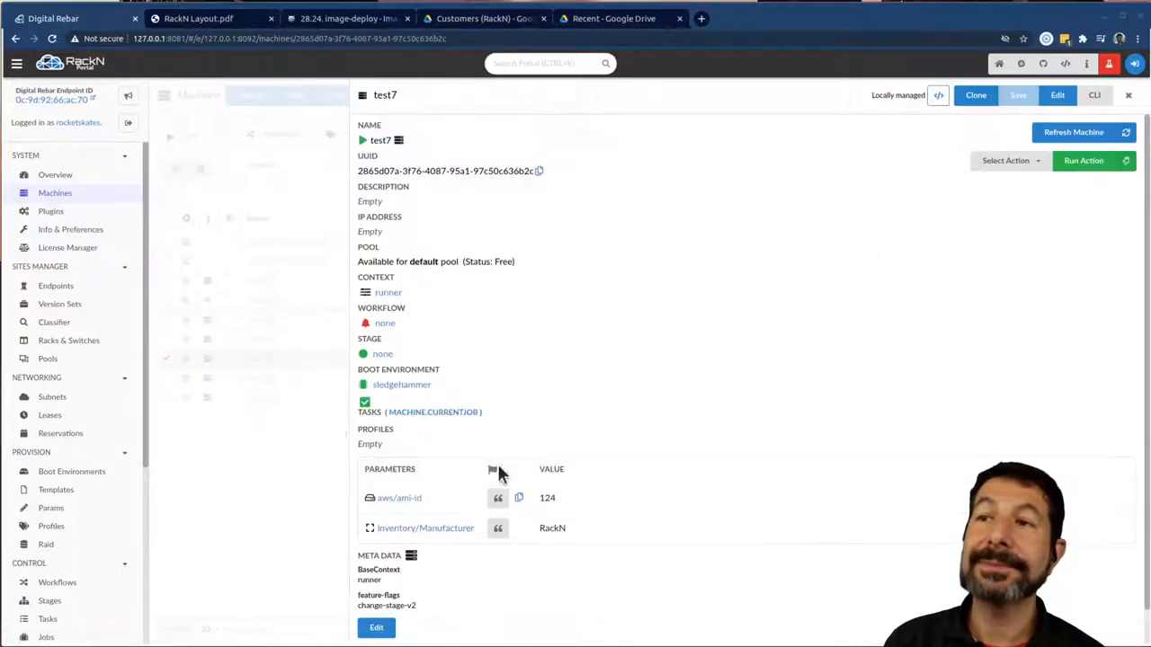
pyautogui.moveTo(425, 528)
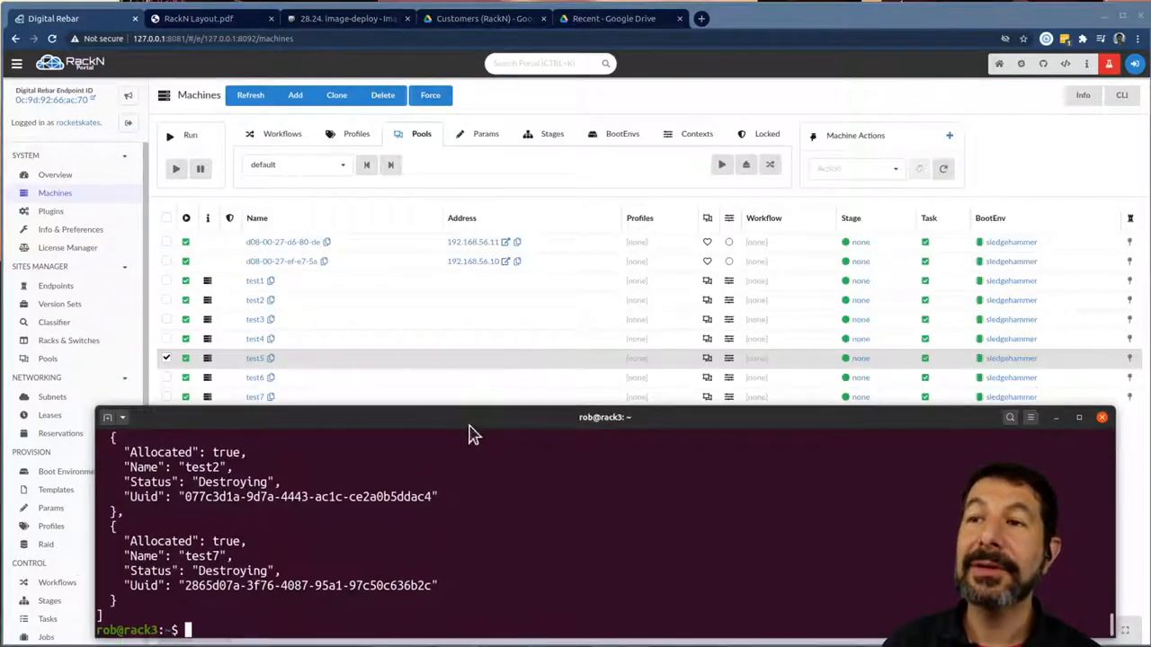
# Step: Allocate two machines with inventory/Manufacturer=RackN from the default pool via drpcli
pyautogui.write('drpcli pools manage allocate default --count 2')
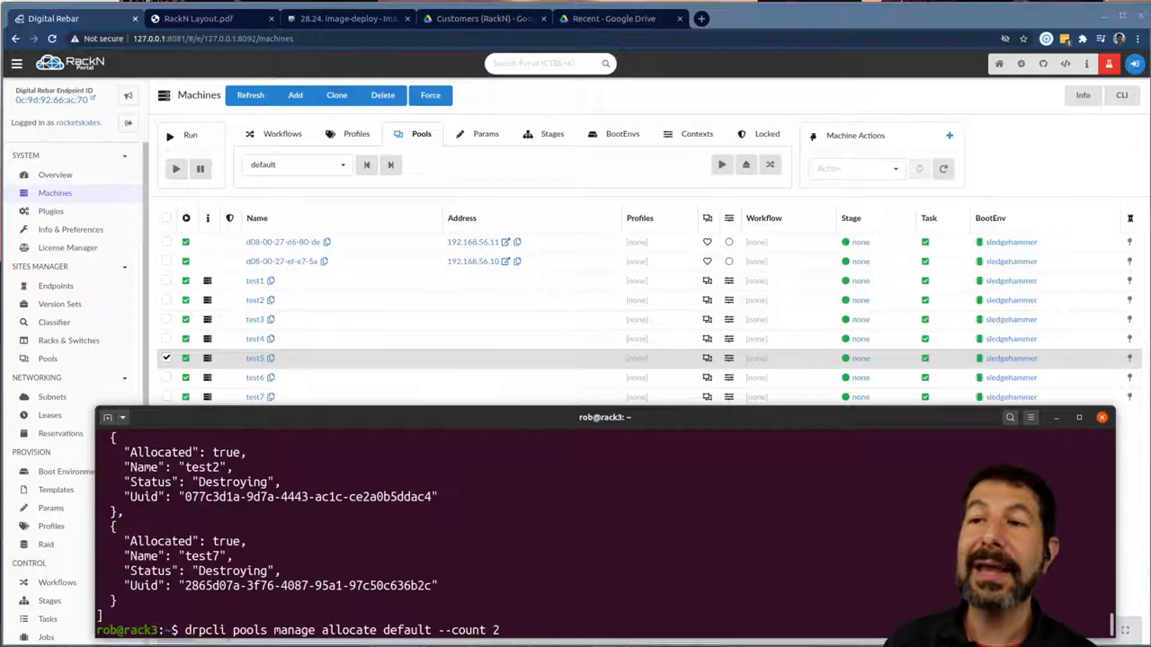
pyautogui.press('BackSpace')
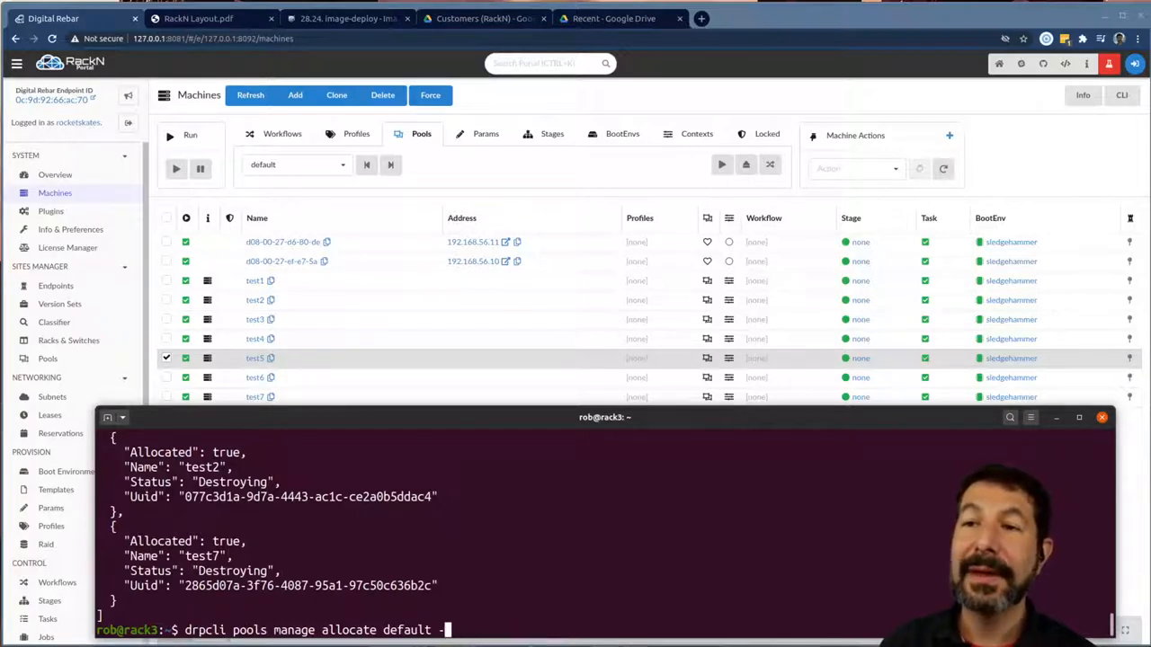
pyautogui.write('inventory/Manufacturer=')
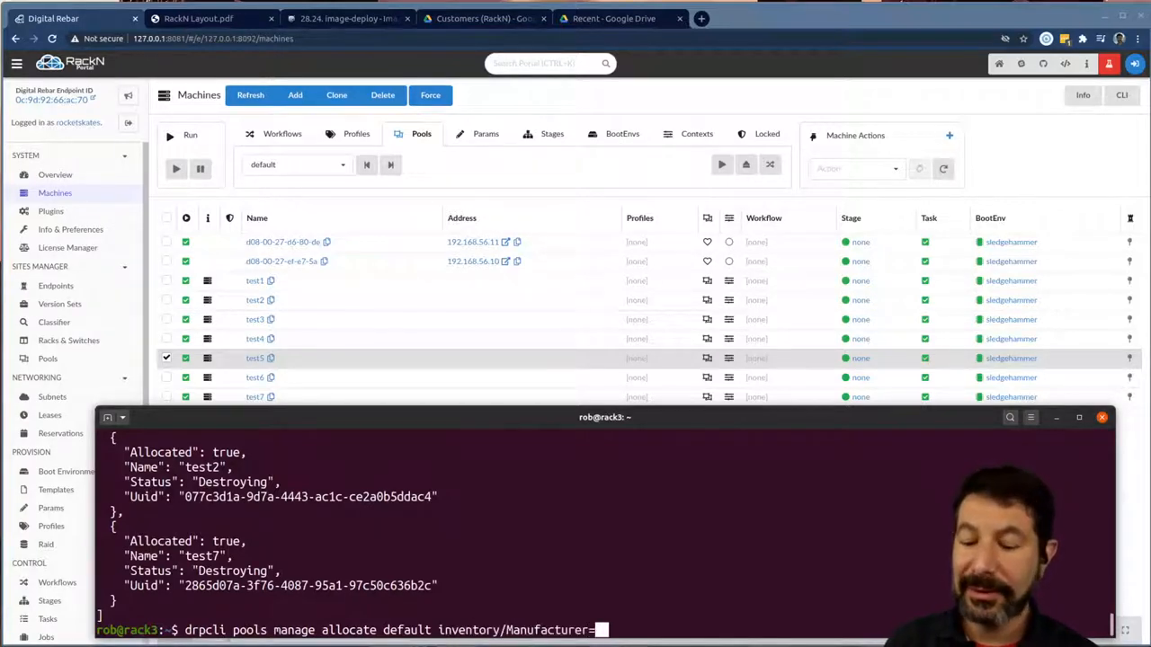
pyautogui.write('RackN')
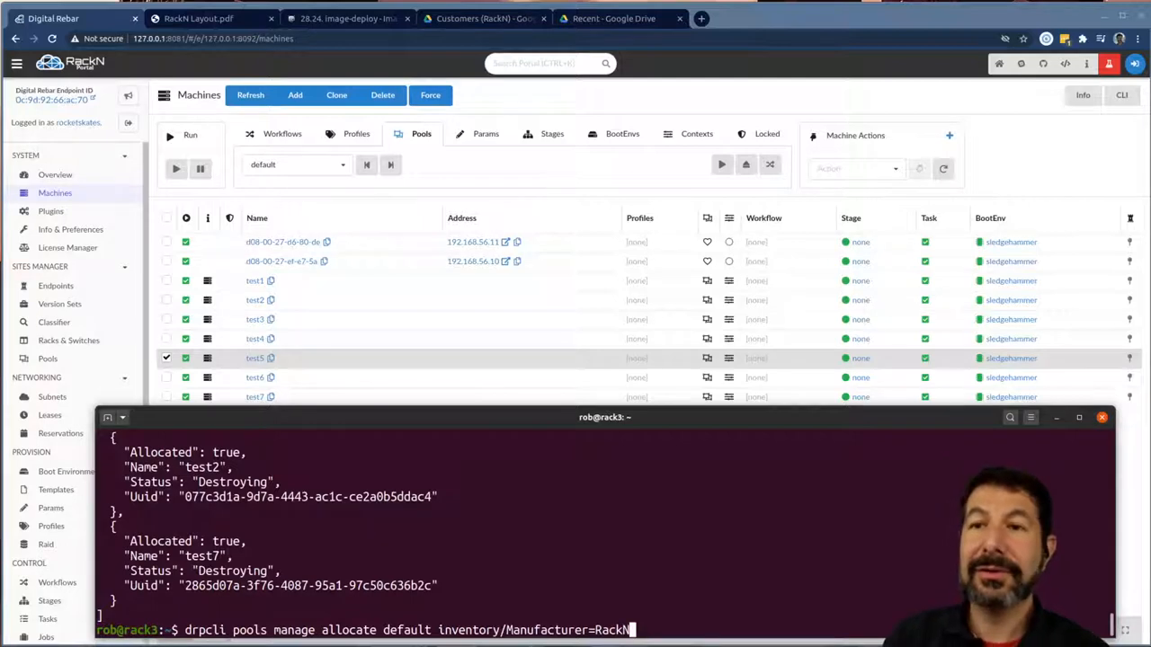
pyautogui.press('Return')
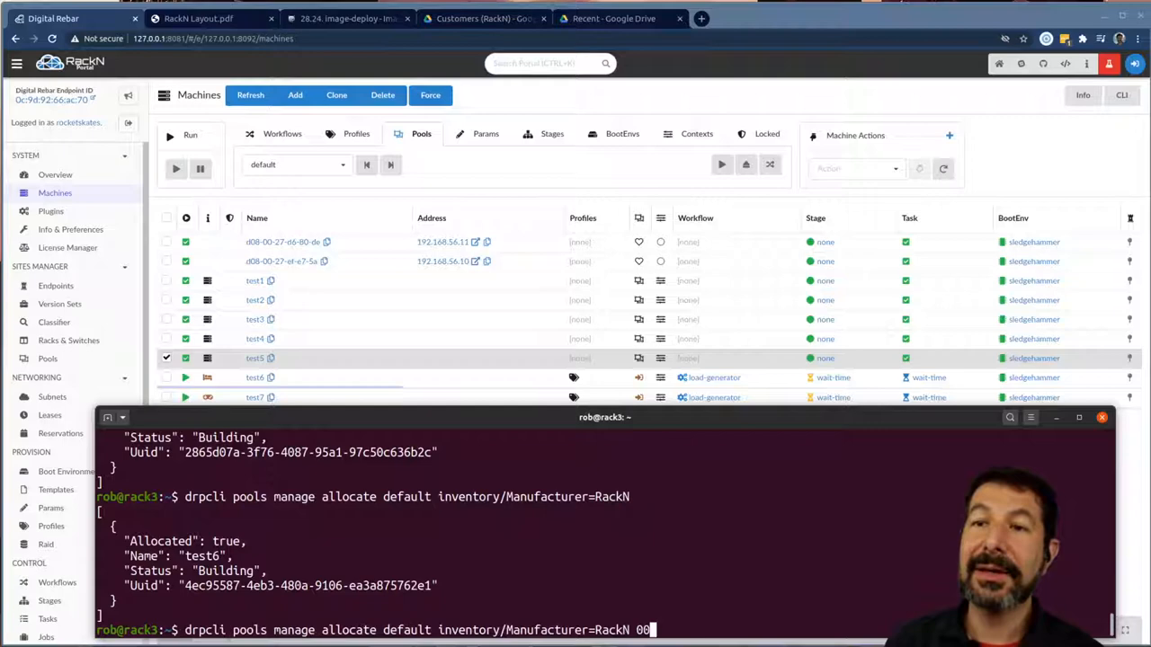
pyautogui.write('--count')
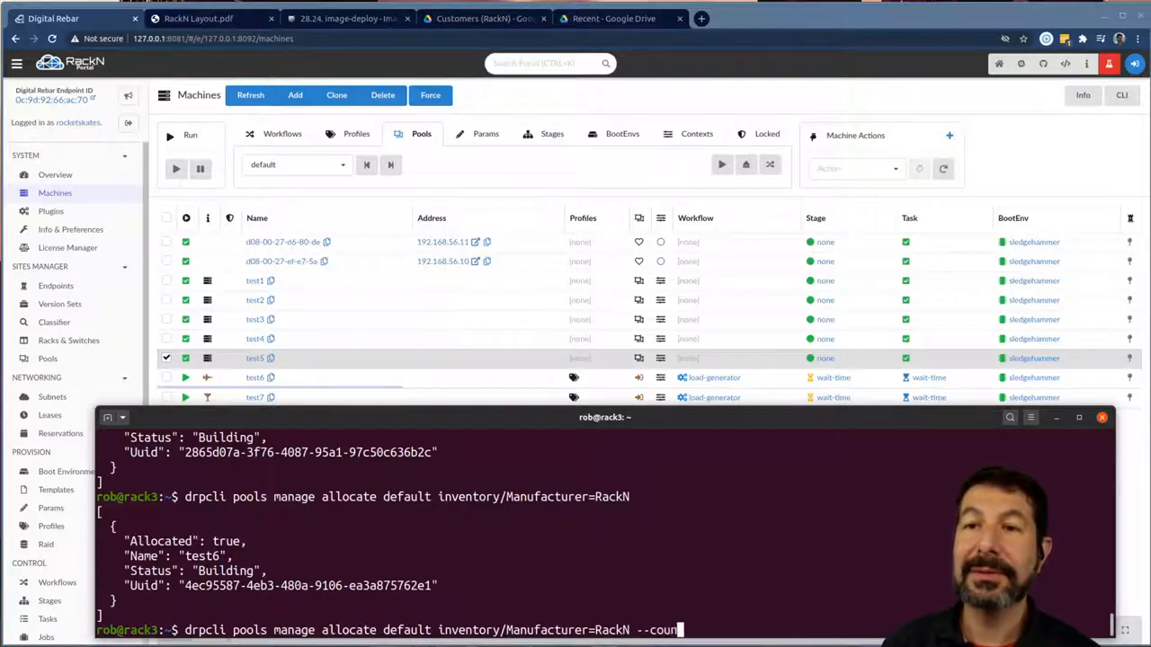
pyautogui.press('Return')
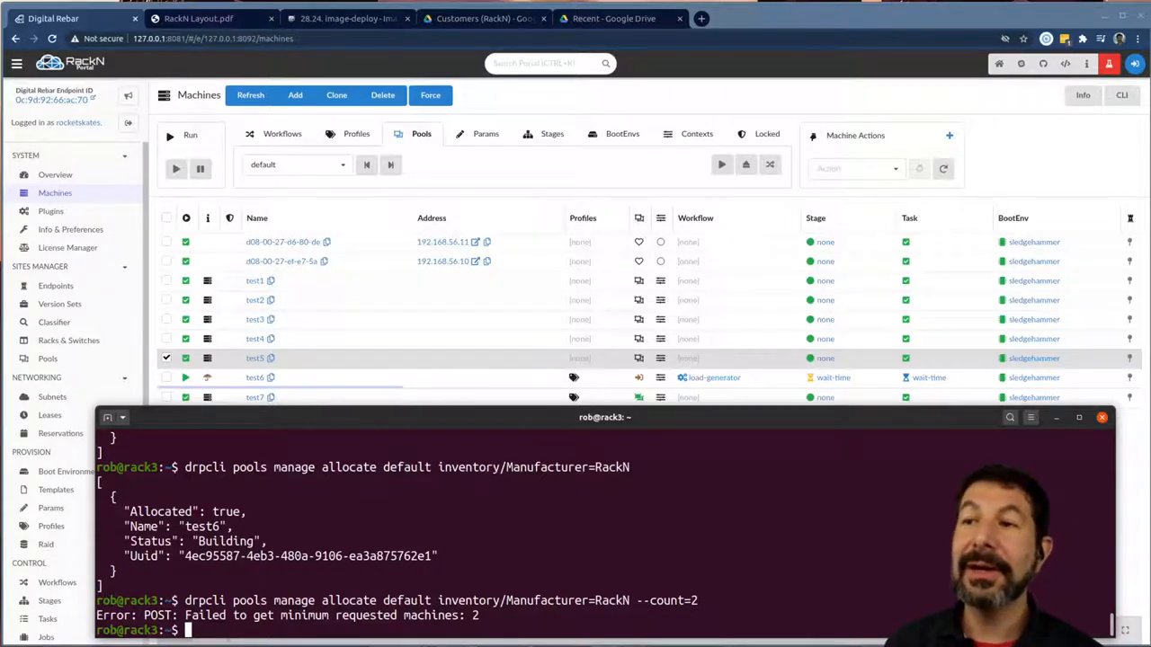
# Step: Check active pool status, then release test6 and test7 from the default pool
pyautogui.write('drpcli pools manage allocate default')
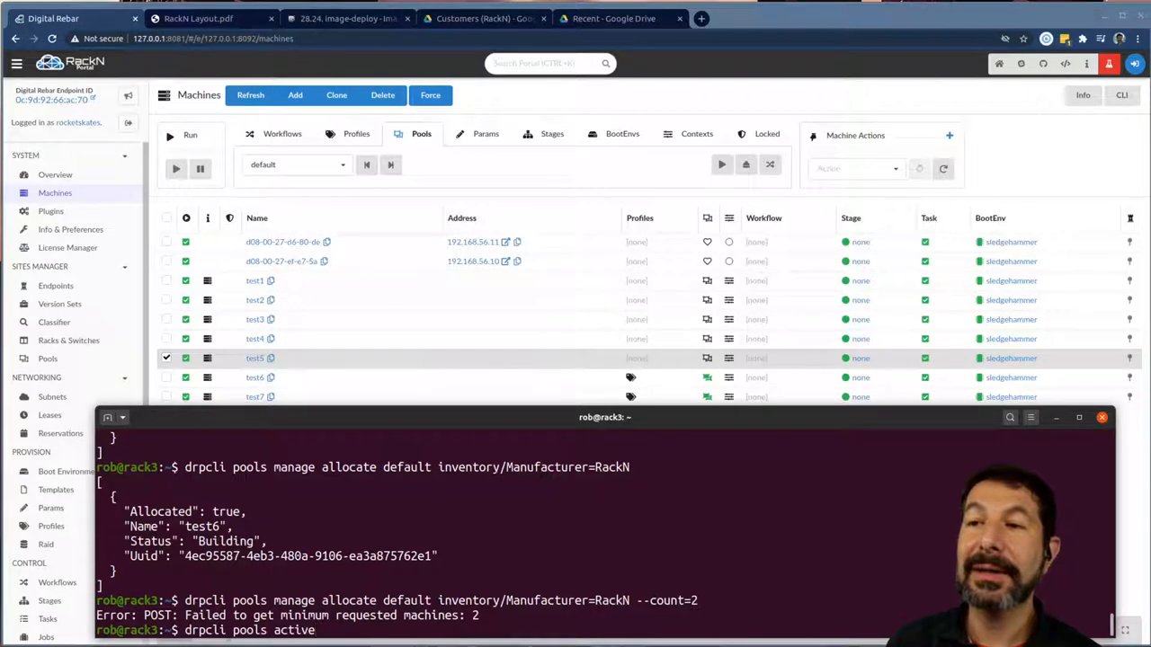
pyautogui.write('status act')
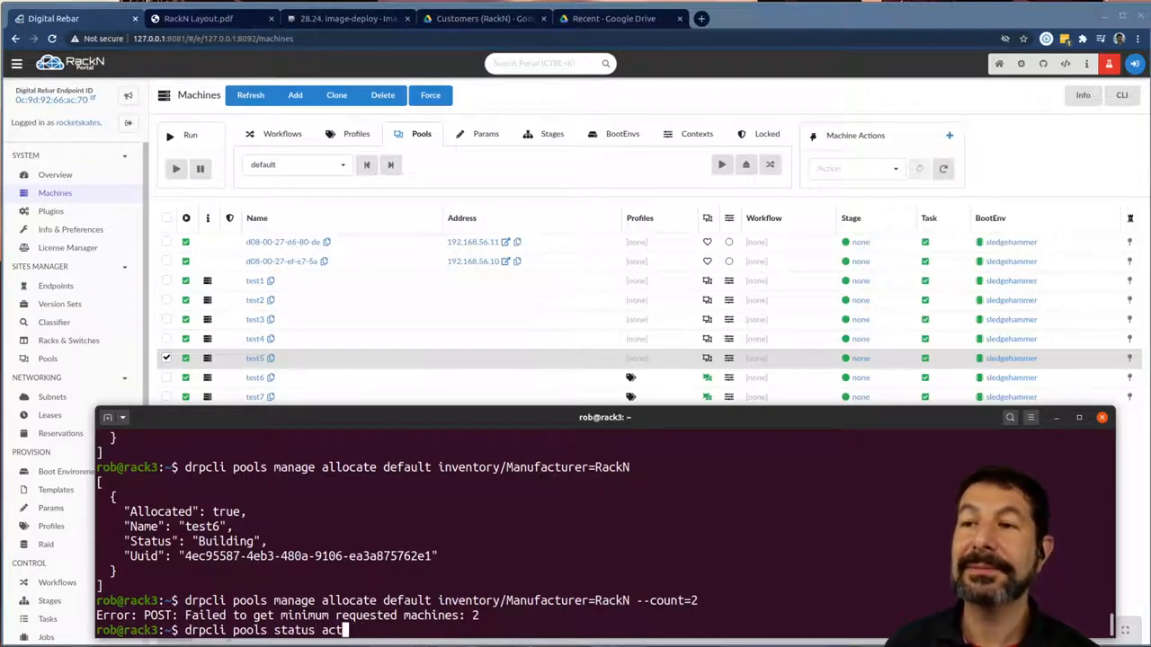
pyautogui.press('Return')
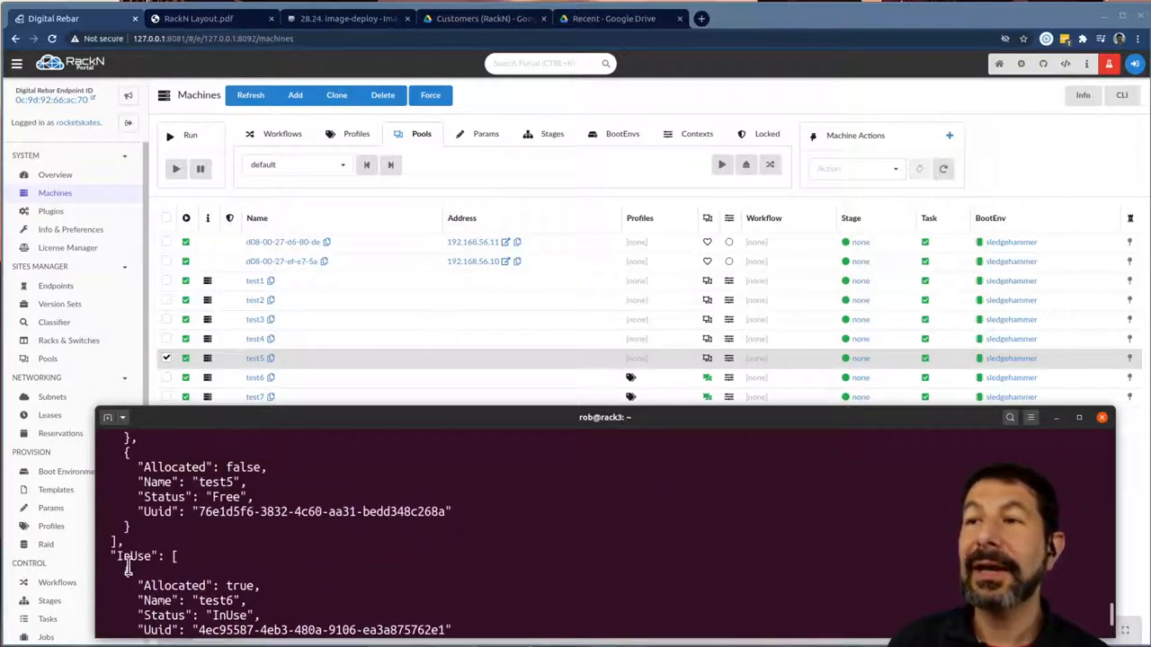
pyautogui.scroll(-3)
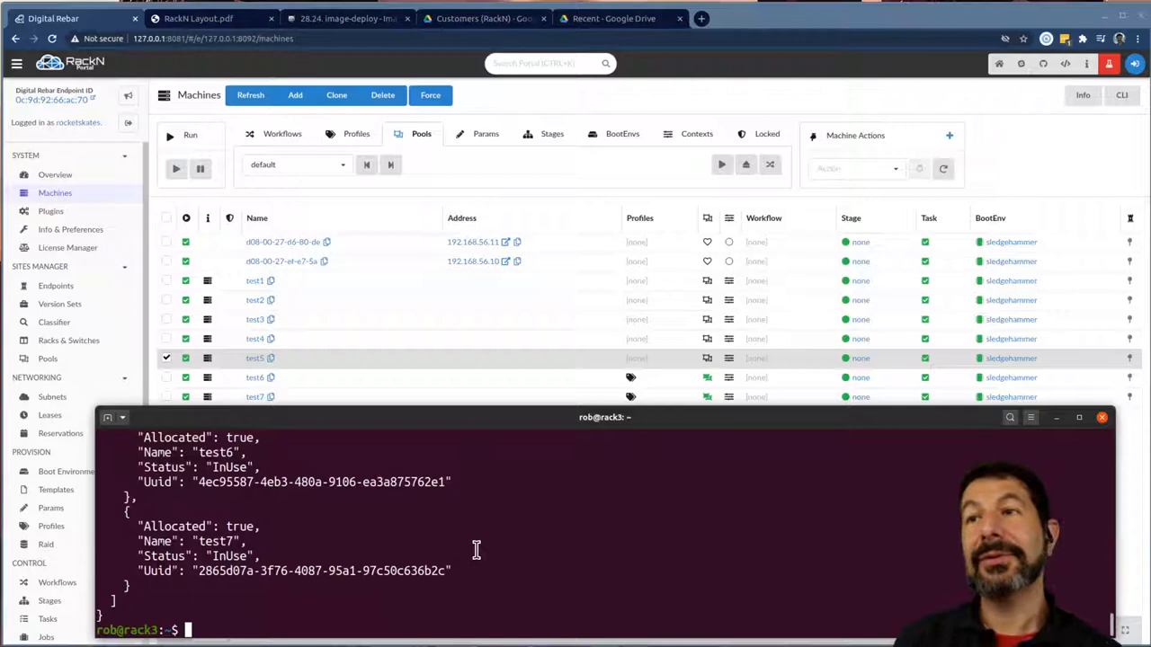
pyautogui.moveTo(372, 630)
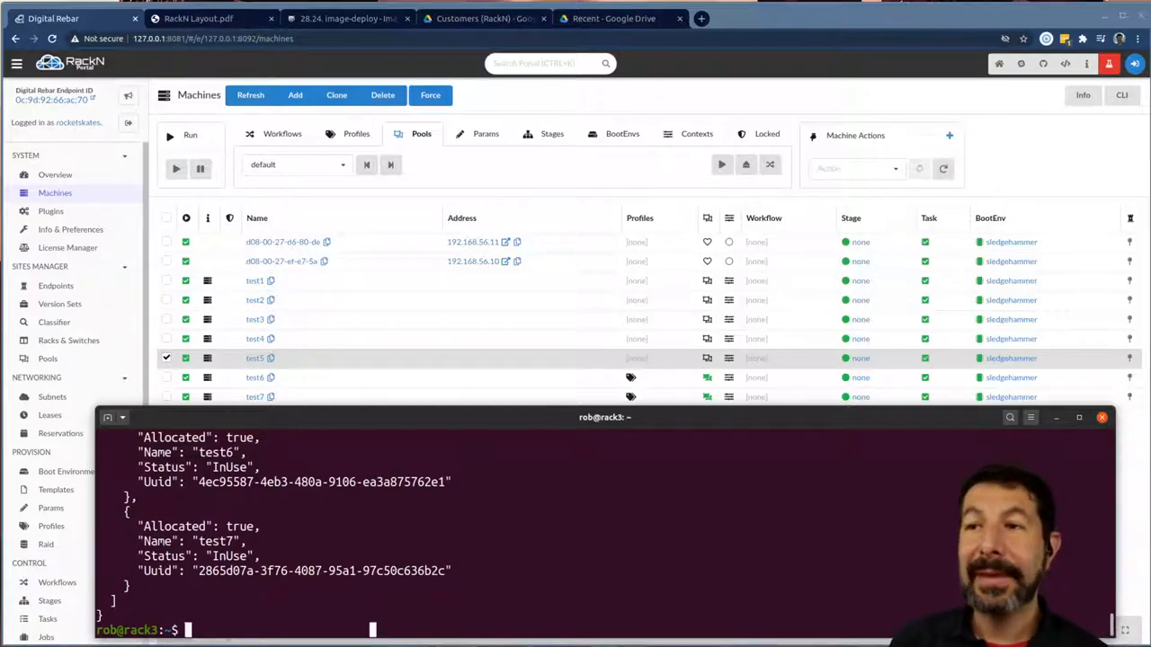
pyautogui.write('drpcli pools manage allocate default inventory/Manufacturer=RackN --count=2')
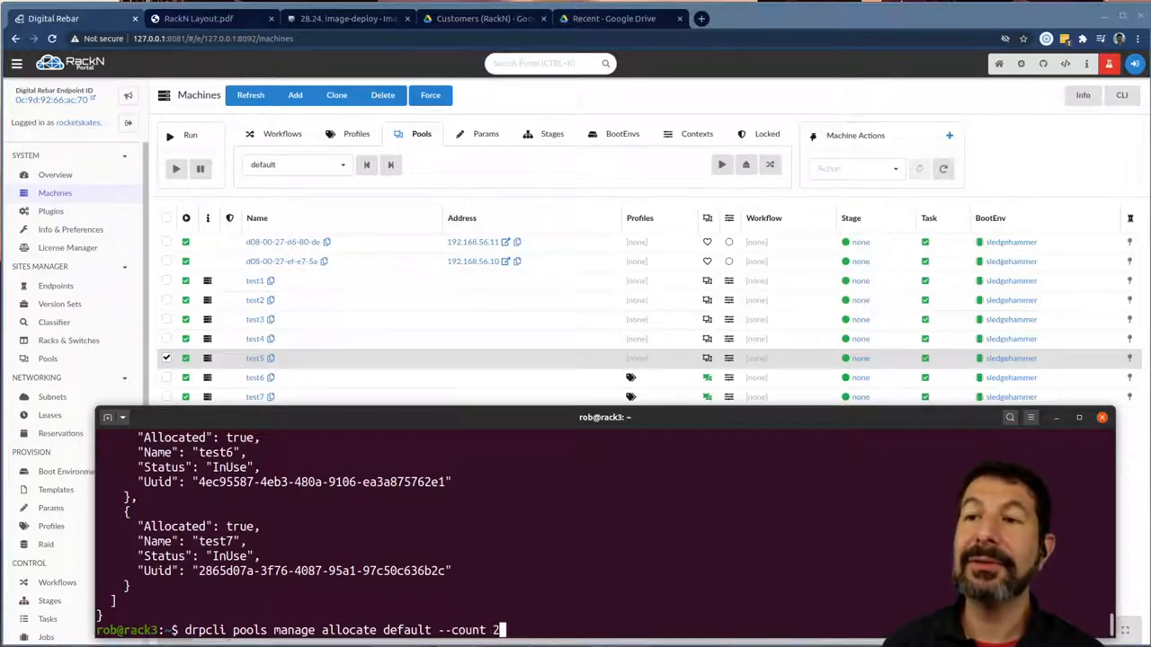
pyautogui.press('Return')
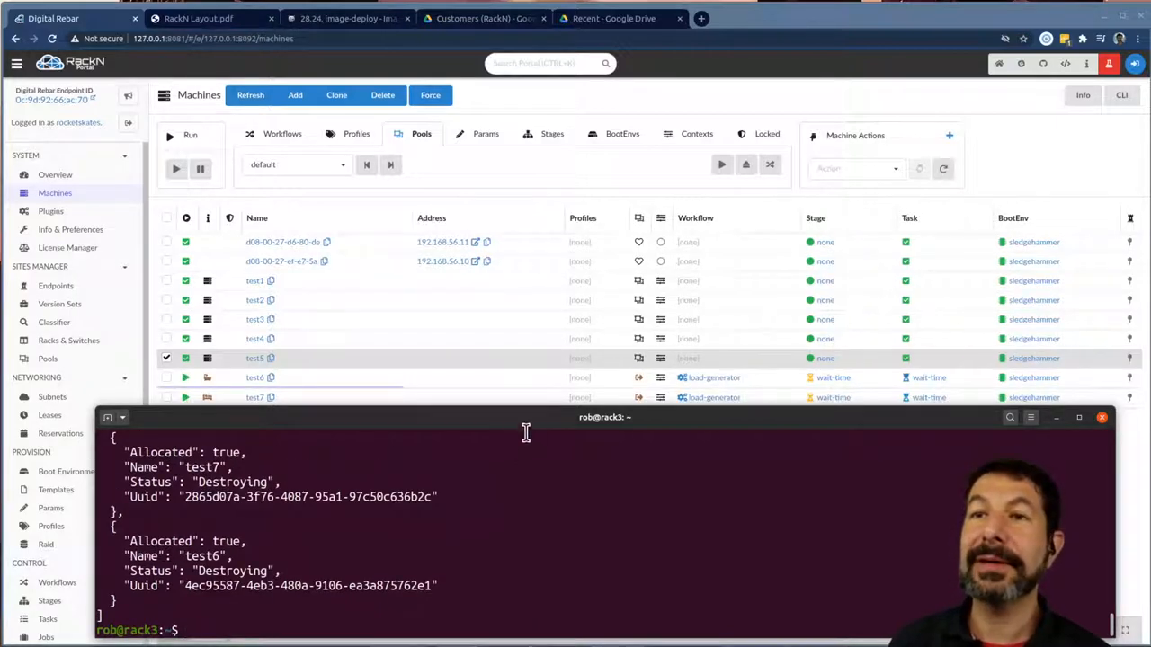
pyautogui.moveTo(526, 417); pyautogui.dragTo(528, 439)
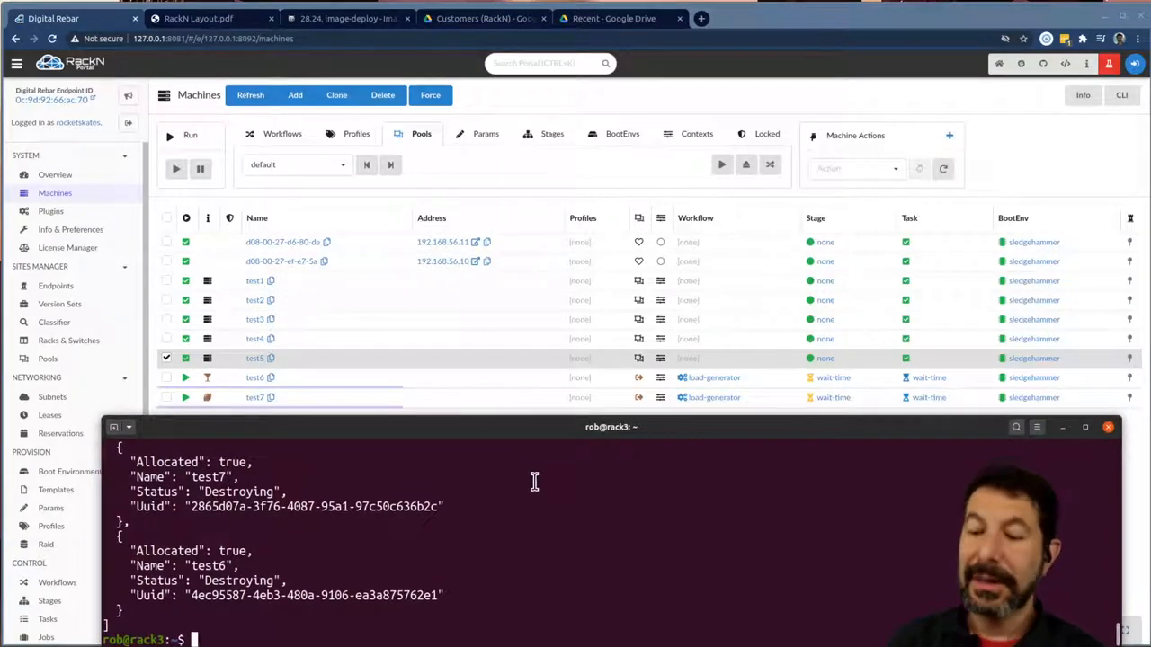
pyautogui.write('terraform')
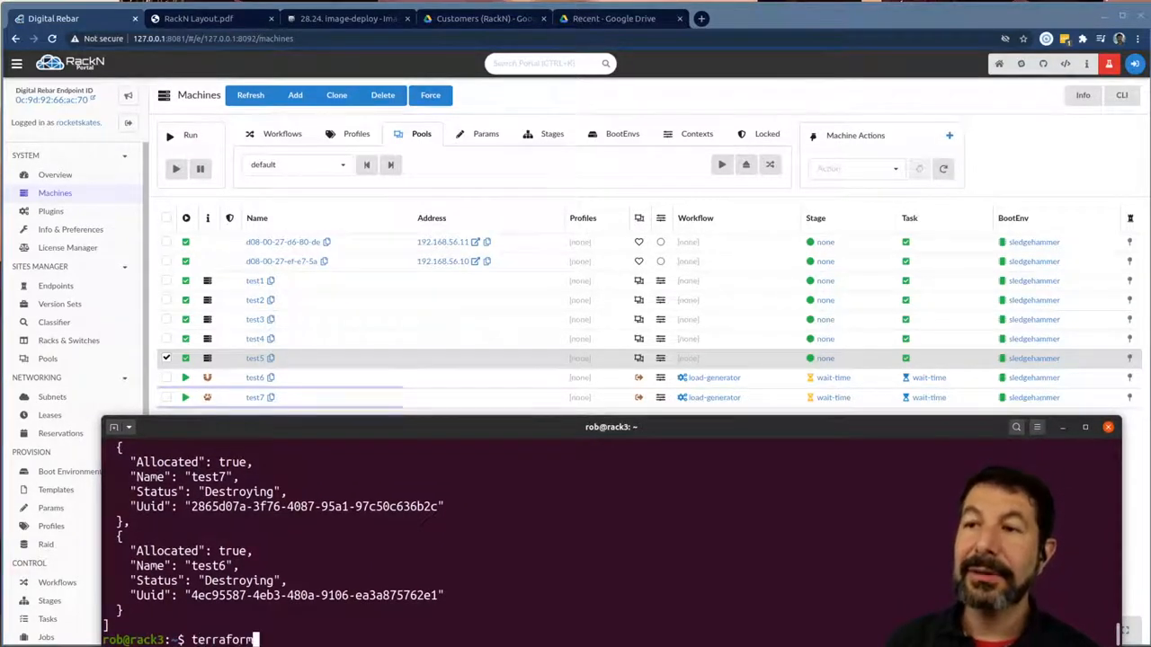
# Step: Initialize Terraform and review test.tf's provider and drp_machine resources in vi
pyautogui.press('Return')
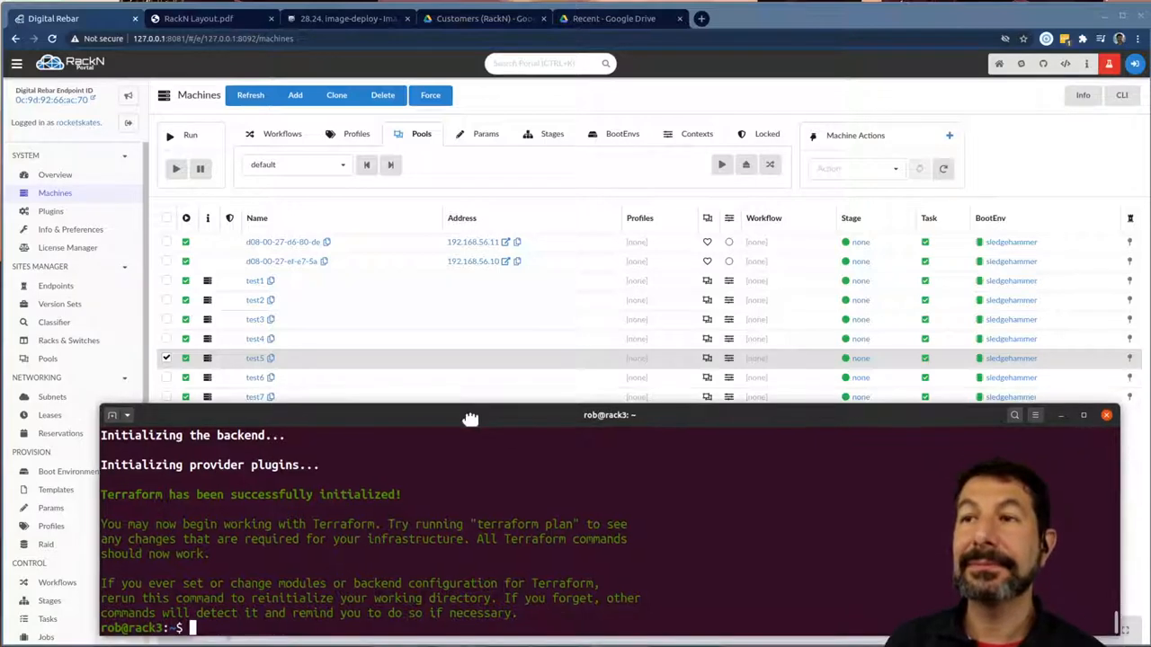
pyautogui.write('vi test.tf')
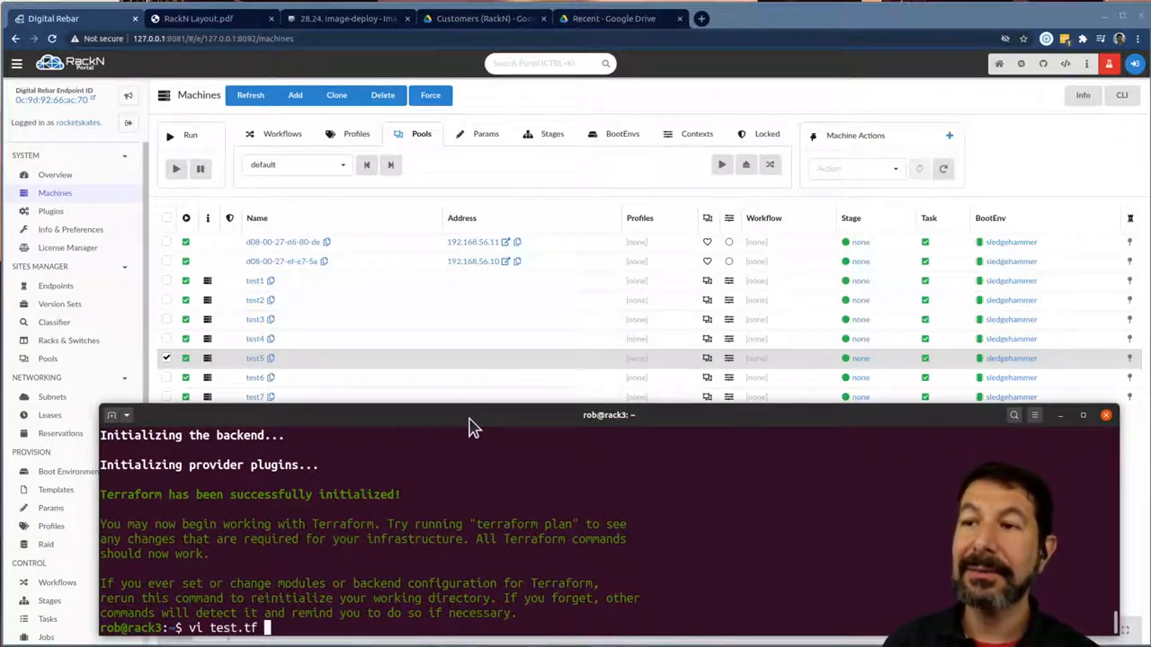
pyautogui.press('Return')
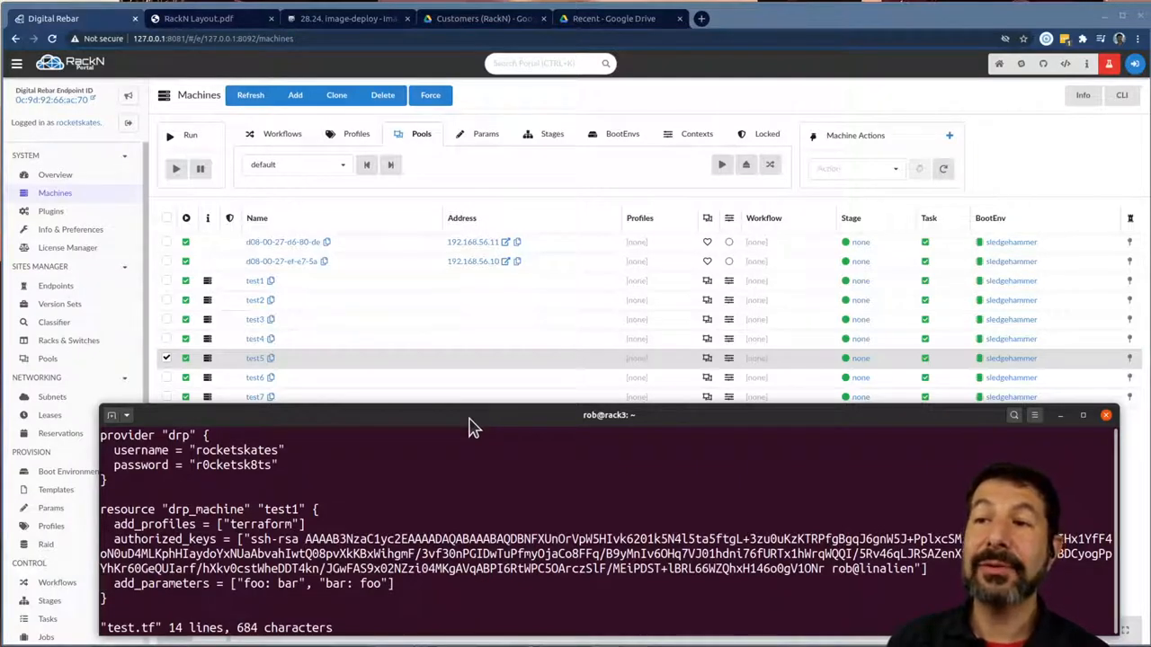
pyautogui.scroll(-3)
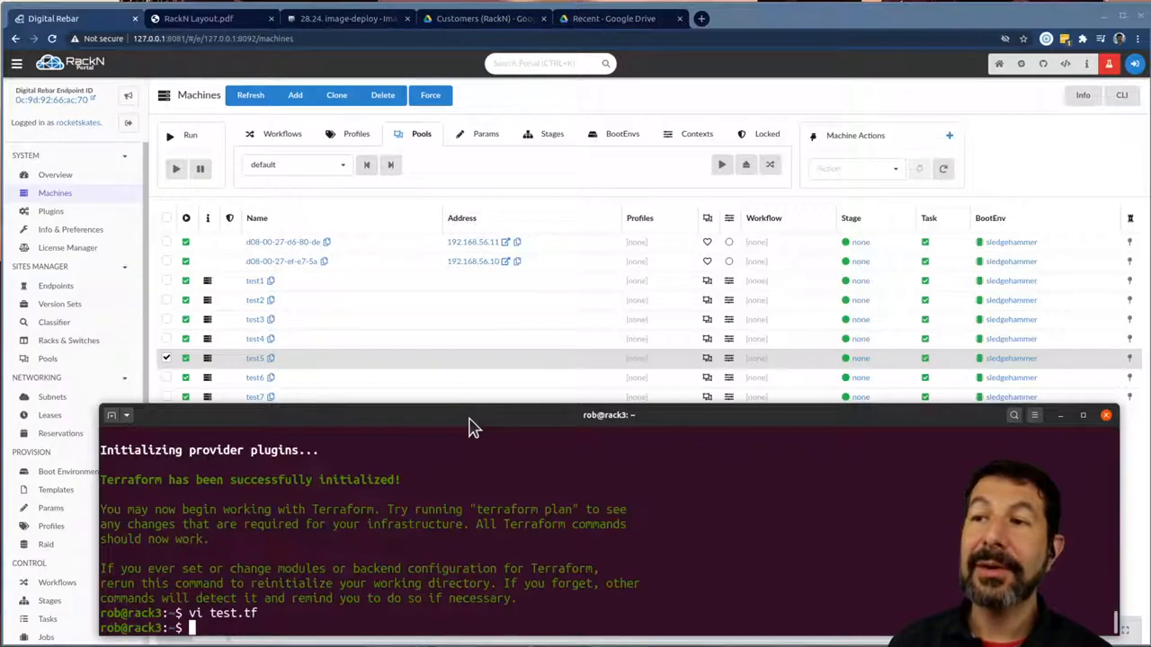
# Step: Run terraform apply and approve it with 'yes'
pyautogui.write('terraform')
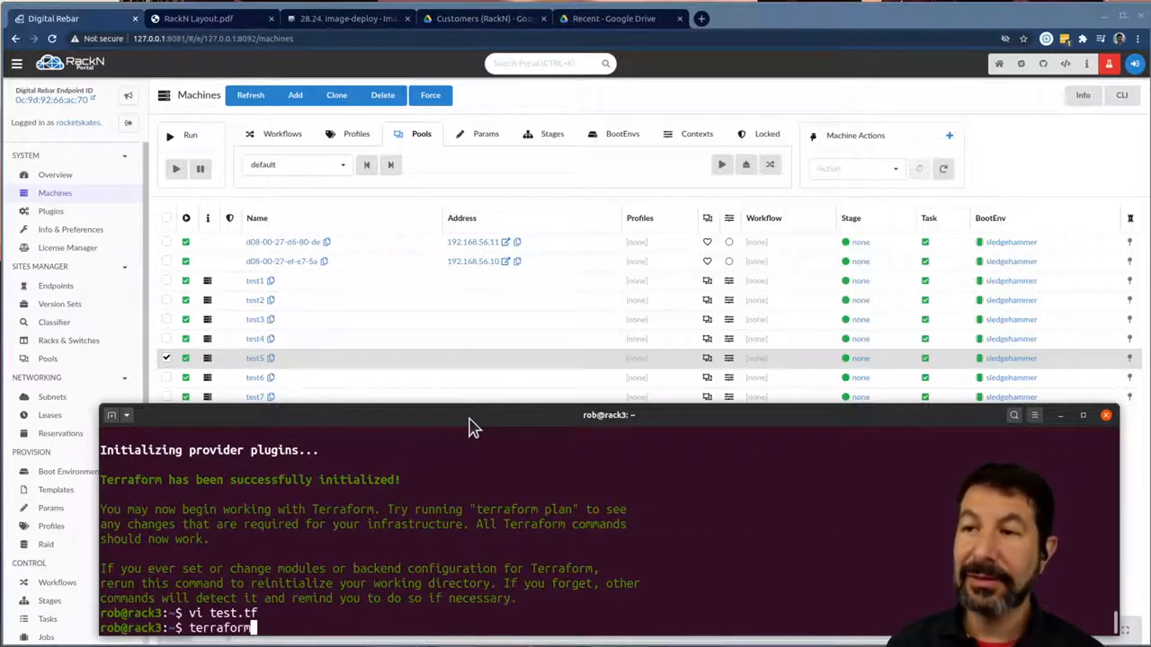
pyautogui.write('apply')
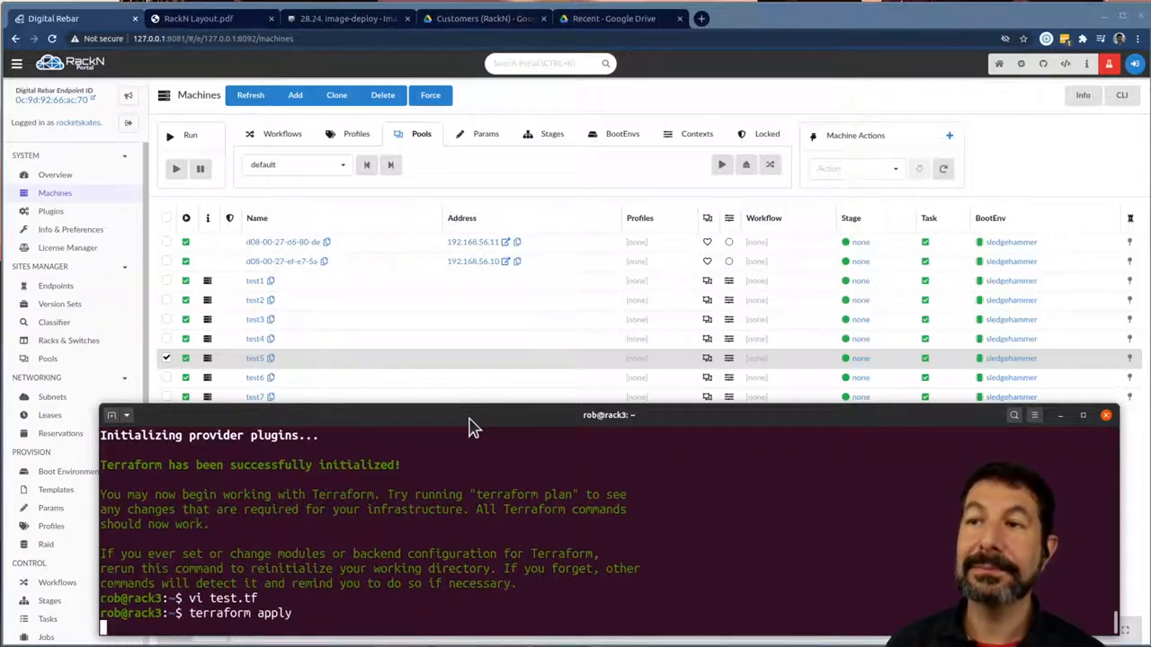
pyautogui.press('Return')
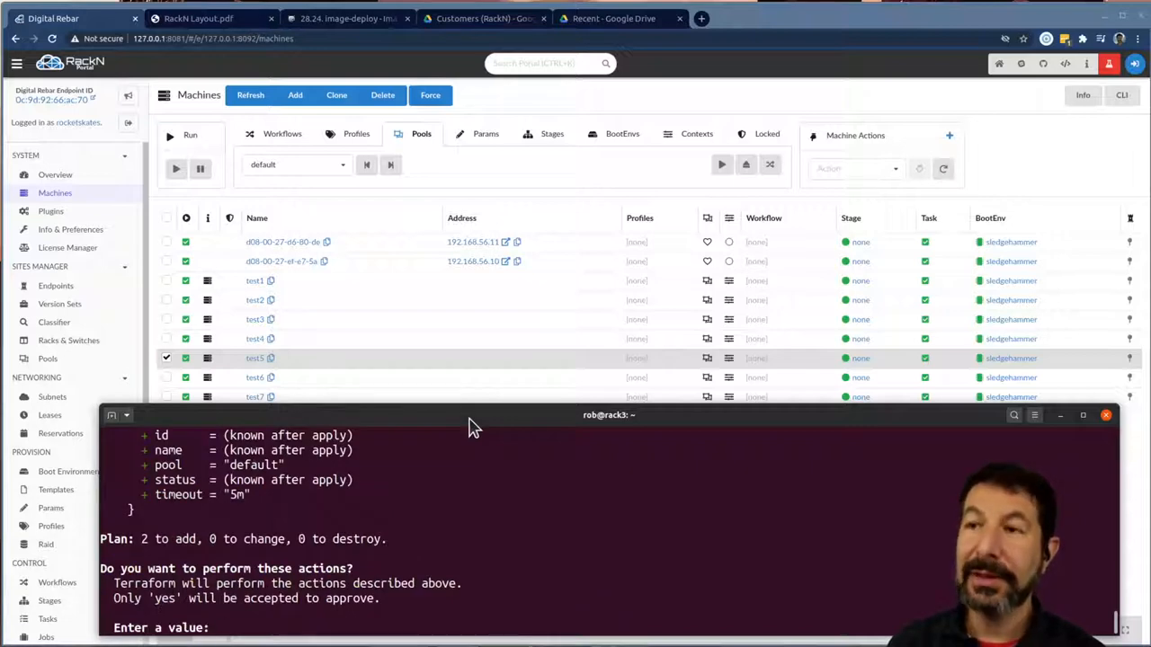
pyautogui.write('yes')
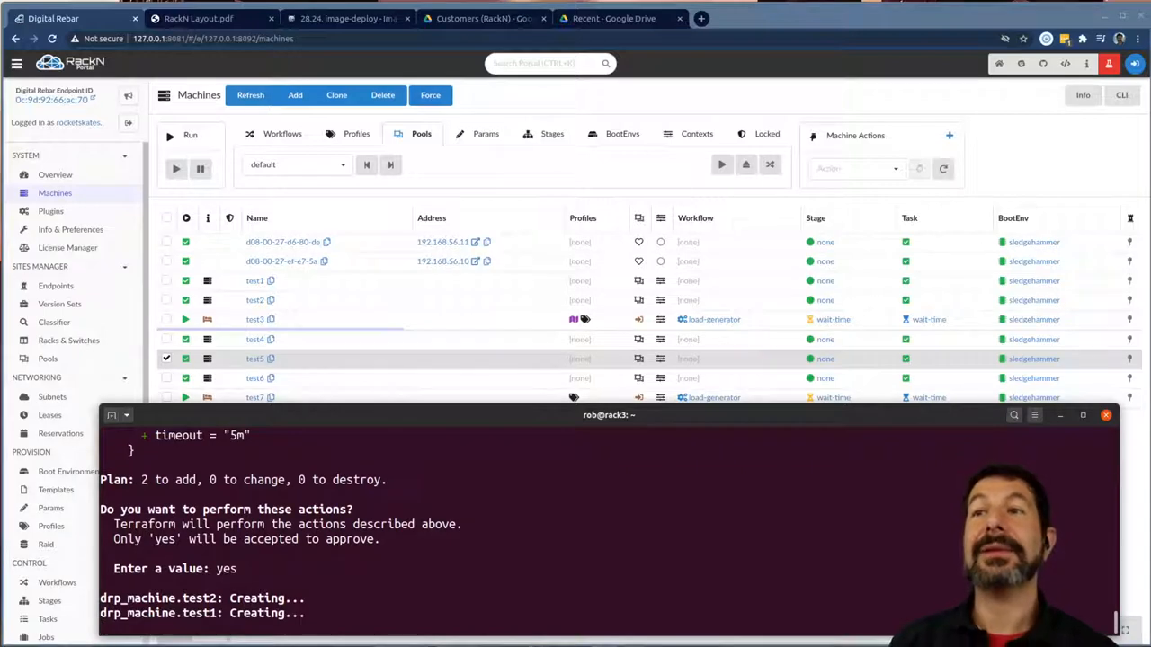
pyautogui.moveTo(508, 319)
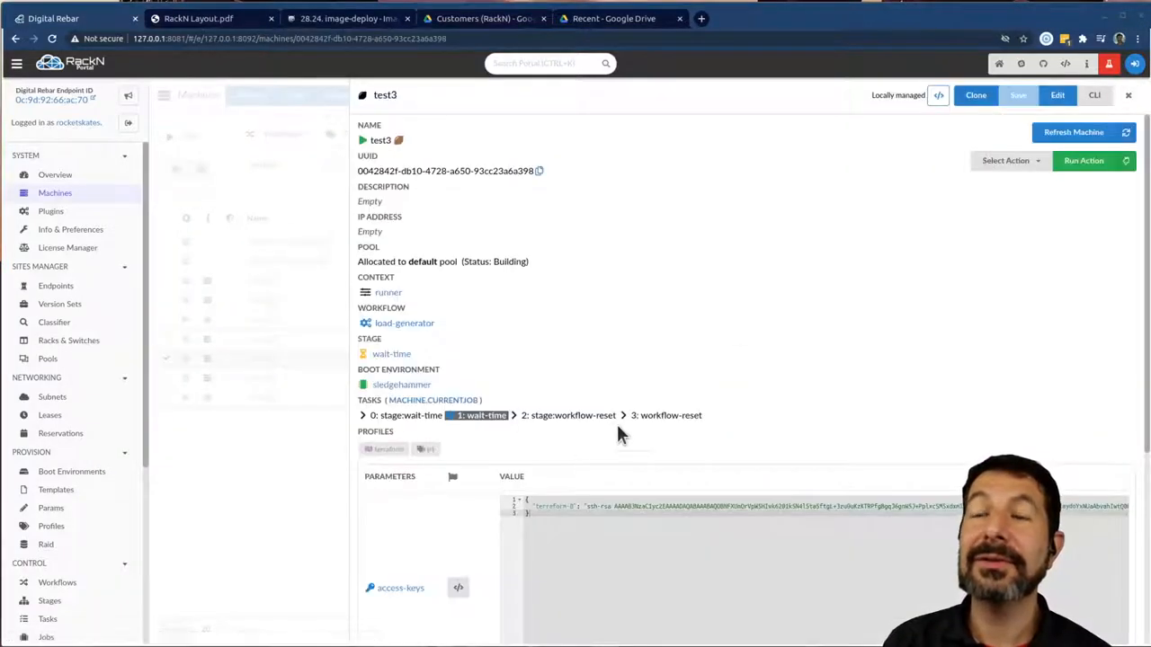
# Step: Scroll through test3's parameters and metadata in its details panel
pyautogui.scroll(-3)
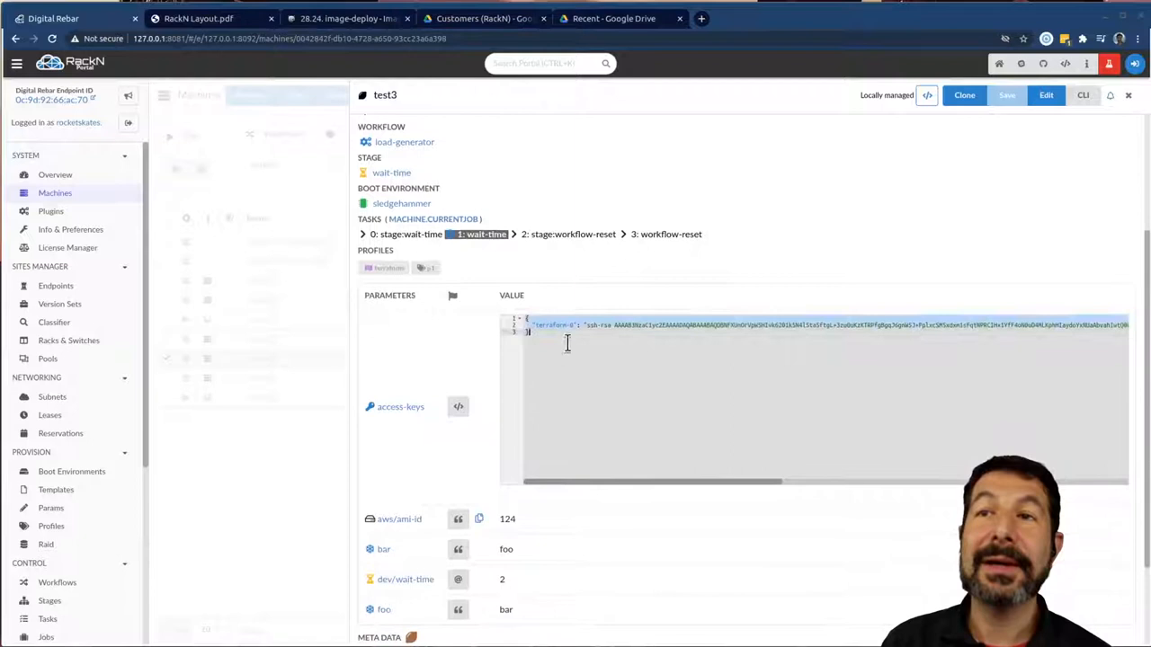
pyautogui.scroll(-3)
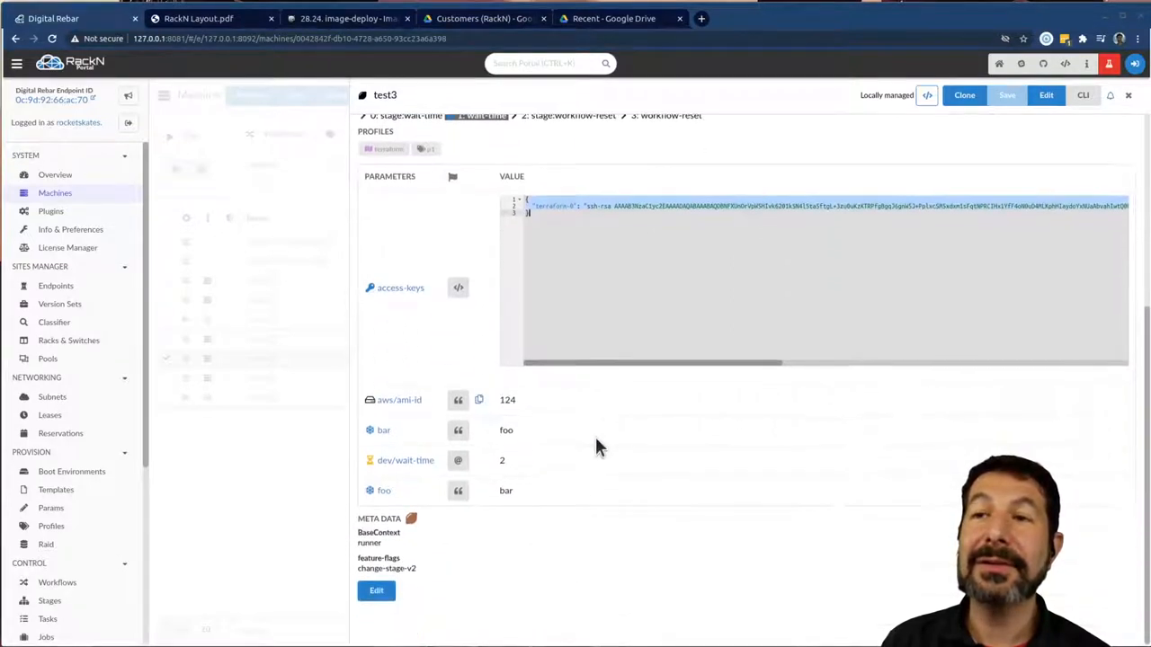
pyautogui.moveTo(384, 490)
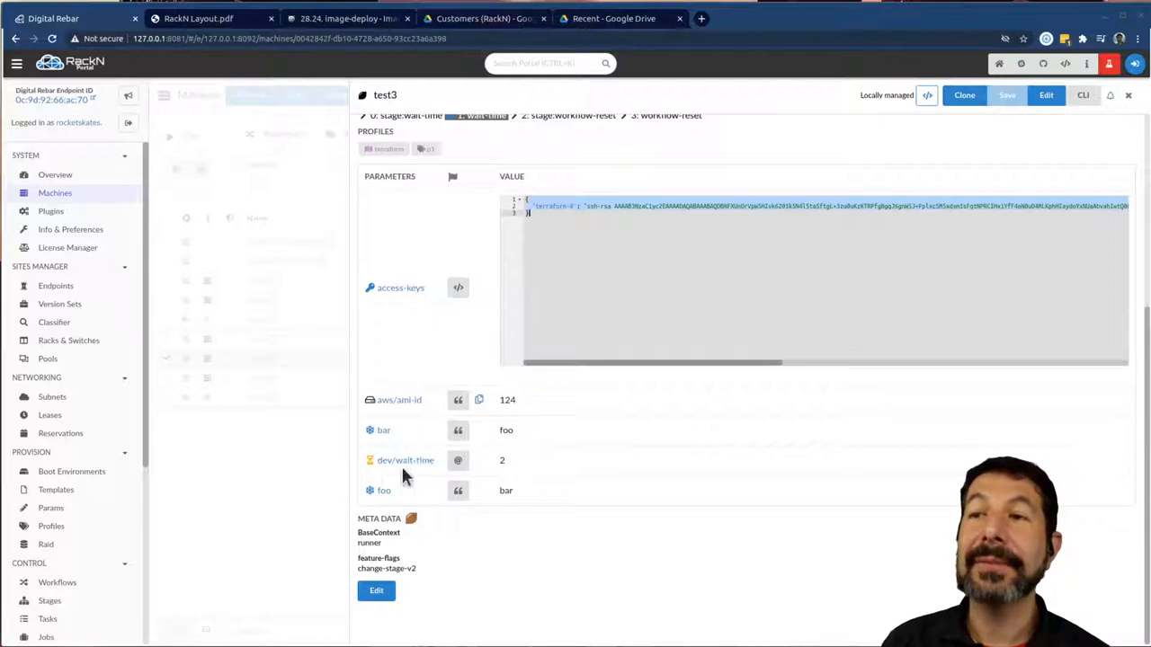
pyautogui.moveTo(270, 492)
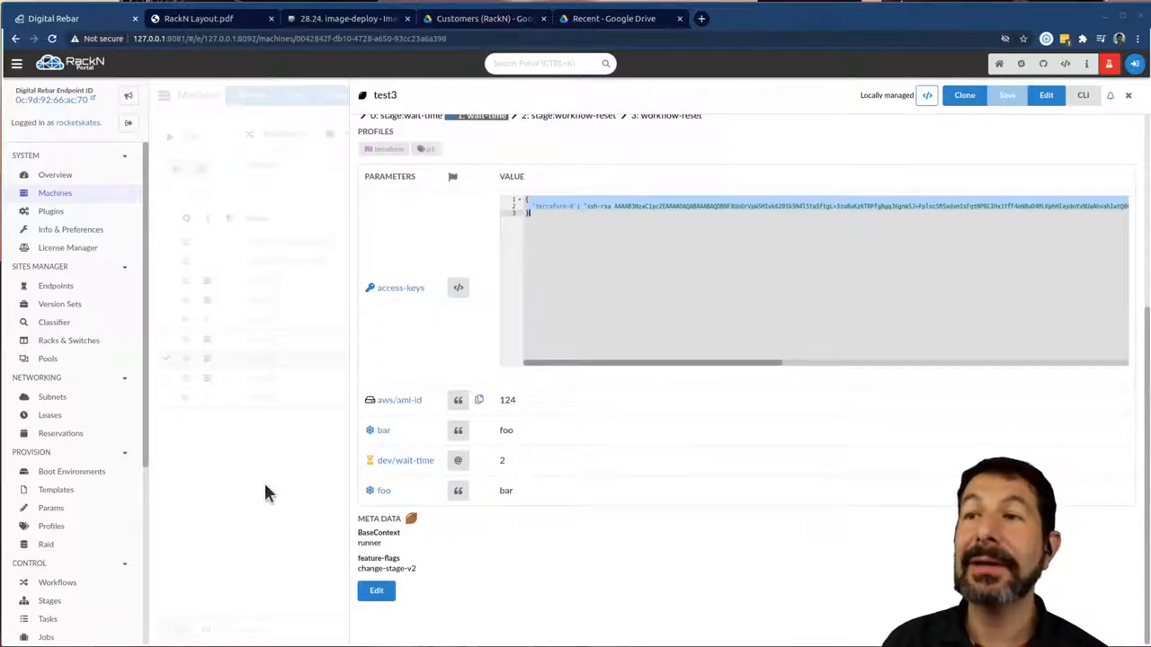
pyautogui.moveTo(316, 481)
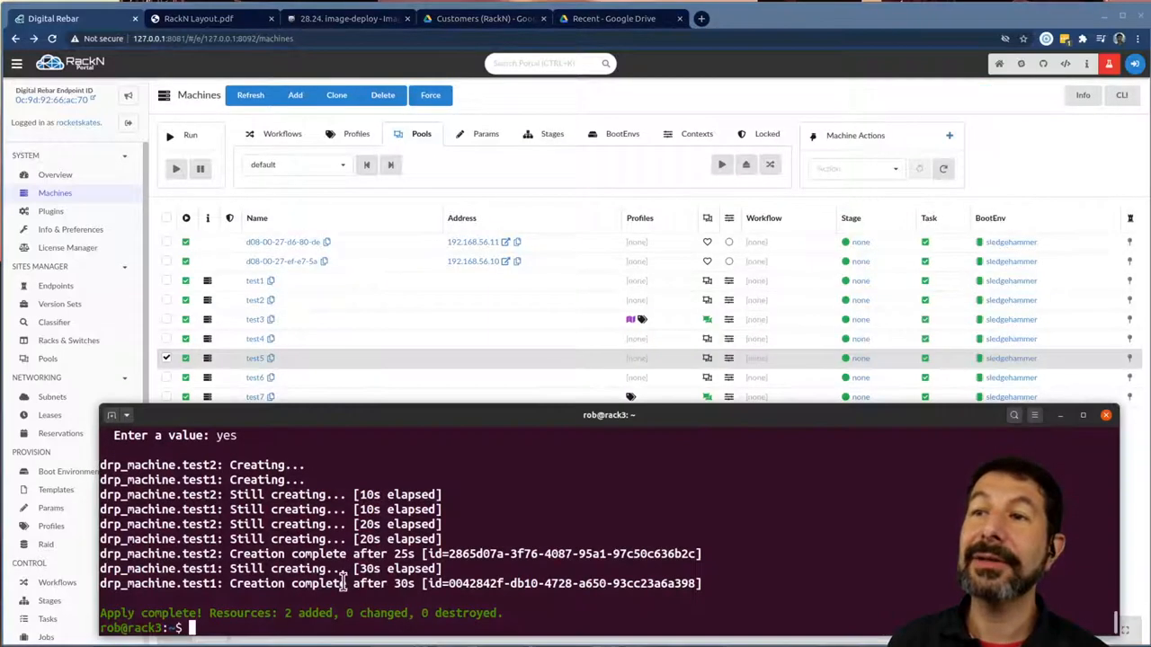
# Step: Run terraform destroy, confirm with 'yes', and bring the Machines list forward
pyautogui.write('terraform d')
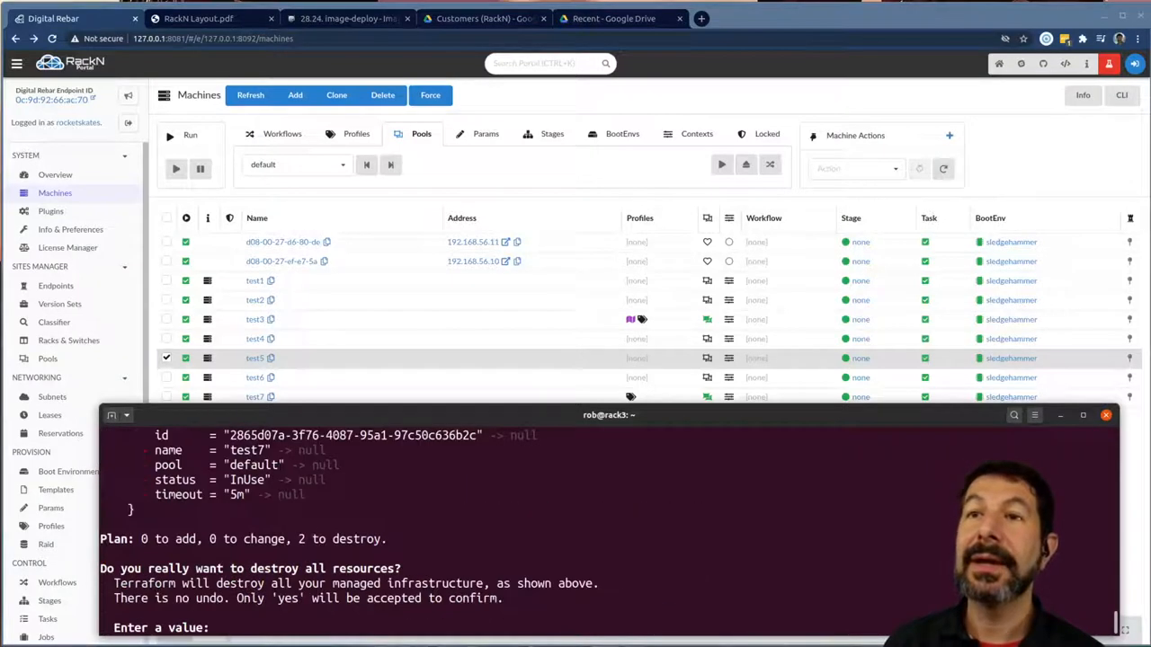
pyautogui.write('yes')
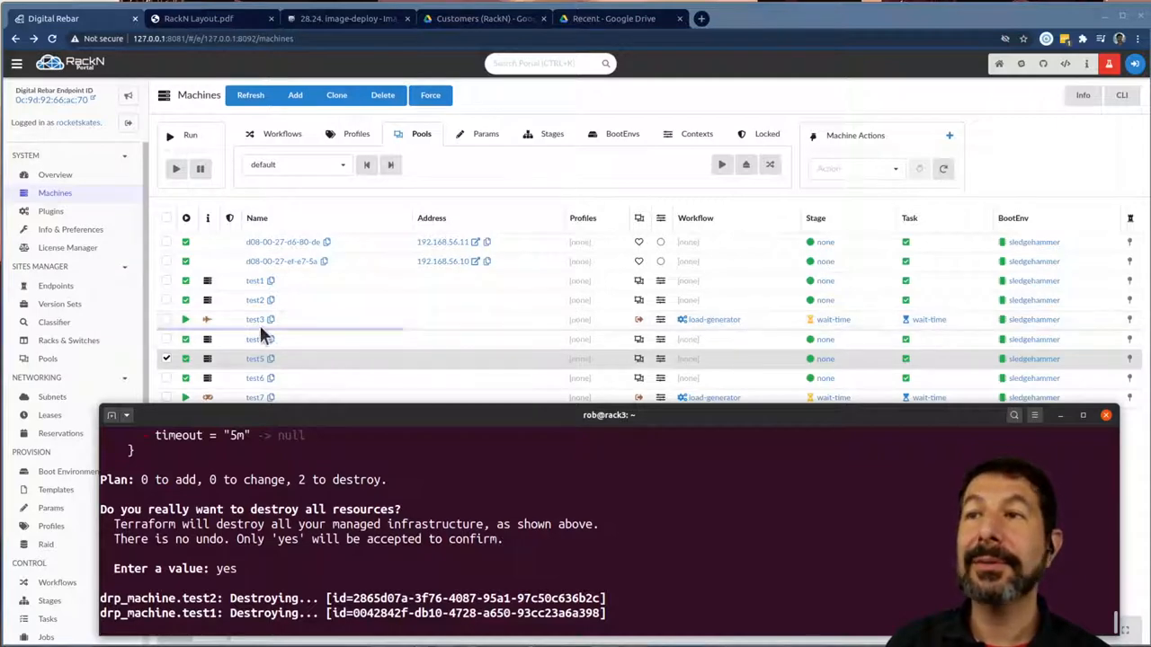
pyautogui.click(254, 319)
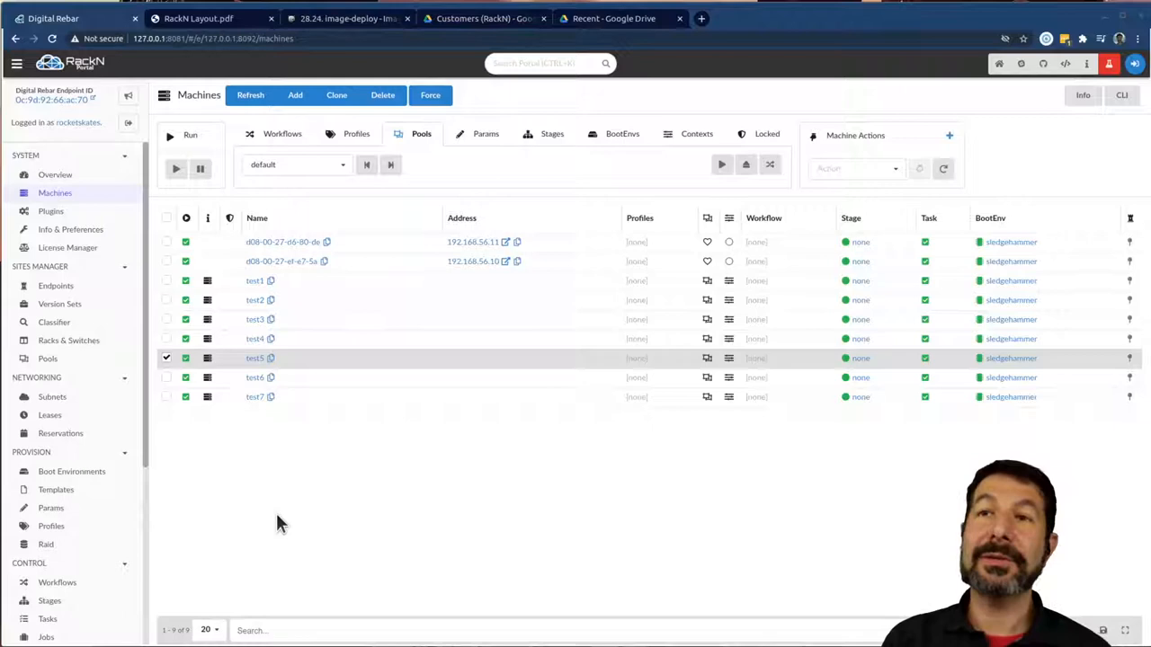
pyautogui.moveTo(281, 511)
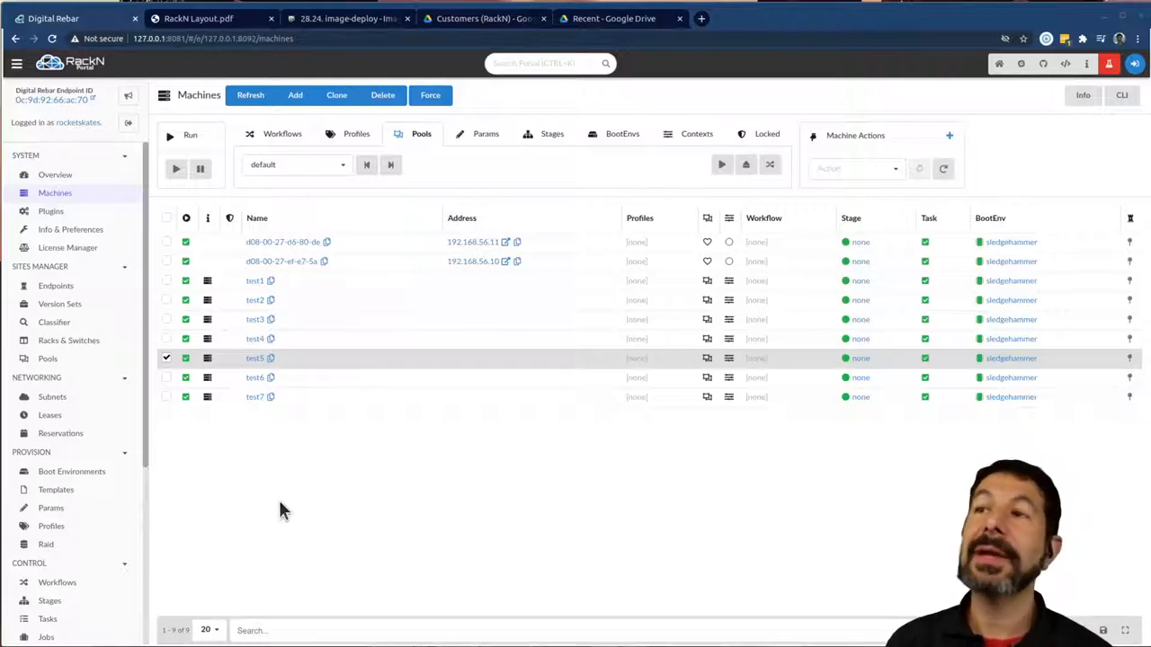
pyautogui.moveTo(48, 358)
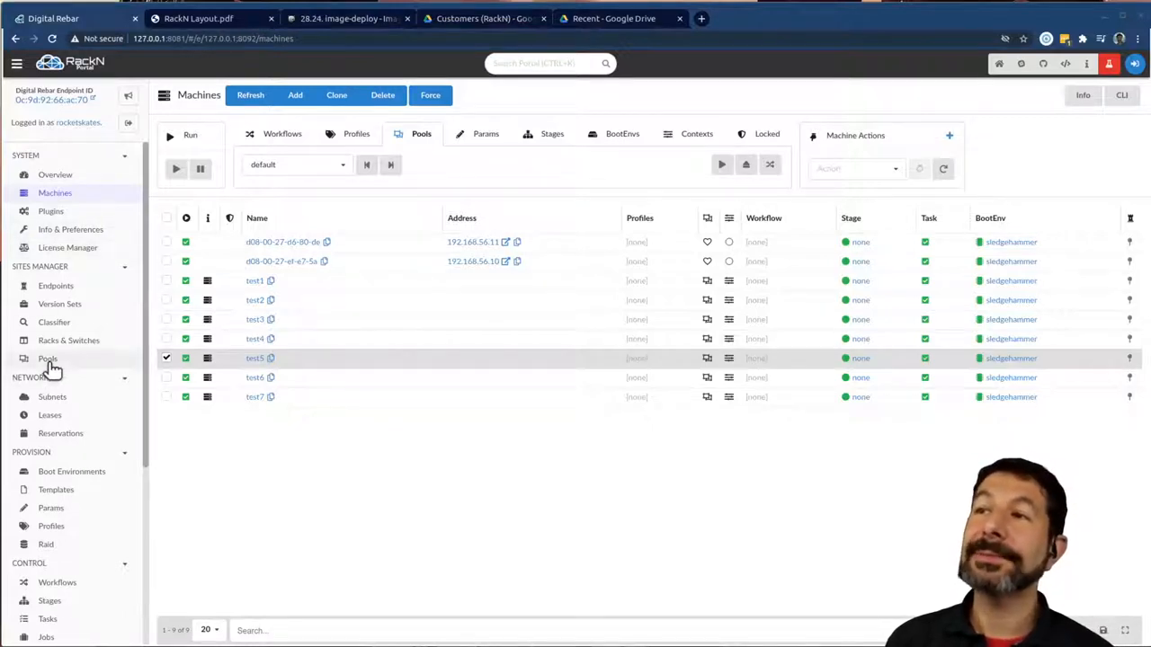
# Step: Give the star pool load-generator as its enter and exit workflow and save
pyautogui.click(48, 359)
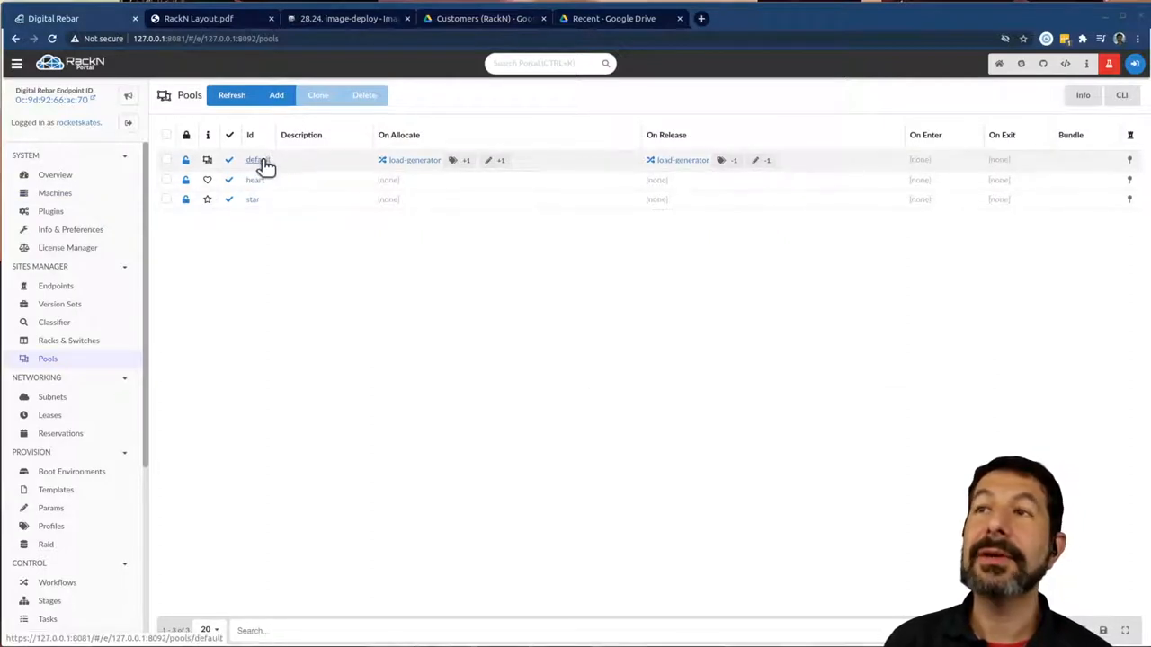
pyautogui.click(258, 160)
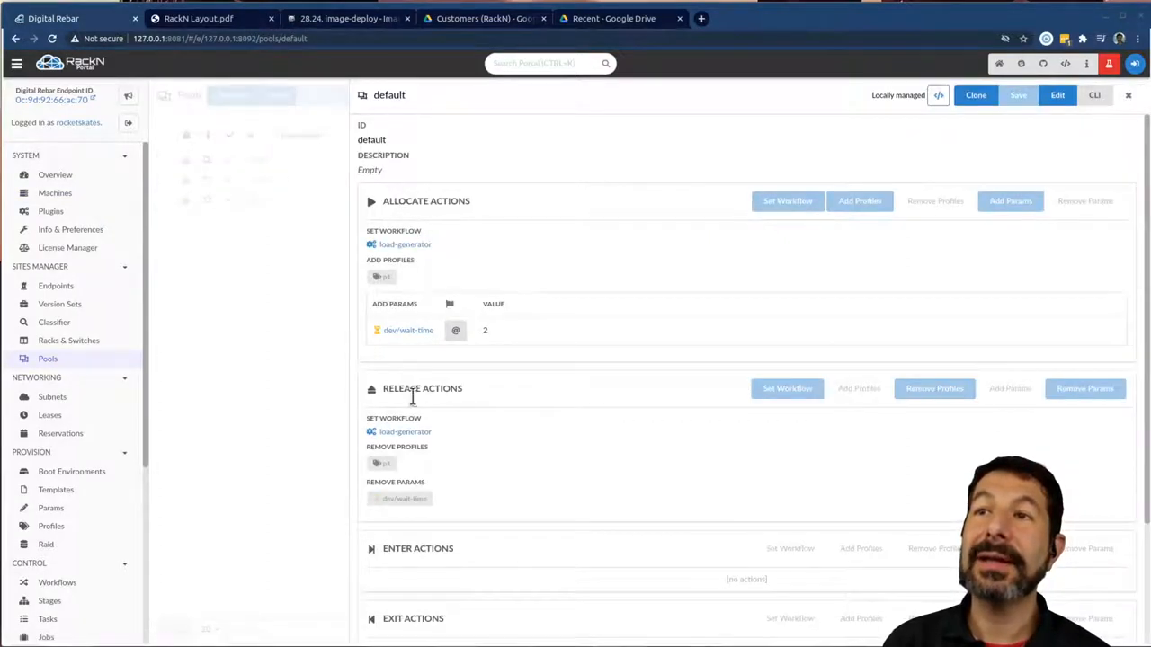
pyautogui.scroll(-3)
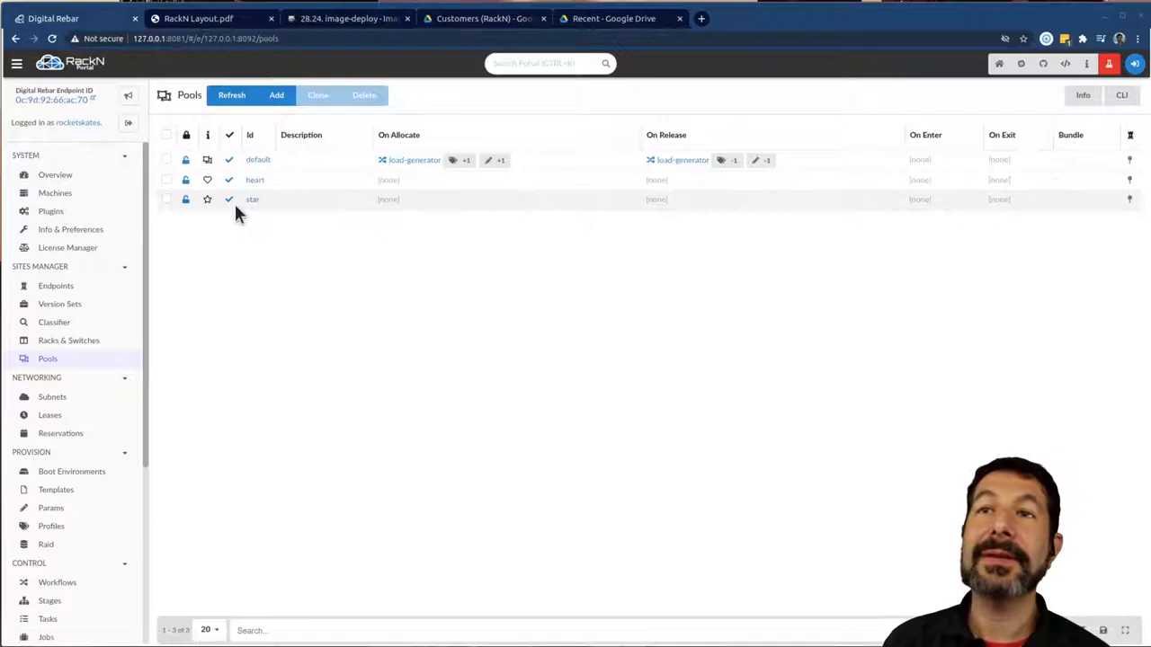
pyautogui.click(253, 199)
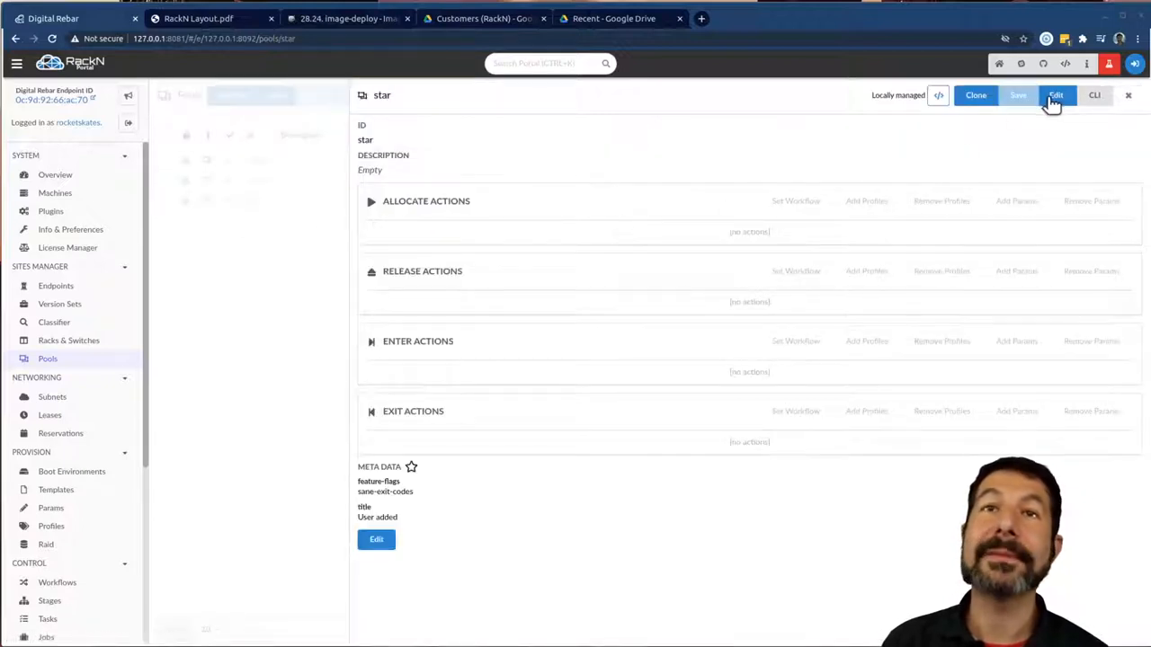
pyautogui.click(1055, 94)
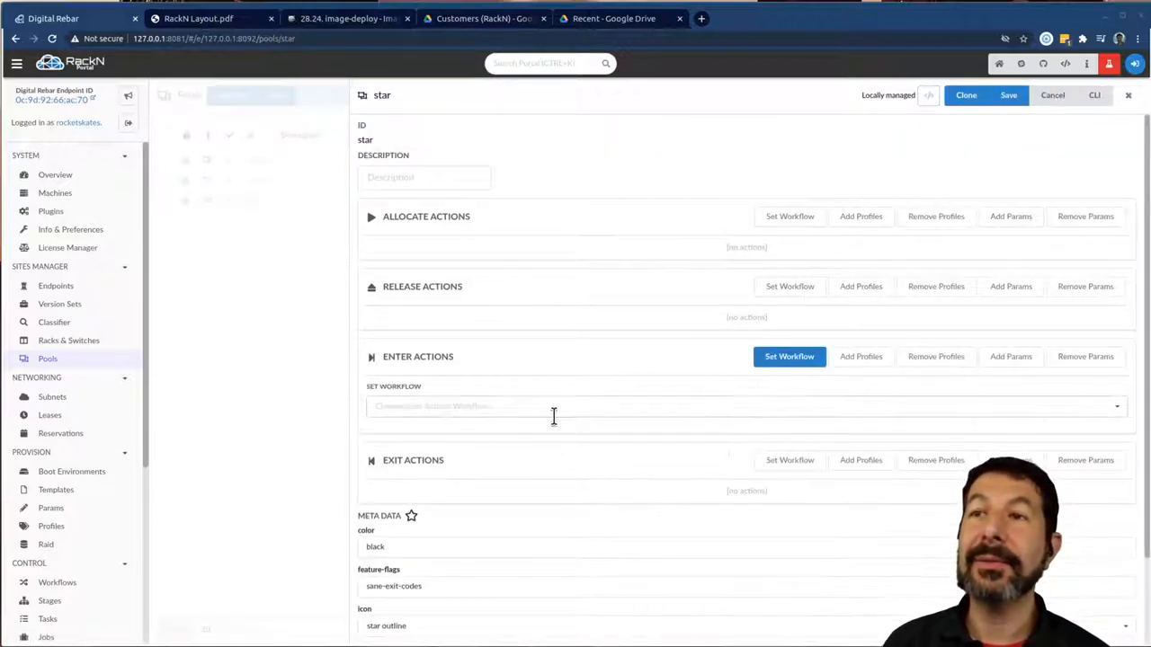
pyautogui.write('loa')
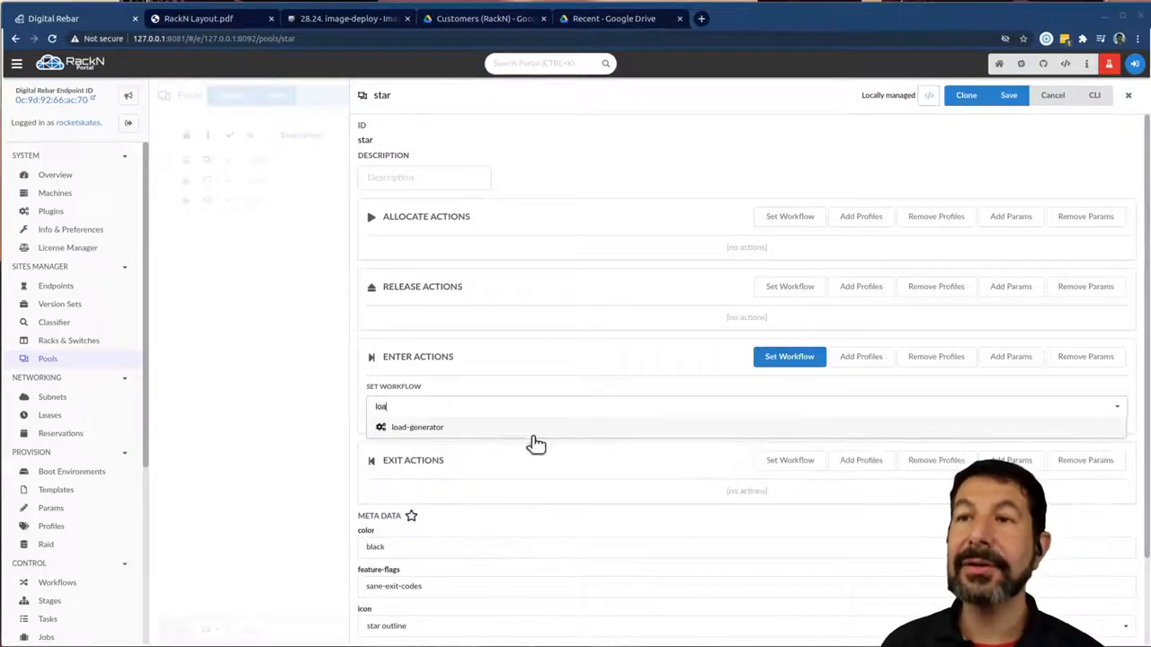
pyautogui.click(418, 427)
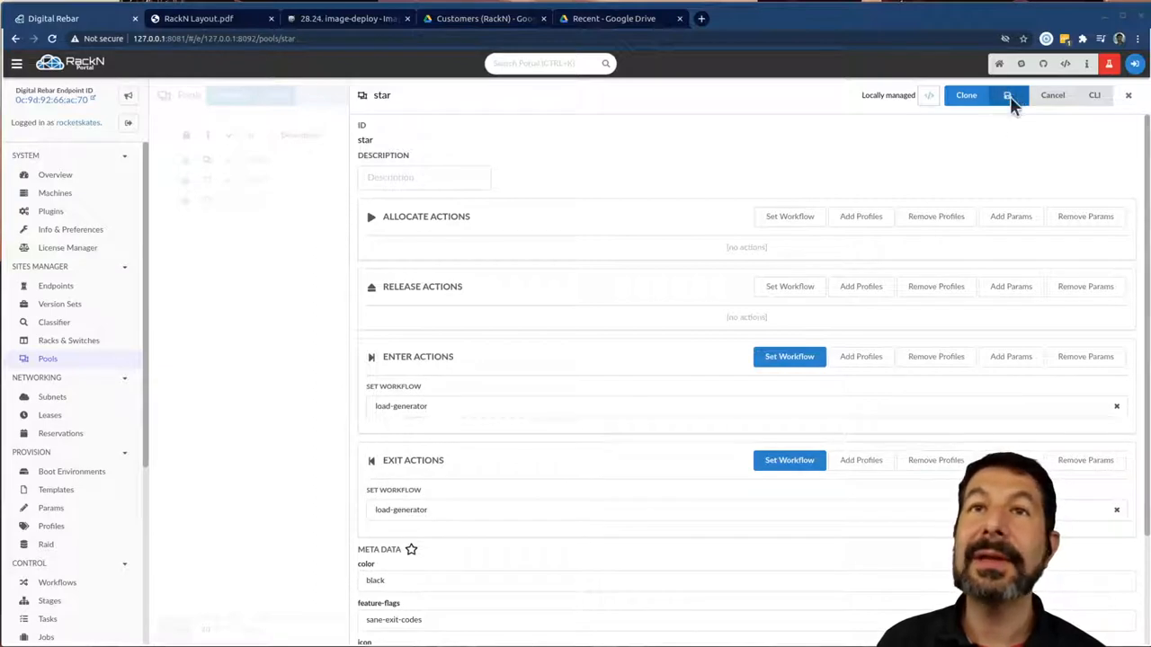
pyautogui.click(55, 192)
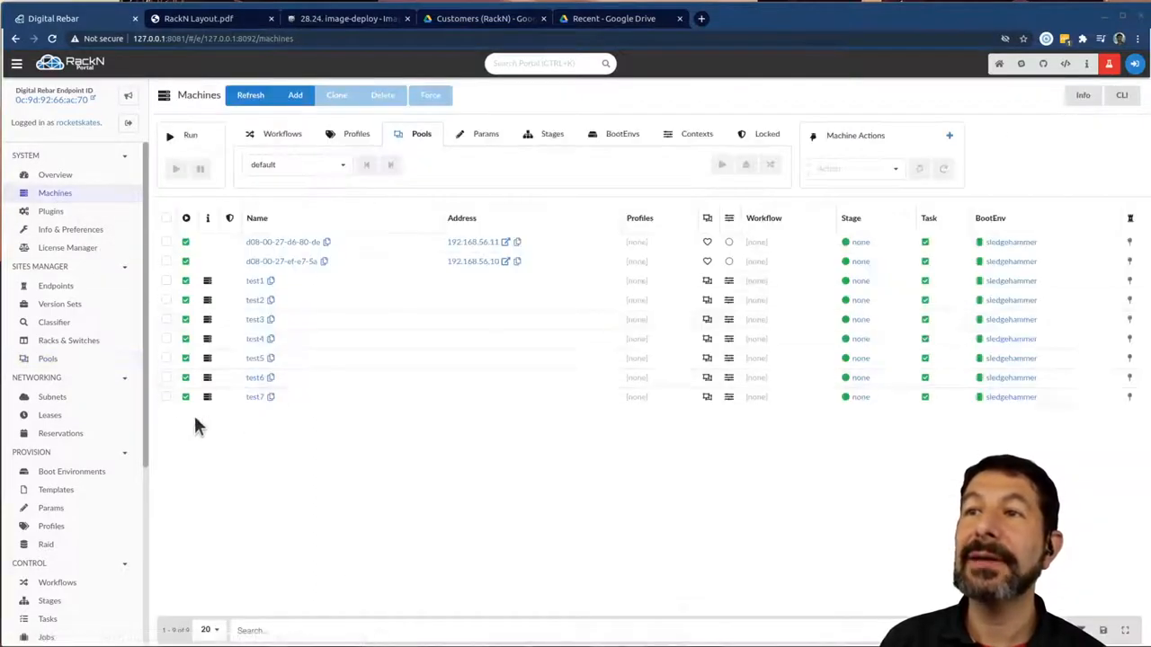
# Step: Select machines test1 and test2 in the Machines list
pyautogui.click(166, 280)
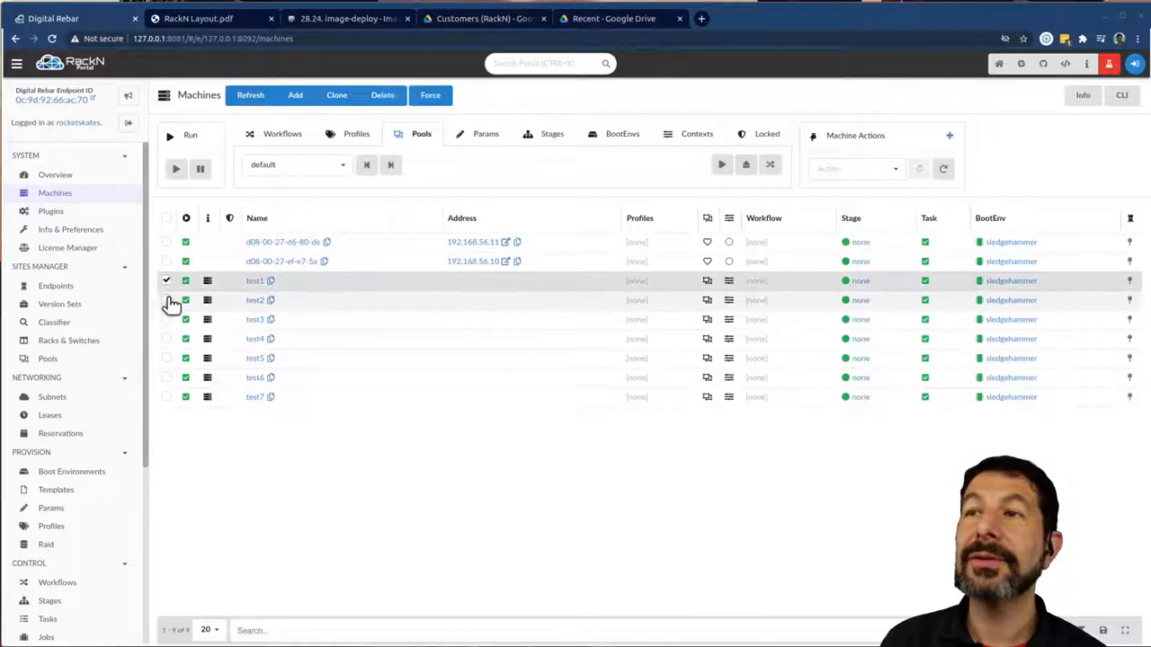
pyautogui.click(166, 300)
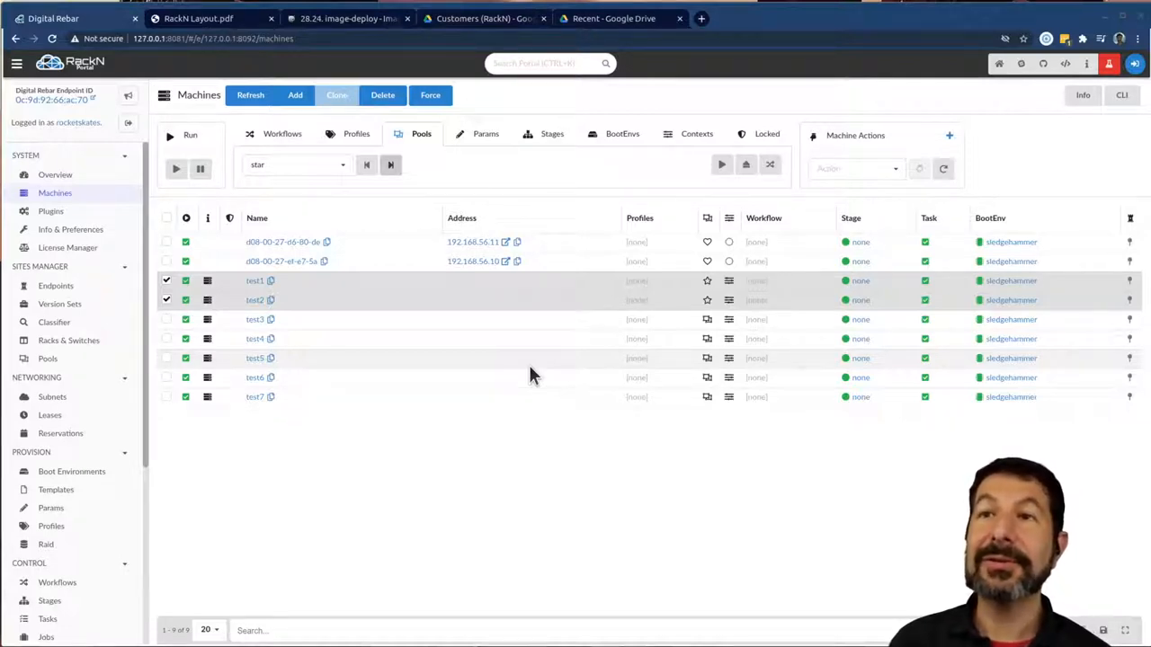
pyautogui.moveTo(616, 427)
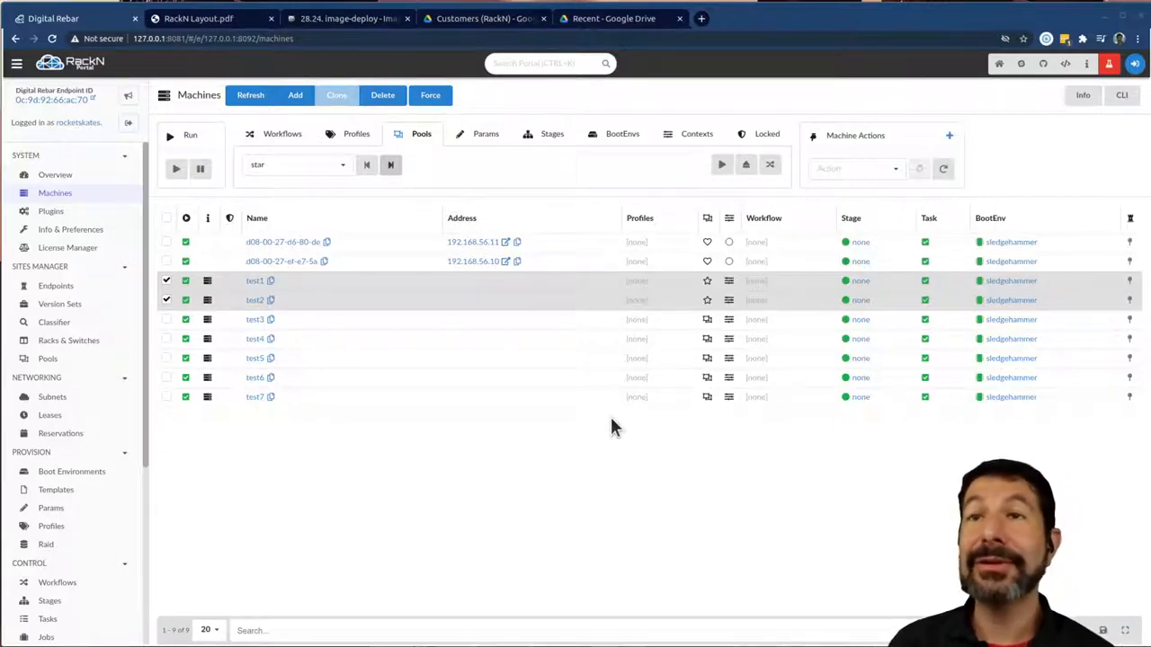
pyautogui.moveTo(704, 418)
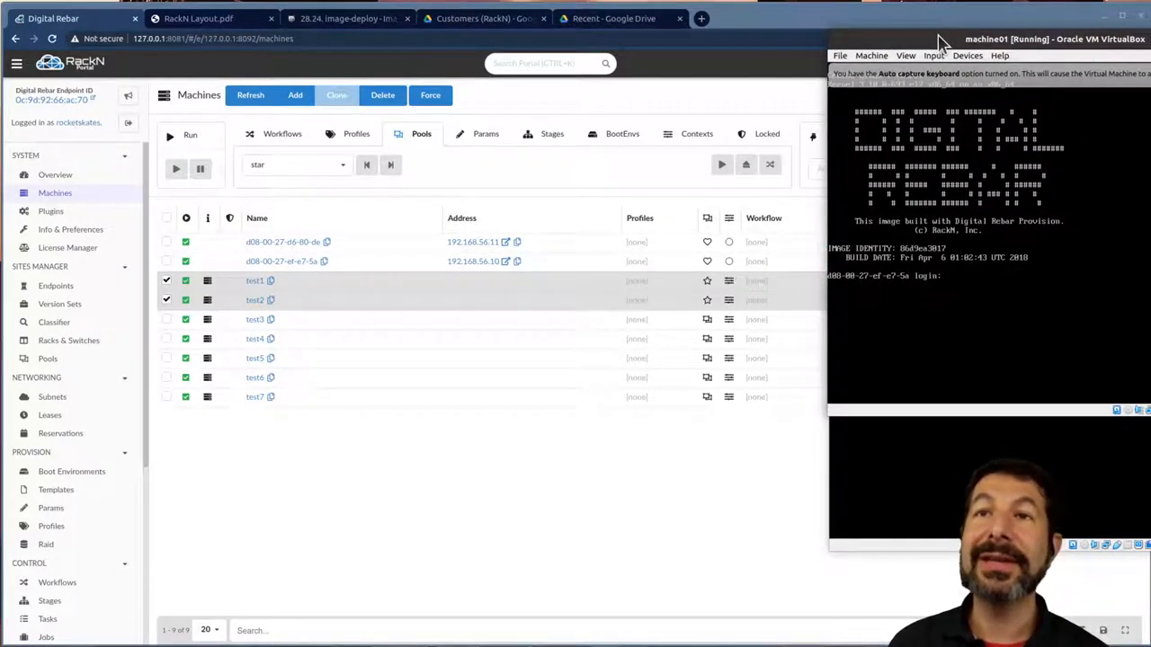
pyautogui.moveTo(602, 186)
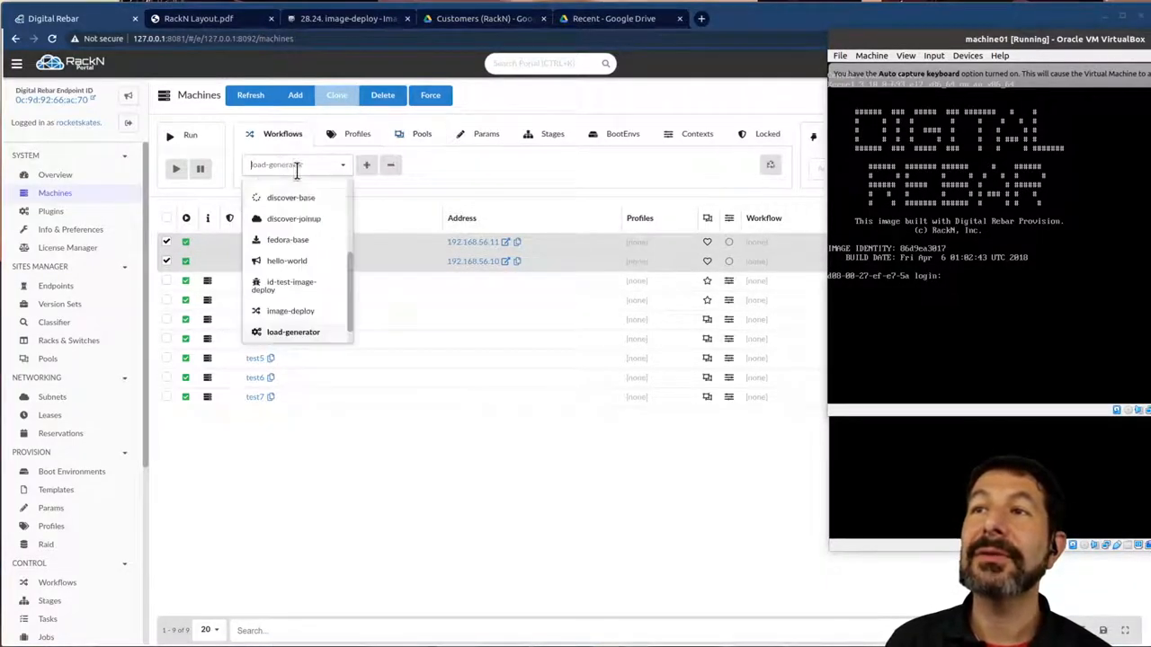
# Step: Apply the discover-base workflow to the two selected d08 machines
pyautogui.click(290, 197)
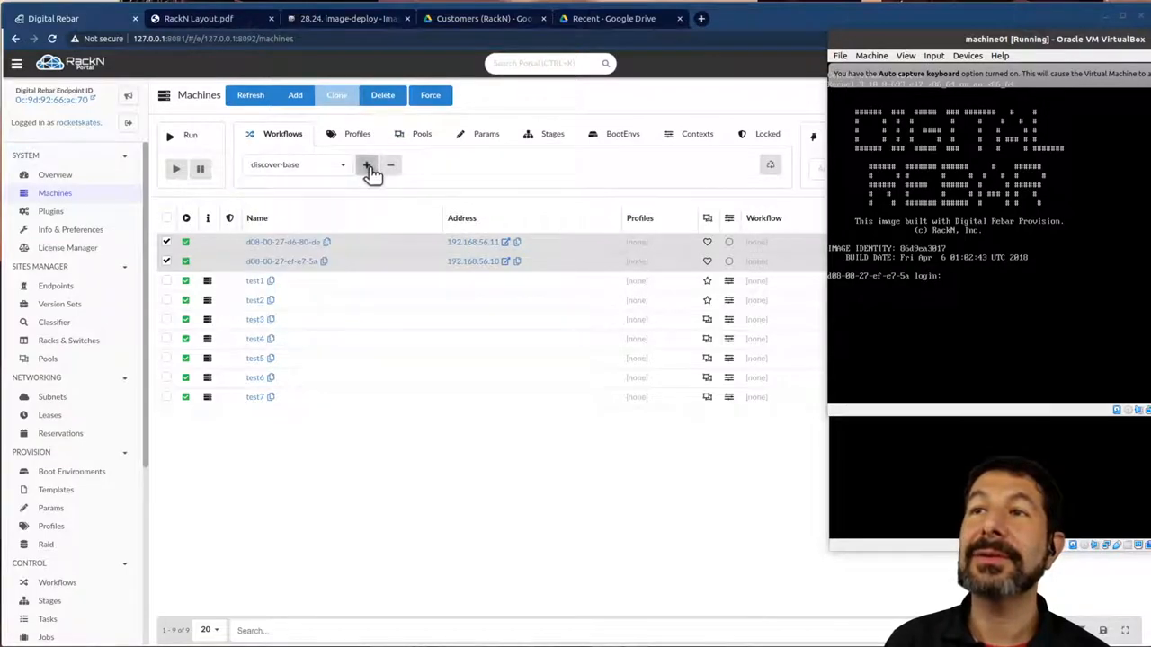
pyautogui.click(367, 165)
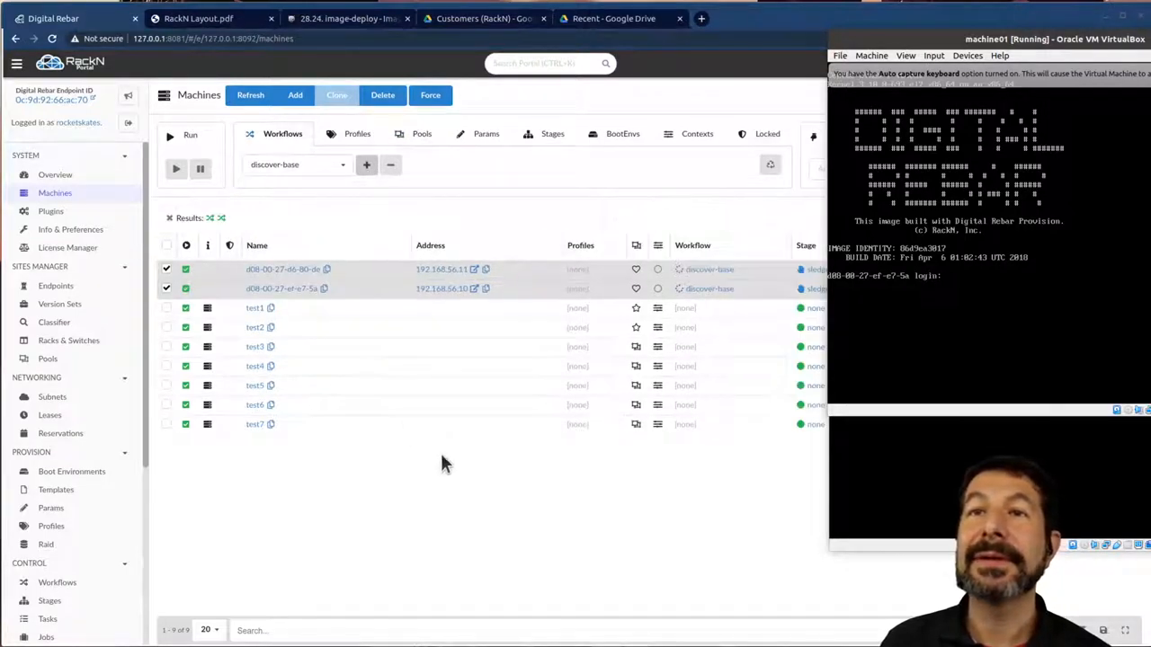
pyautogui.moveTo(601, 297)
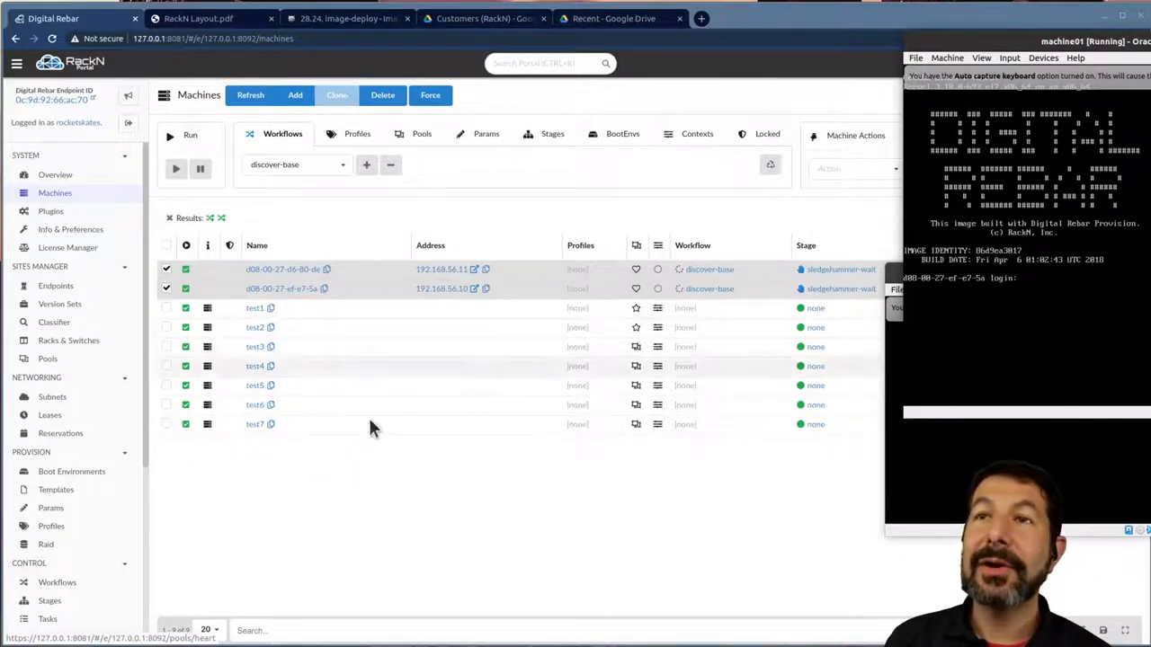
pyautogui.moveTo(72, 520)
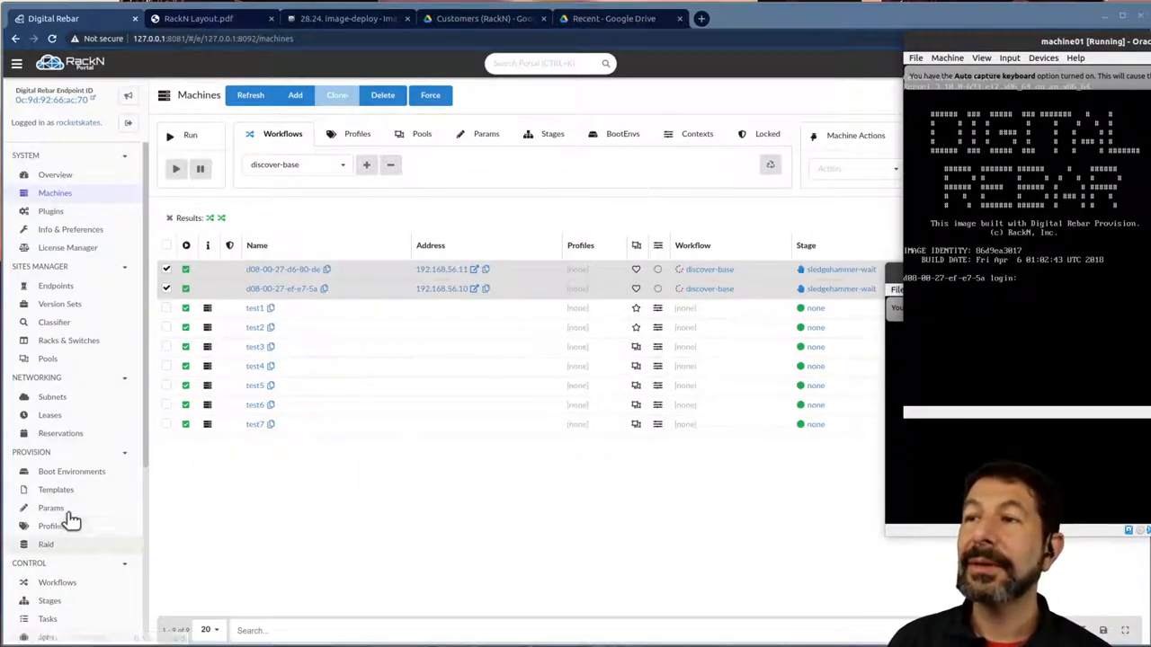
# Step: Edit the heart pool so allocation sets workflow image-deploy and adds profile 'image'
pyautogui.click(47, 358)
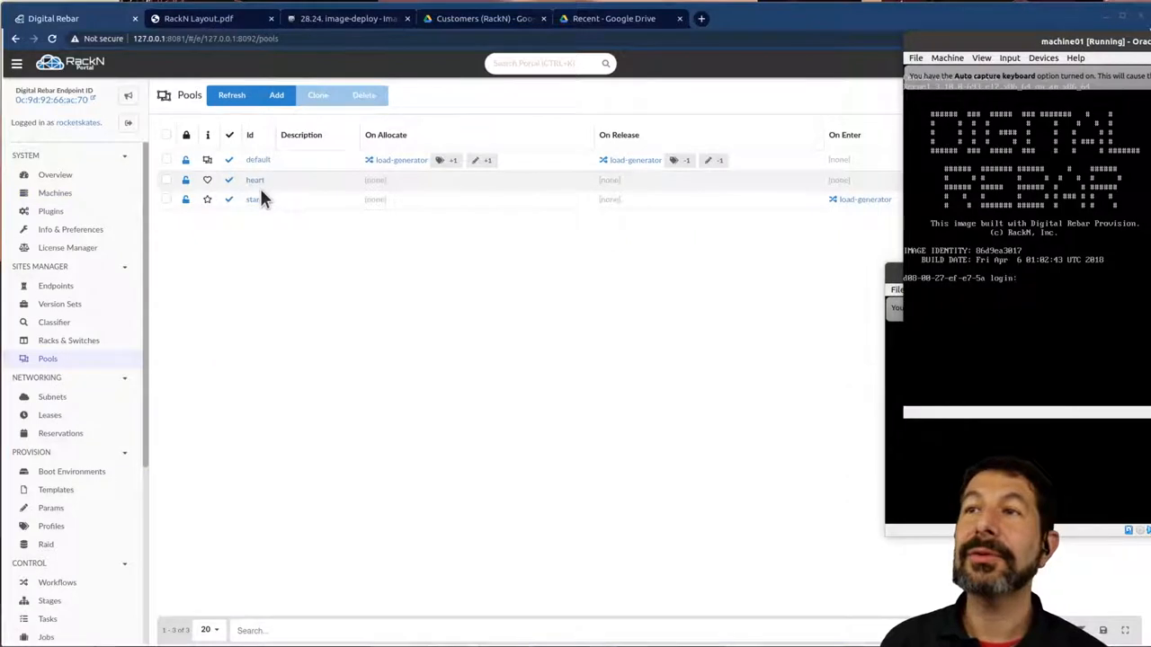
pyautogui.click(256, 180)
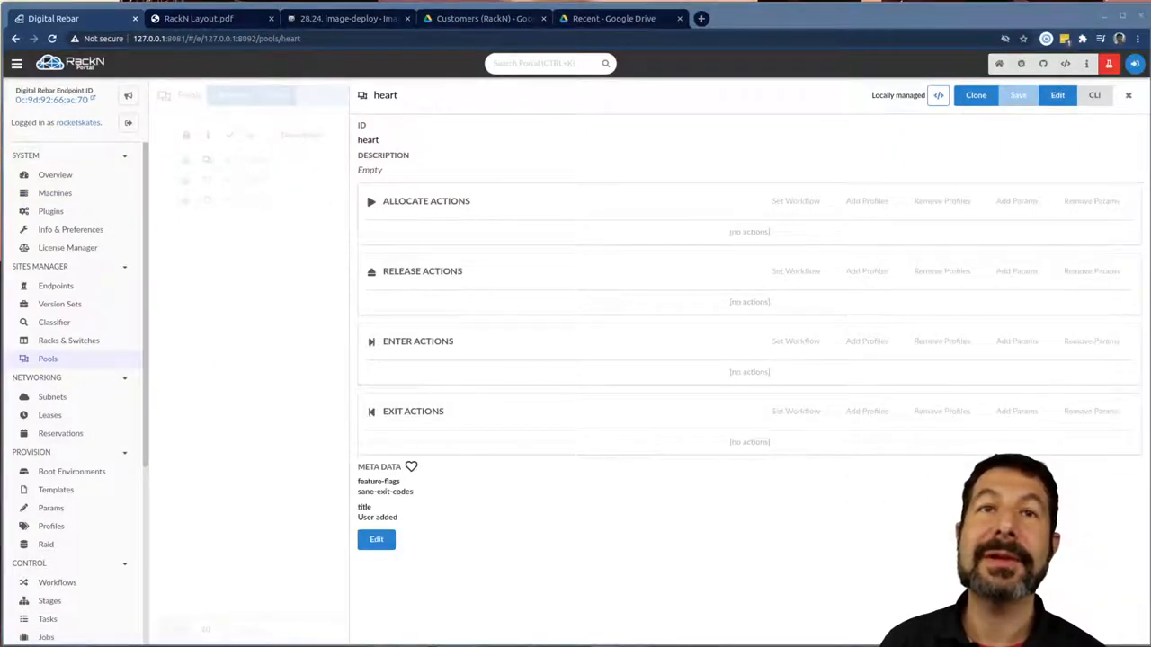
pyautogui.moveTo(416, 225)
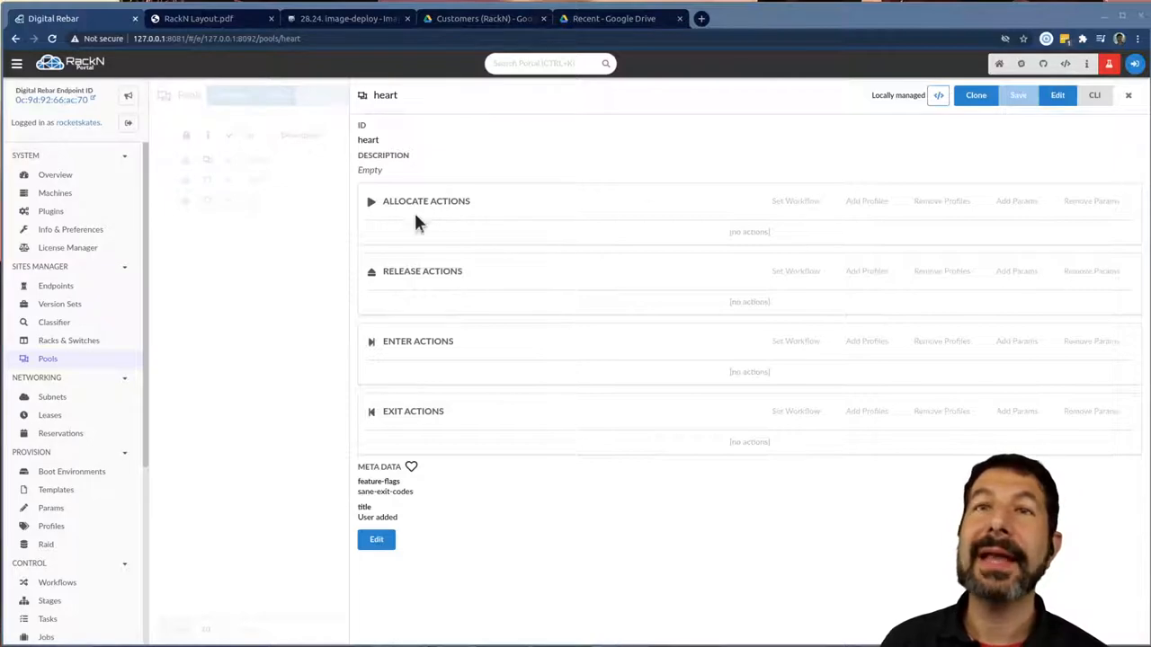
pyautogui.moveTo(1047, 130)
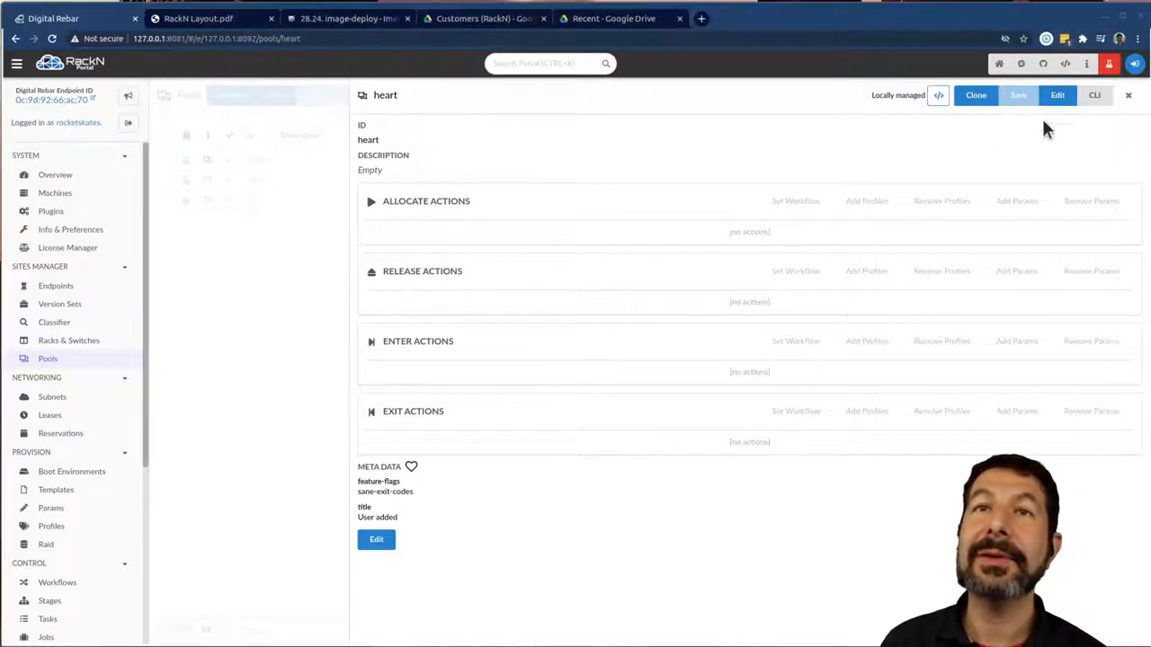
pyautogui.click(1057, 95)
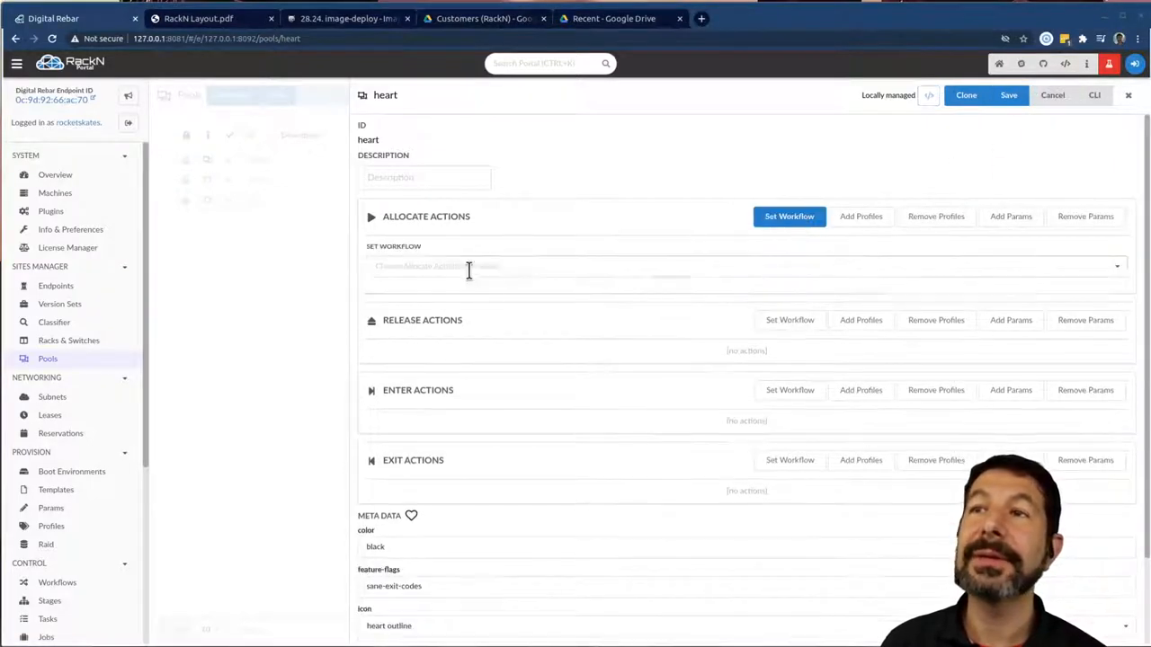
pyautogui.click(746, 267)
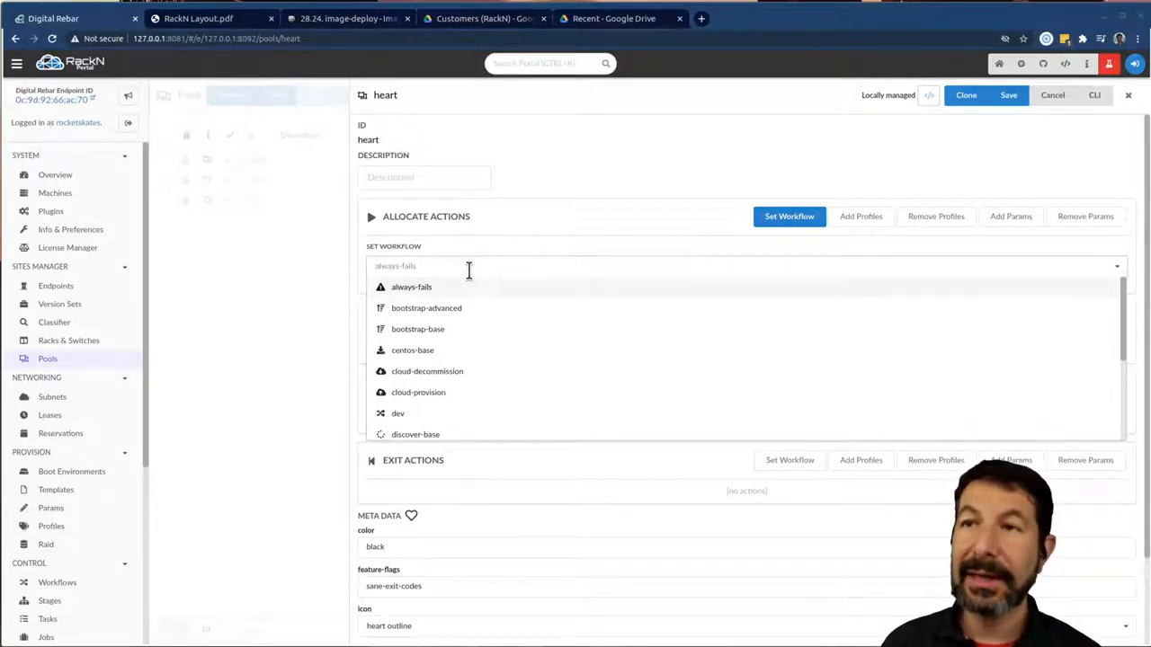
pyautogui.write('ima')
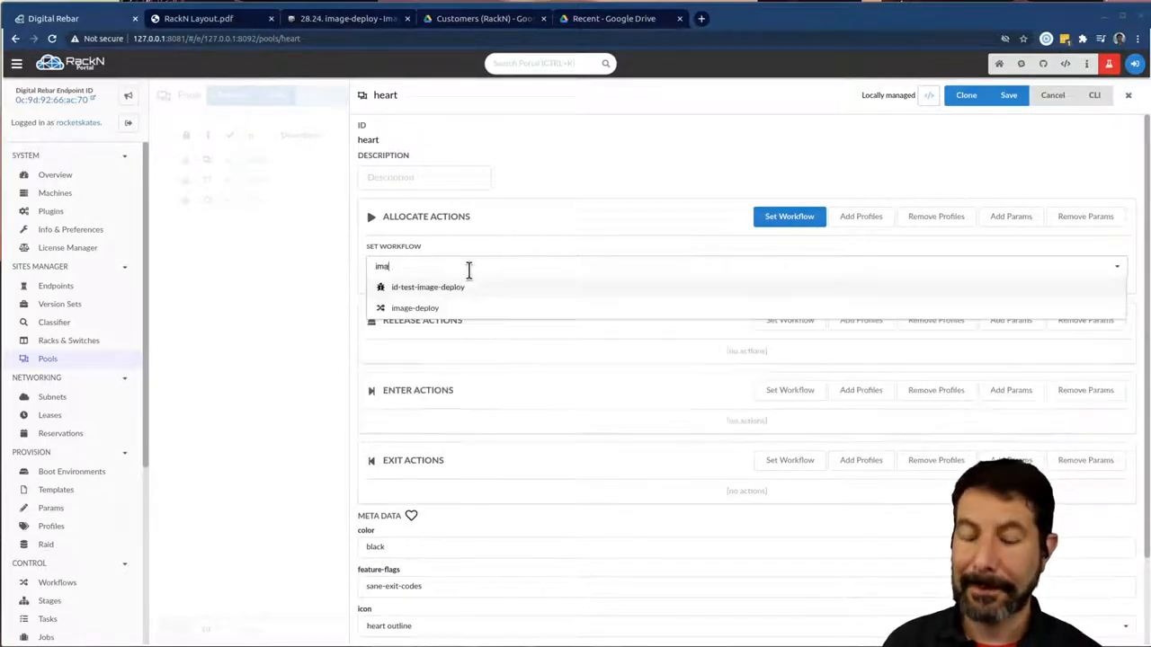
pyautogui.click(414, 307)
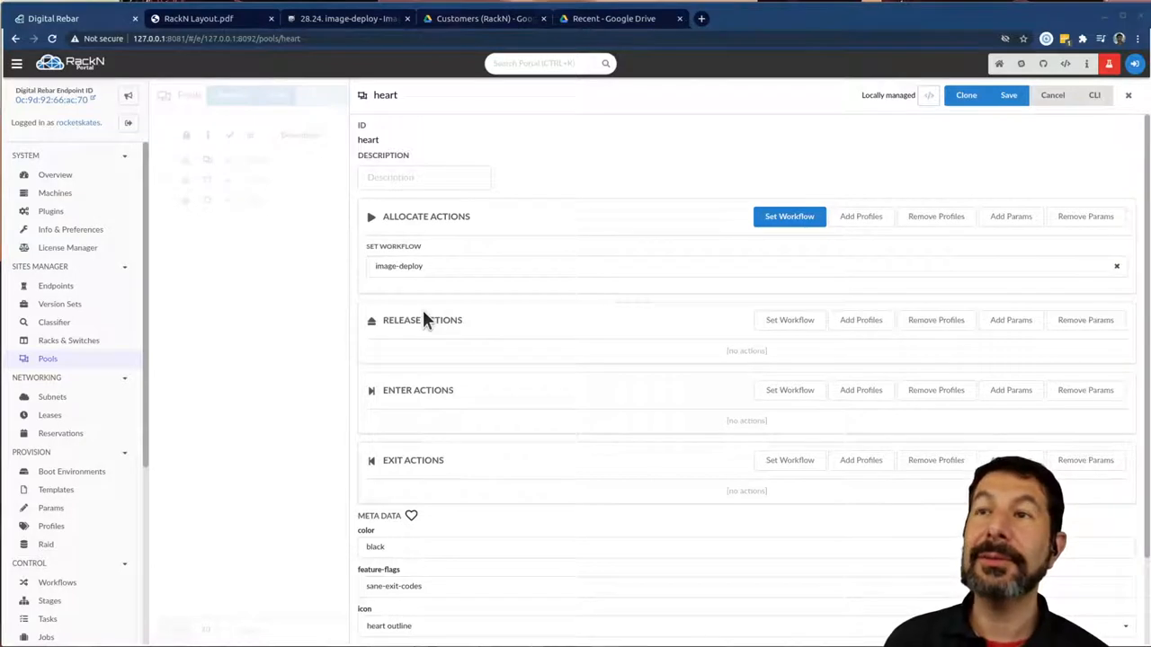
pyautogui.moveTo(652, 293)
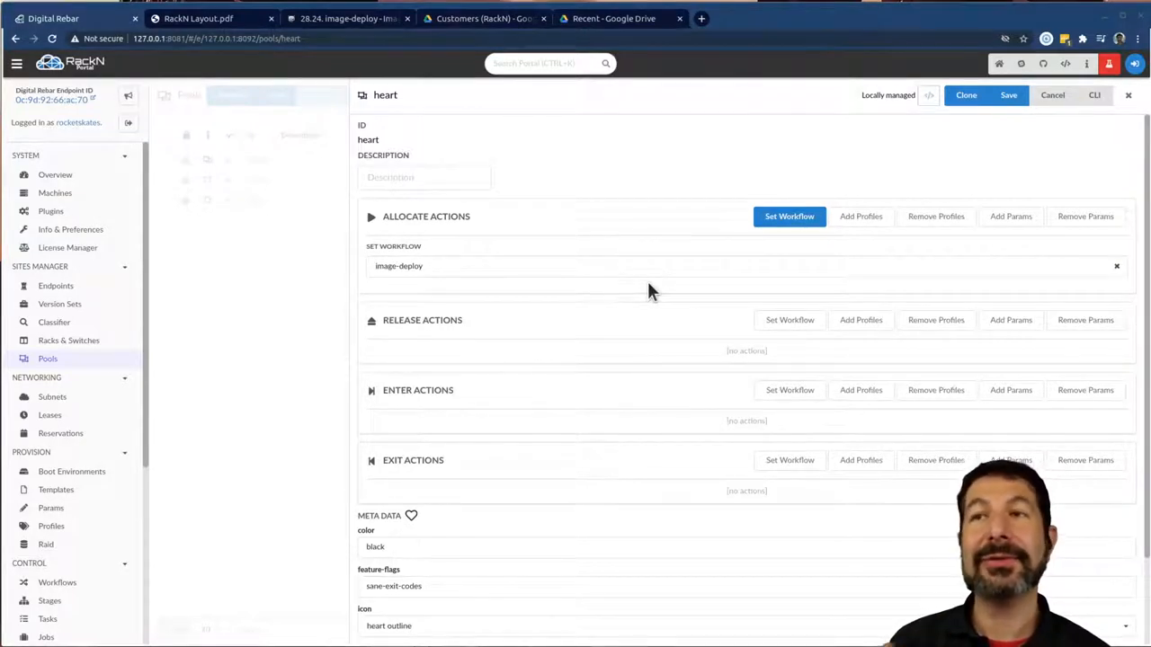
pyautogui.click(860, 216)
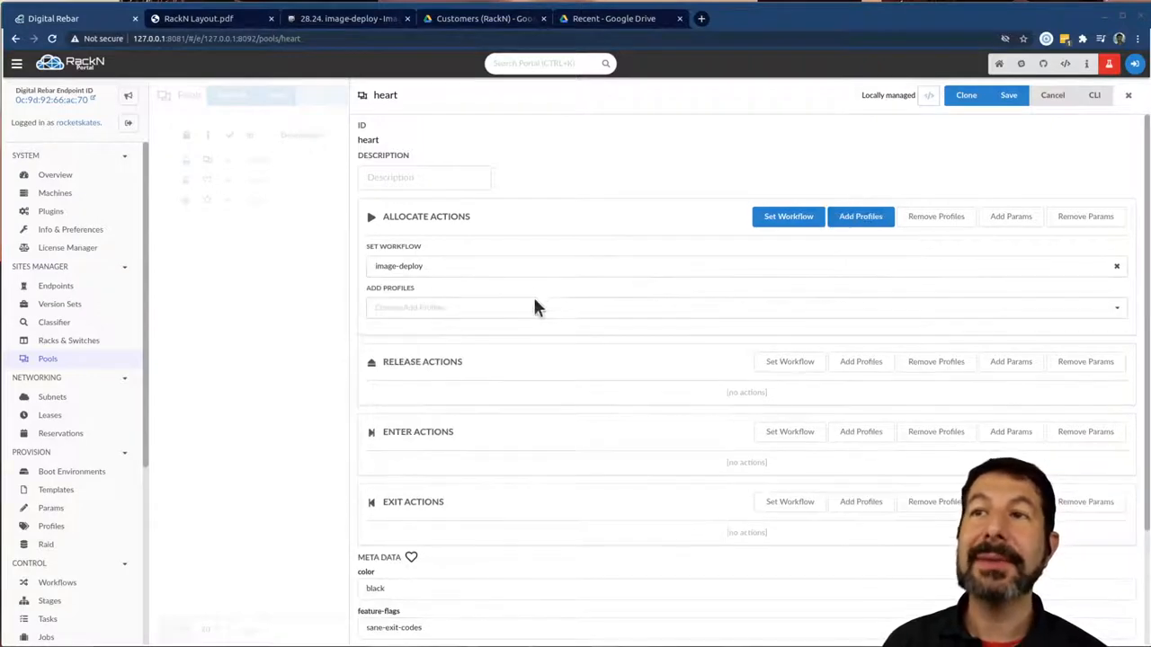
pyautogui.write('lin')
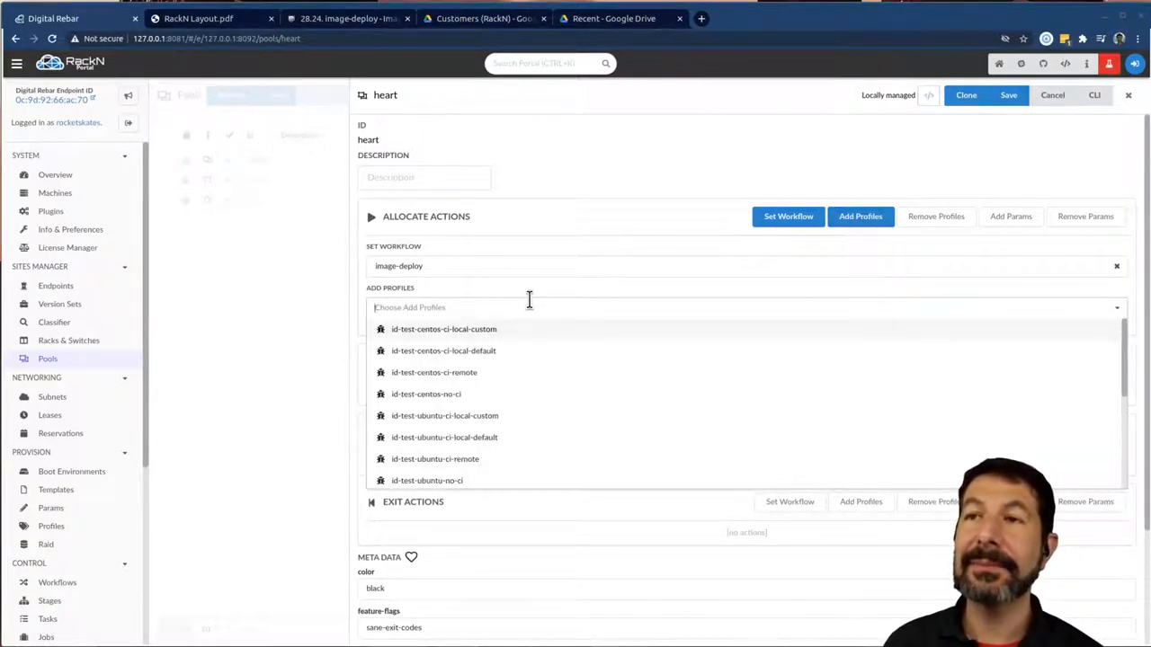
pyautogui.write('image')
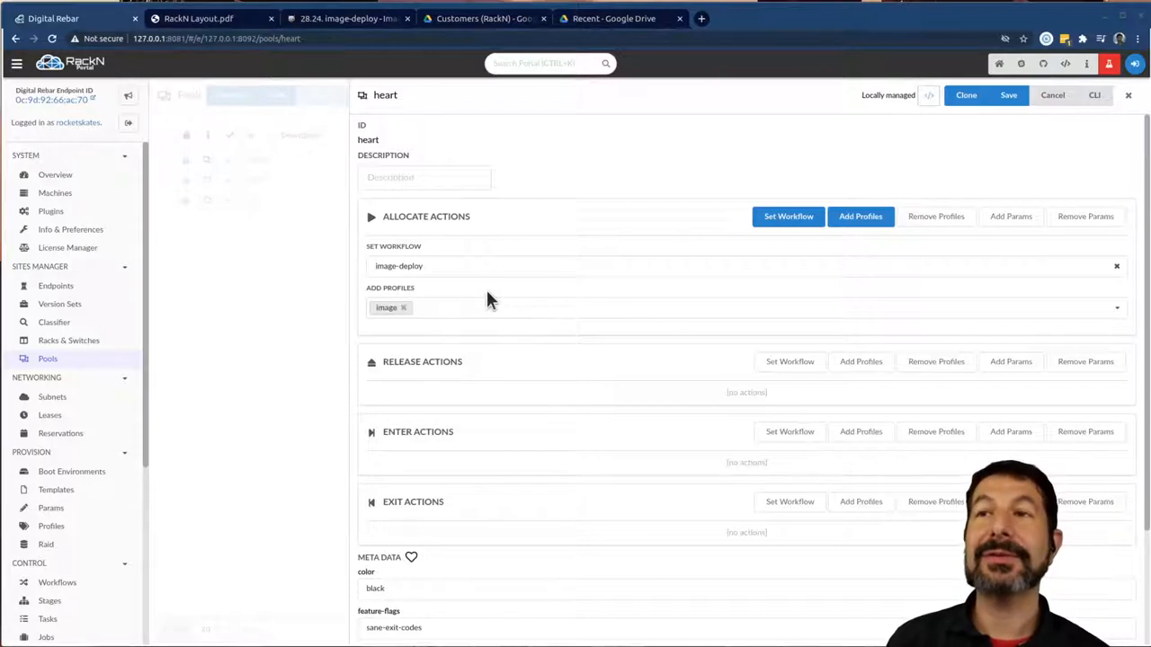
pyautogui.moveTo(1011, 215)
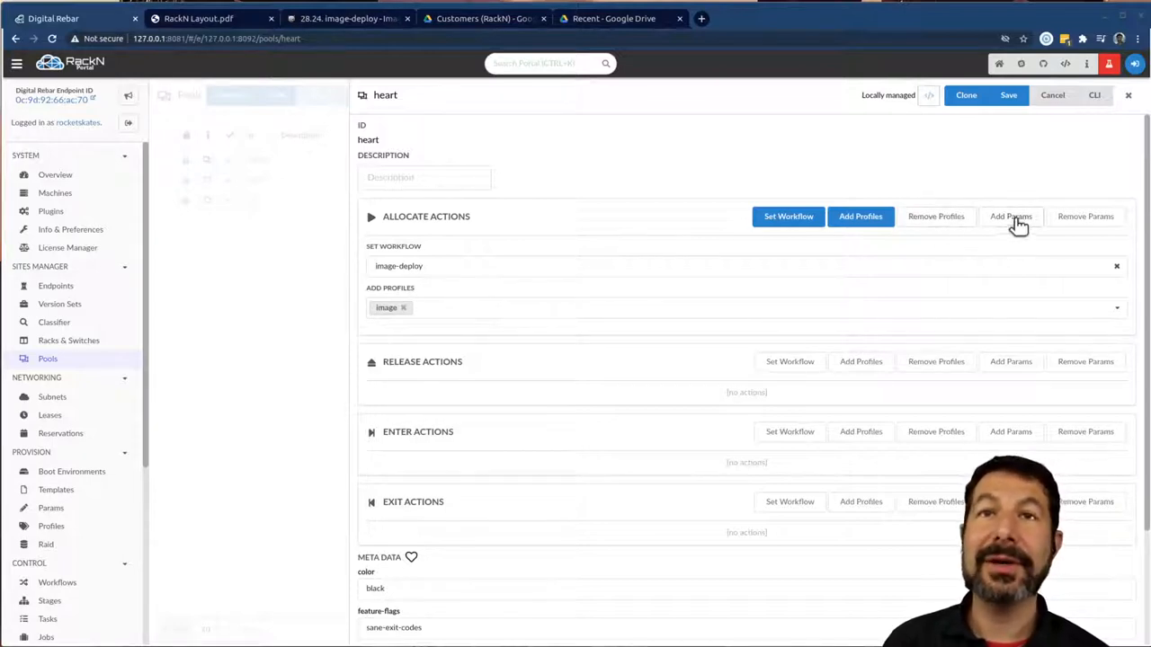
pyautogui.moveTo(1067, 232)
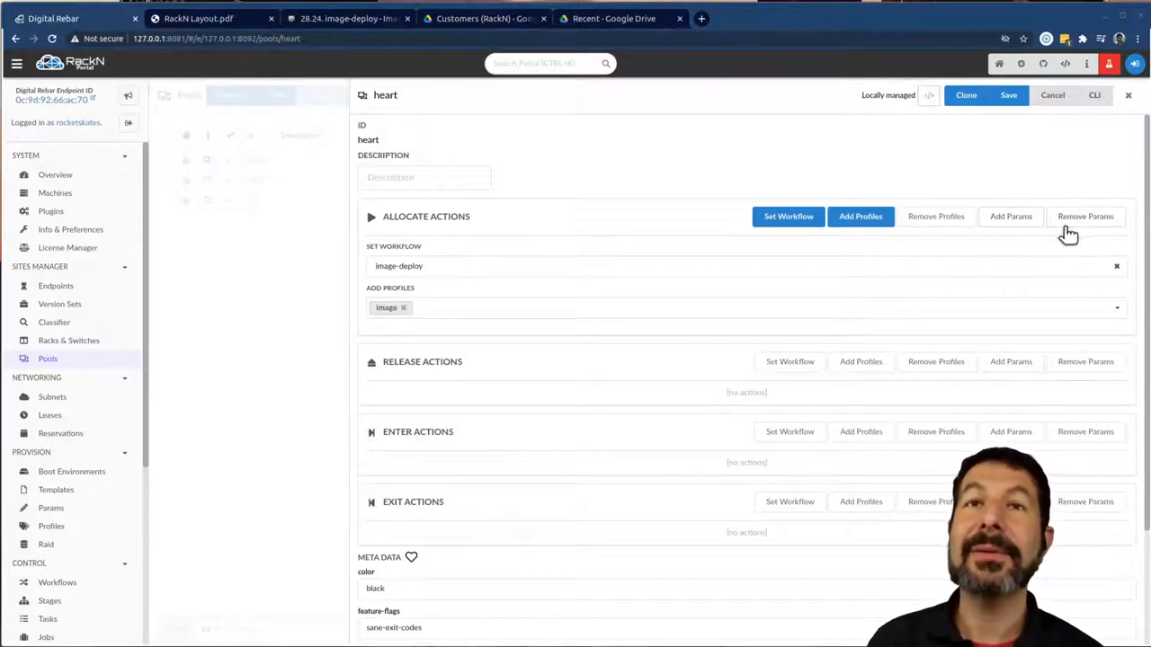
pyautogui.moveTo(591, 370)
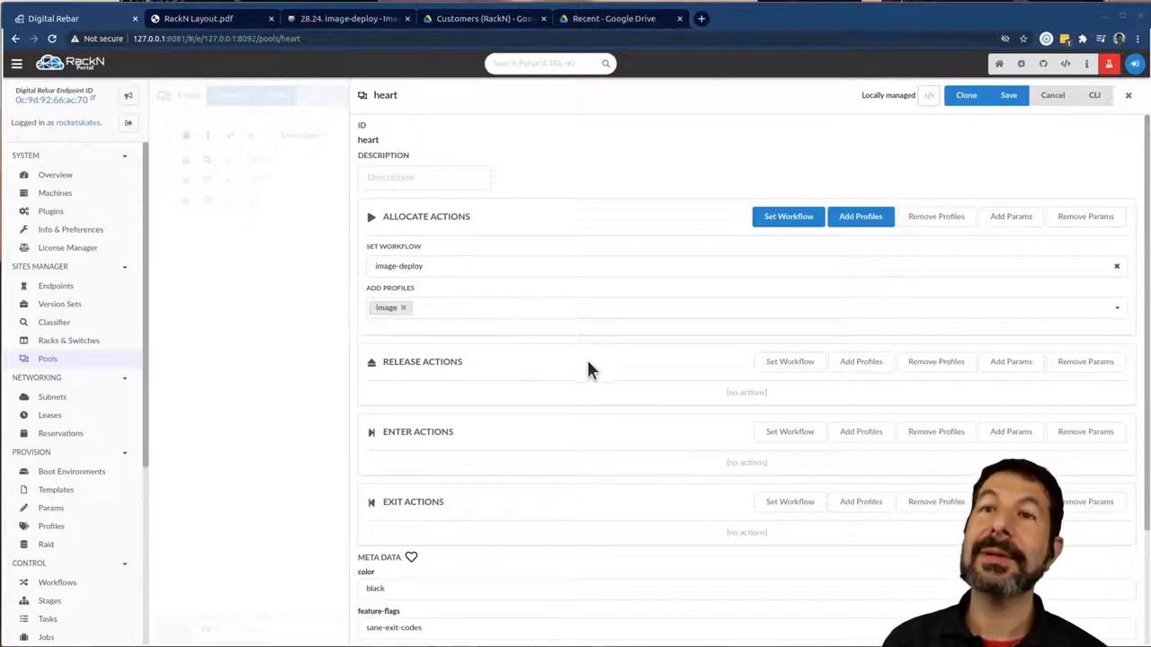
pyautogui.moveTo(672, 364)
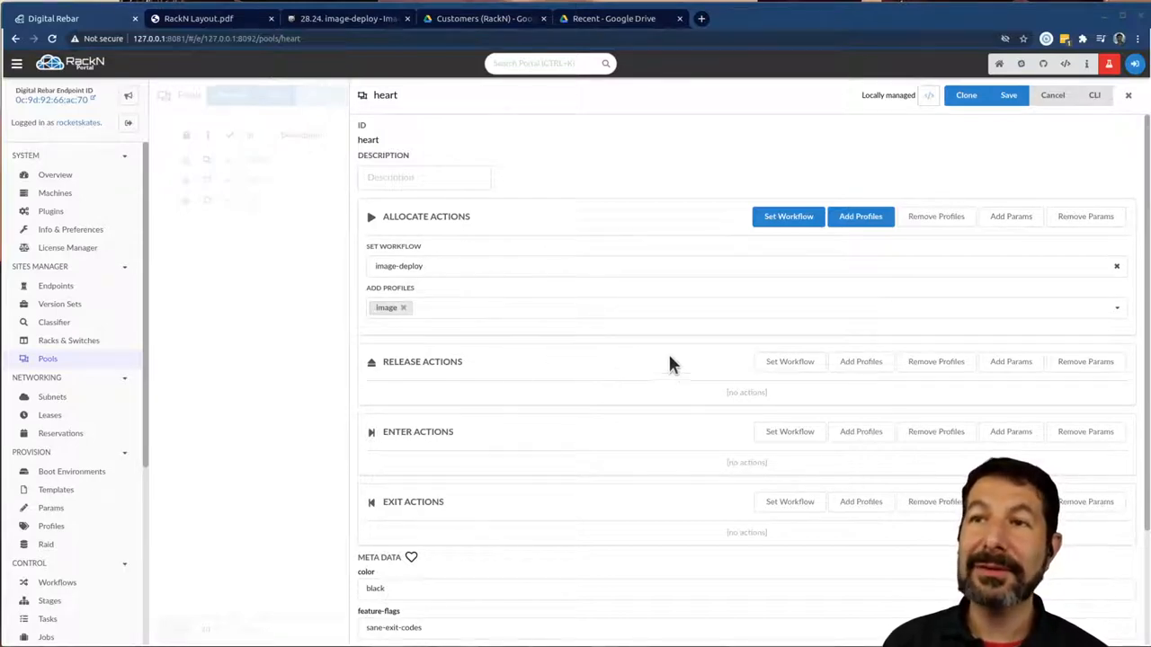
# Step: Set the heart pool's release workflow to discover-base and remove the image profile on release
pyautogui.click(788, 362)
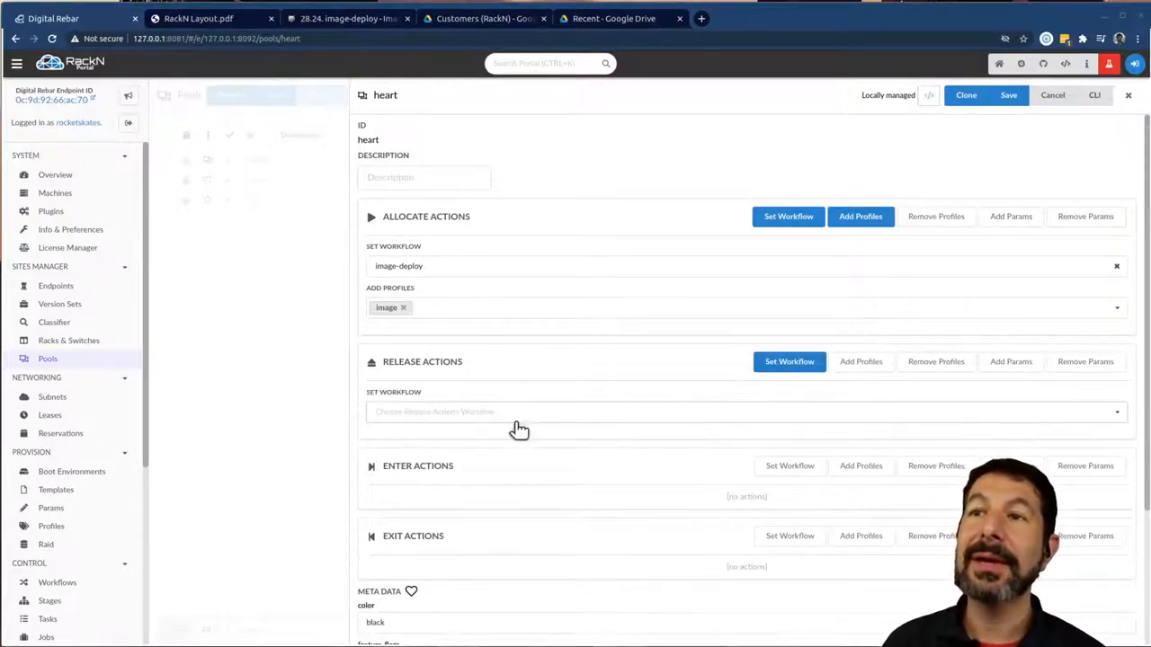
pyautogui.write('dis')
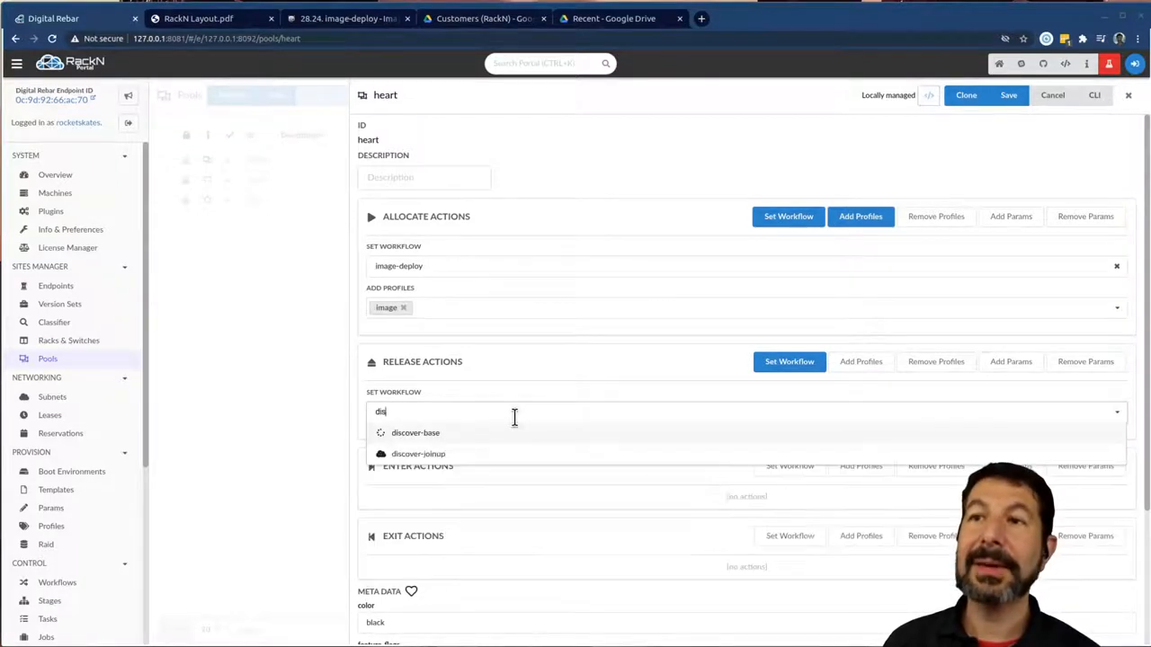
pyautogui.click(414, 433)
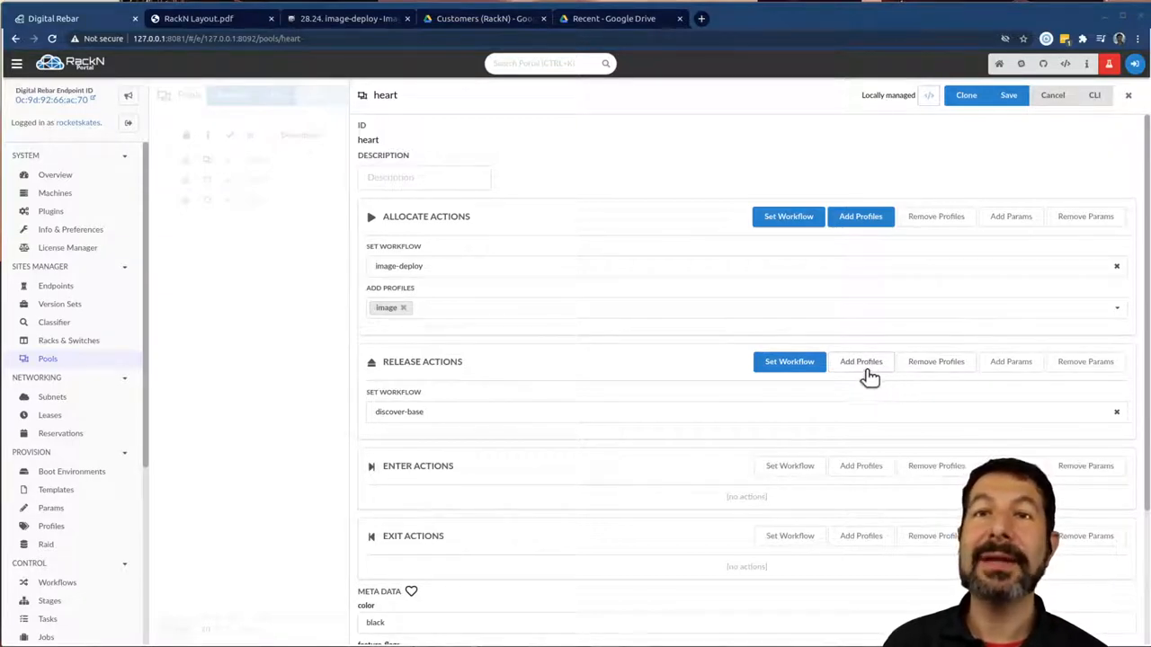
pyautogui.click(935, 362)
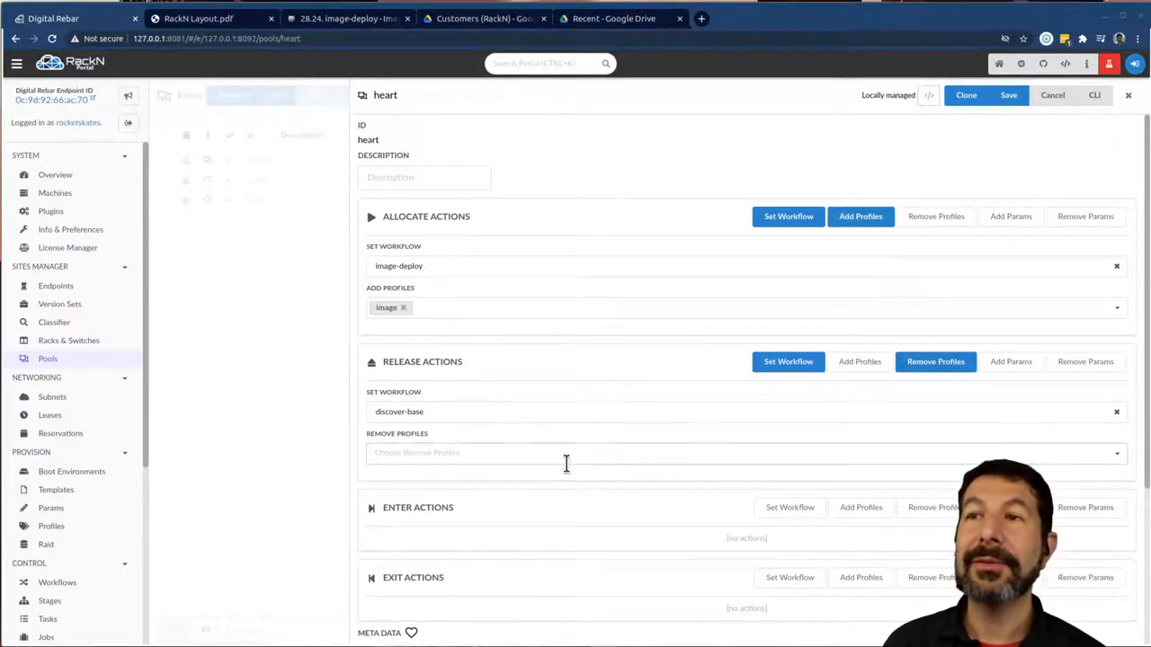
pyautogui.write('im')
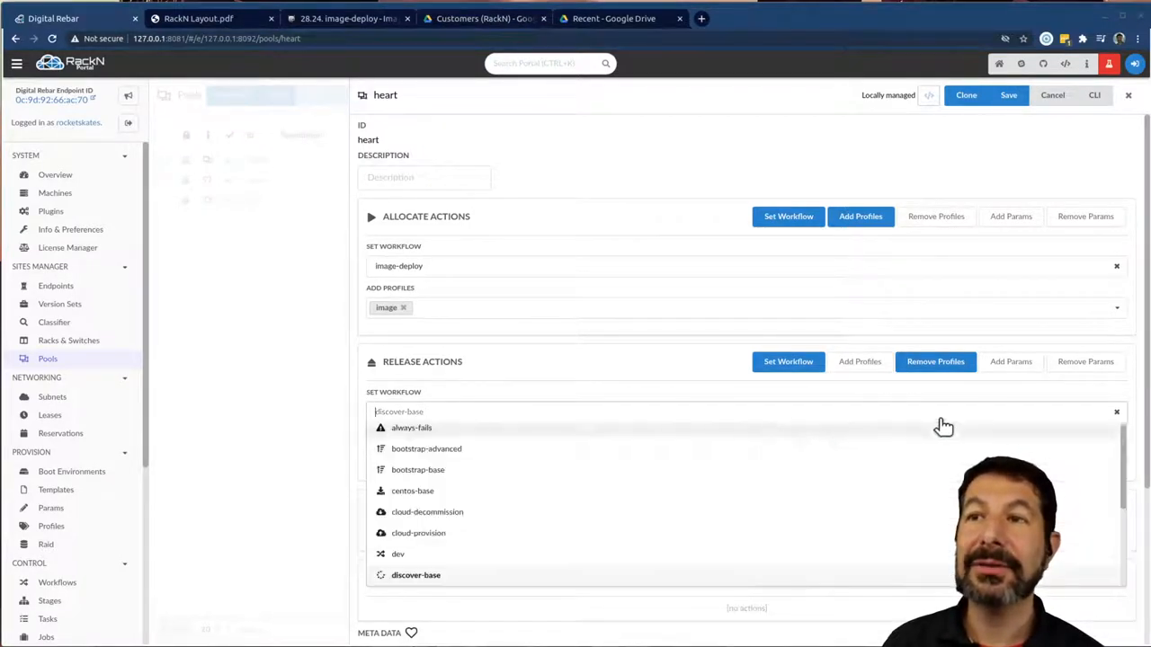
pyautogui.click(415, 575)
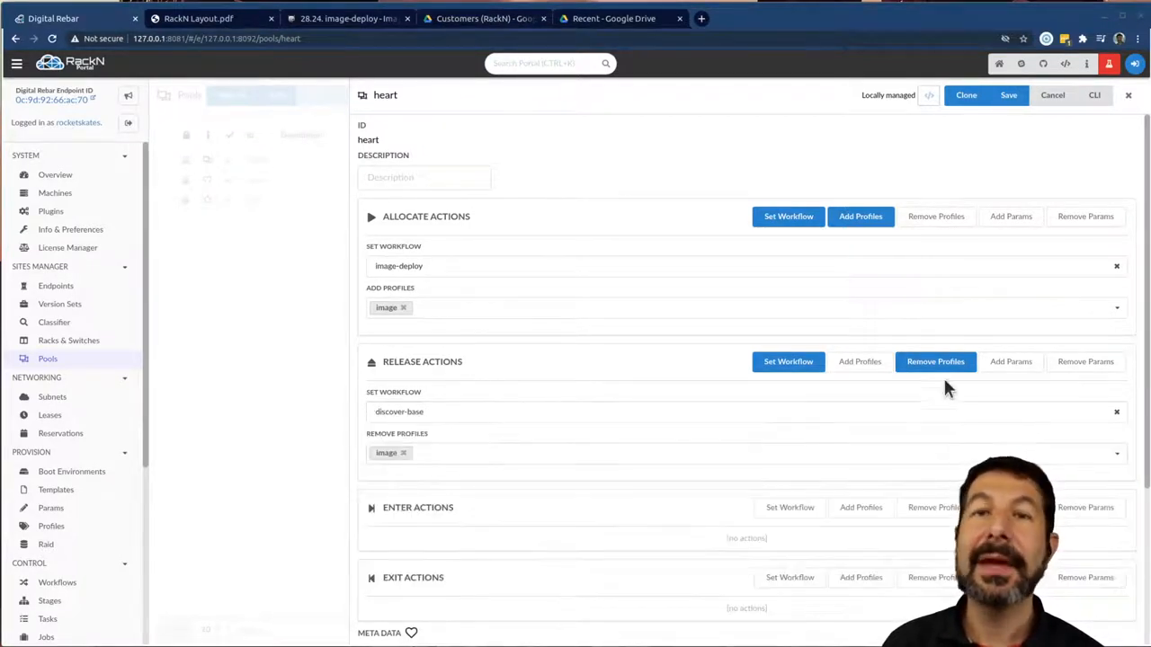
# Step: Add access-keys to the release Remove Params, select the image profile, and save the pool
pyautogui.click(1084, 361)
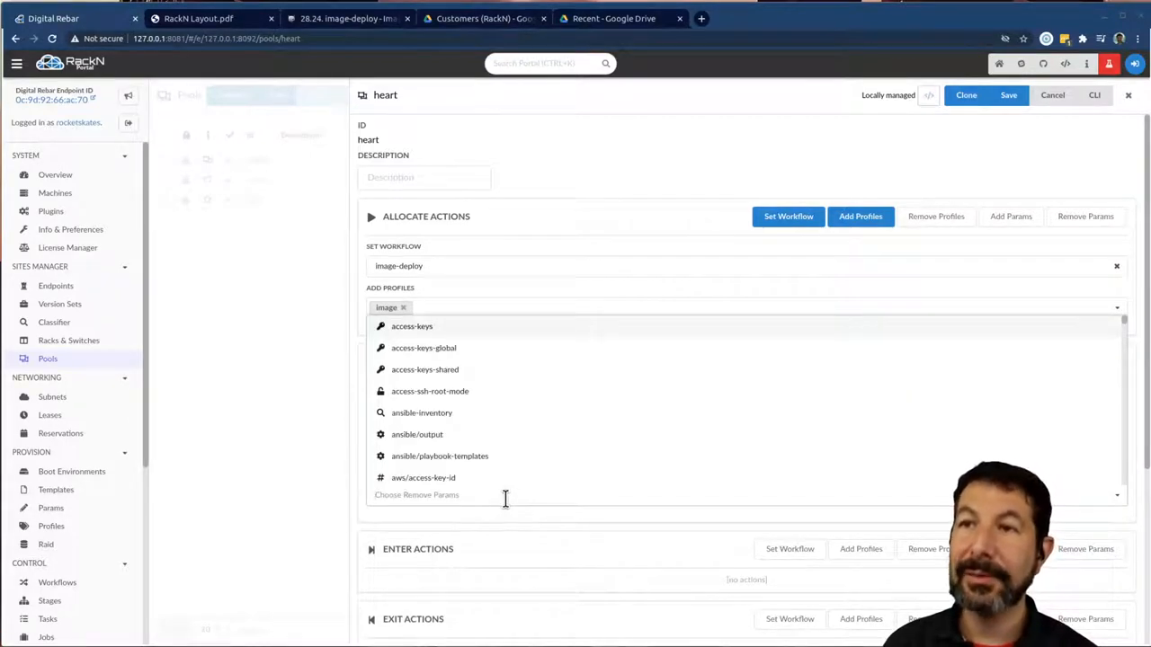
pyautogui.write('acc')
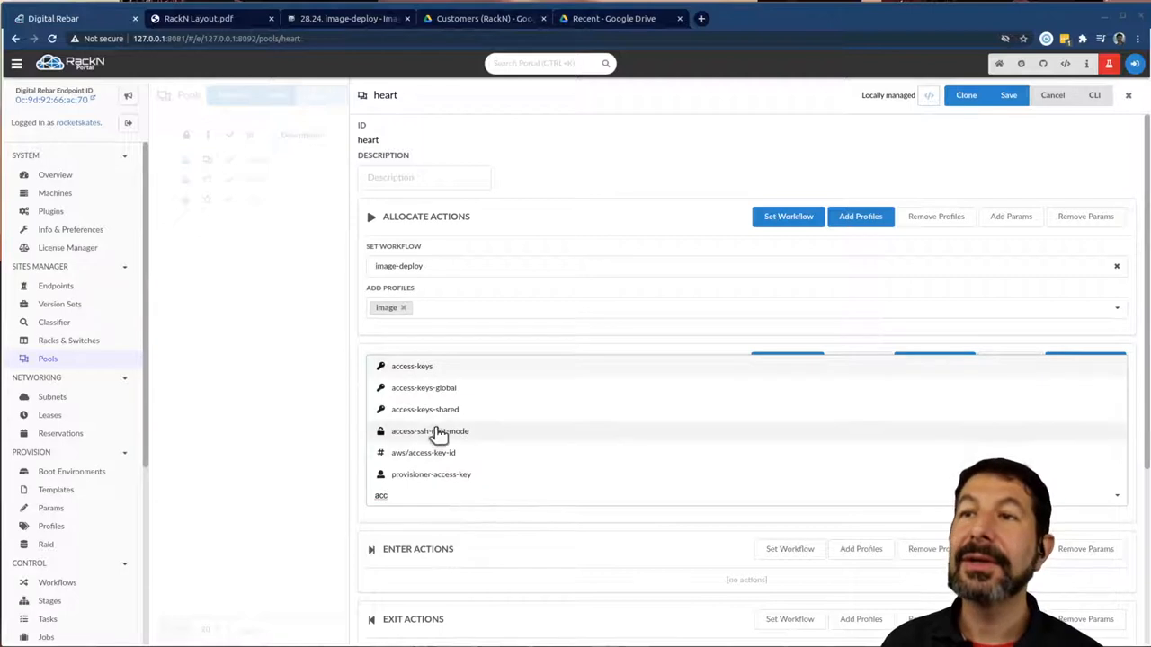
pyautogui.click(411, 365)
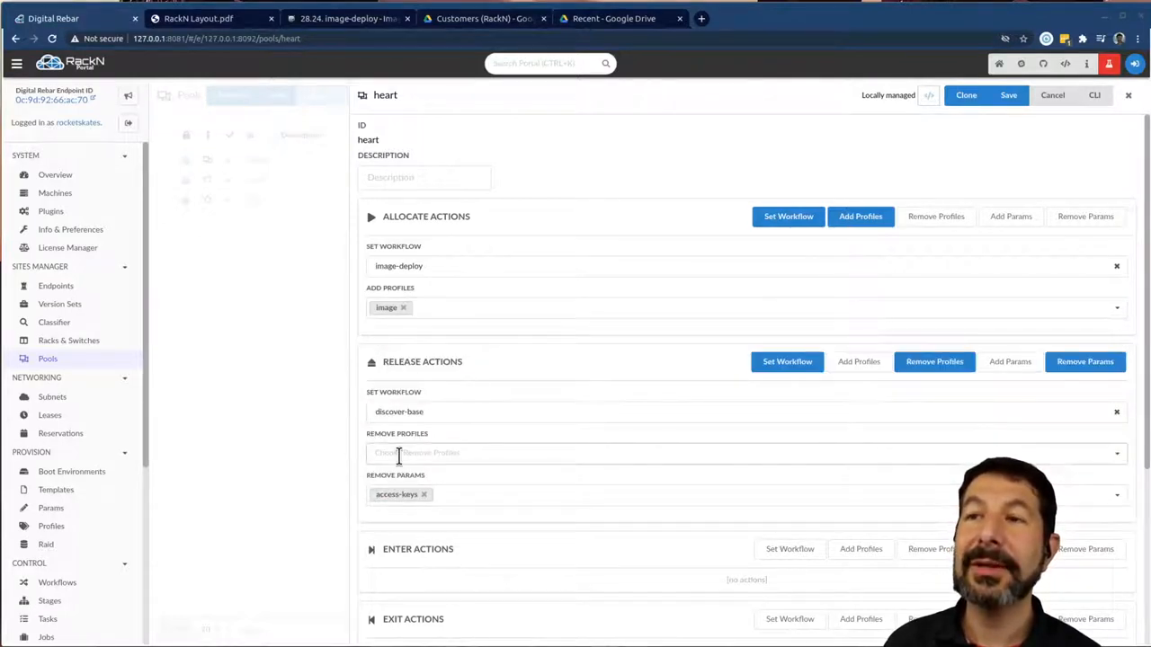
pyautogui.write('ima')
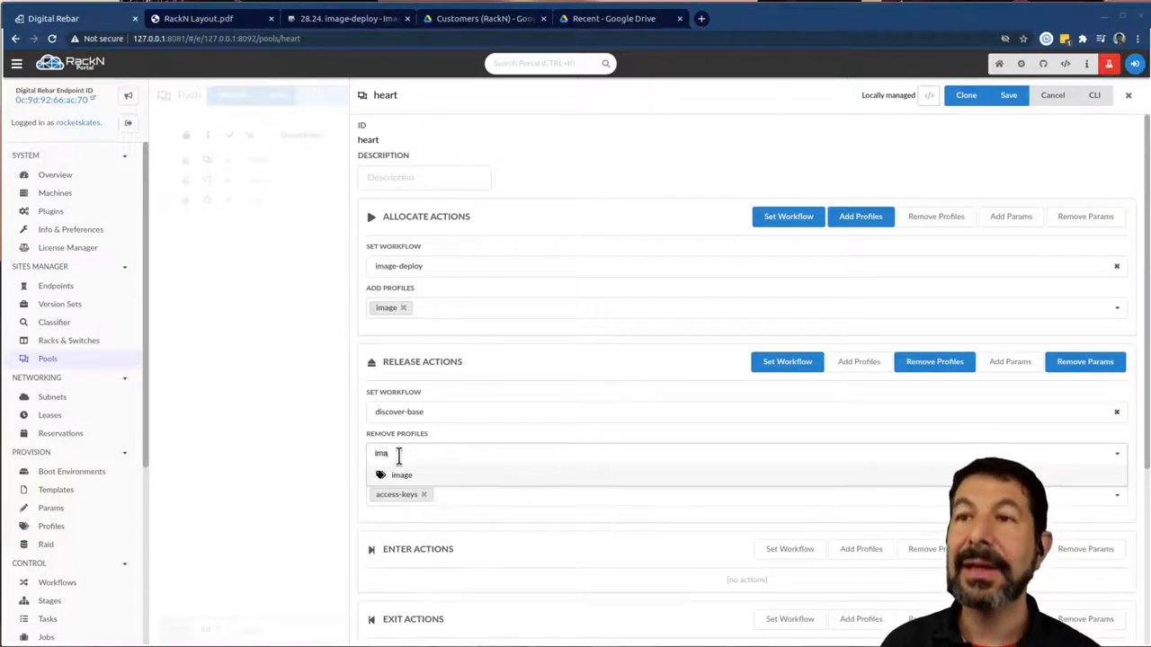
pyautogui.click(401, 475)
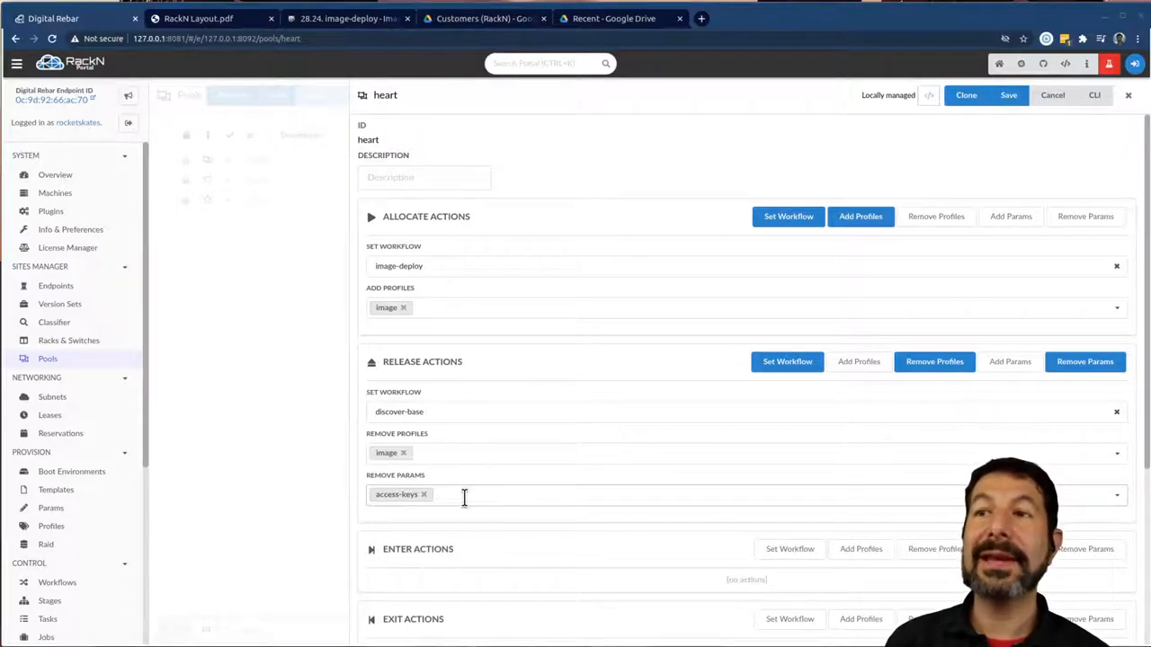
pyautogui.click(1009, 95)
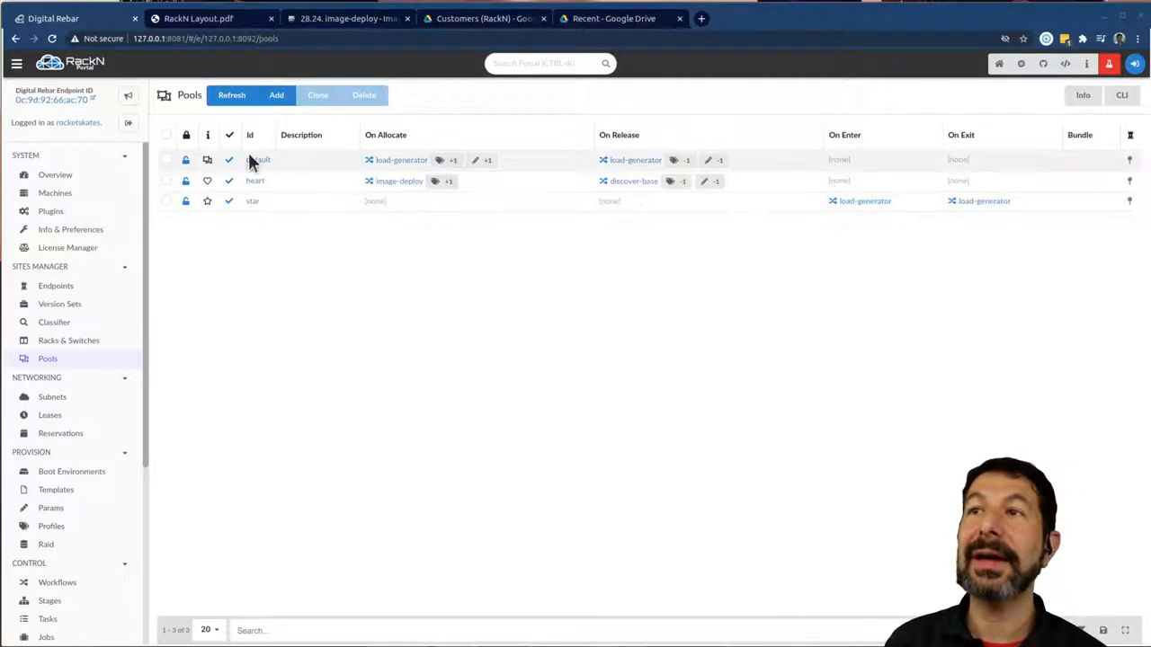
pyautogui.moveTo(391, 186)
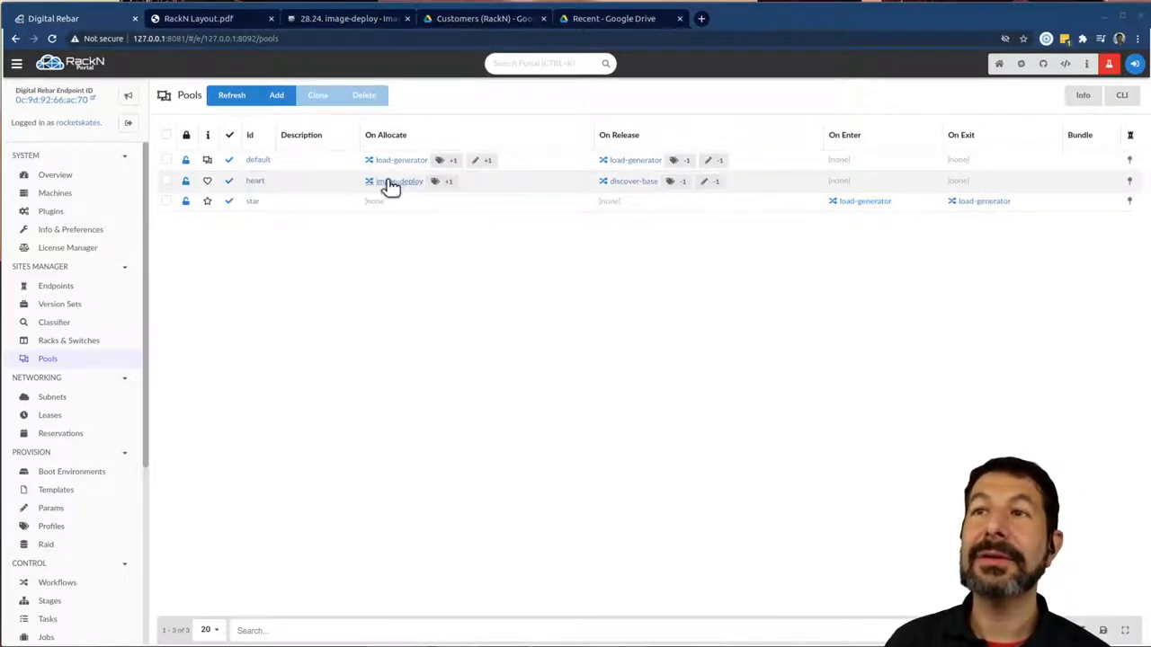
# Step: Switch to the Machines list to see the two d08 machines waiting in discover-base
pyautogui.click(54, 192)
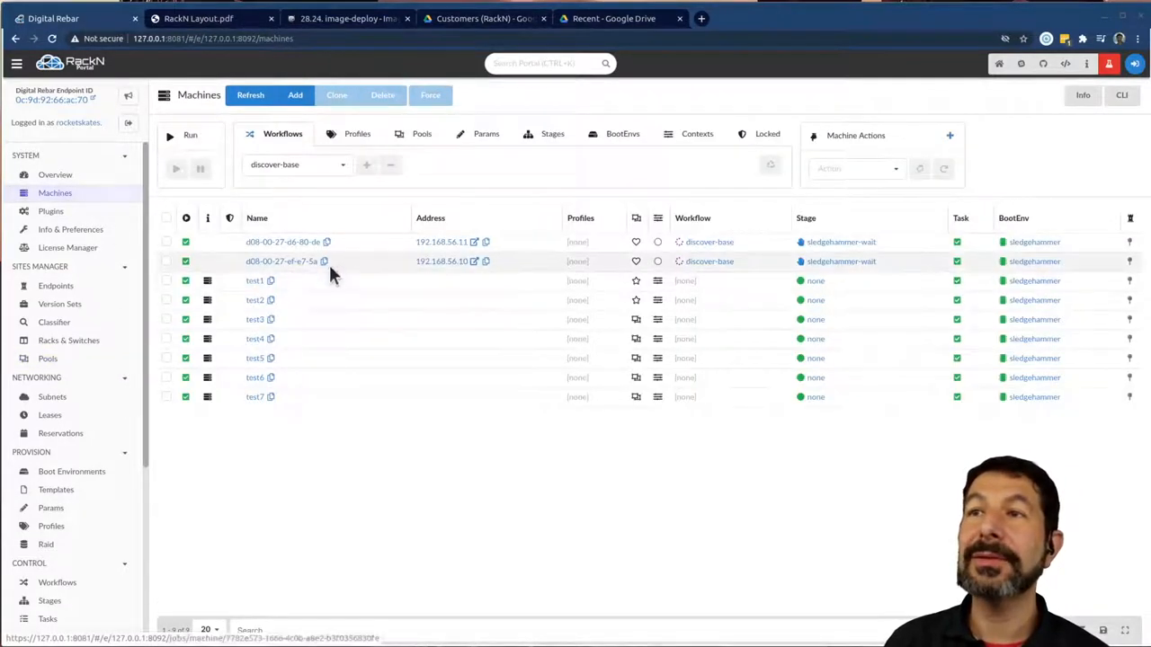
pyautogui.moveTo(636, 262)
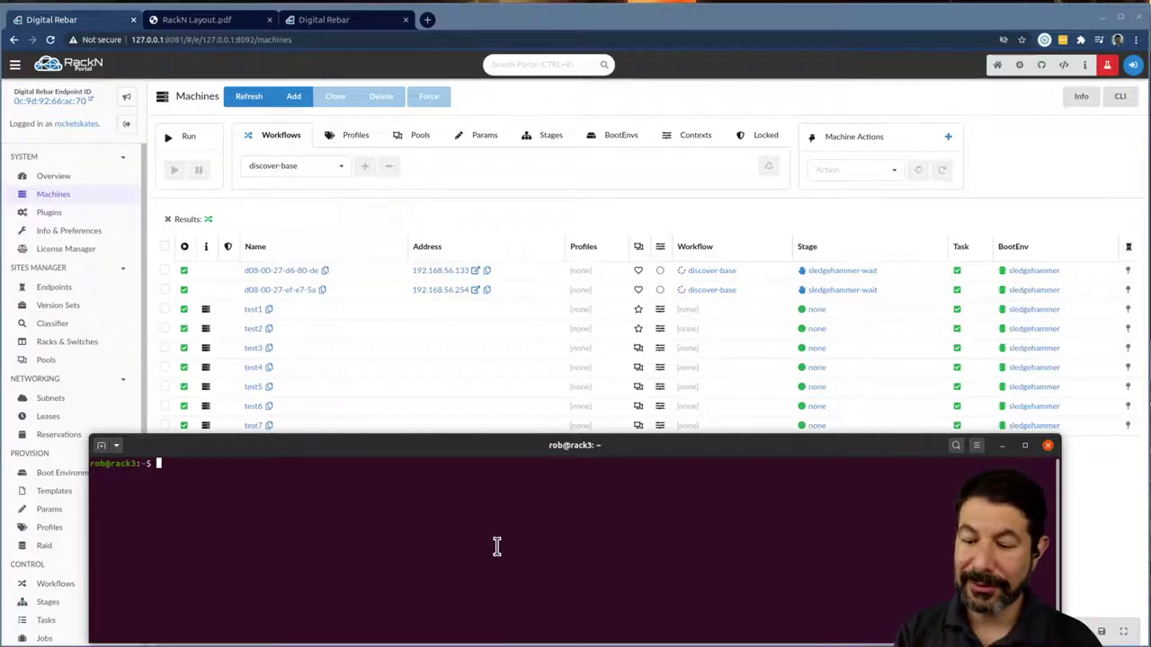
# Step: Try root SSH to the first machine, accepting its new host key; login is refused
pyautogui.write('ssh')
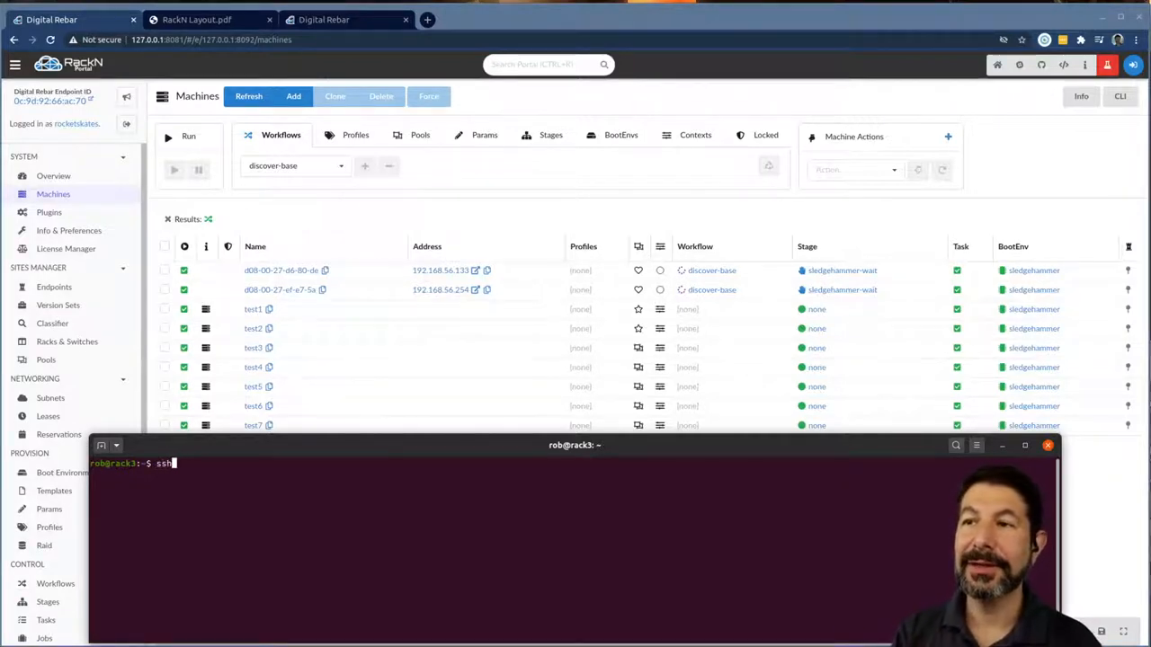
pyautogui.write('root@')
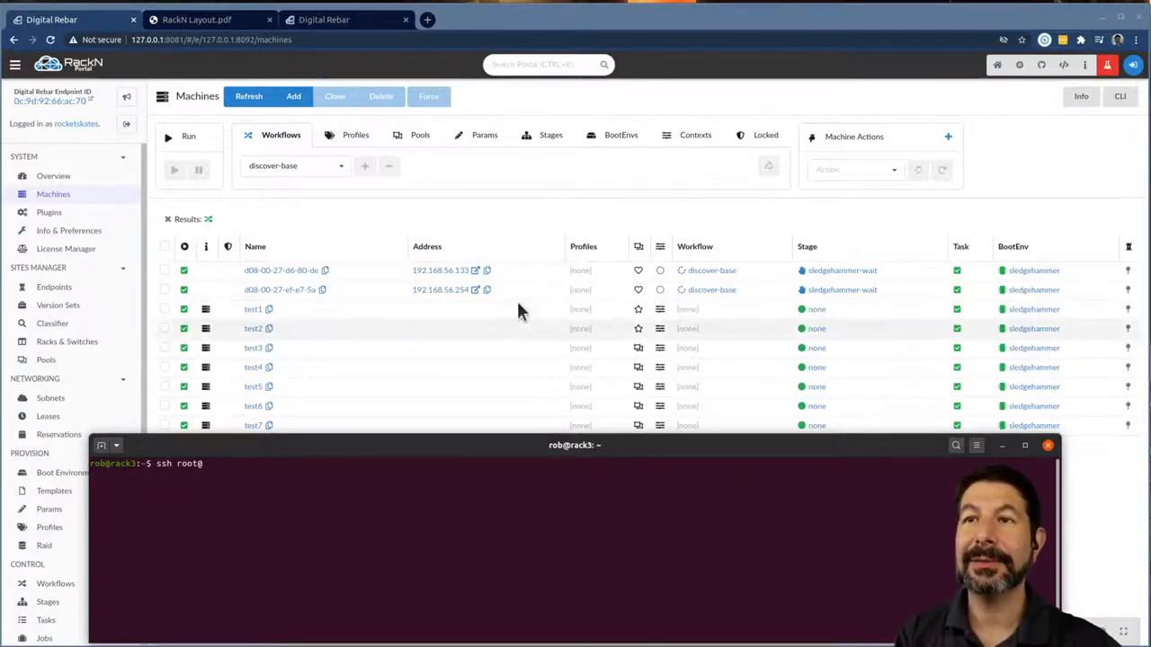
pyautogui.click(486, 289)
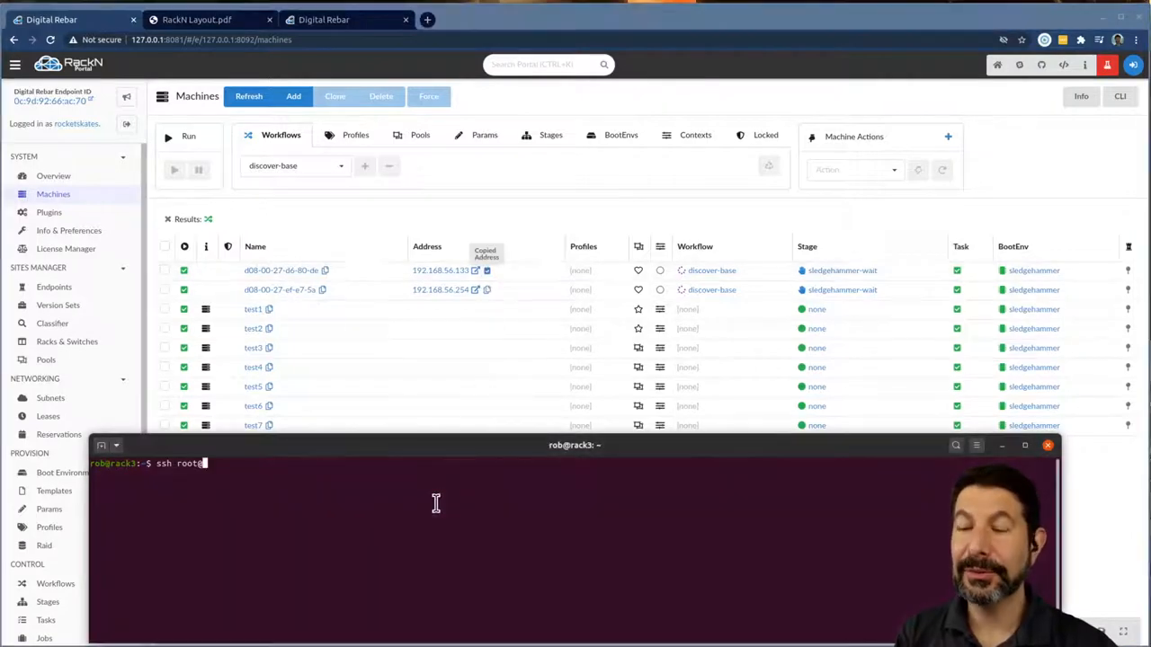
pyautogui.press('Return')
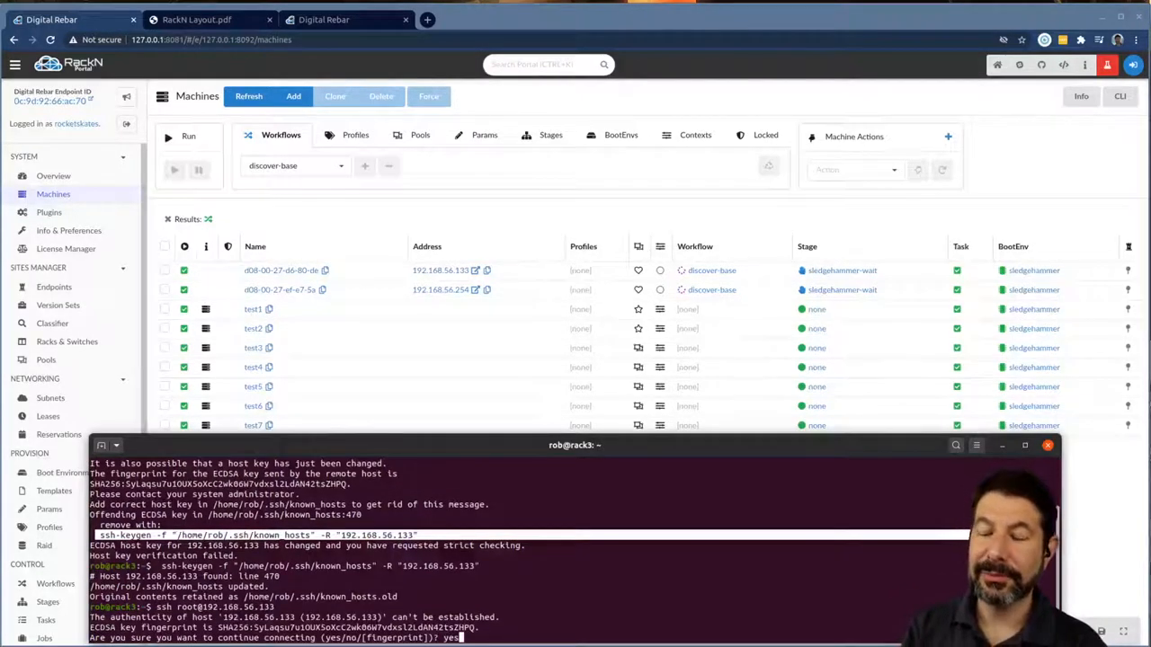
pyautogui.press('Return')
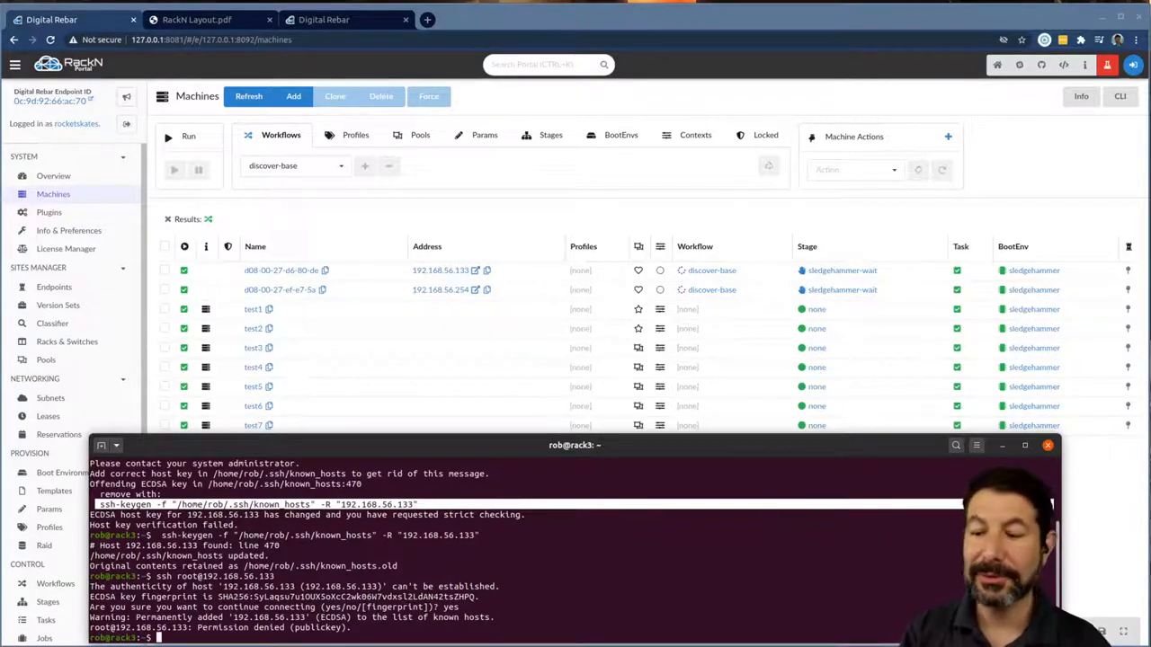
pyautogui.write('v1')
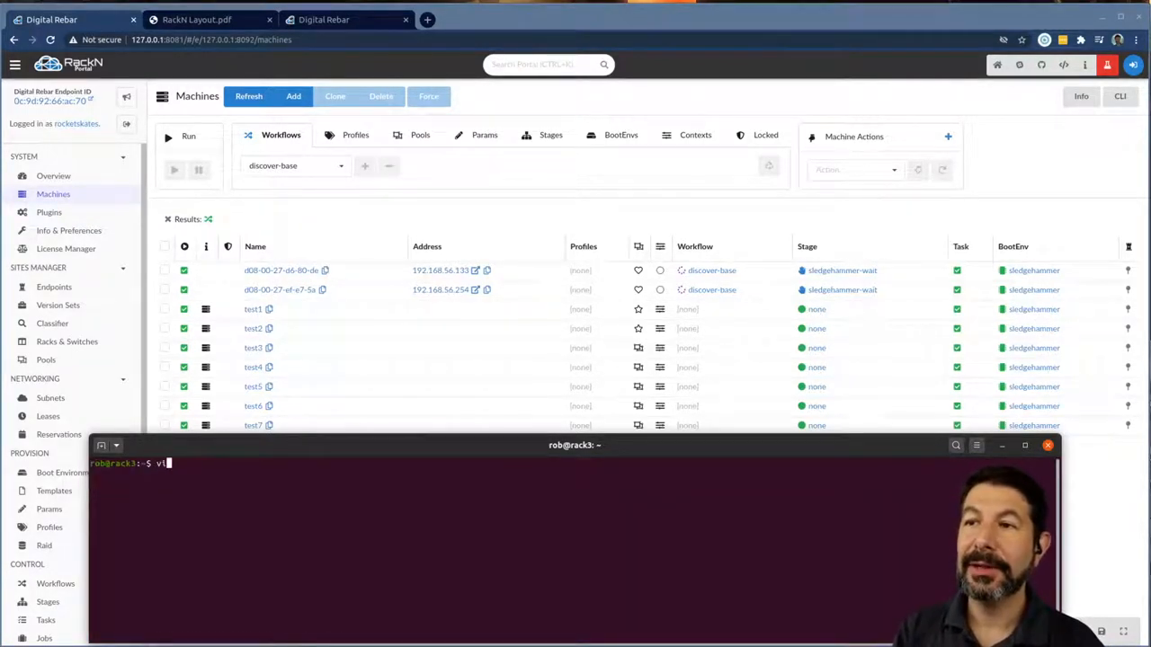
# Step: Review test.tf in vi, then run terraform apply to plan adding 3 machines
pyautogui.press('Return')
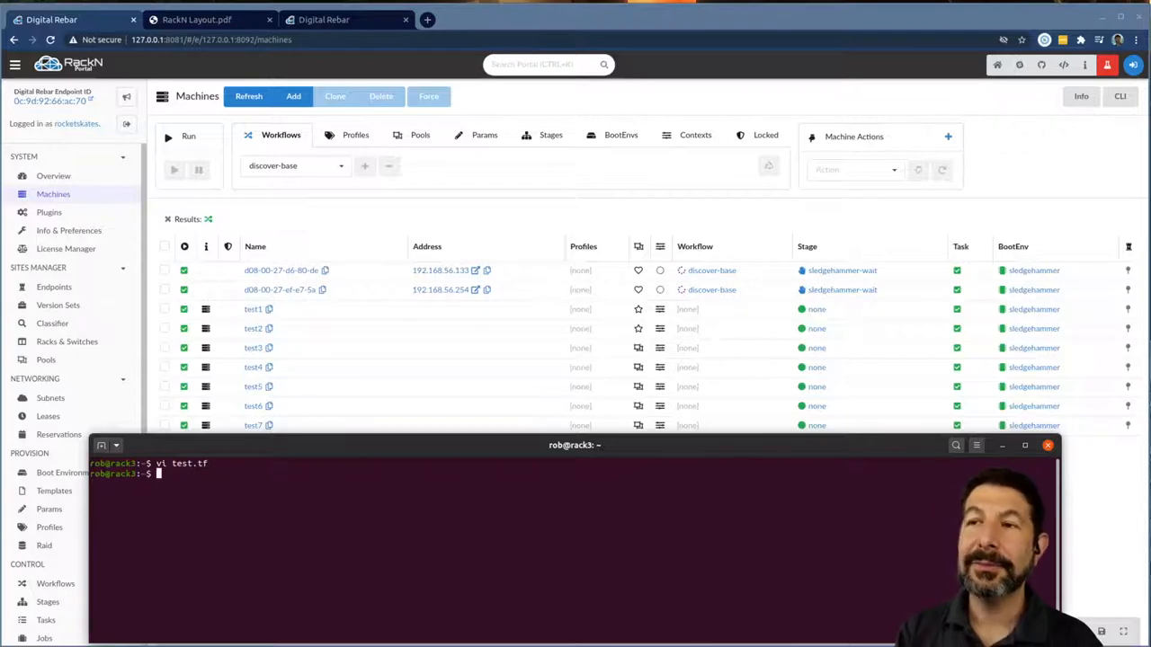
pyautogui.write('terraform')
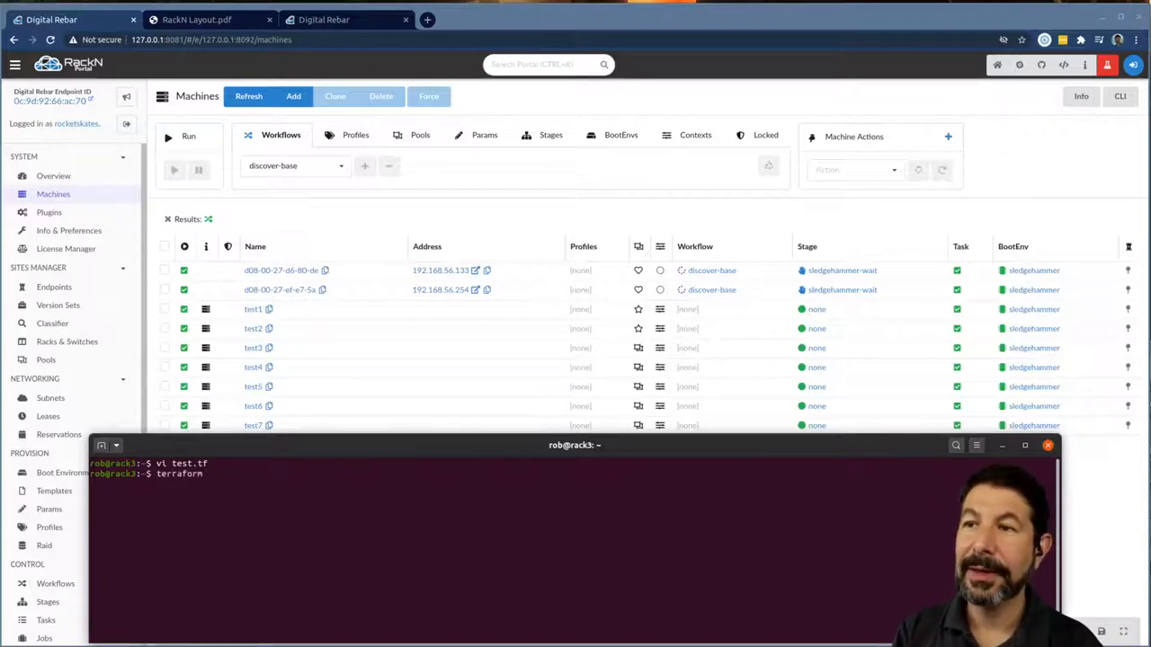
pyautogui.write('apply')
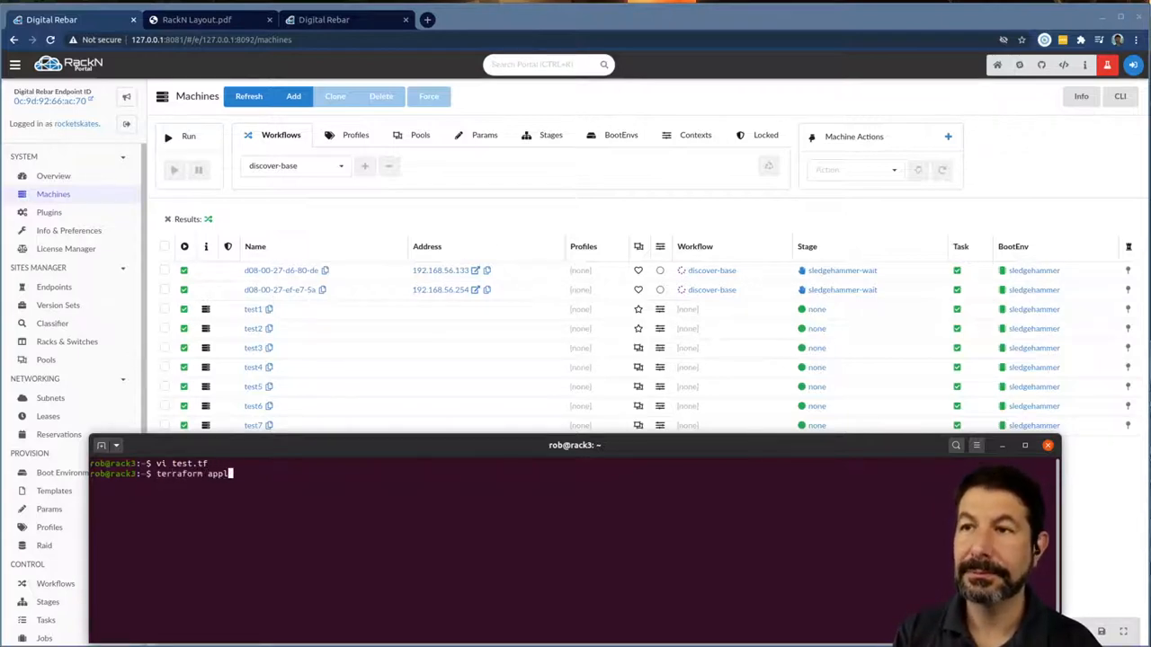
pyautogui.press('Return')
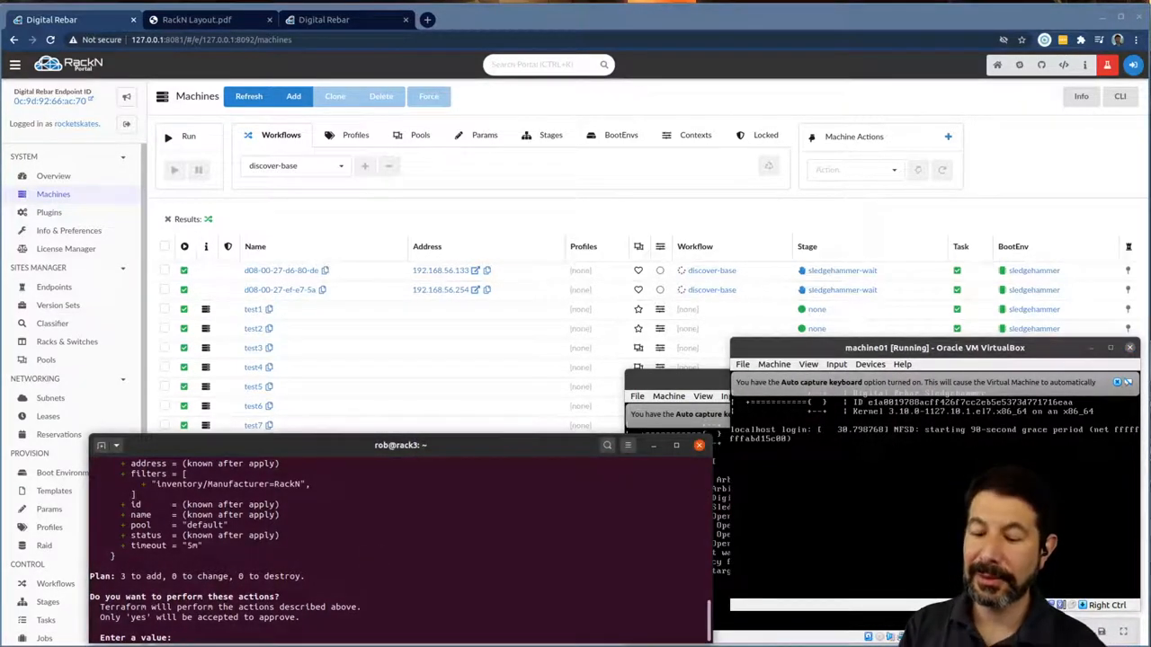
# Step: Confirm the Terraform apply with yes so the VMs deploy the image
pyautogui.write('yes')
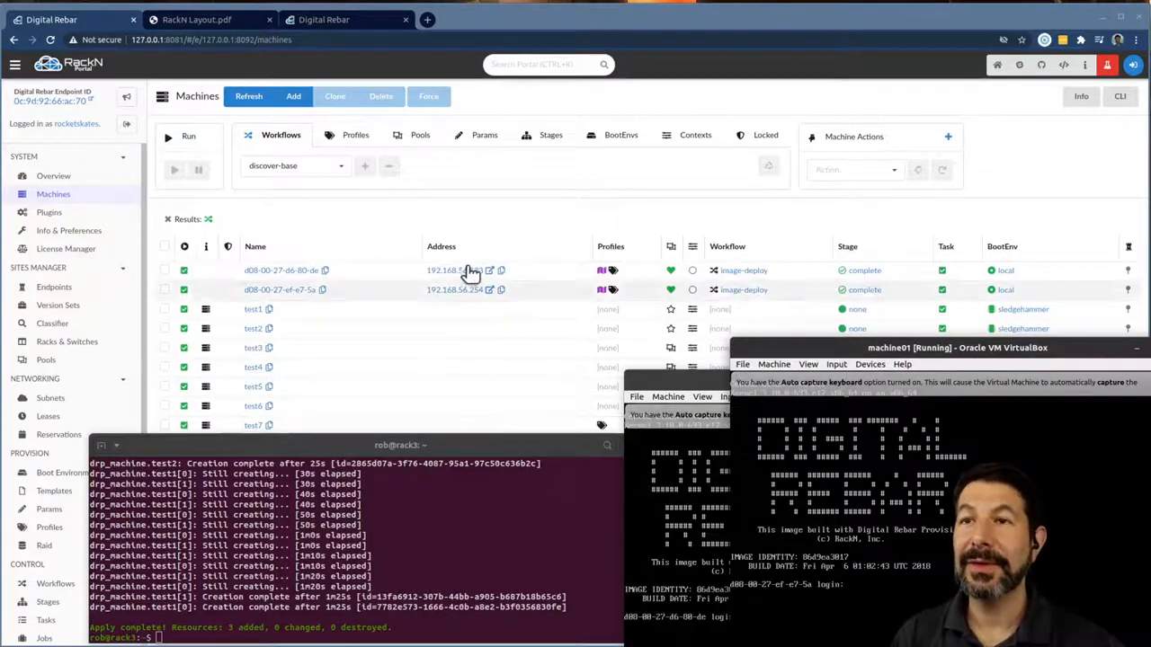
pyautogui.click(501, 270)
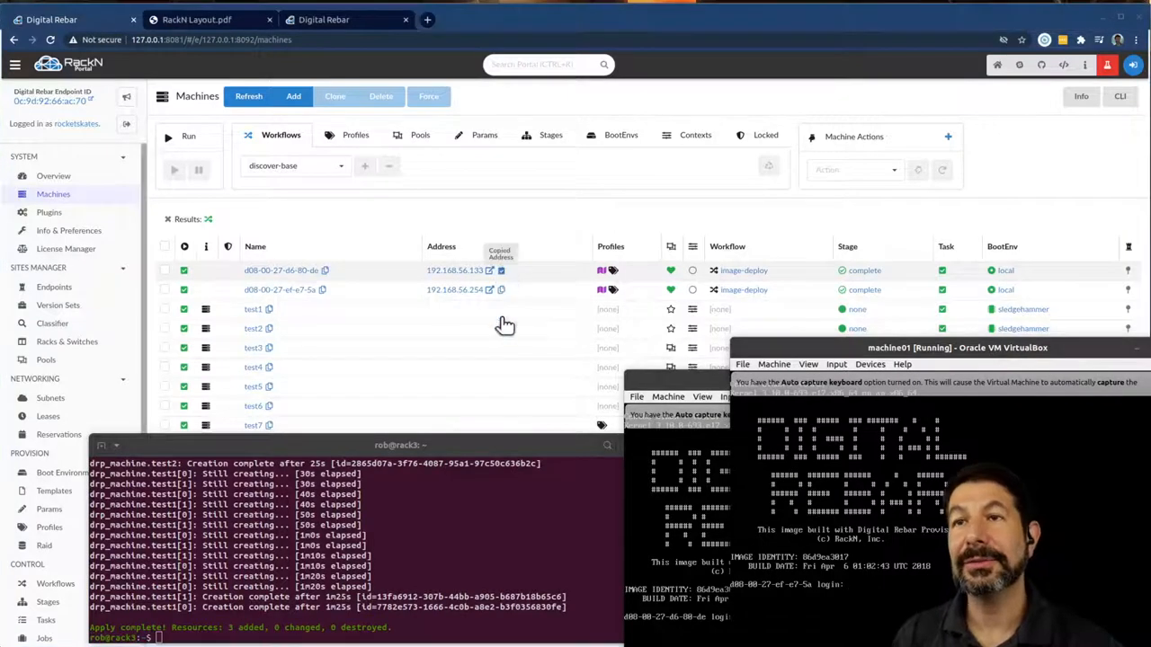
pyautogui.write('ssh')
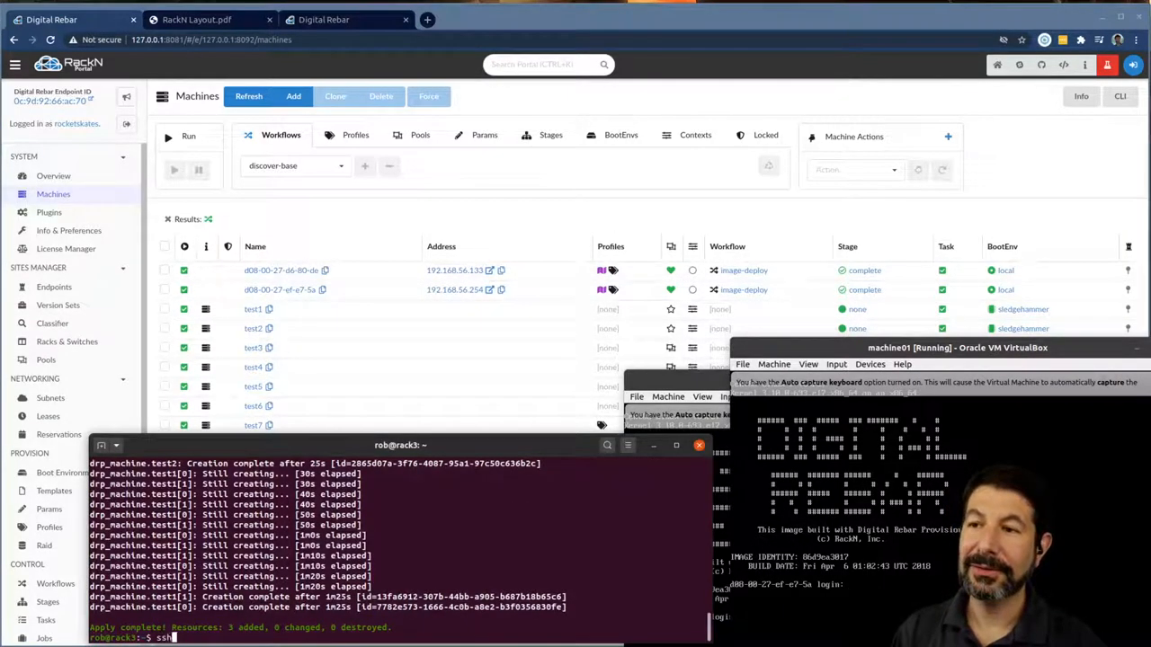
pyautogui.write('centos')
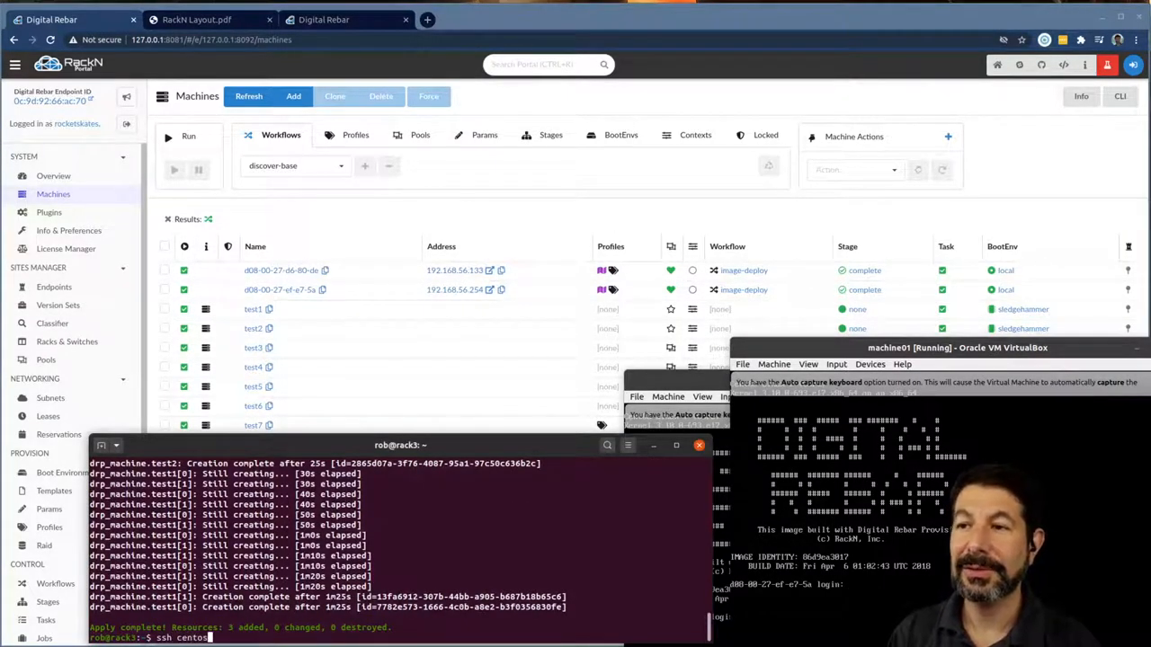
pyautogui.write('@192.168.56.133')
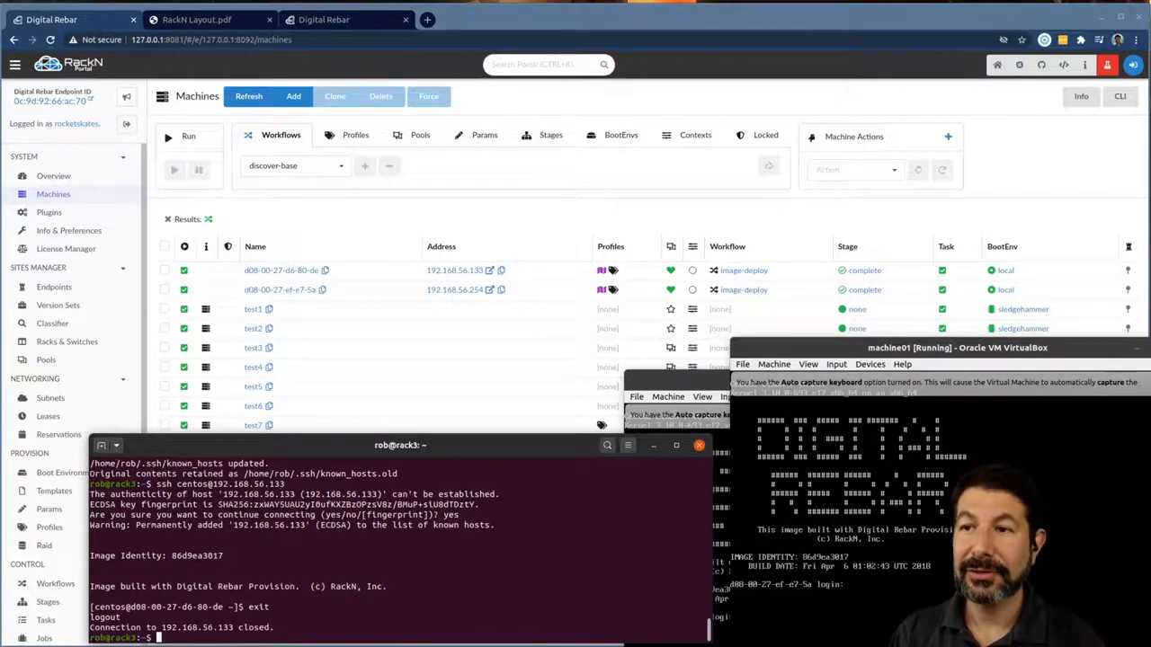
# Step: Run terraform destroy and confirm with yes to tear down the three machines
pyautogui.write('terraform destroy')
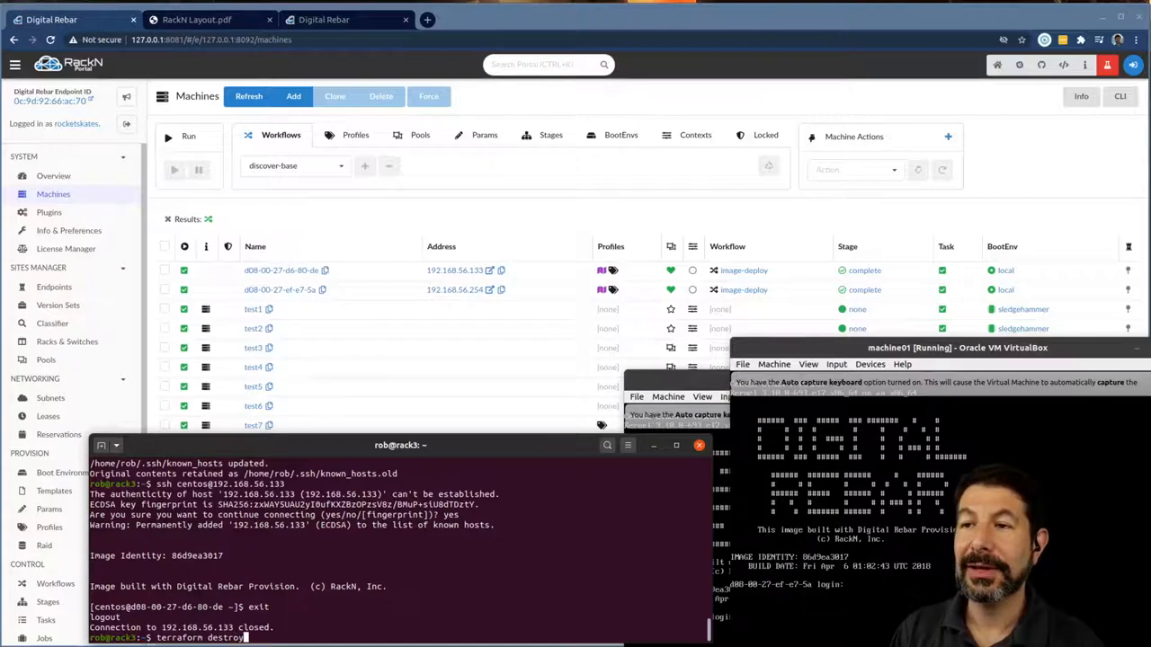
pyautogui.press('Return')
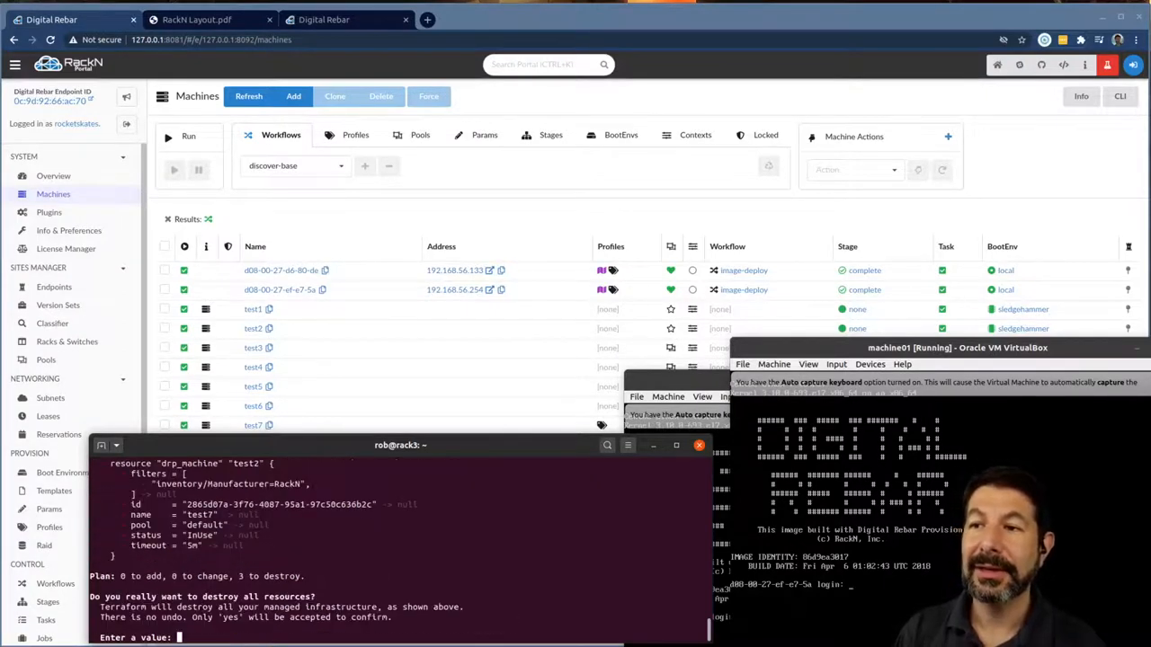
pyautogui.write('yes')
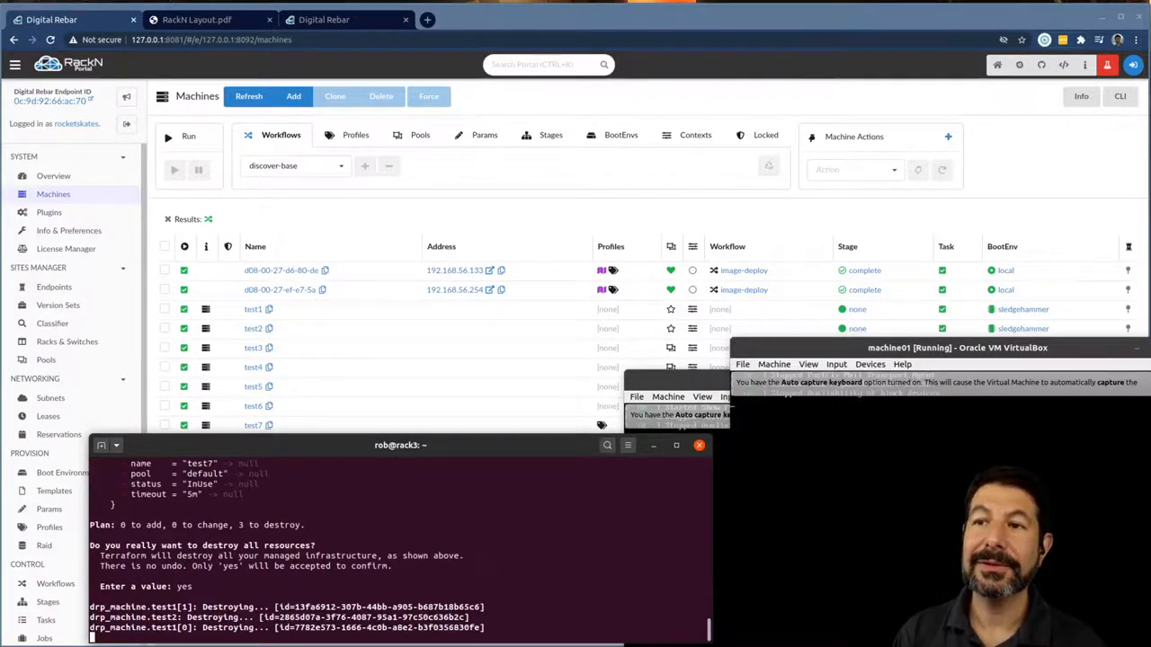